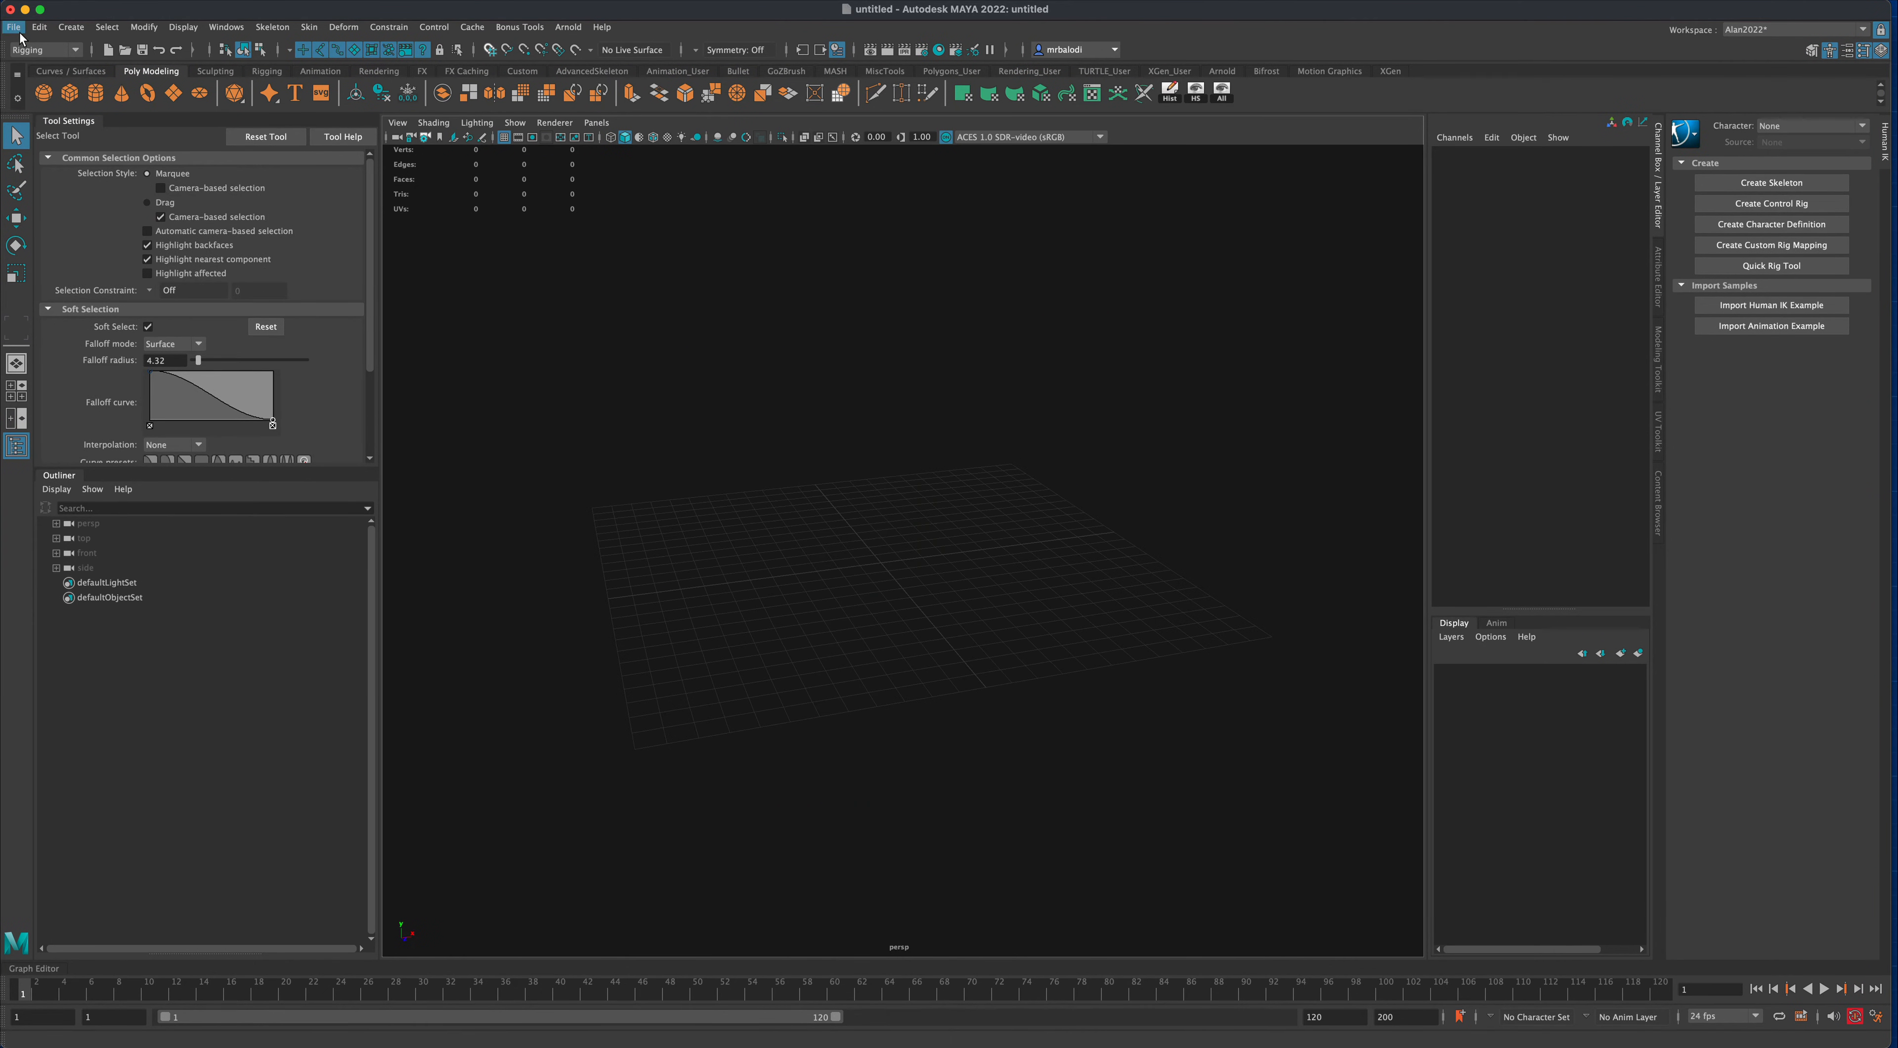
# - Open the Content Browser from the Windows editors menu
pyautogui.click(227, 26)
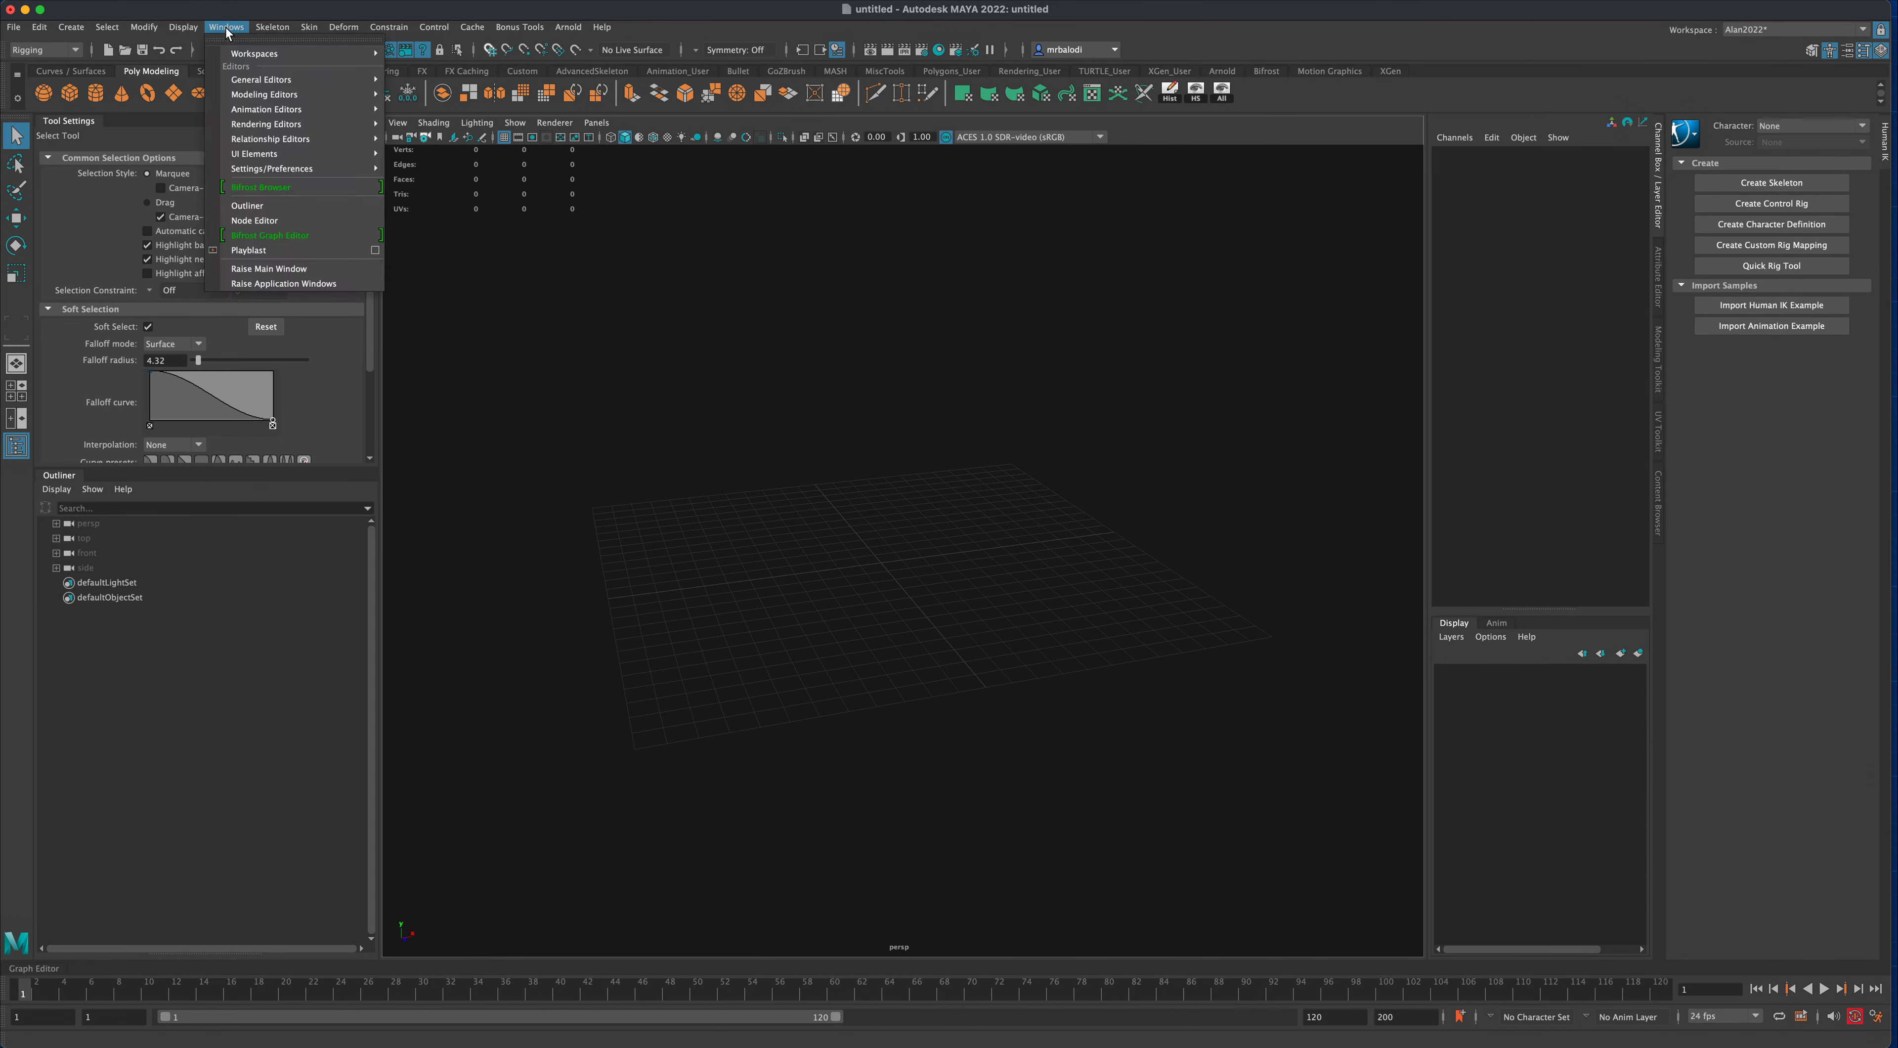
pyautogui.moveTo(261, 79)
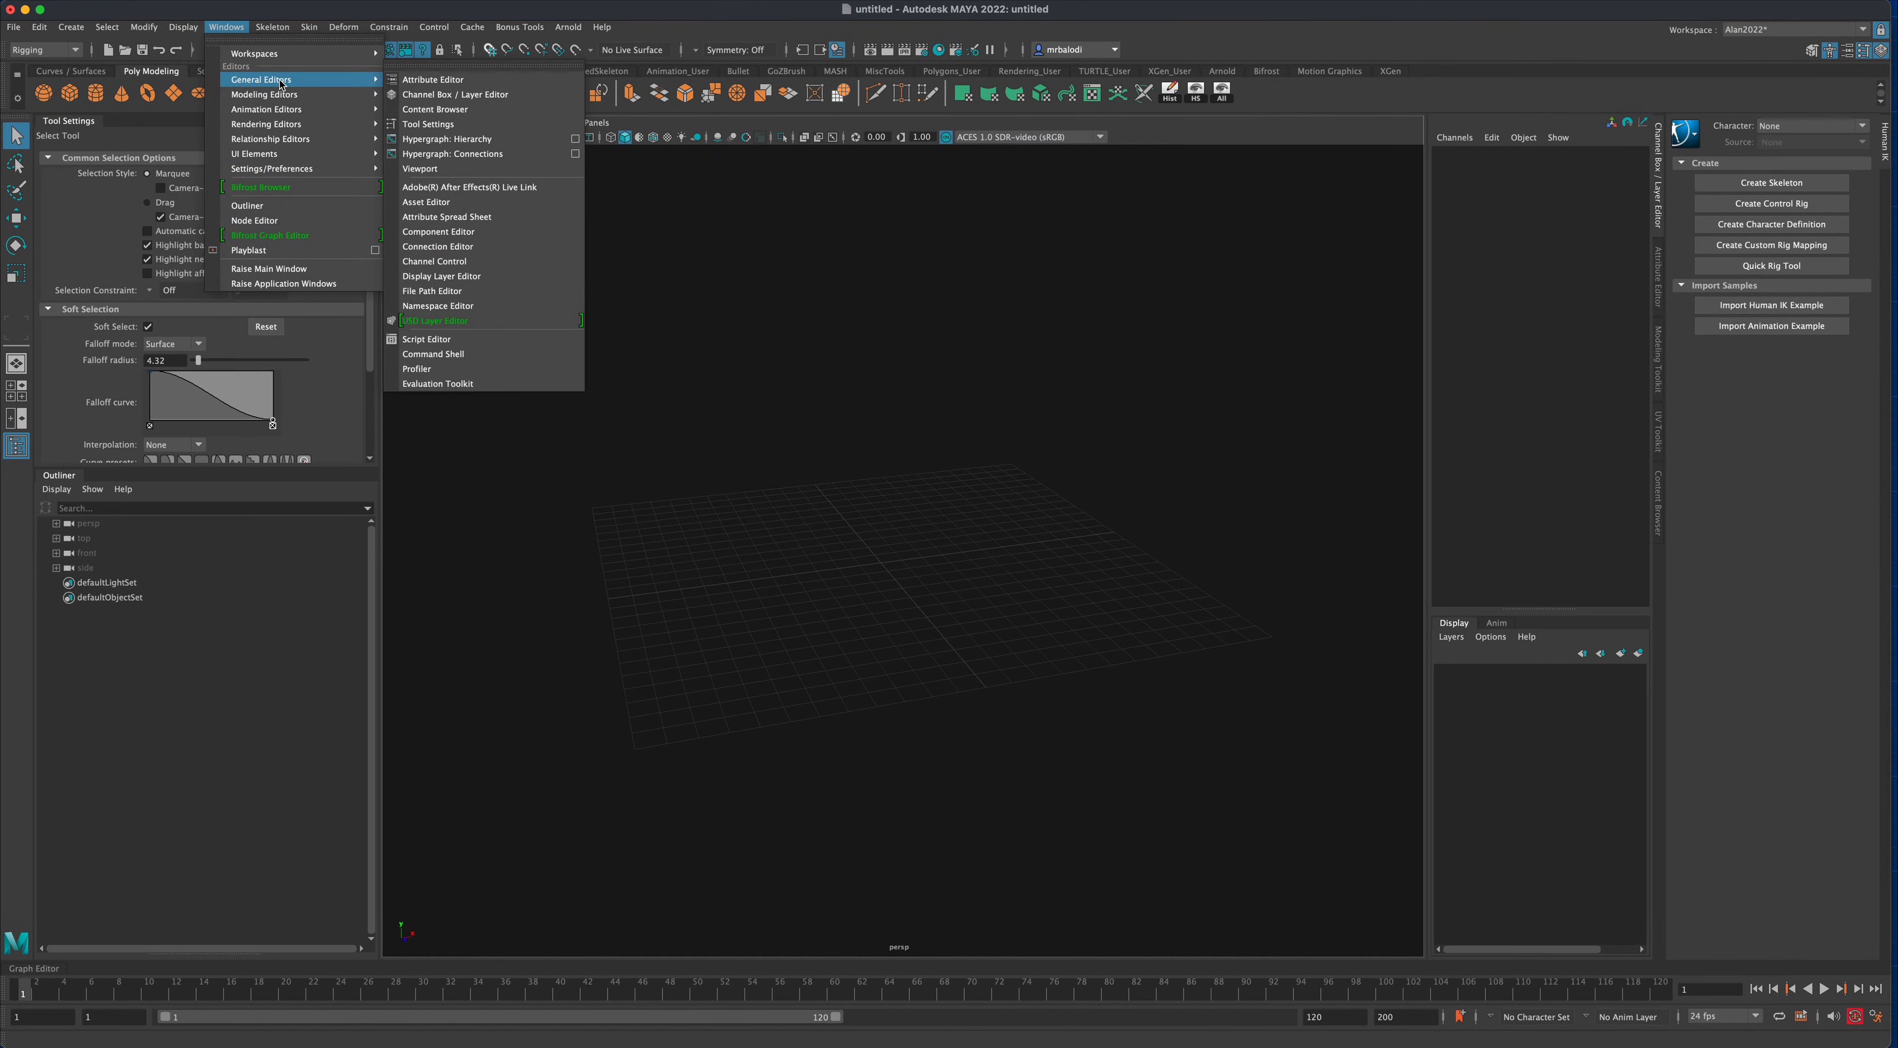
pyautogui.moveTo(457, 94)
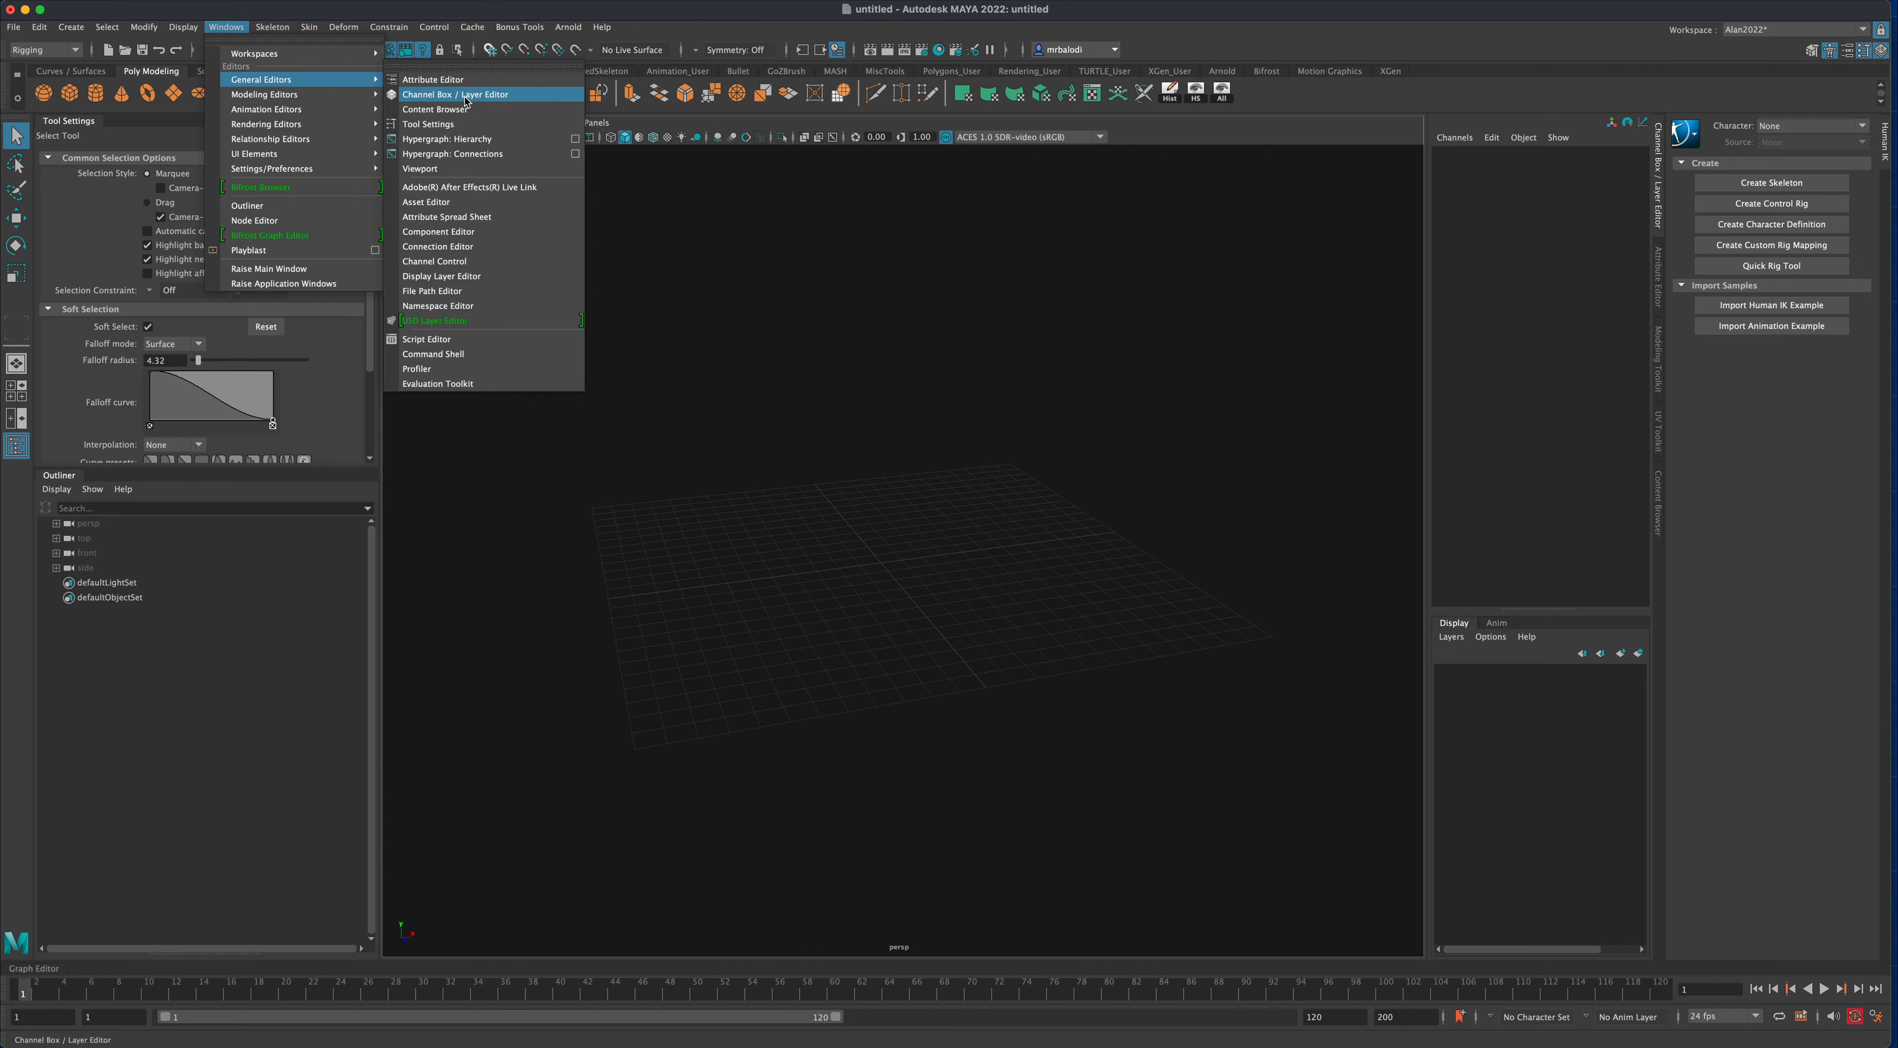
pyautogui.moveTo(436, 109)
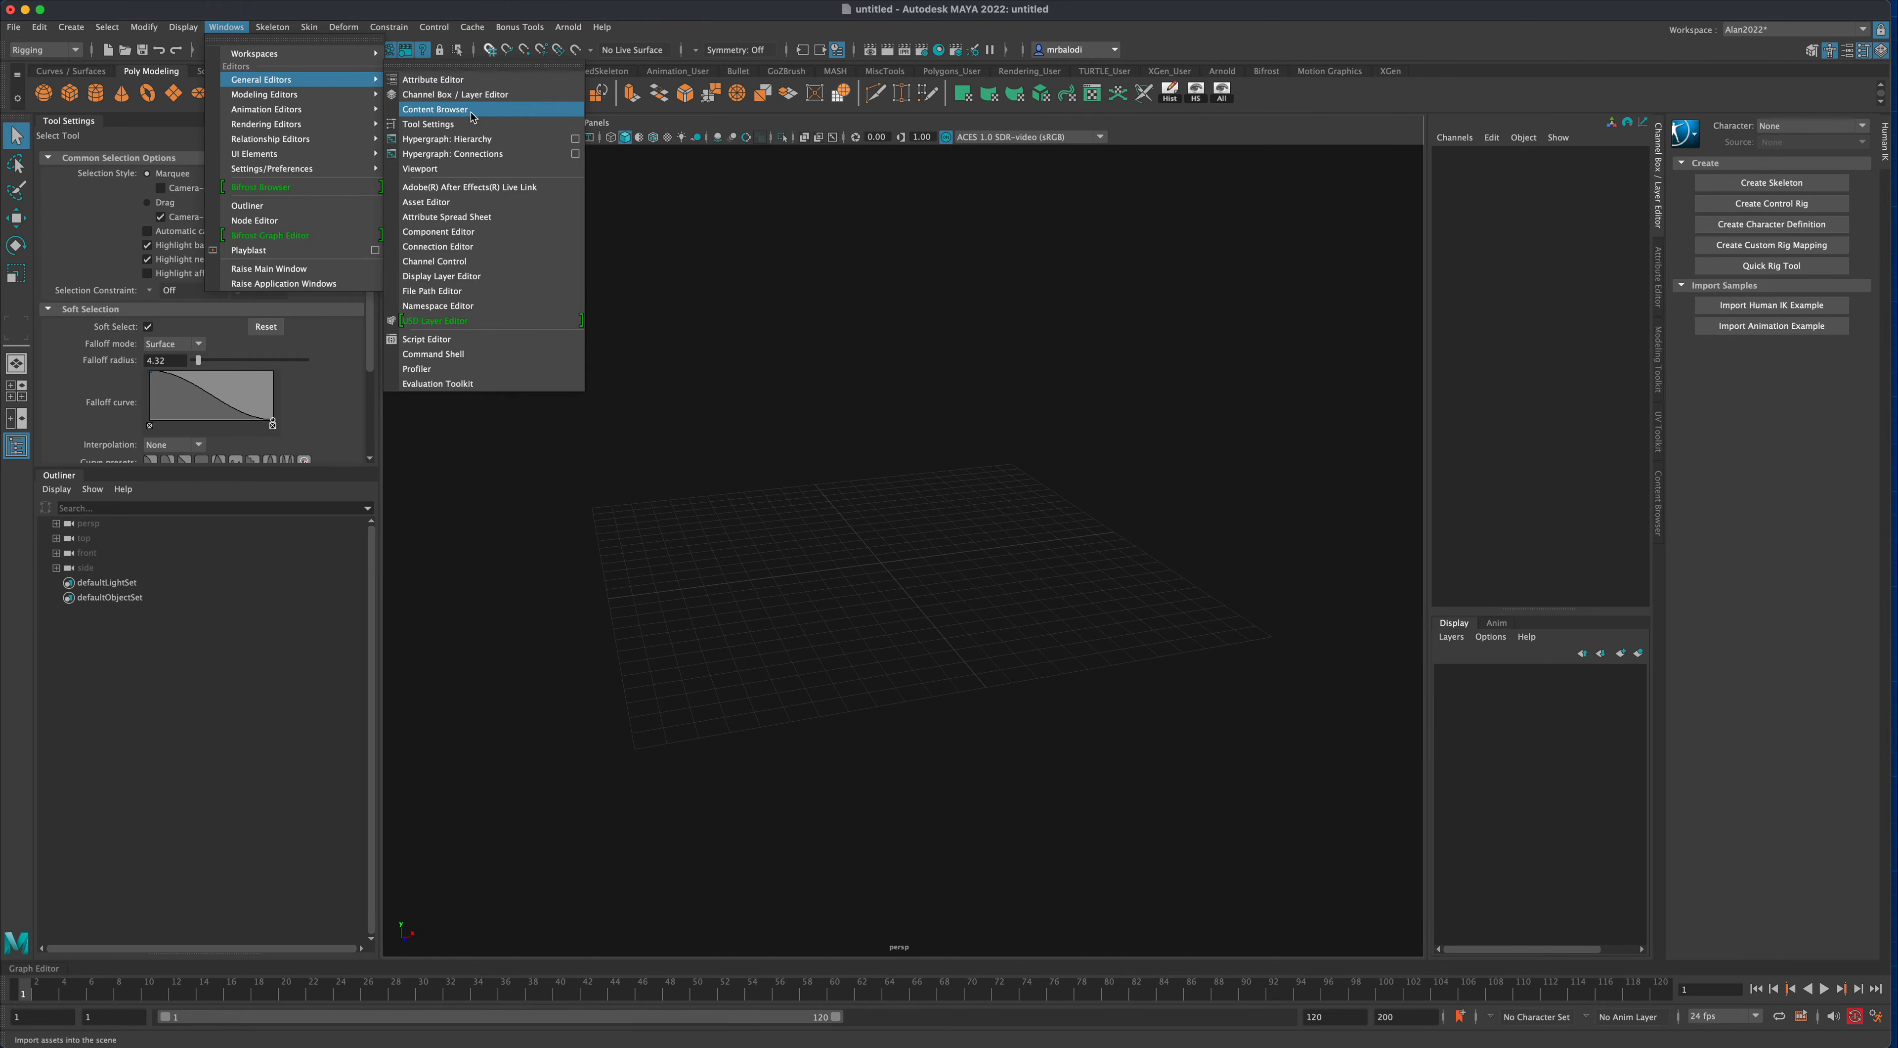
pyautogui.moveTo(487, 118)
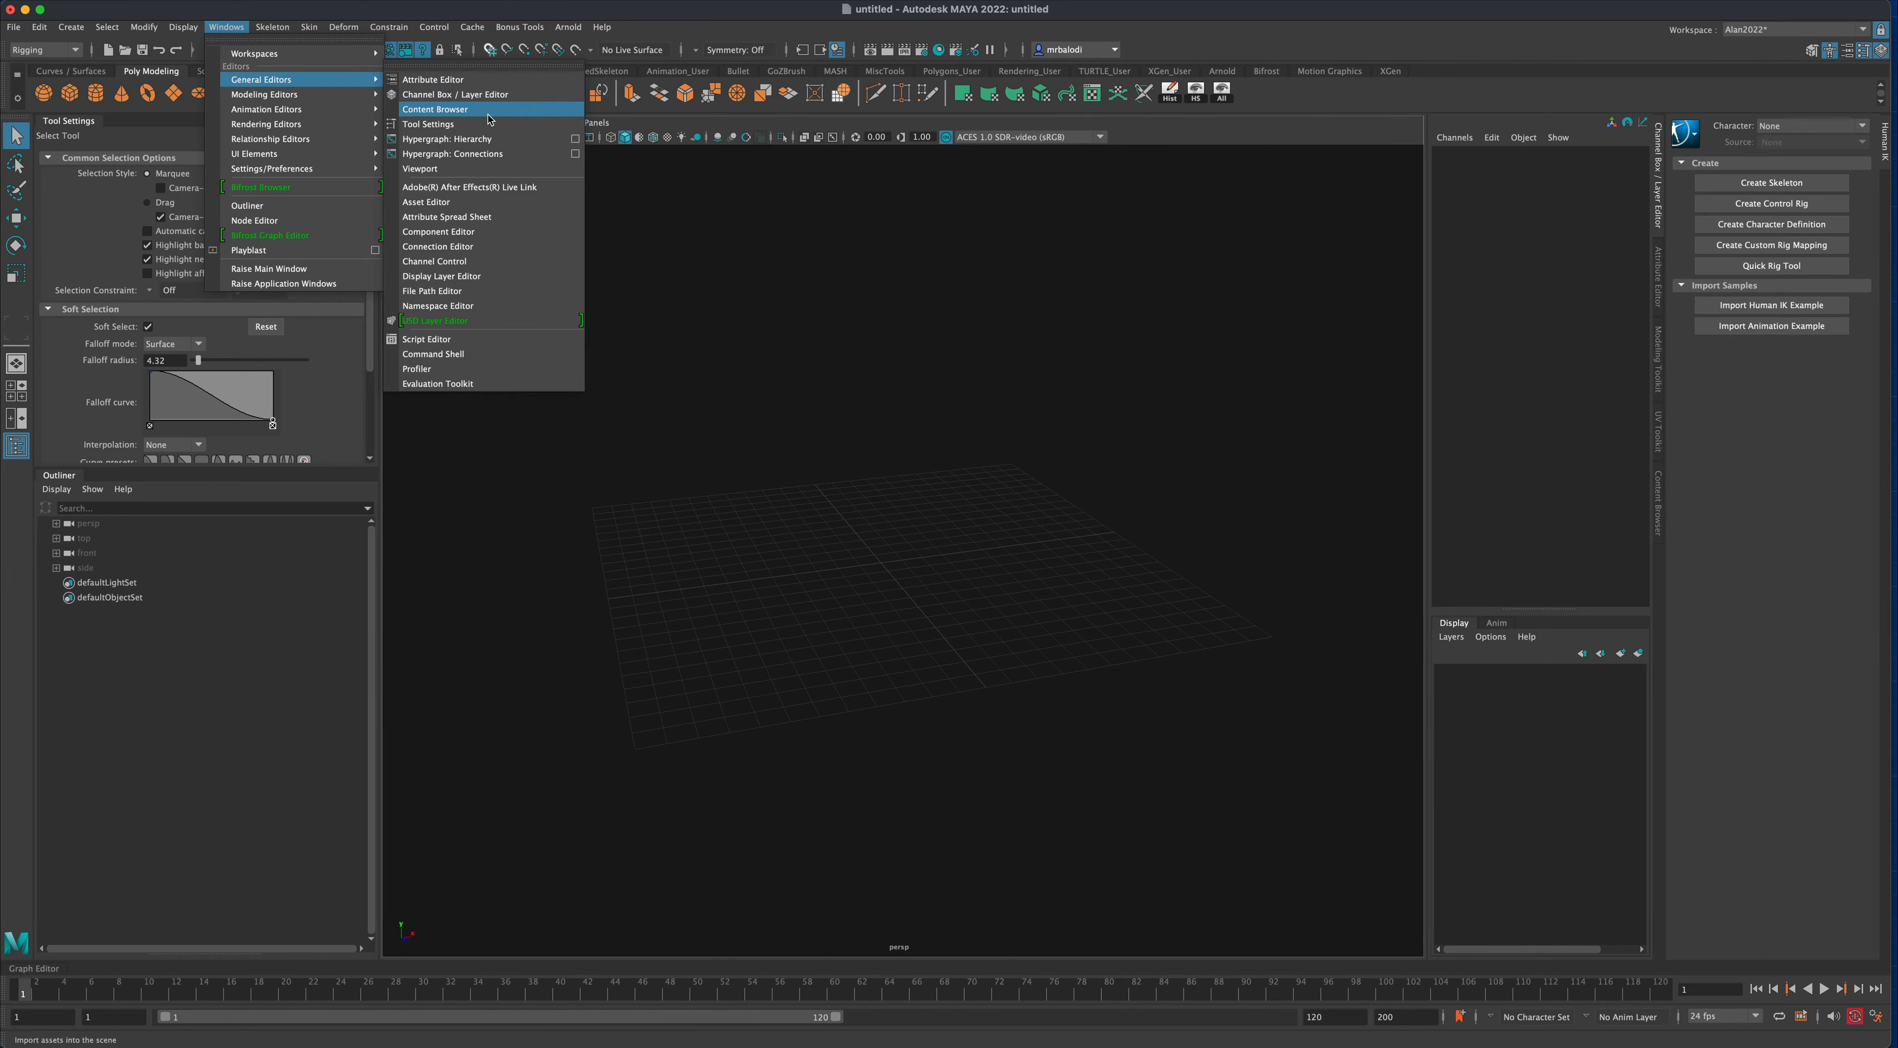
pyautogui.click(435, 109)
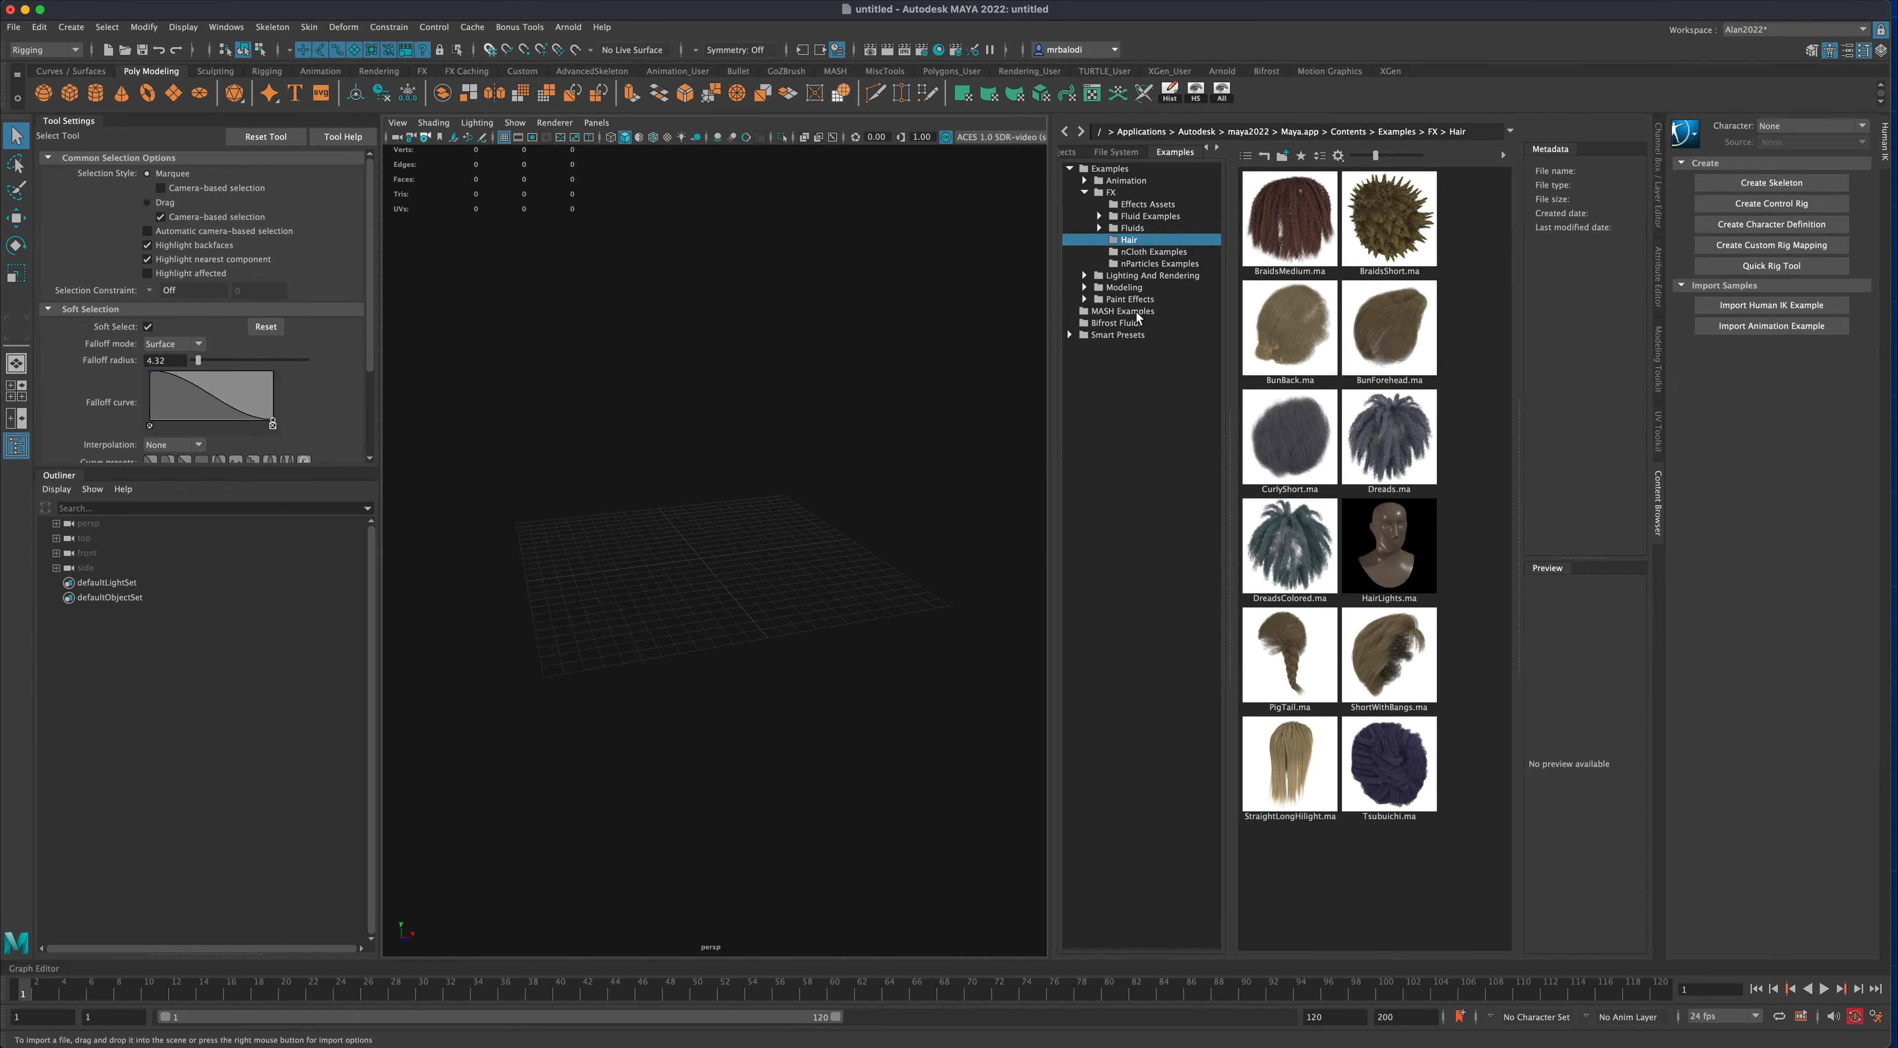
pyautogui.moveTo(1139, 317)
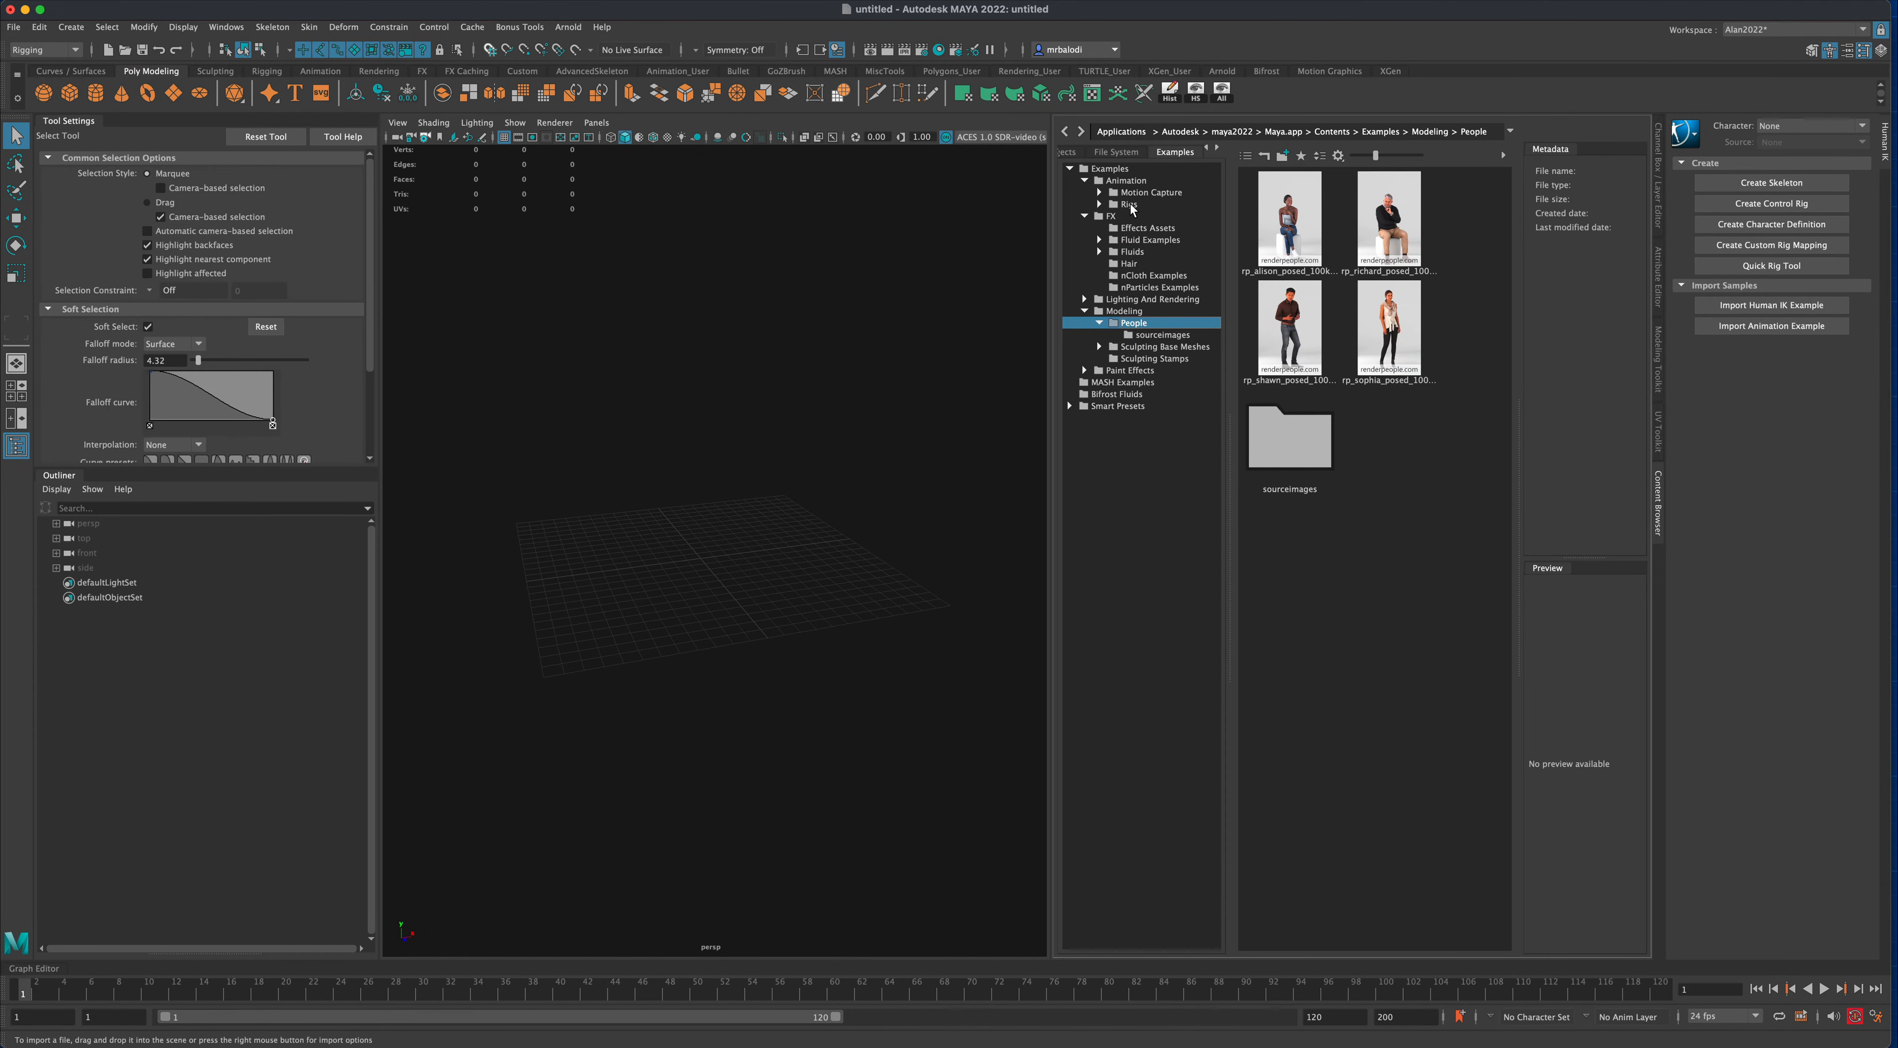
# - Import the Janna HumanIK example rig from Examples > Animation > Rigs
pyautogui.click(1128, 205)
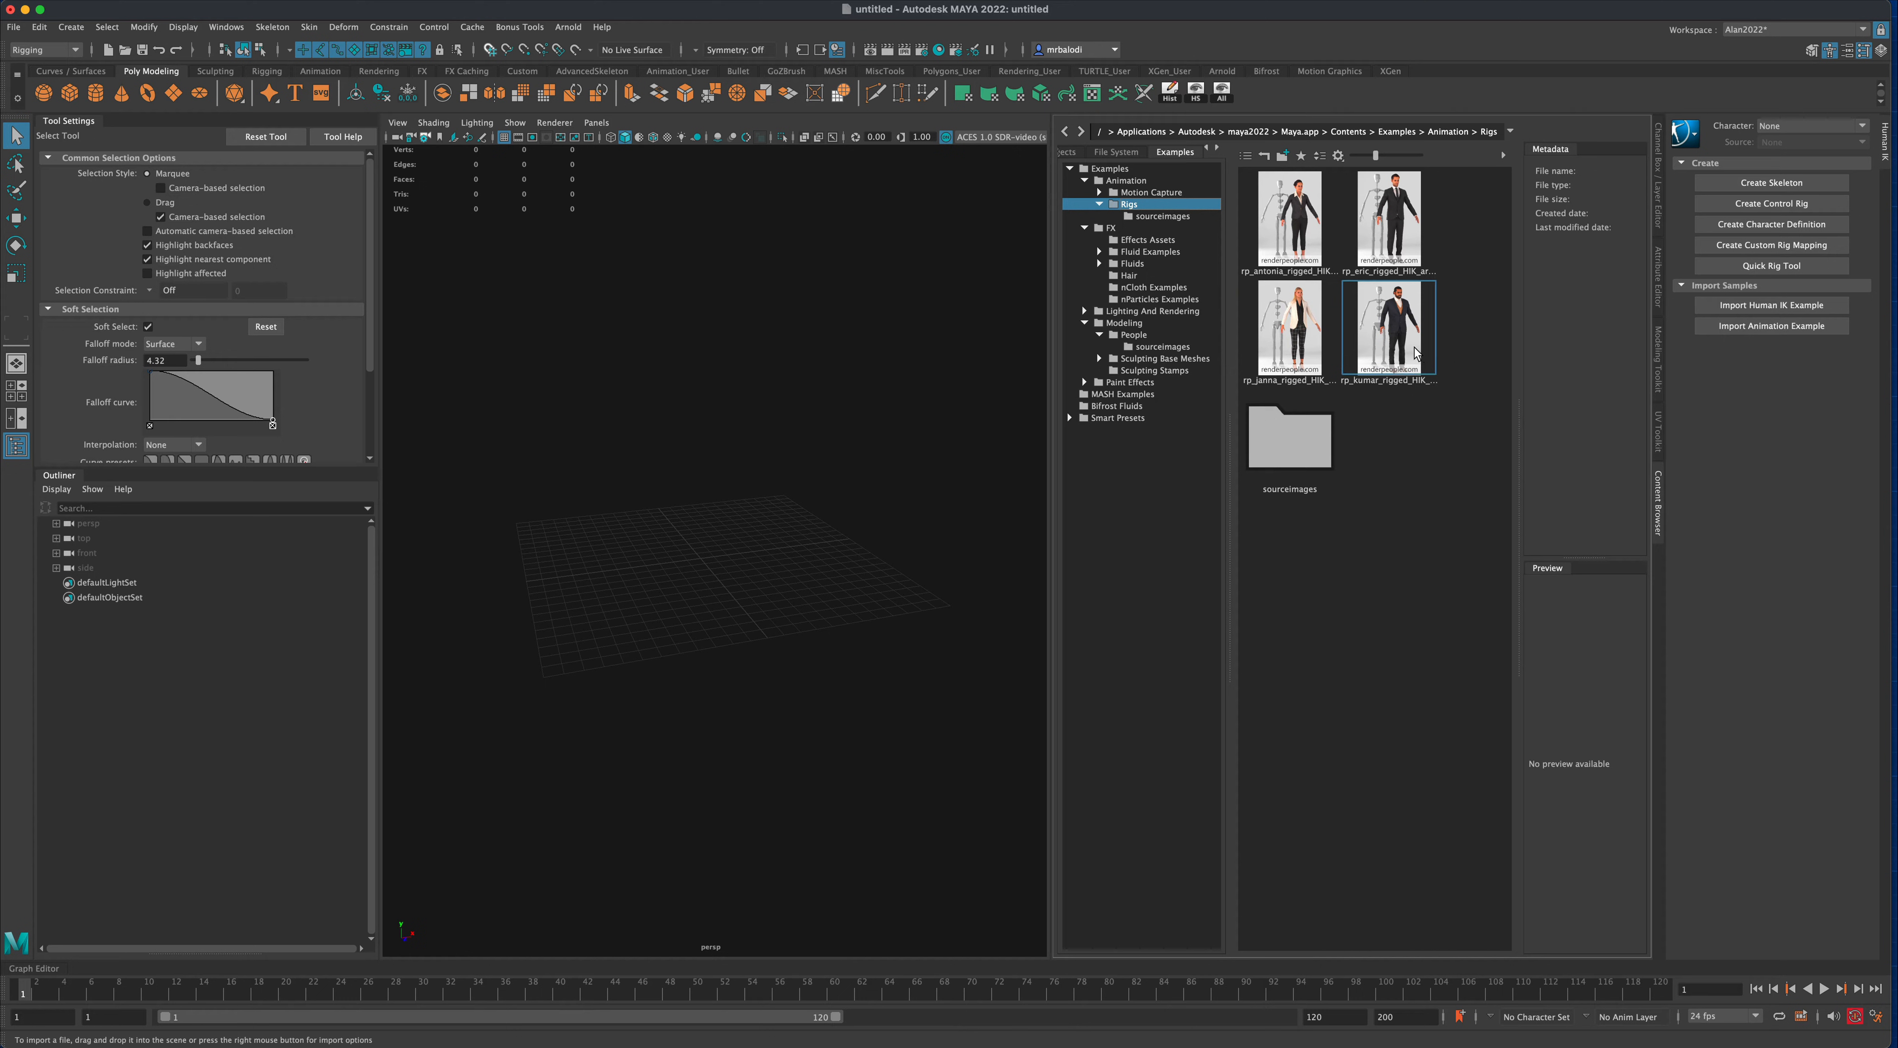
pyautogui.click(1288, 326)
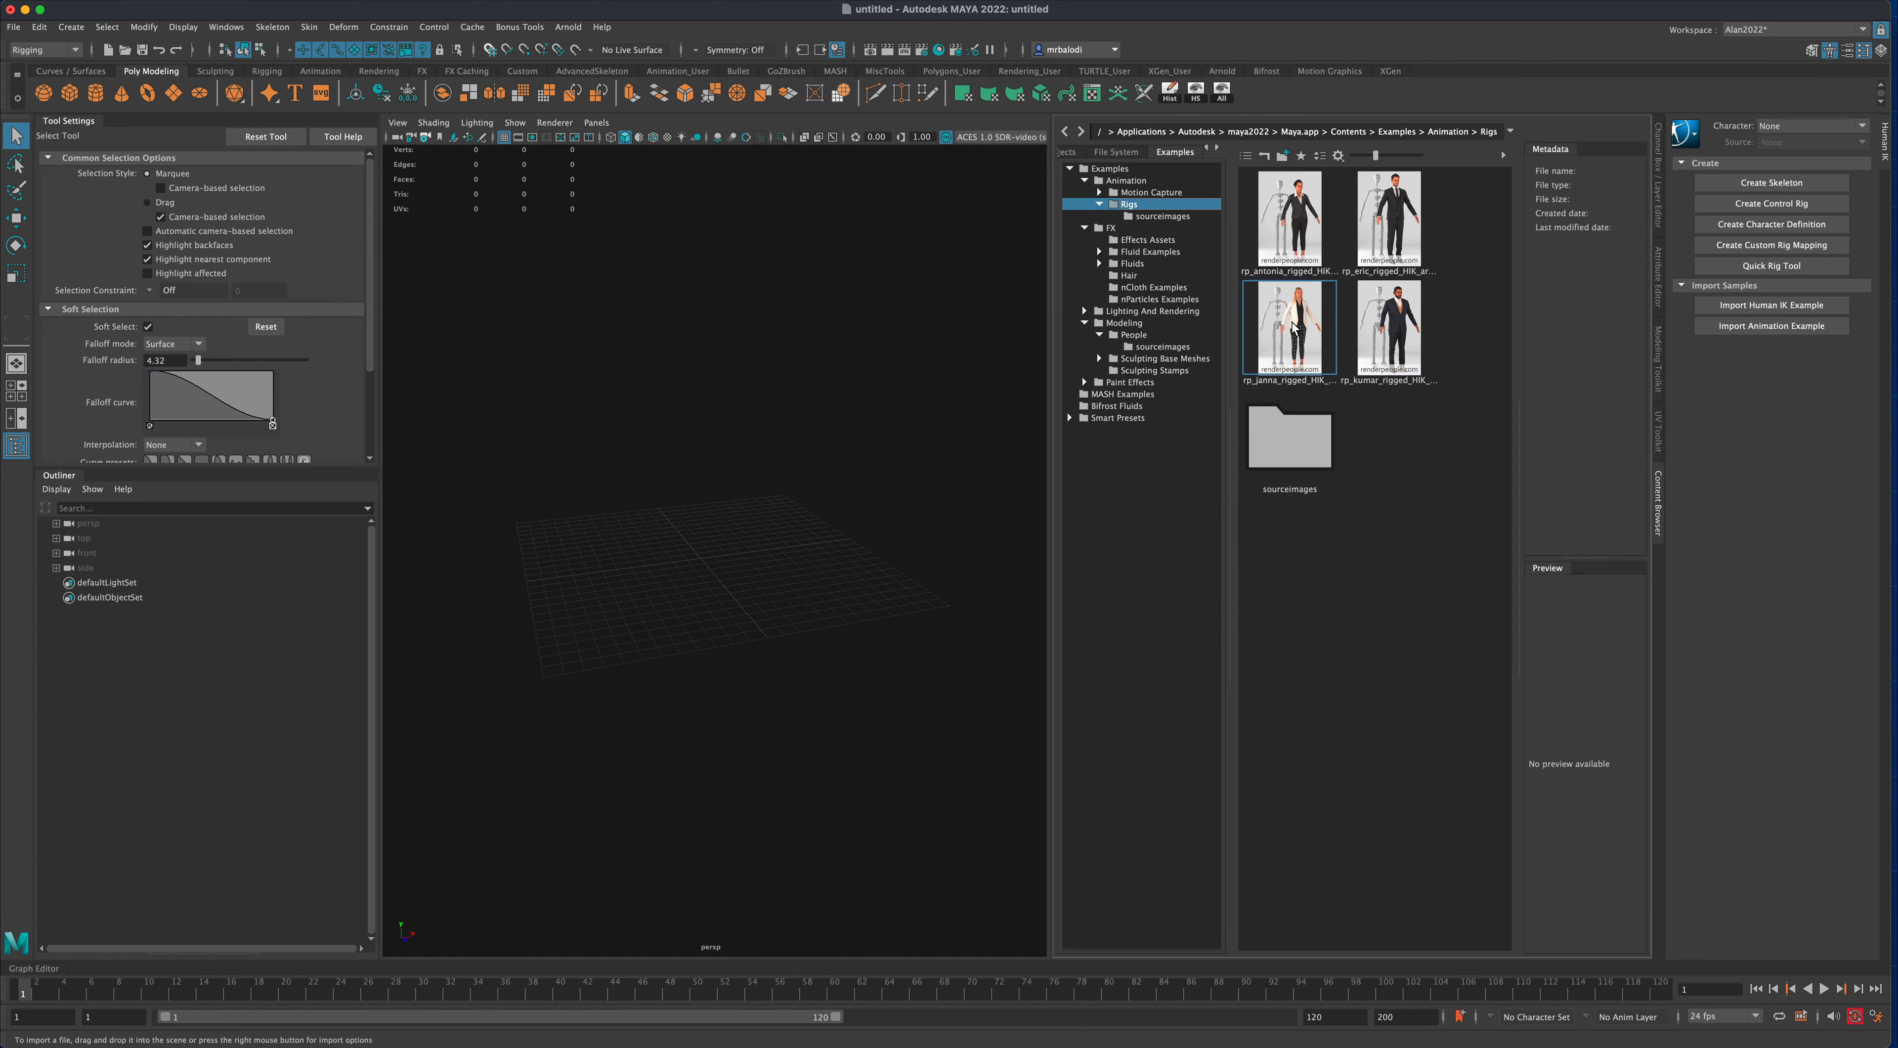
pyautogui.click(1288, 220)
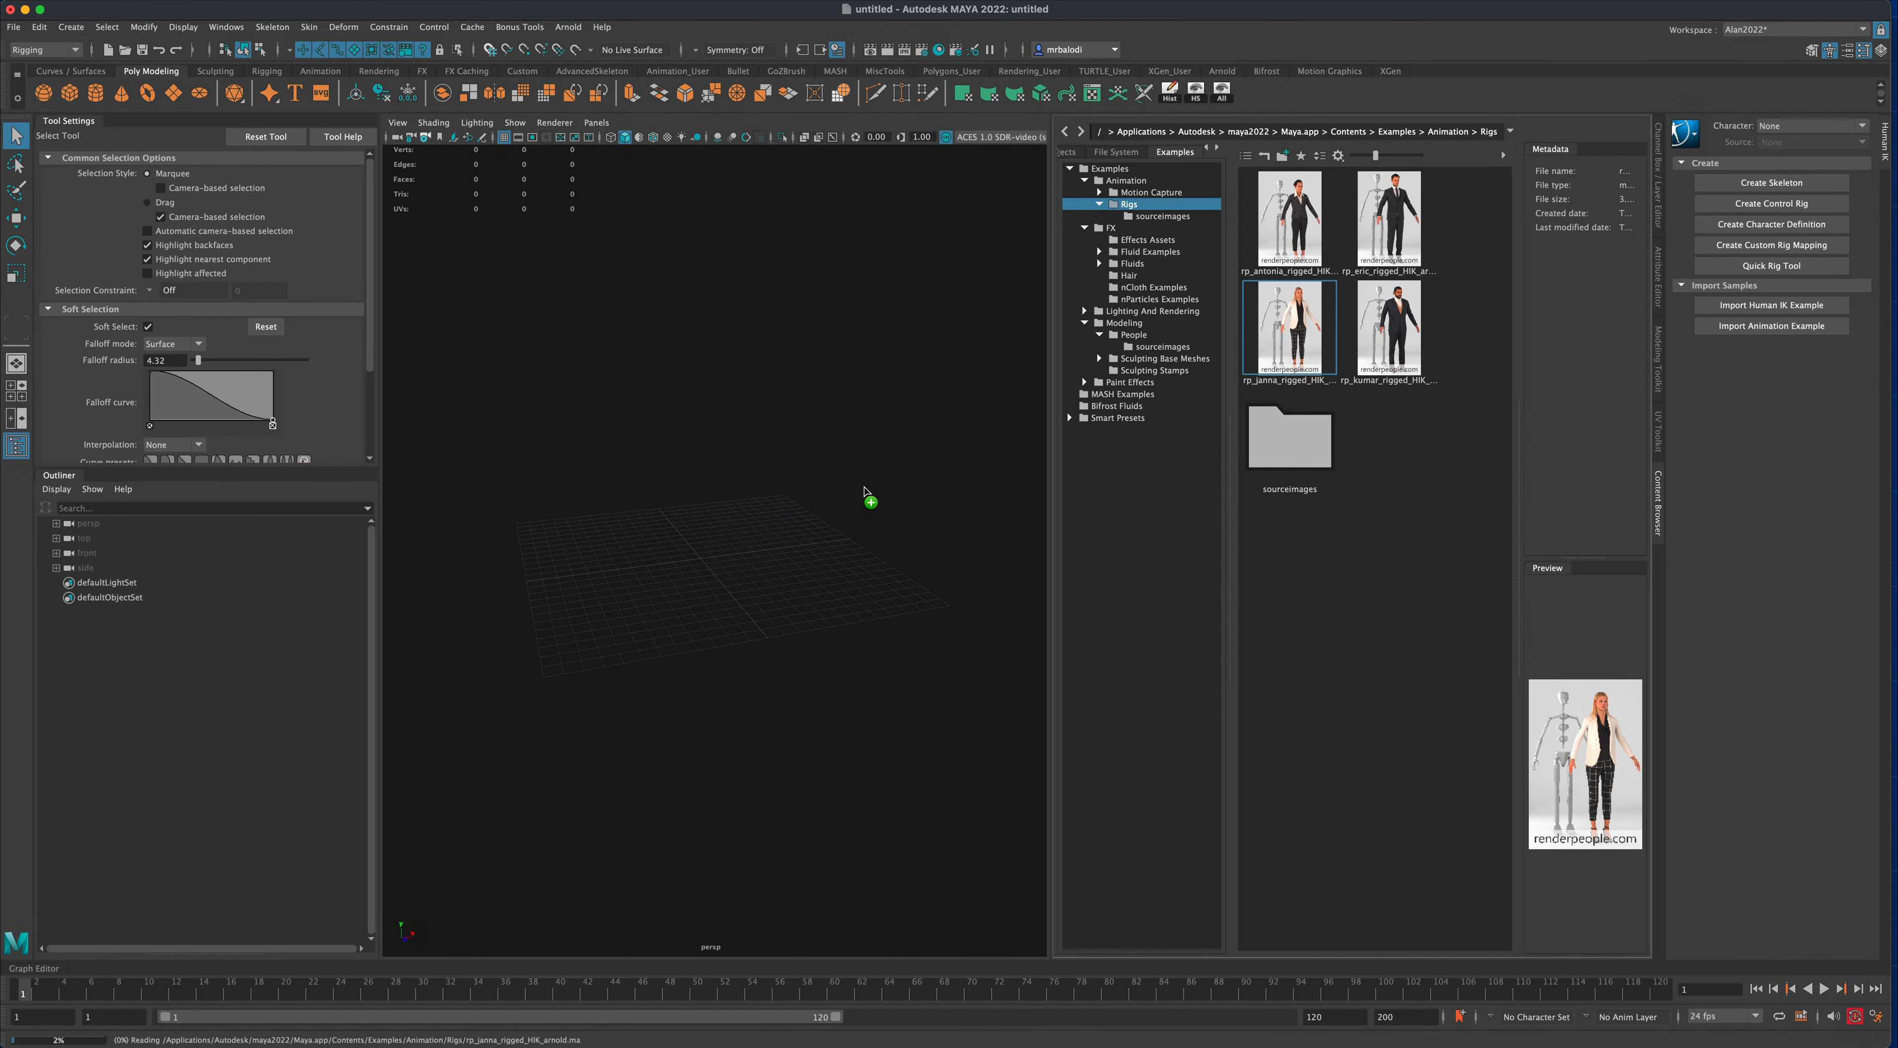
pyautogui.doubleClick(1289, 330)
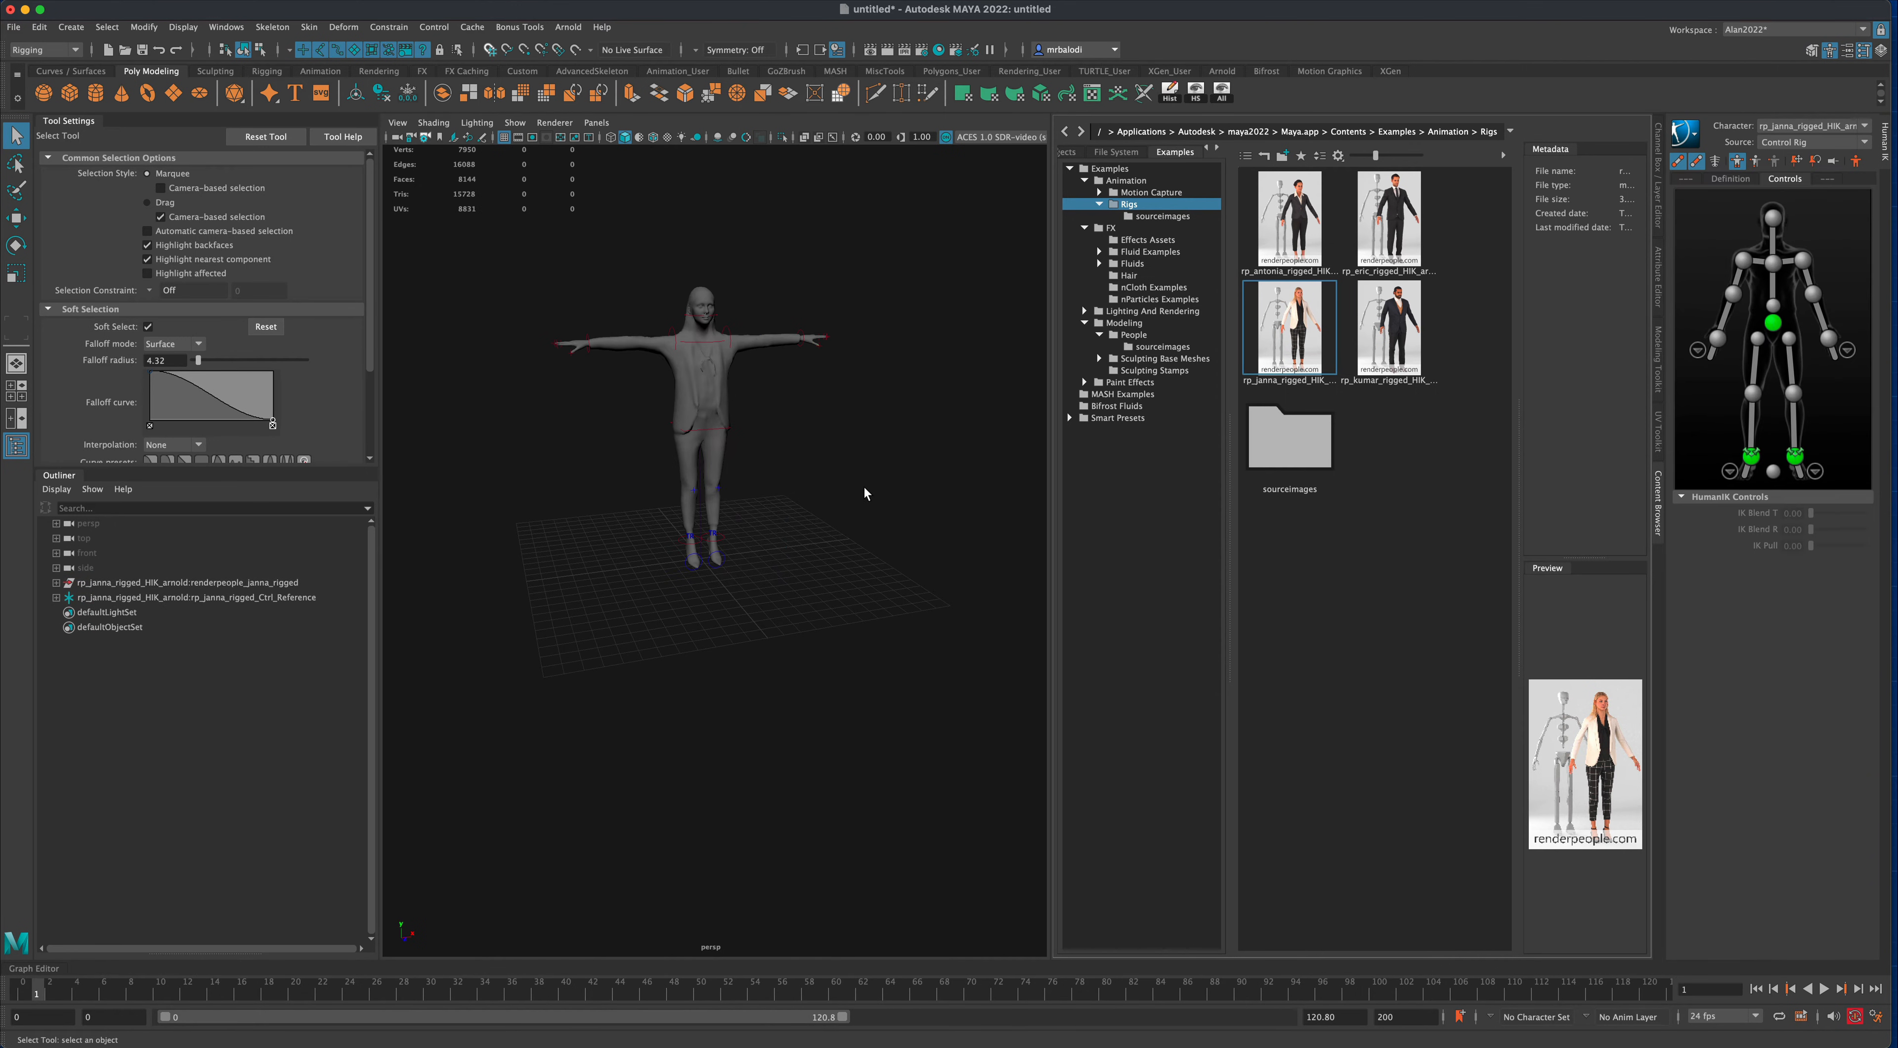
# - Orbit and zoom the viewport to inspect Janna from several angles
pyautogui.moveTo(866, 493); pyautogui.dragTo(891, 494)
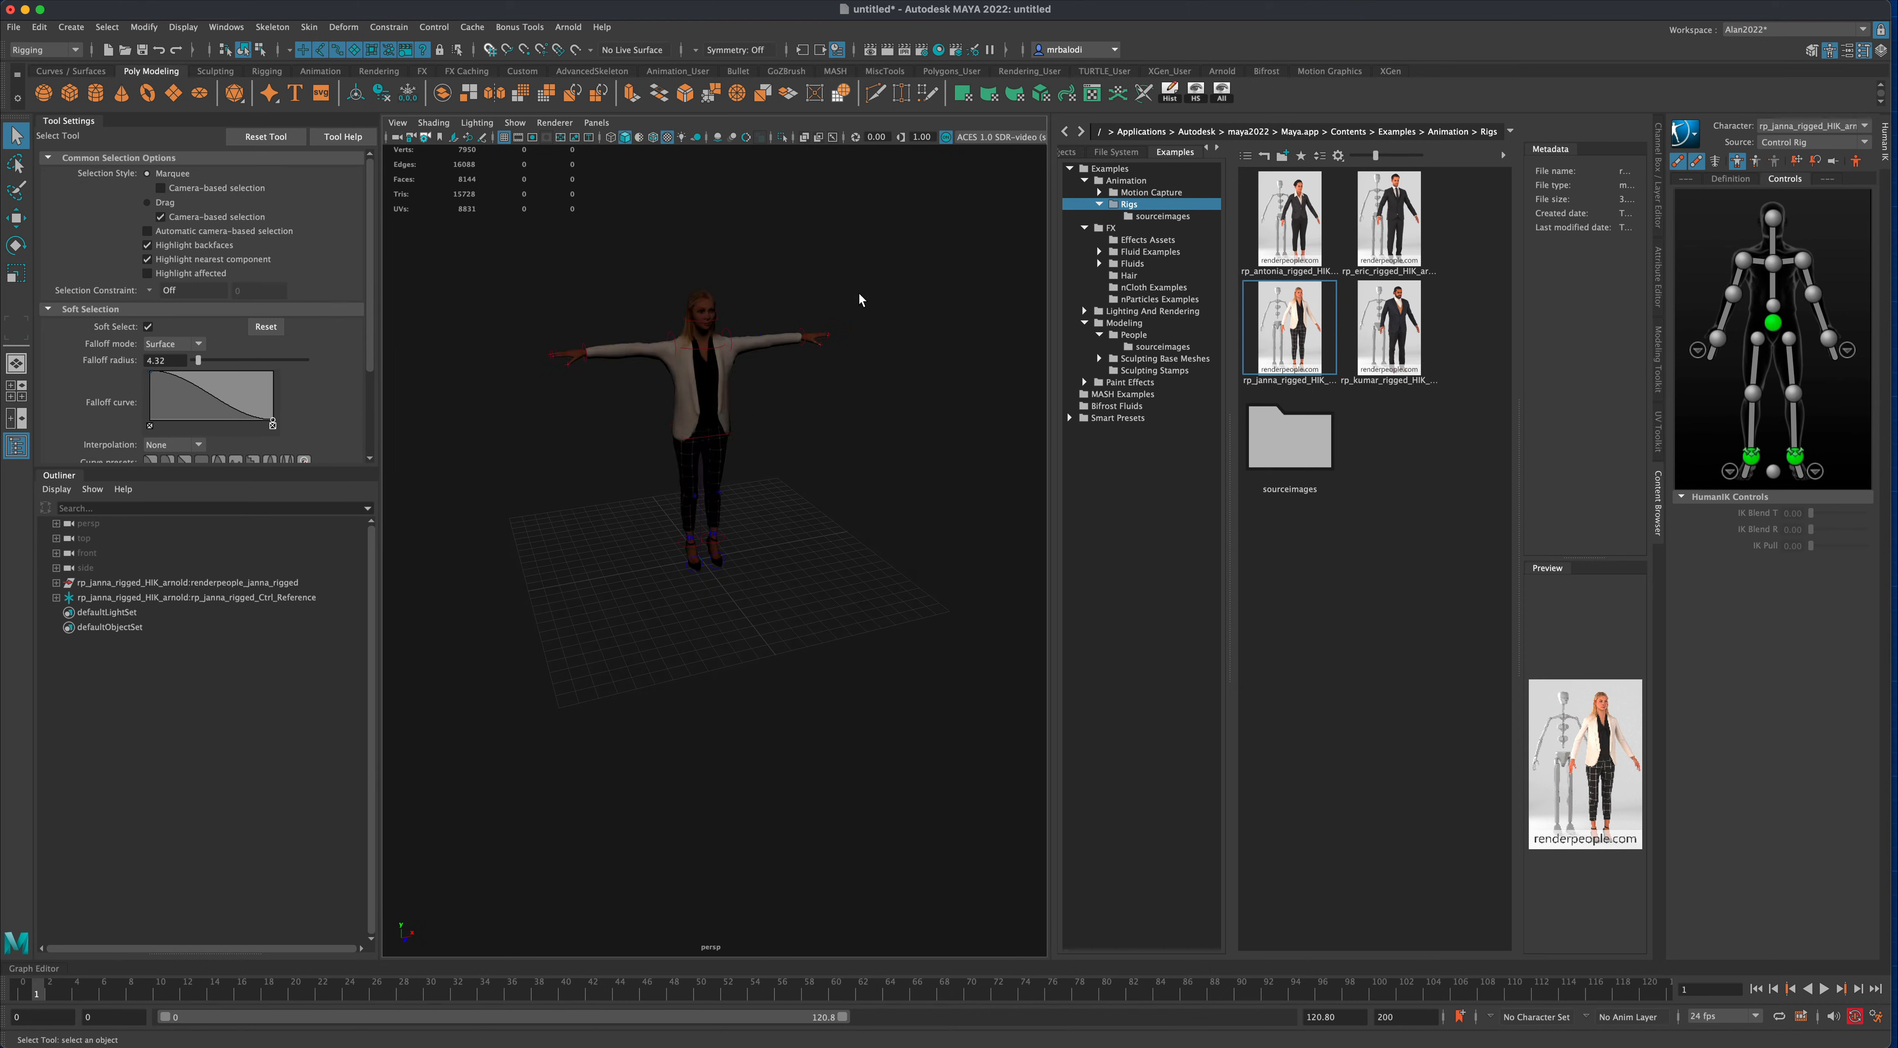
pyautogui.moveTo(859, 301); pyautogui.dragTo(948, 563)
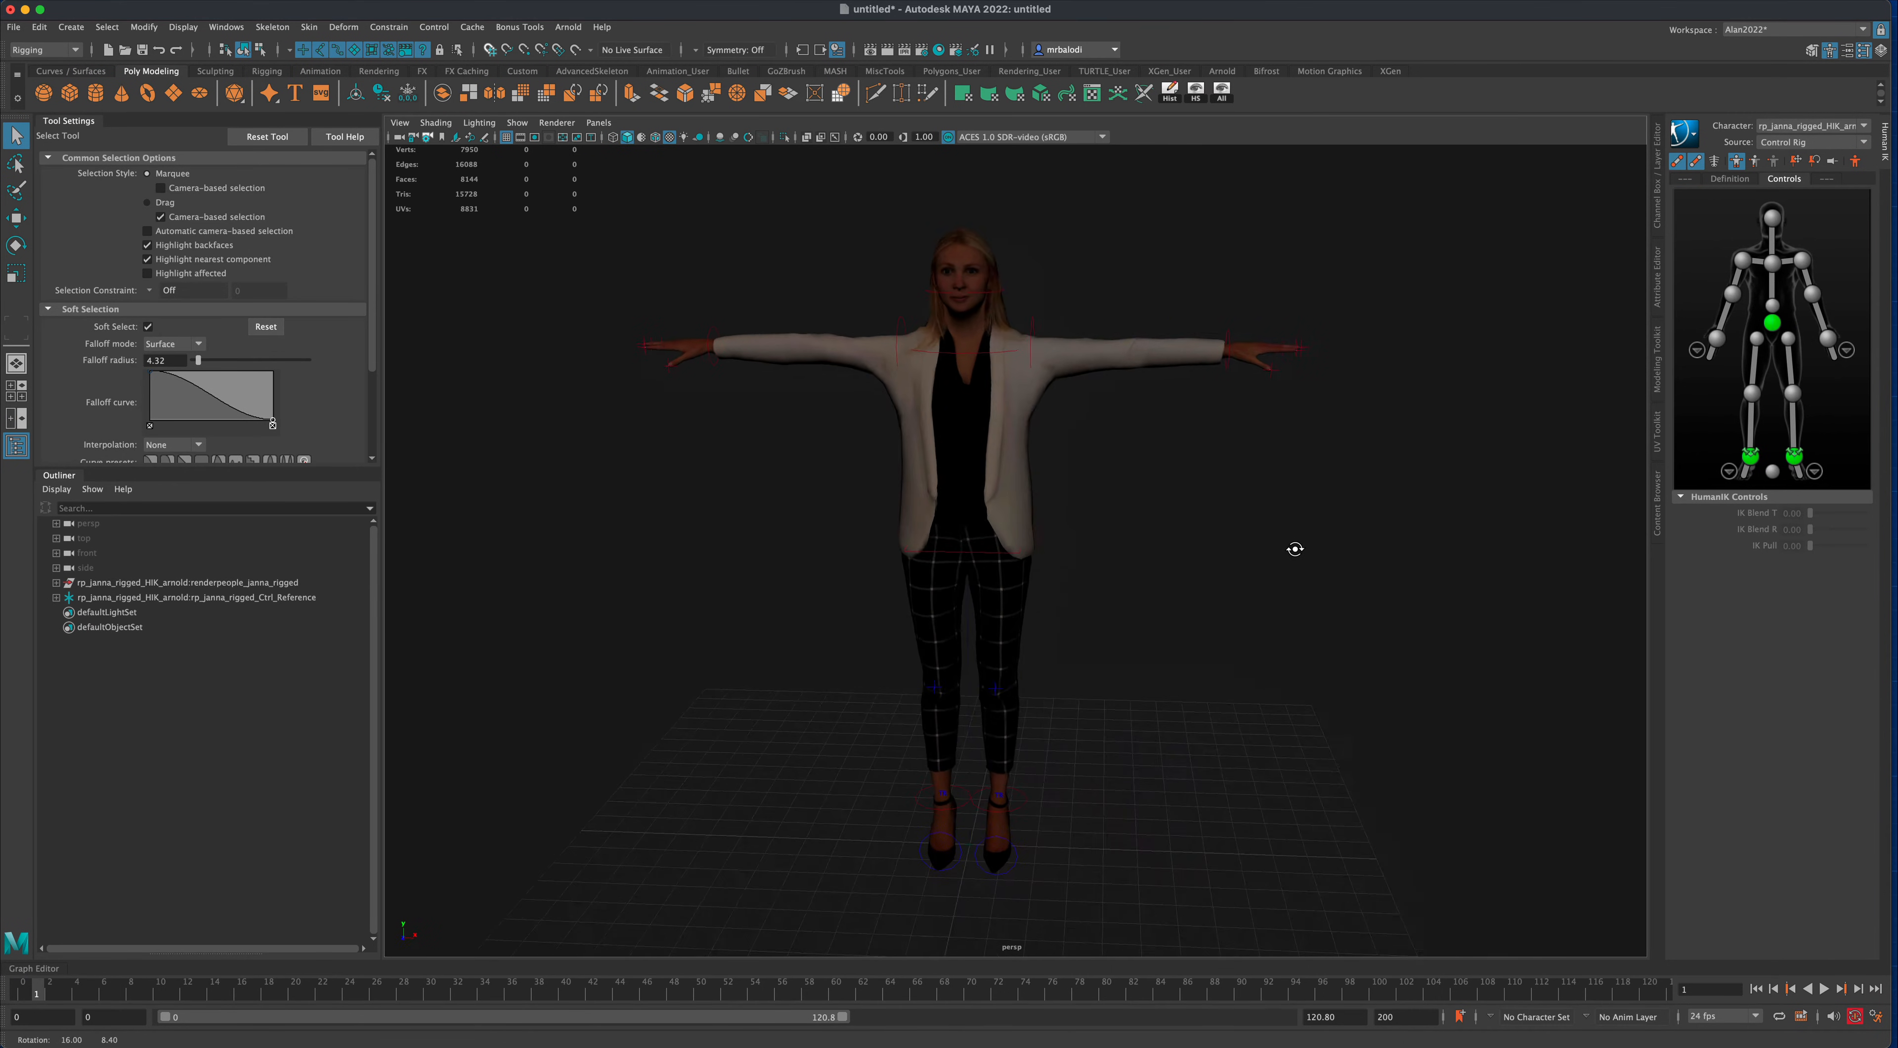
pyautogui.moveTo(1295, 547); pyautogui.dragTo(936, 548)
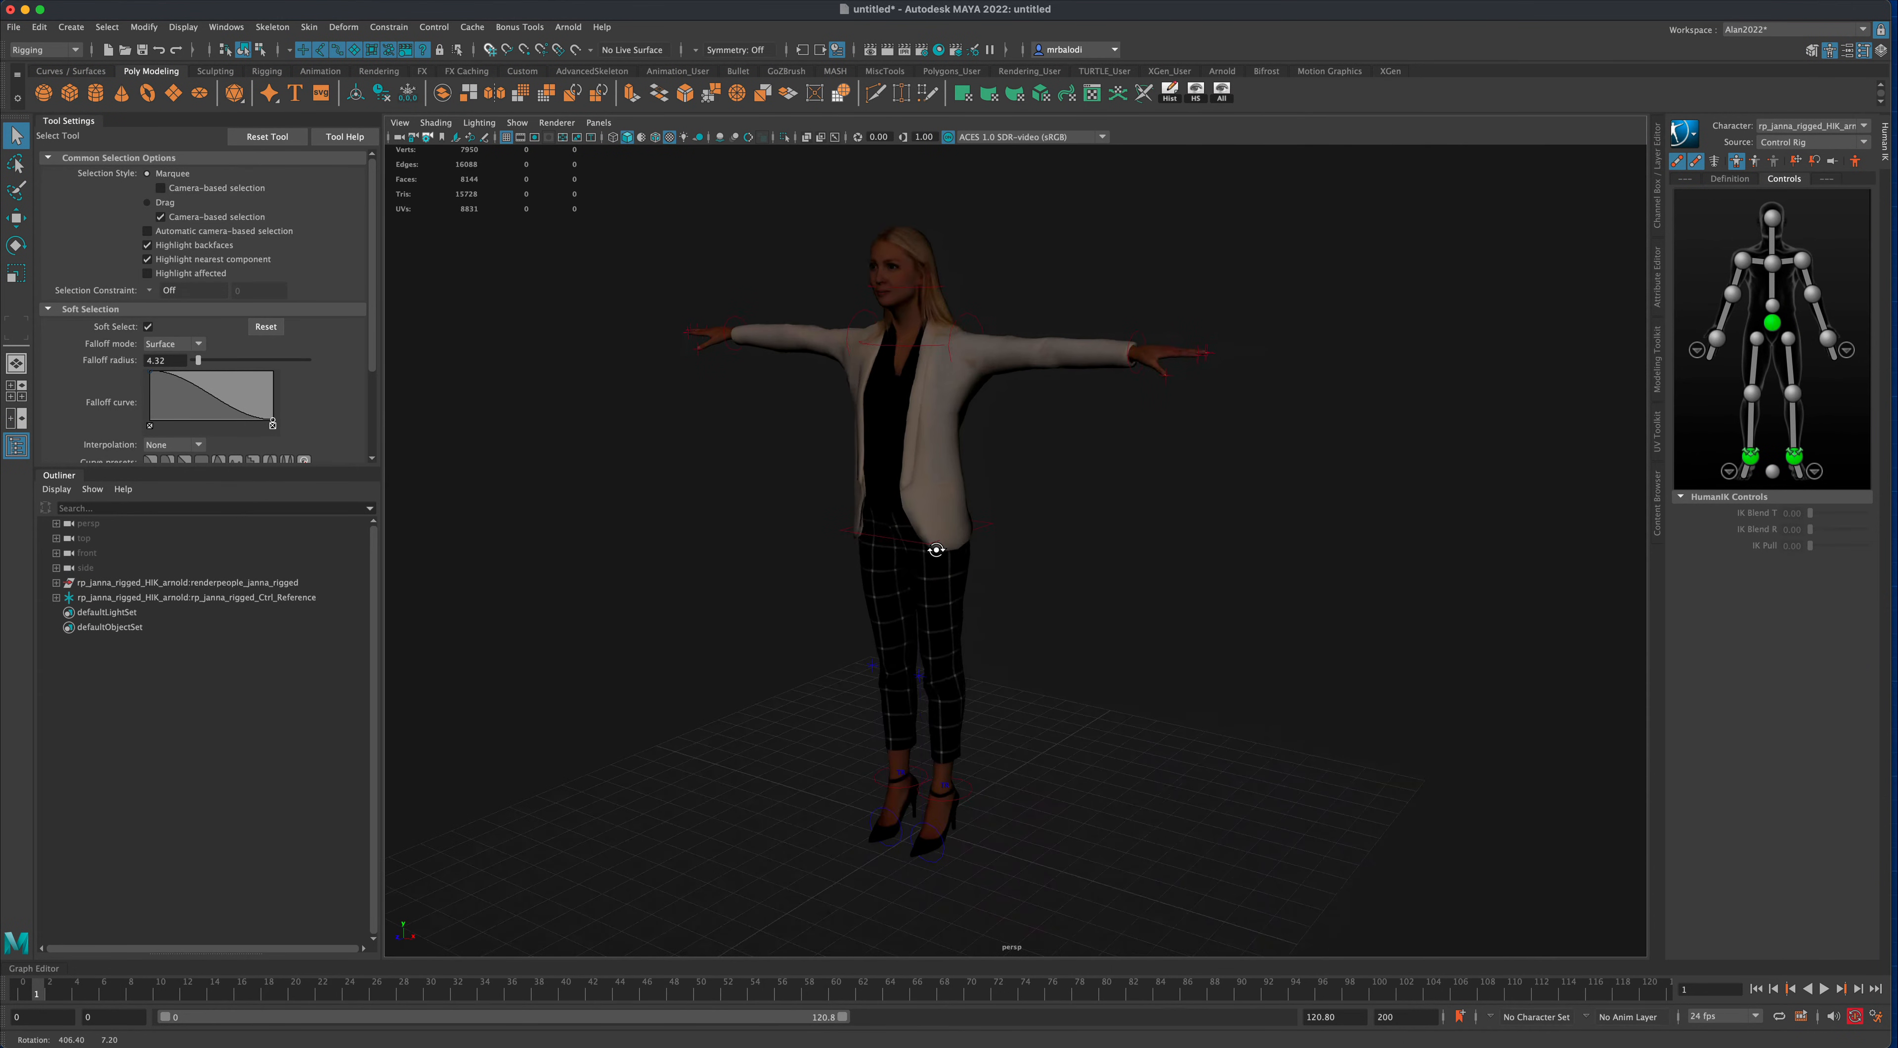
pyautogui.moveTo(937, 549); pyautogui.dragTo(1207, 604)
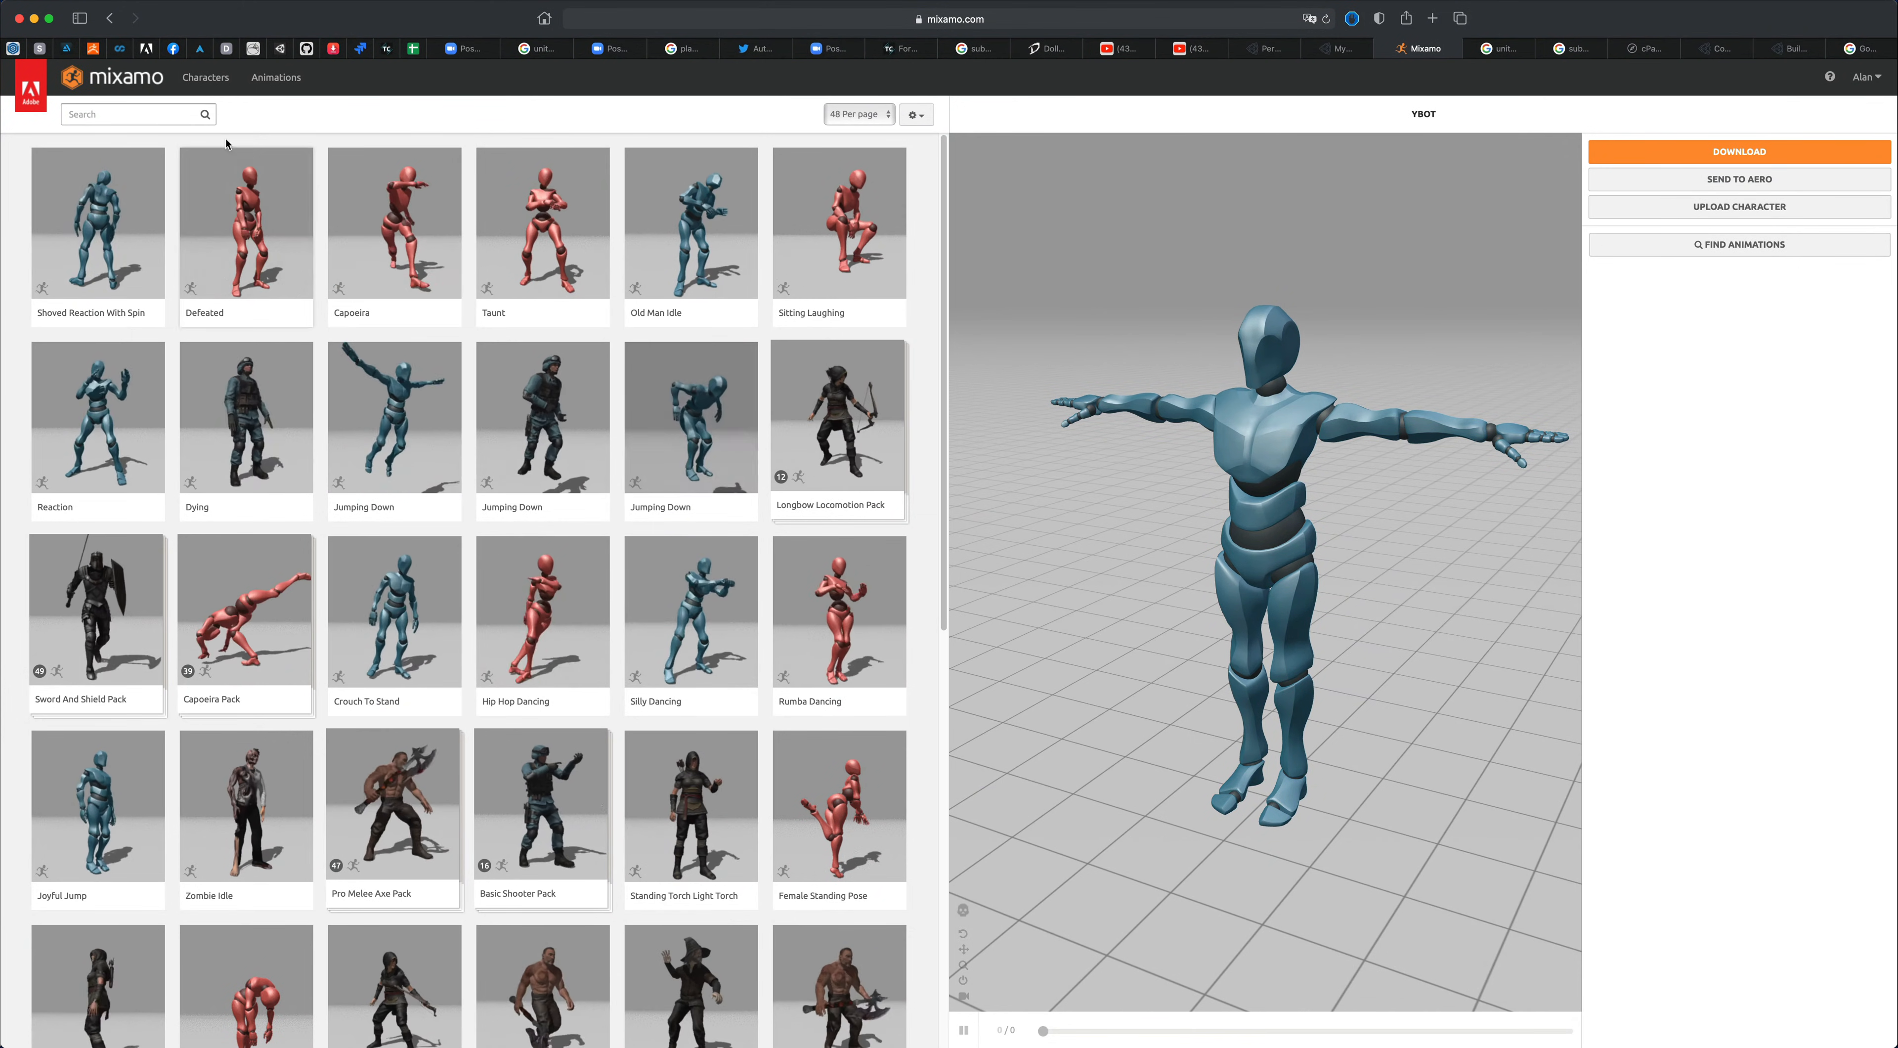
# - Search Mixamo for 'dance' and apply Jazz Dancing to the Y Bot preview
pyautogui.write('d')
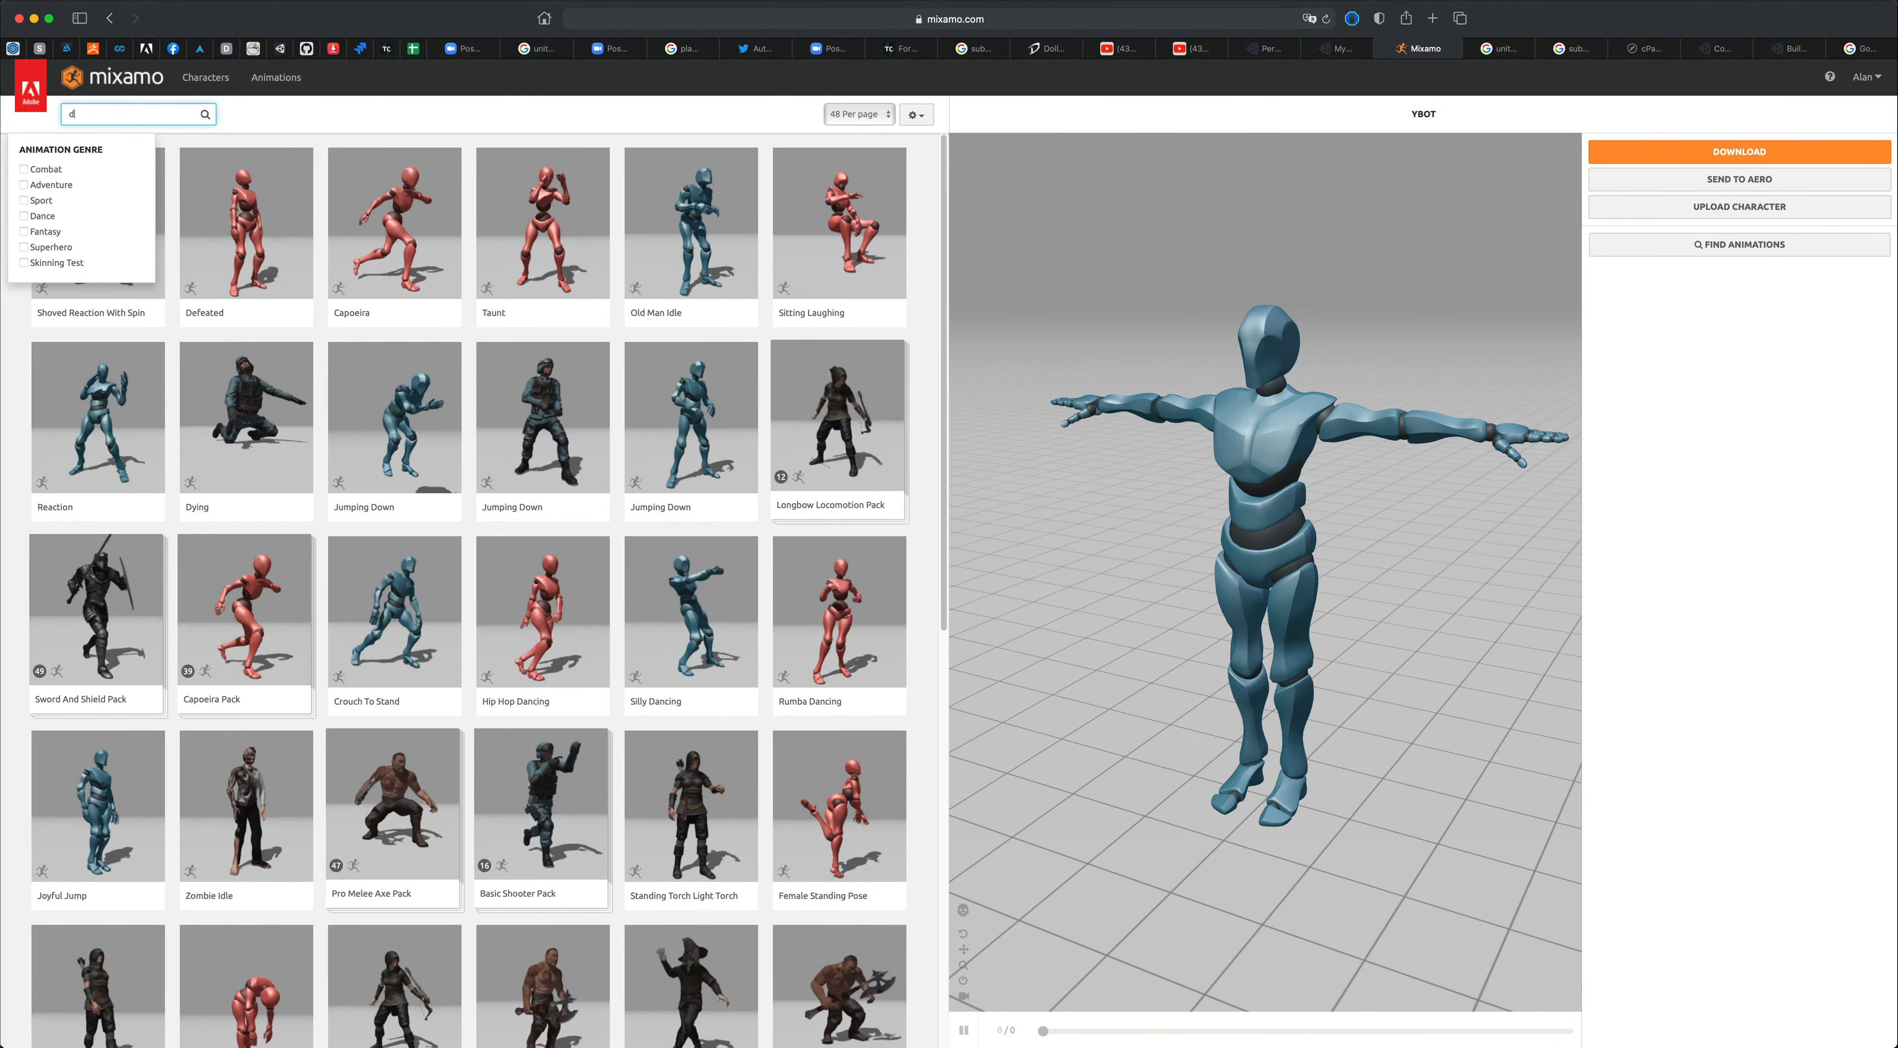
pyautogui.write('ance')
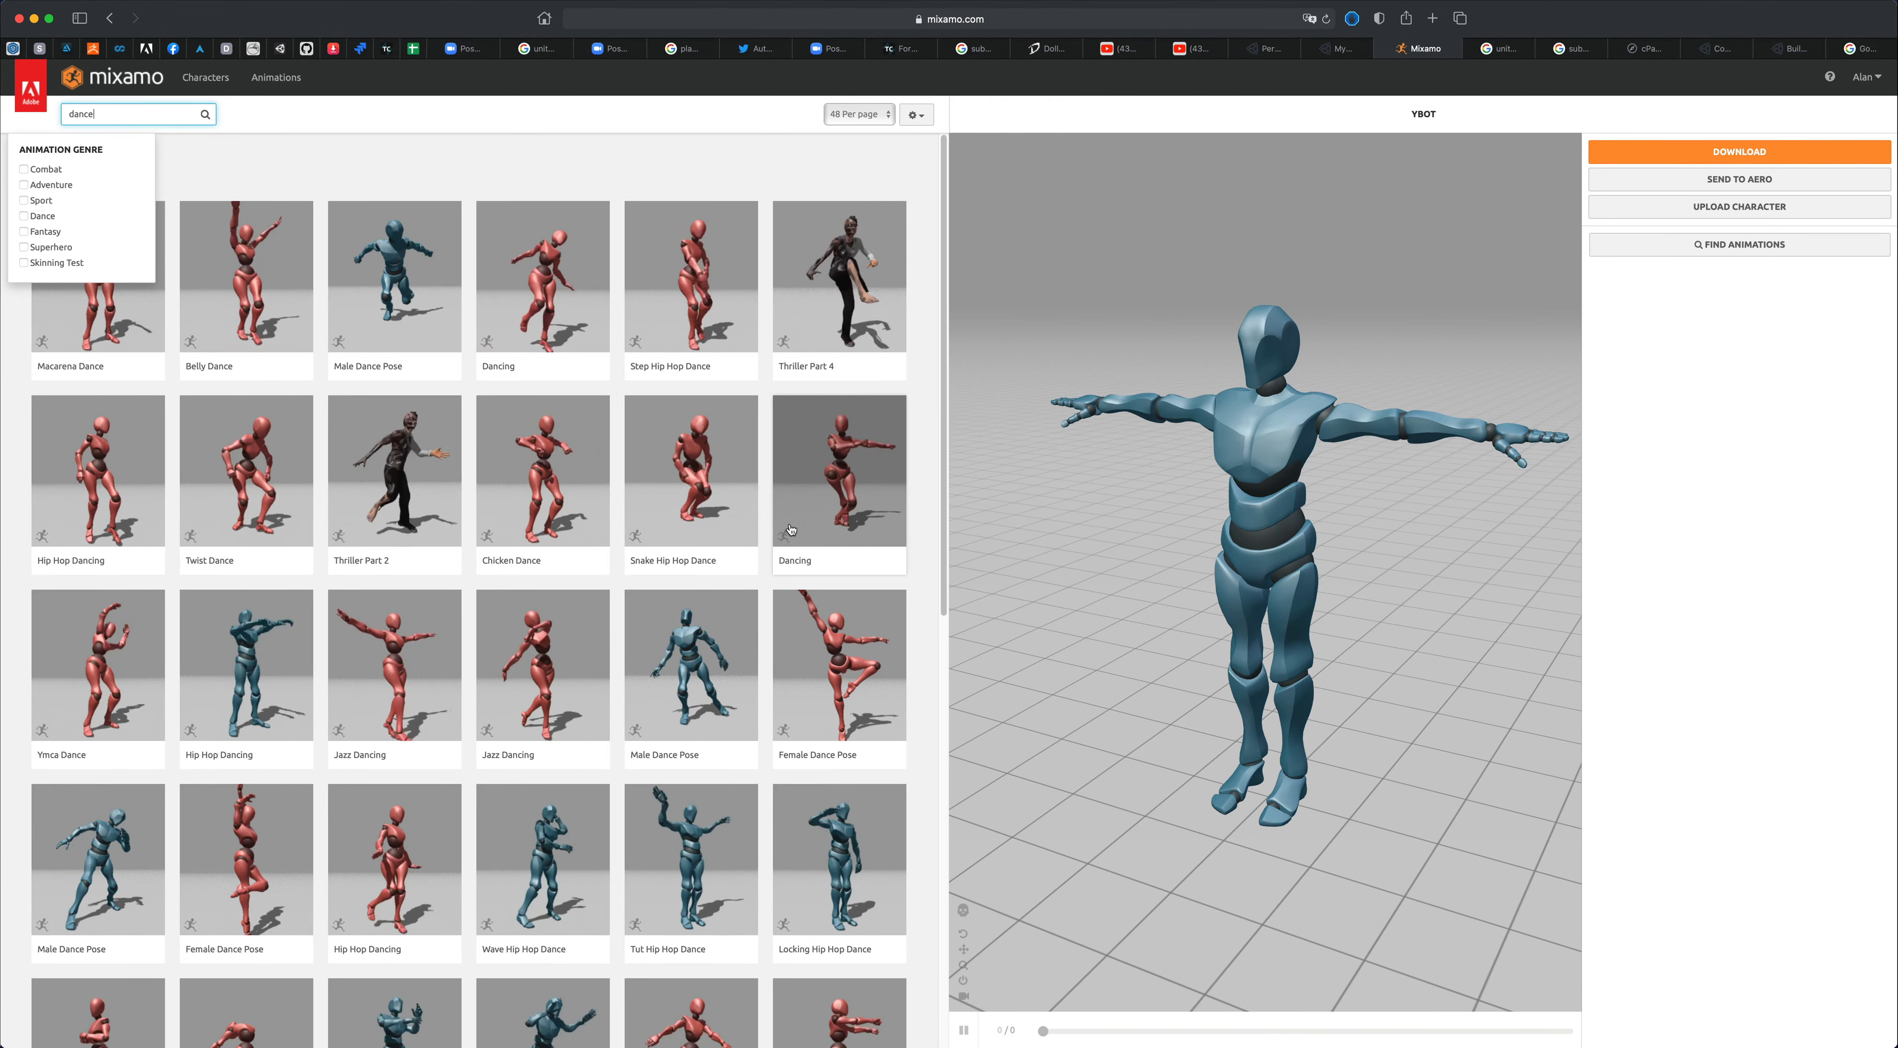
pyautogui.scroll(-3)
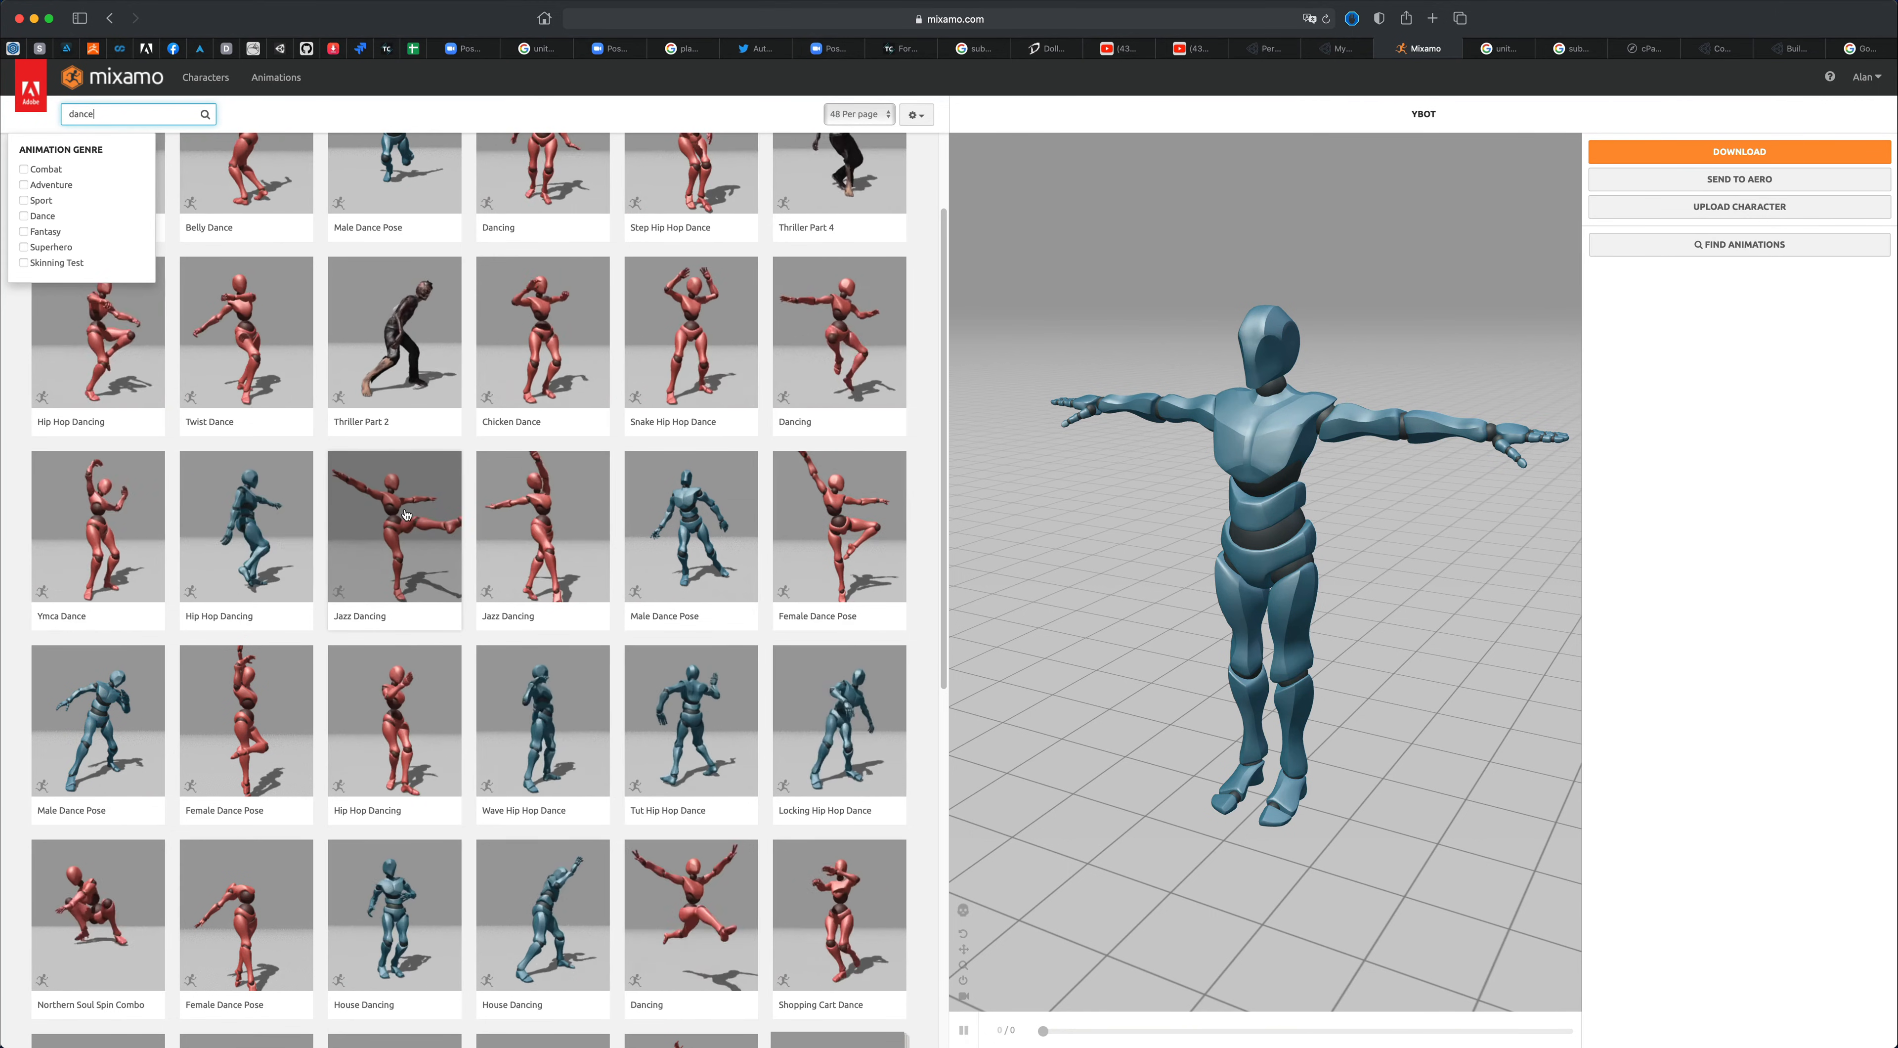
pyautogui.click(393, 526)
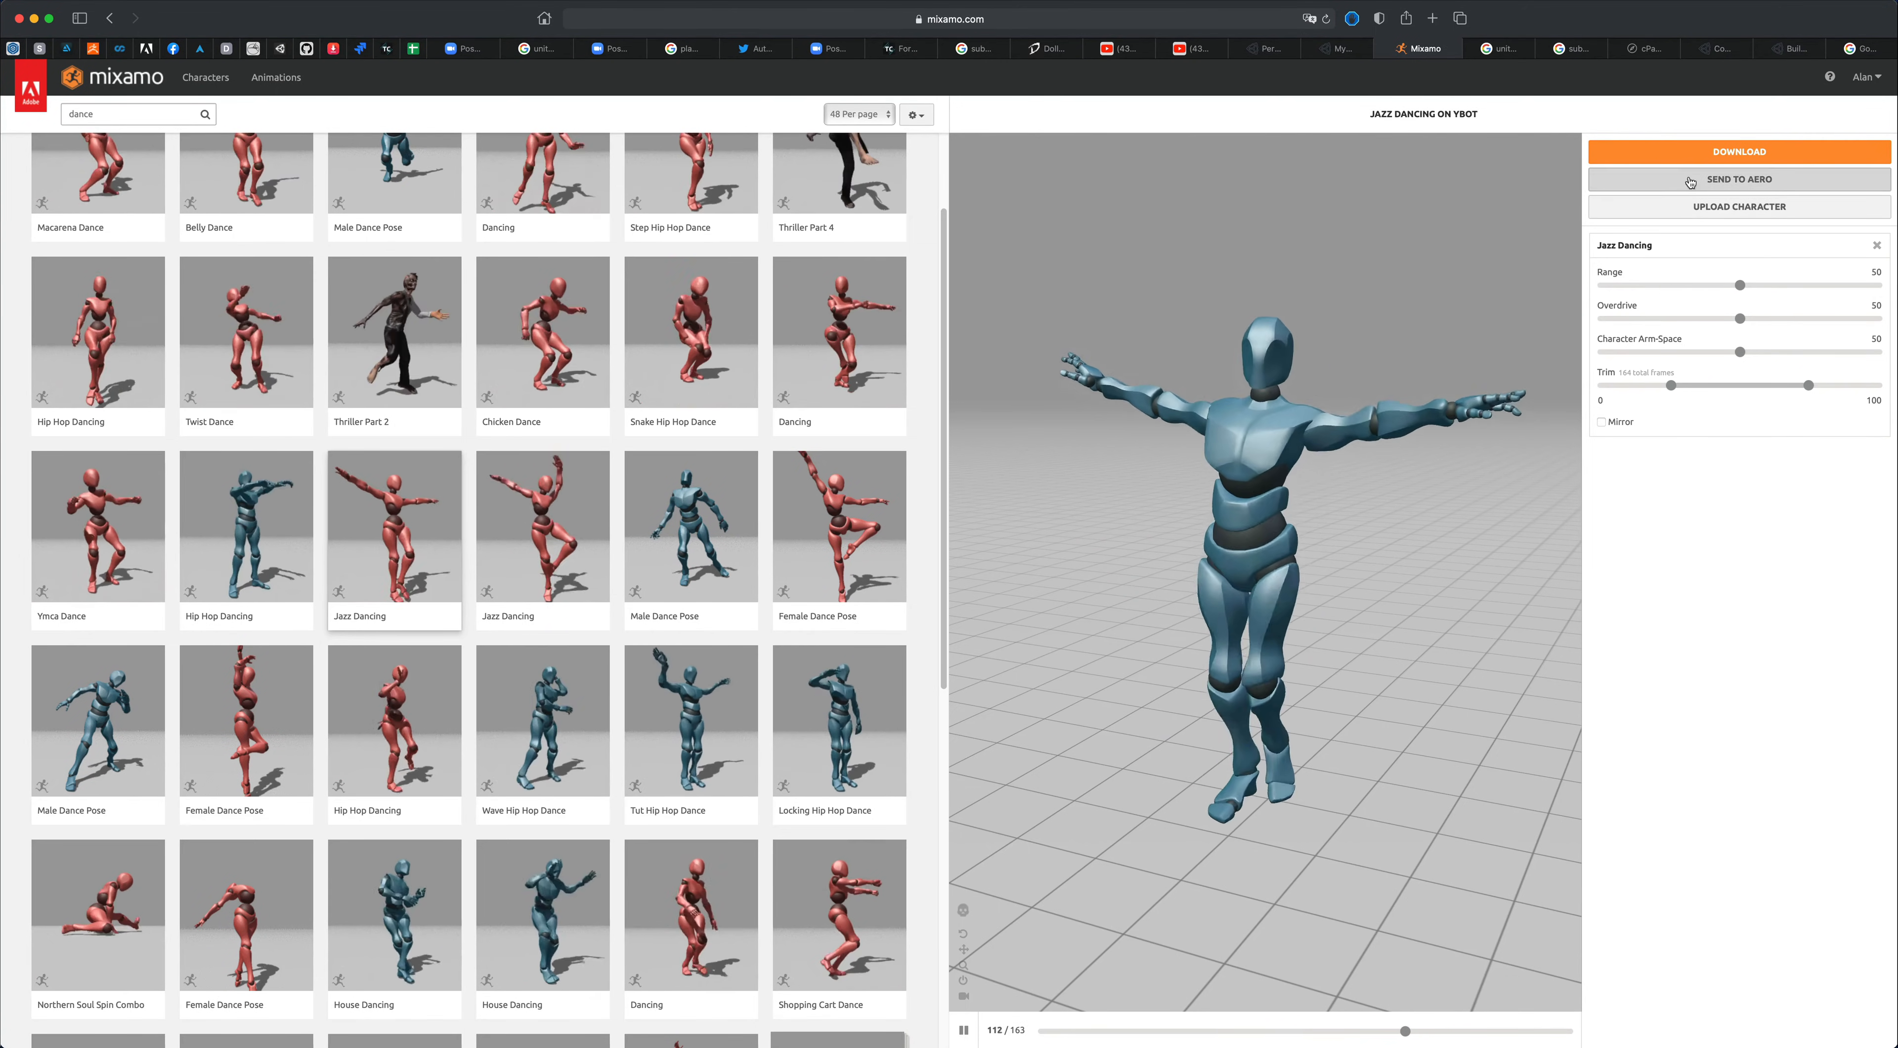
# - Download Jazz Dancing as FBX Binary without skin at 30 fps
pyautogui.click(1738, 152)
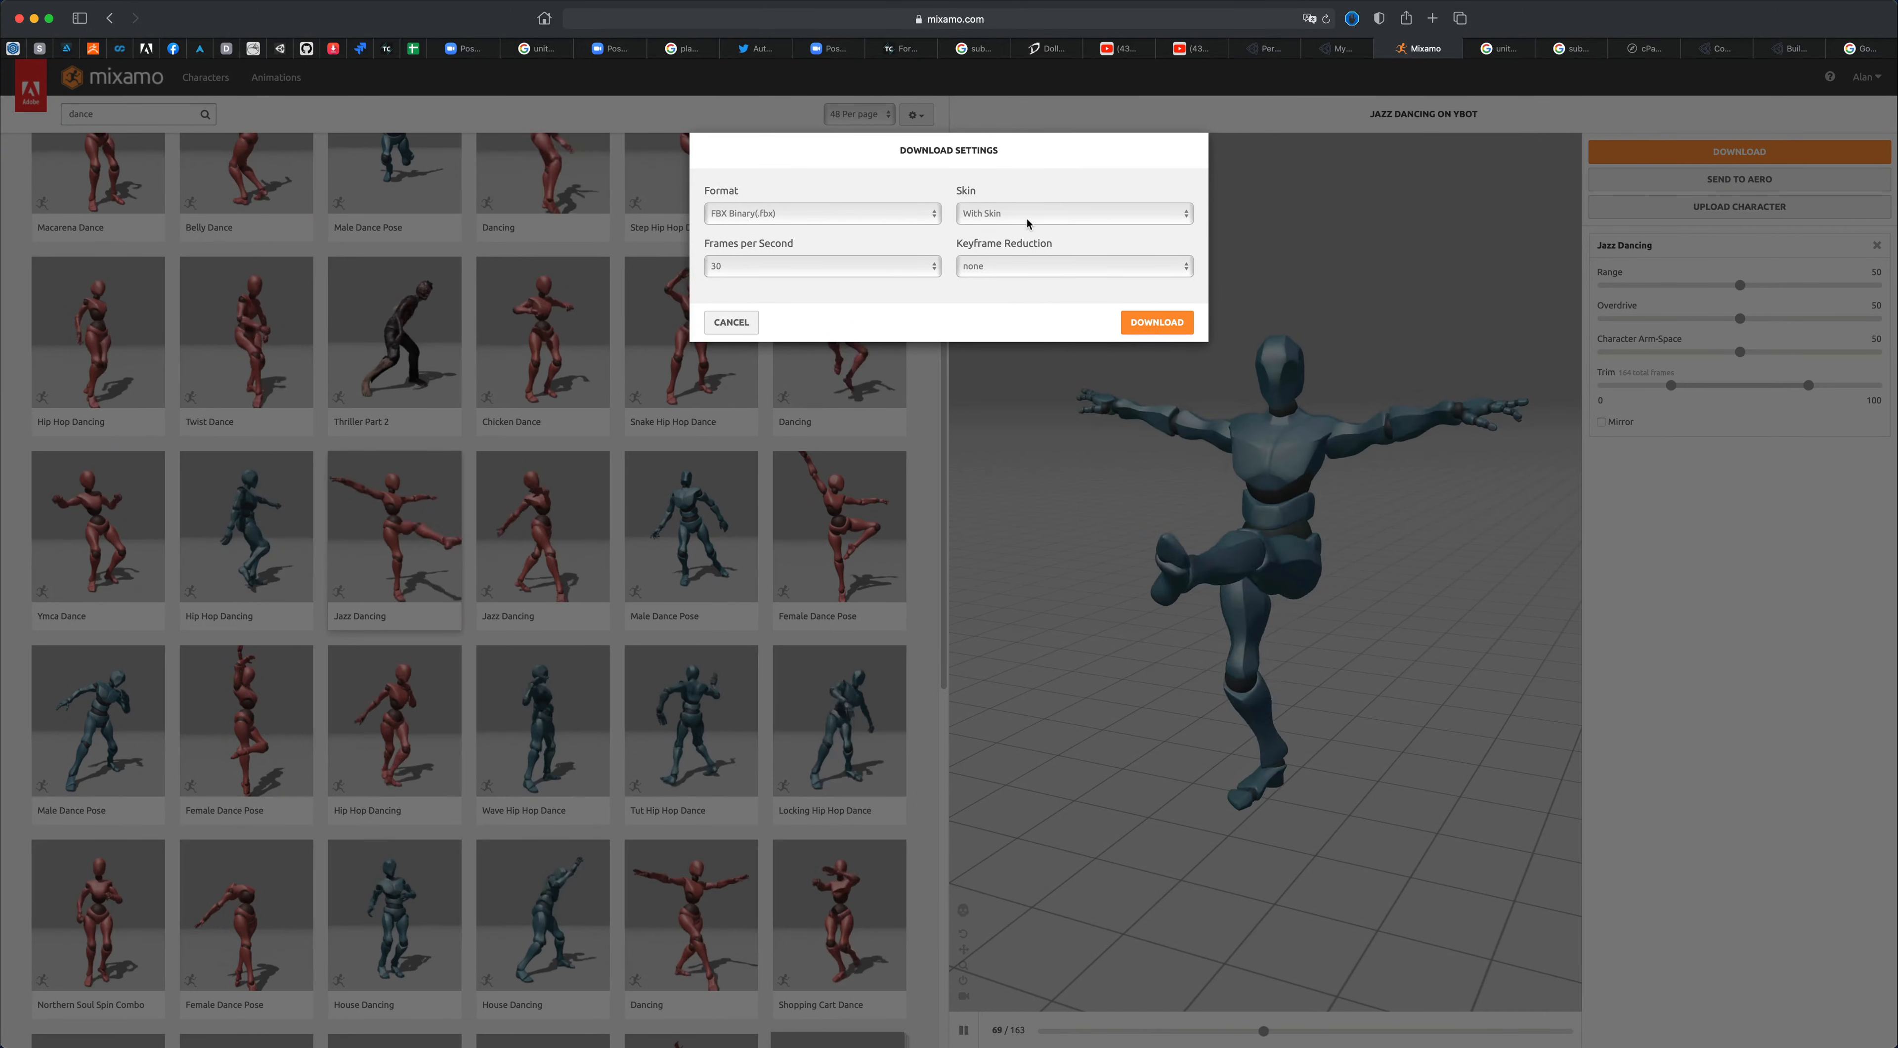
pyautogui.click(1069, 213)
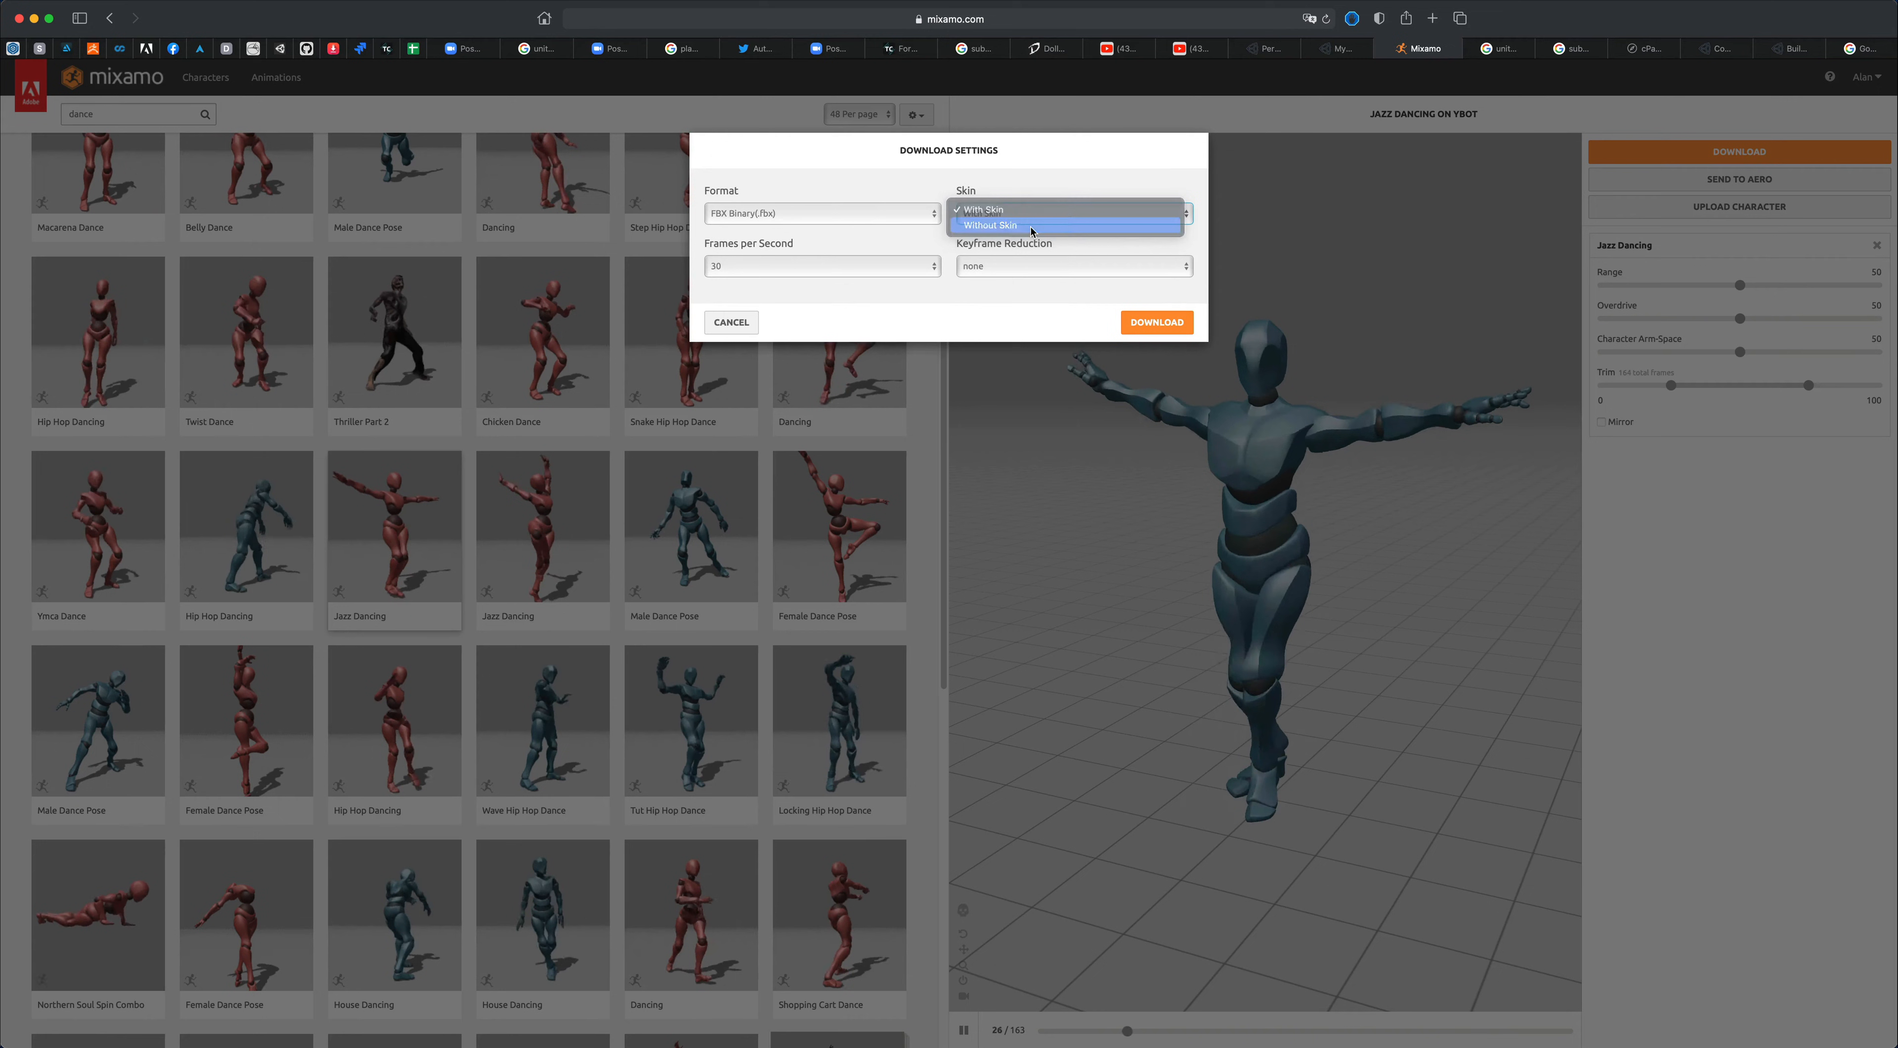
pyautogui.click(990, 225)
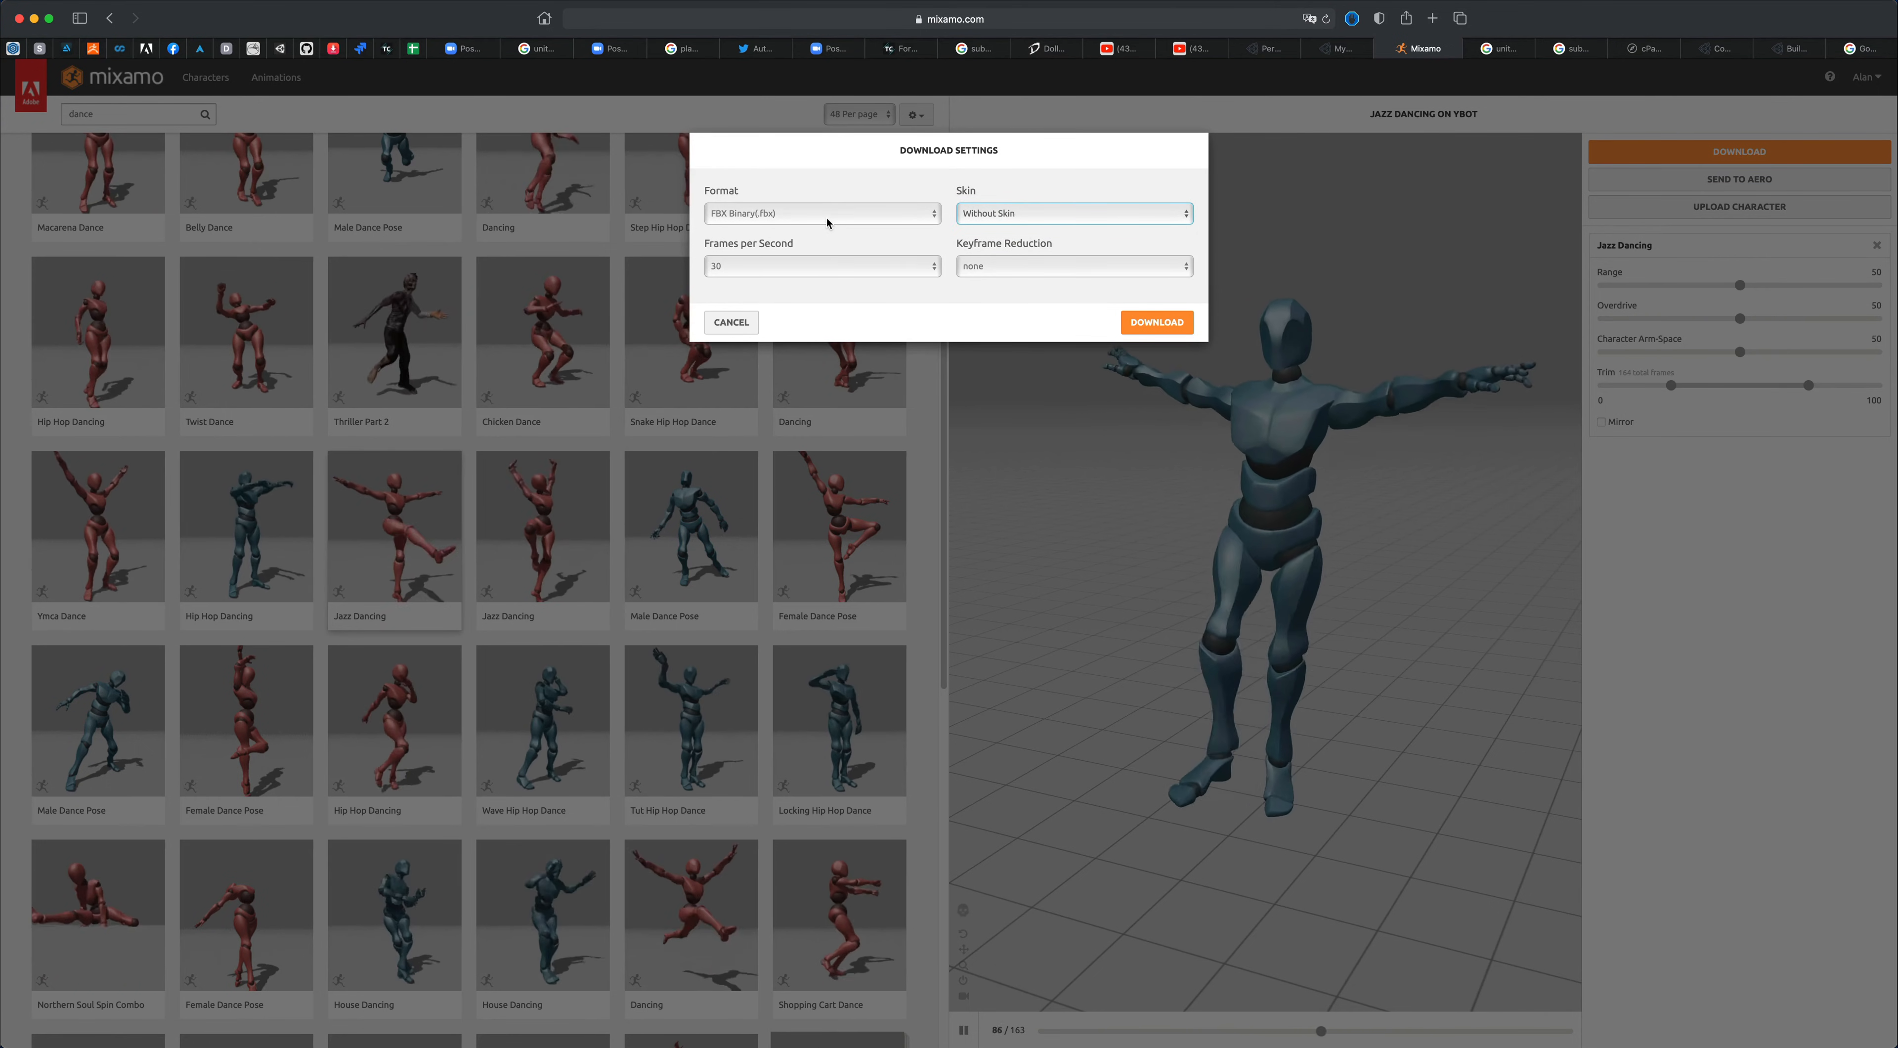
pyautogui.click(821, 212)
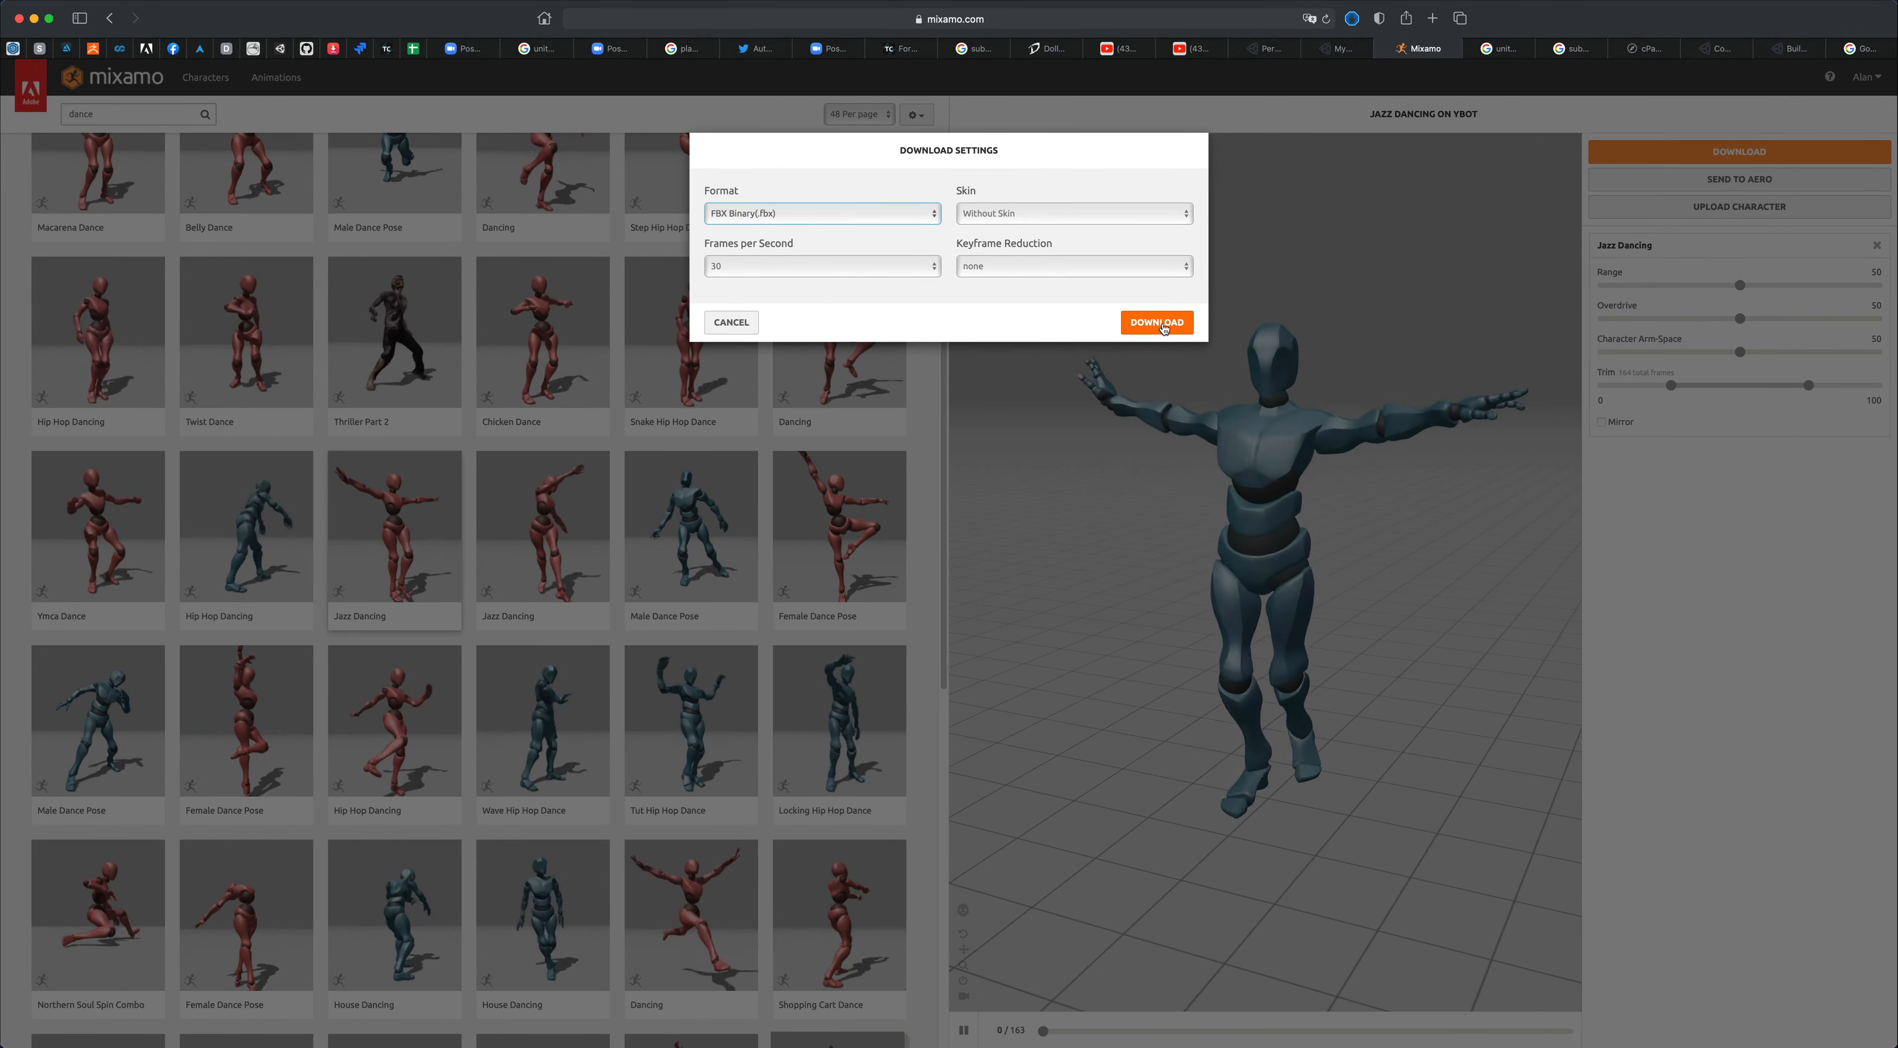
pyautogui.click(1155, 322)
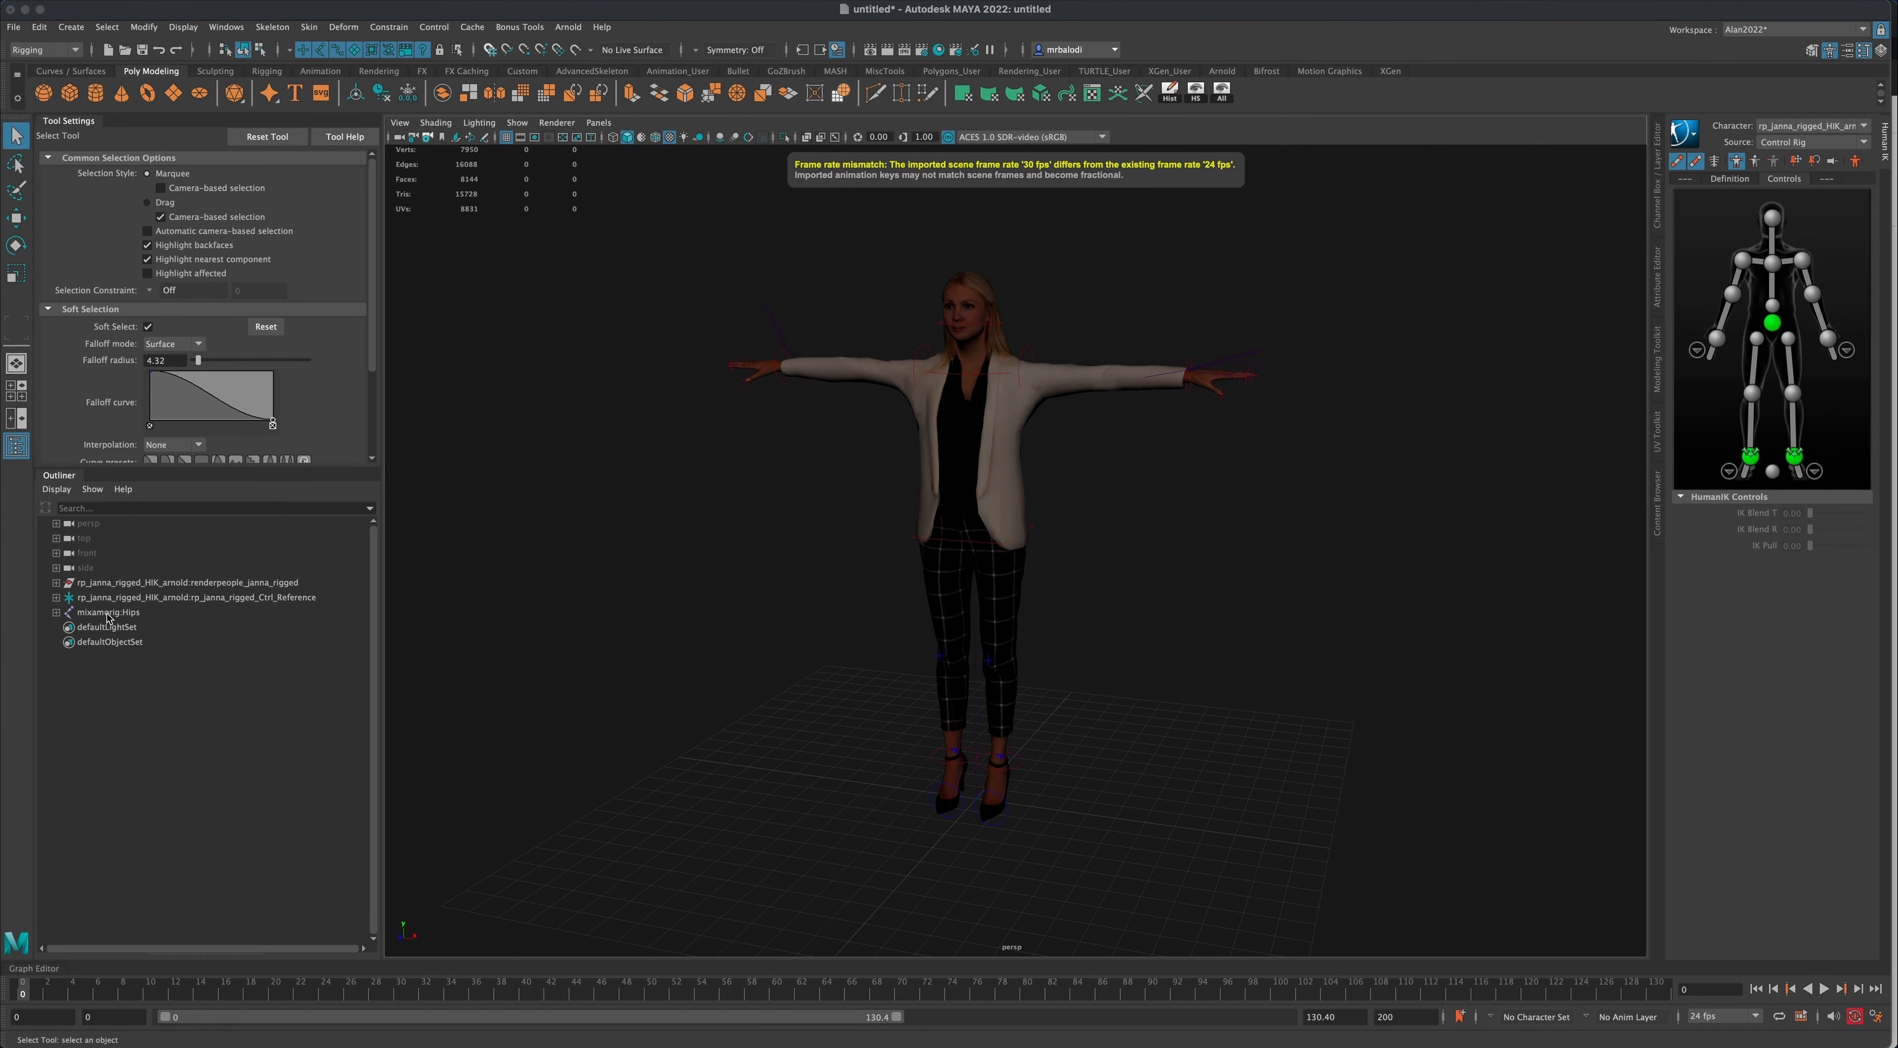
# - Select mixamorig:Hips, then Janna's mesh and control rig for a new hidden display layer
pyautogui.click(108, 611)
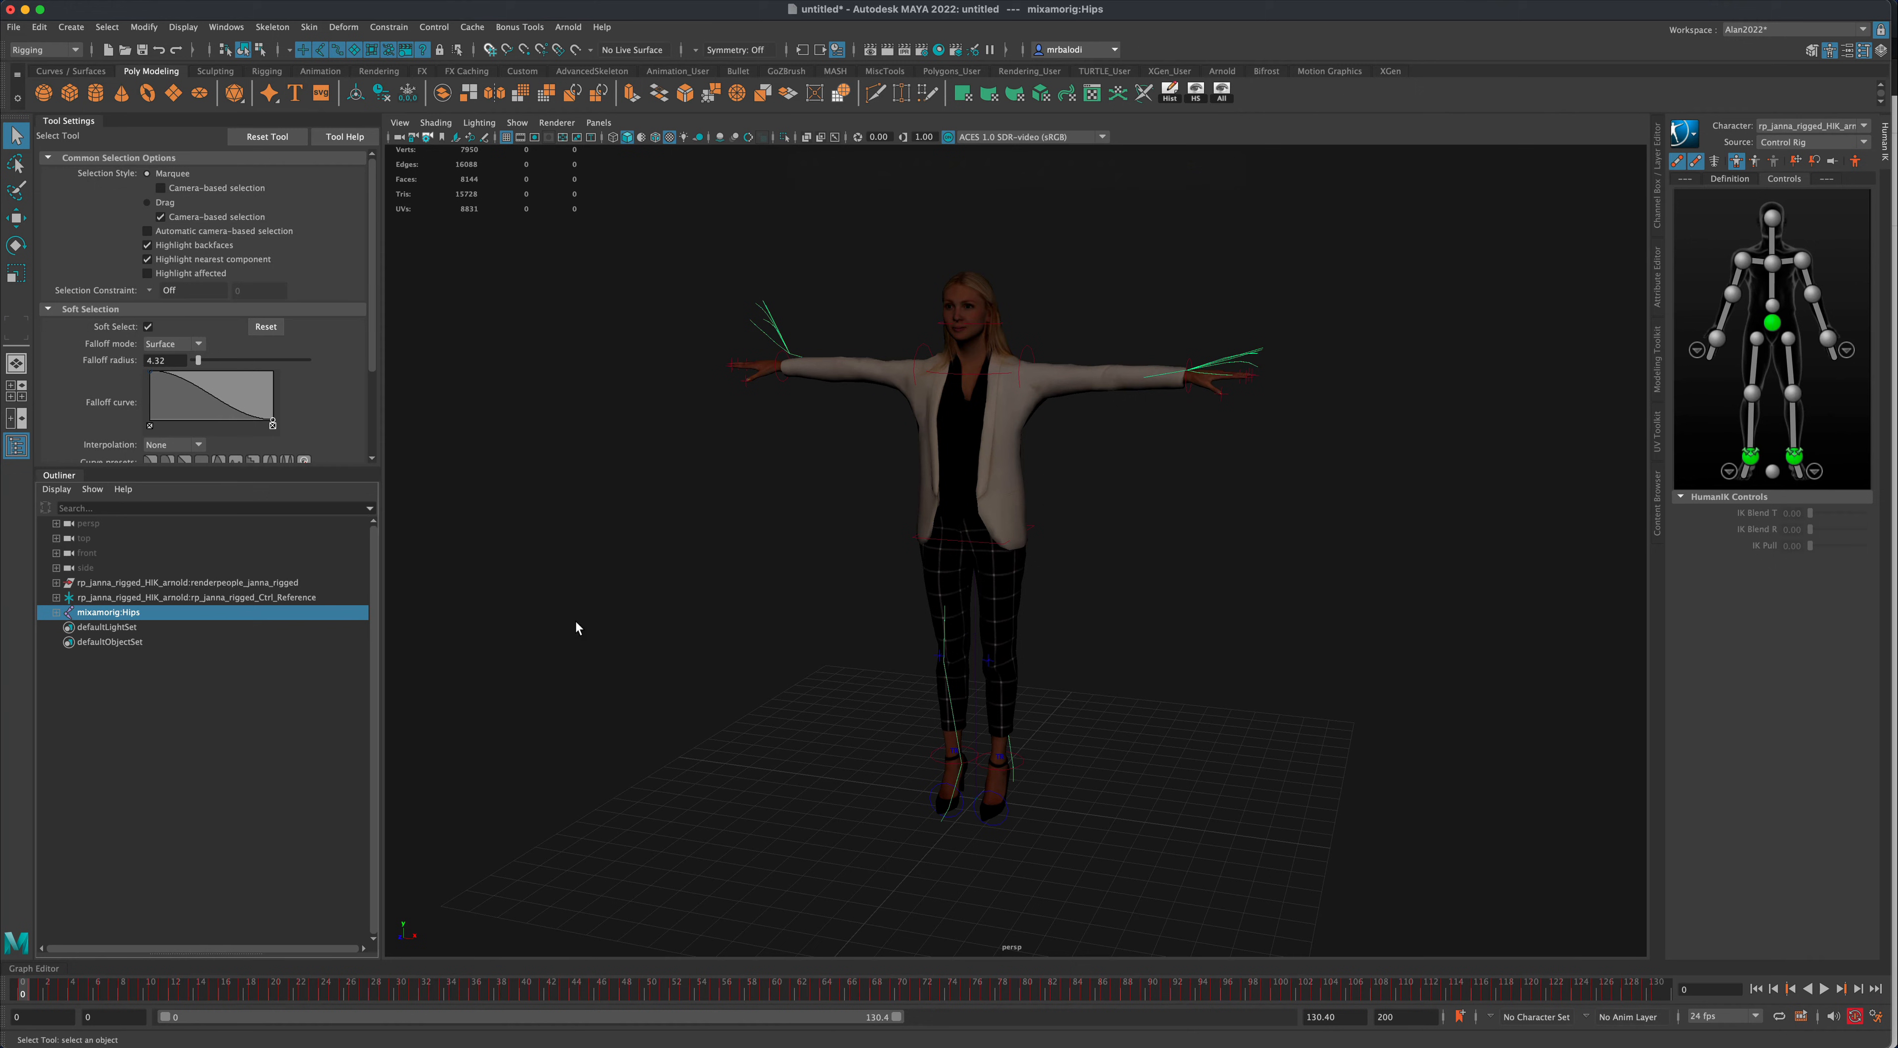
pyautogui.moveTo(174, 590)
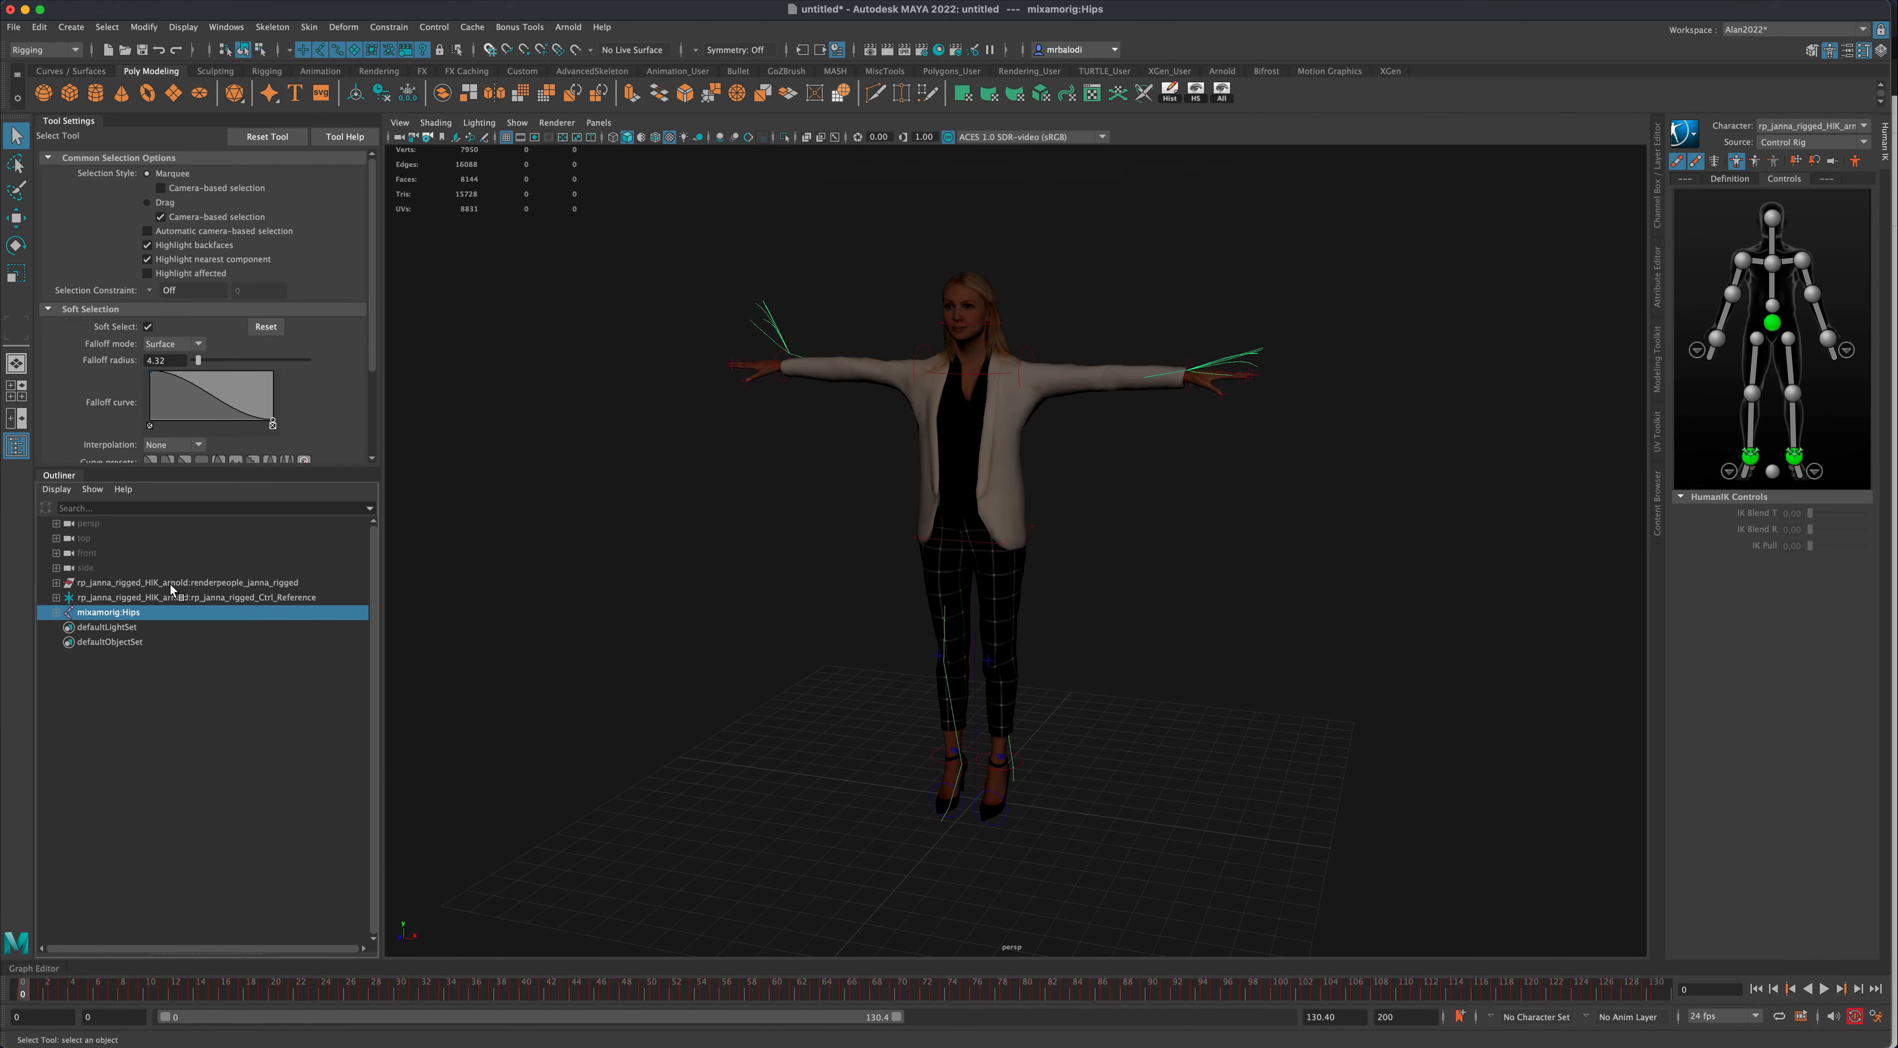
pyautogui.click(182, 582)
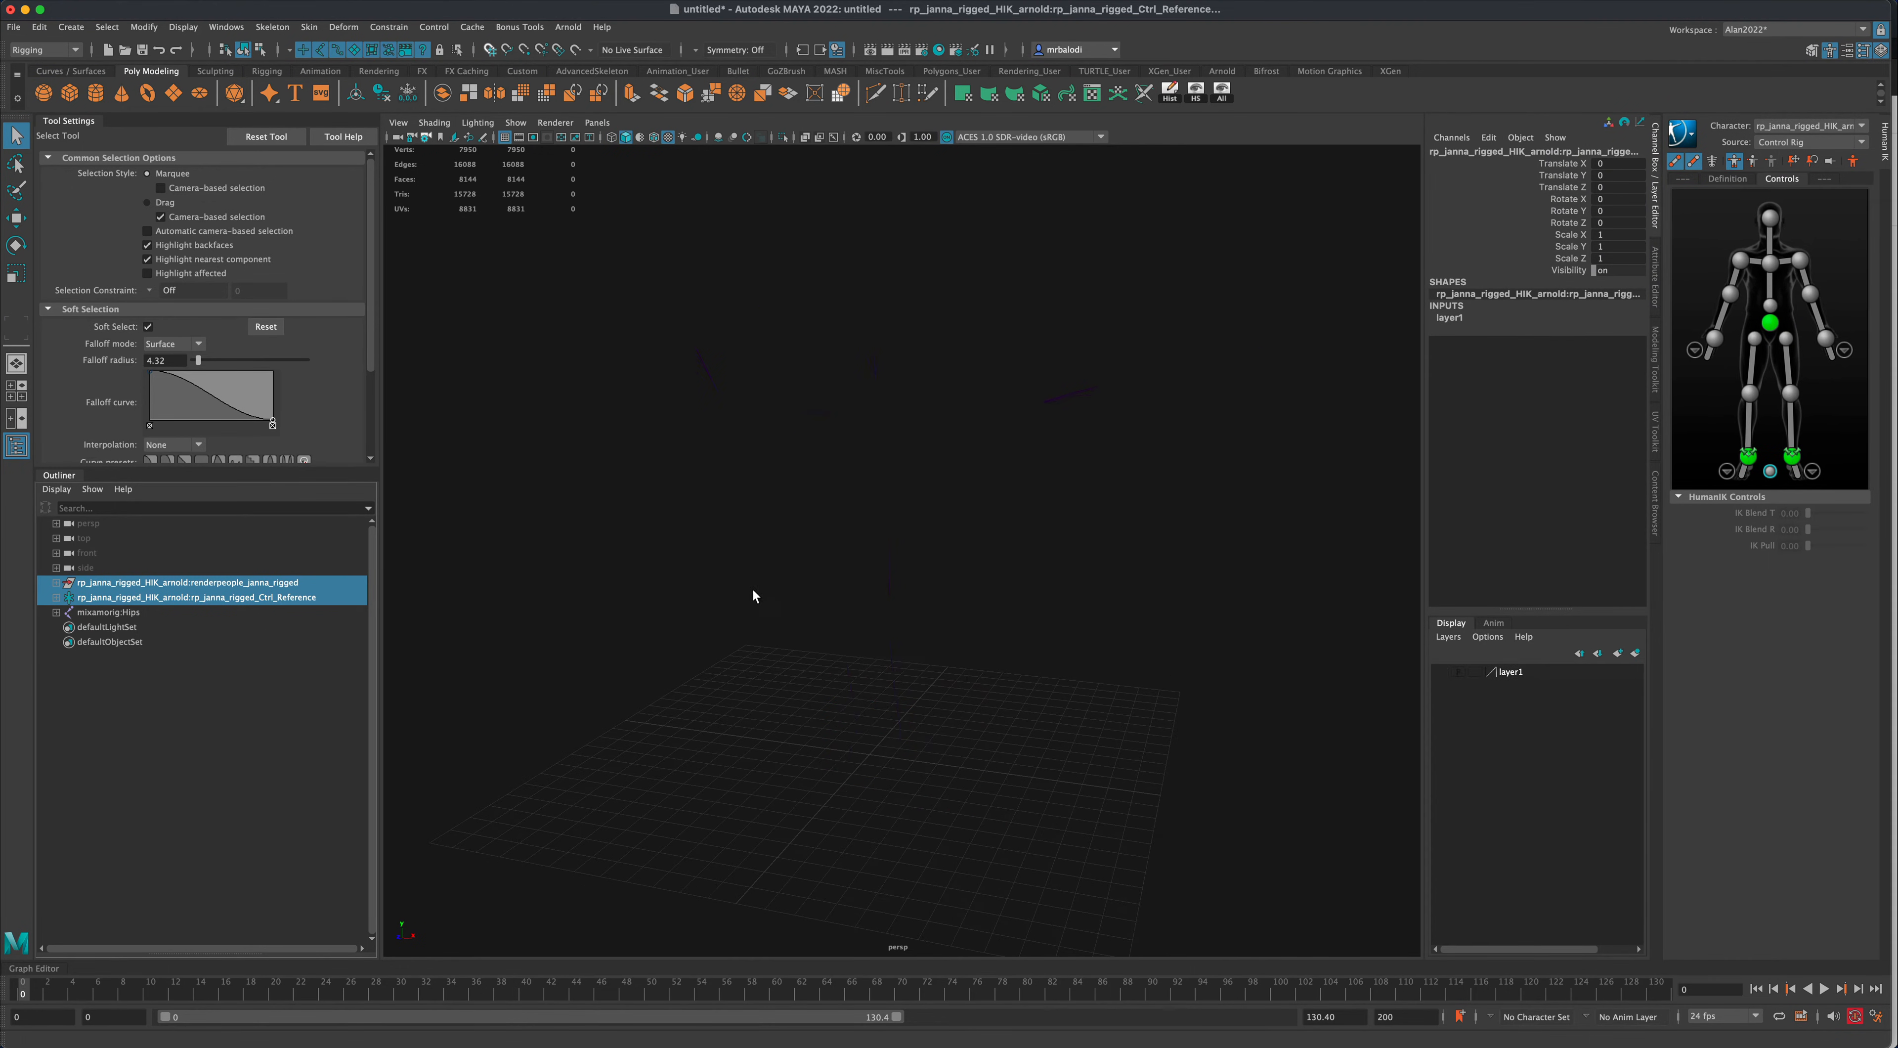
# - Marquee-select the Mixamo skeleton so mixamorig:Hips is selected
pyautogui.click(108, 612)
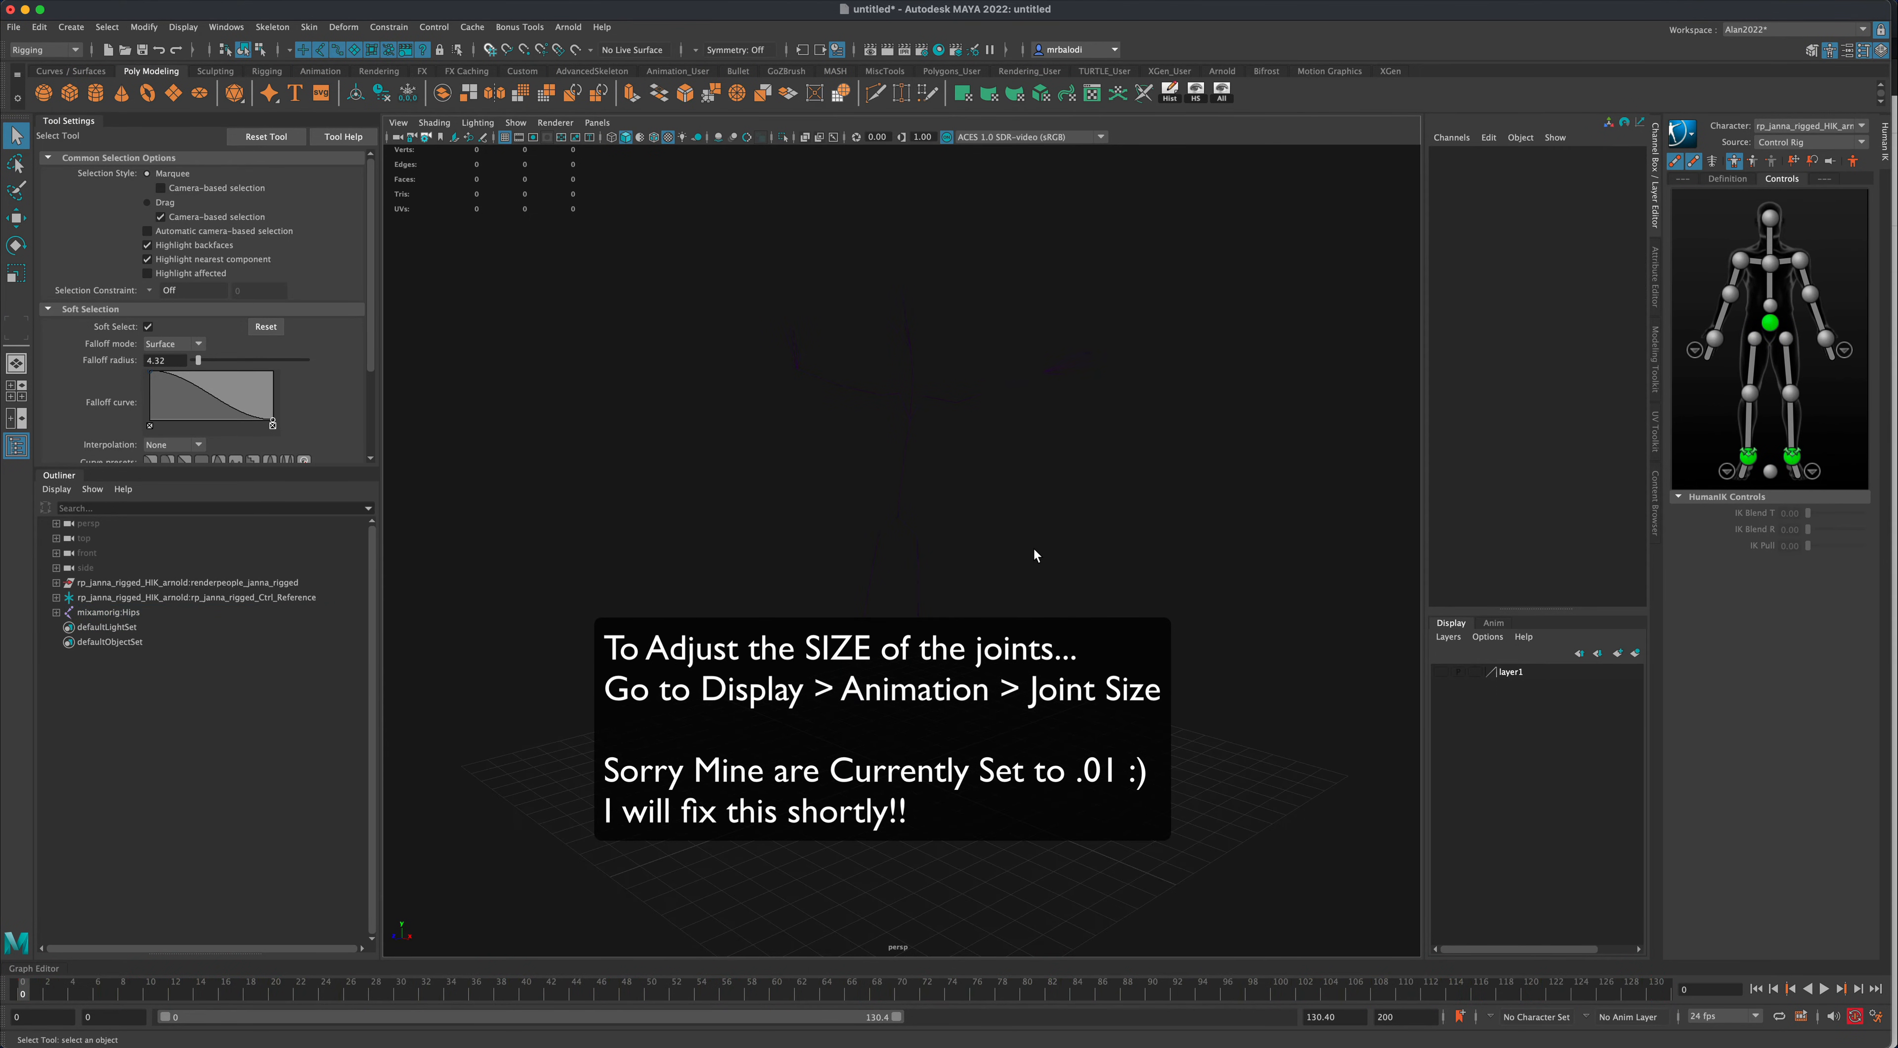
pyautogui.moveTo(1035, 556); pyautogui.dragTo(1078, 581)
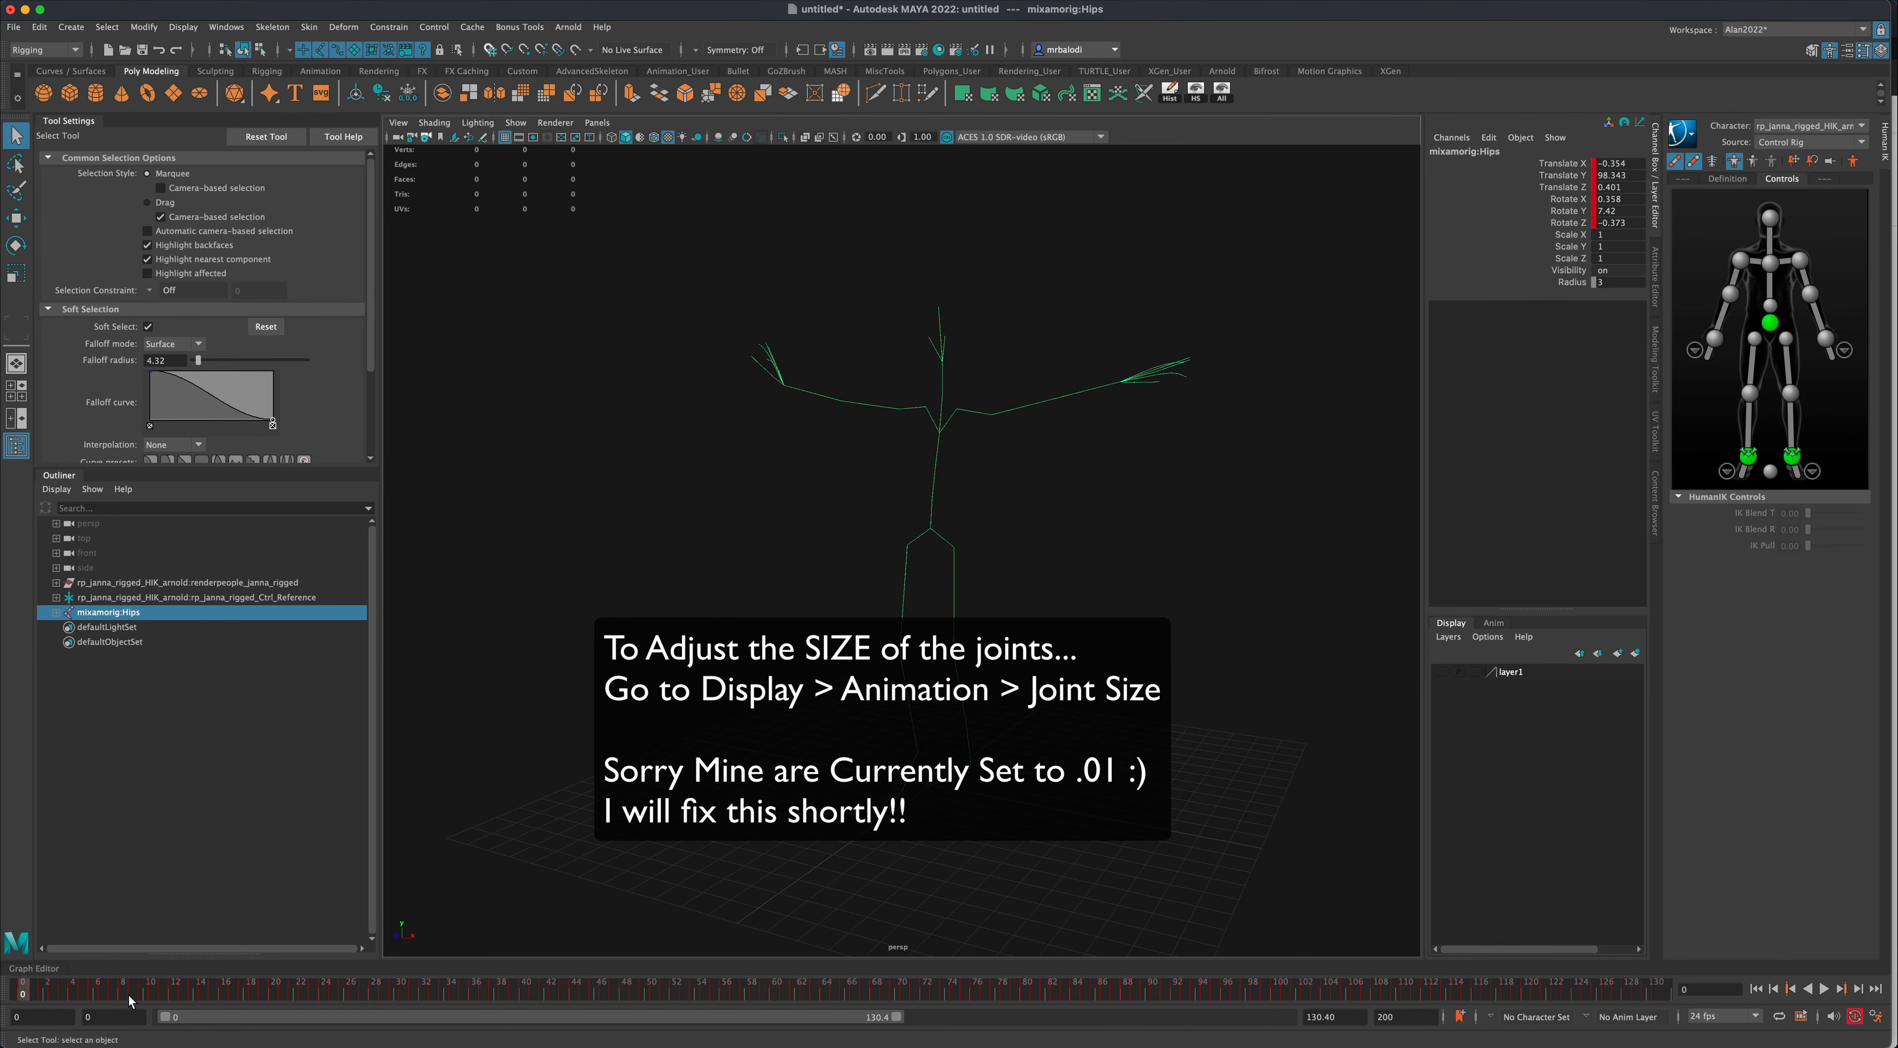
pyautogui.moveTo(616, 903)
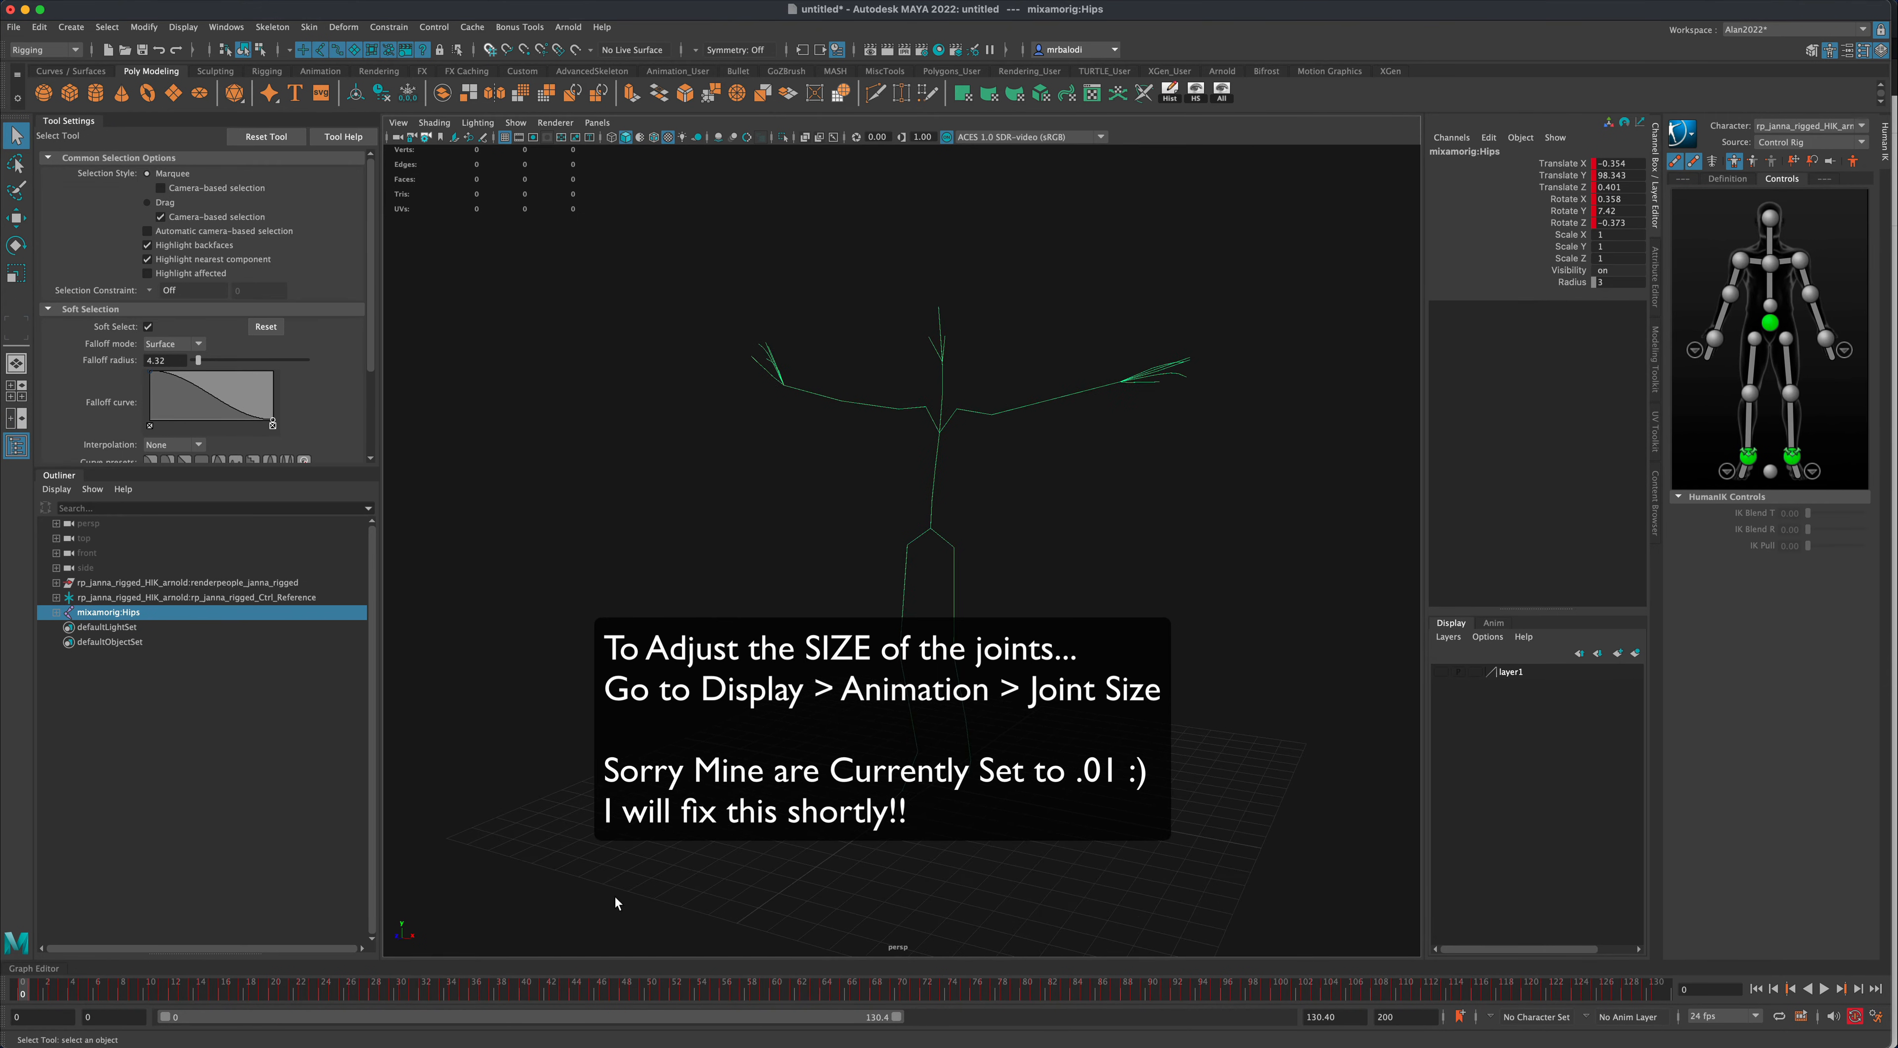
pyautogui.moveTo(923, 574)
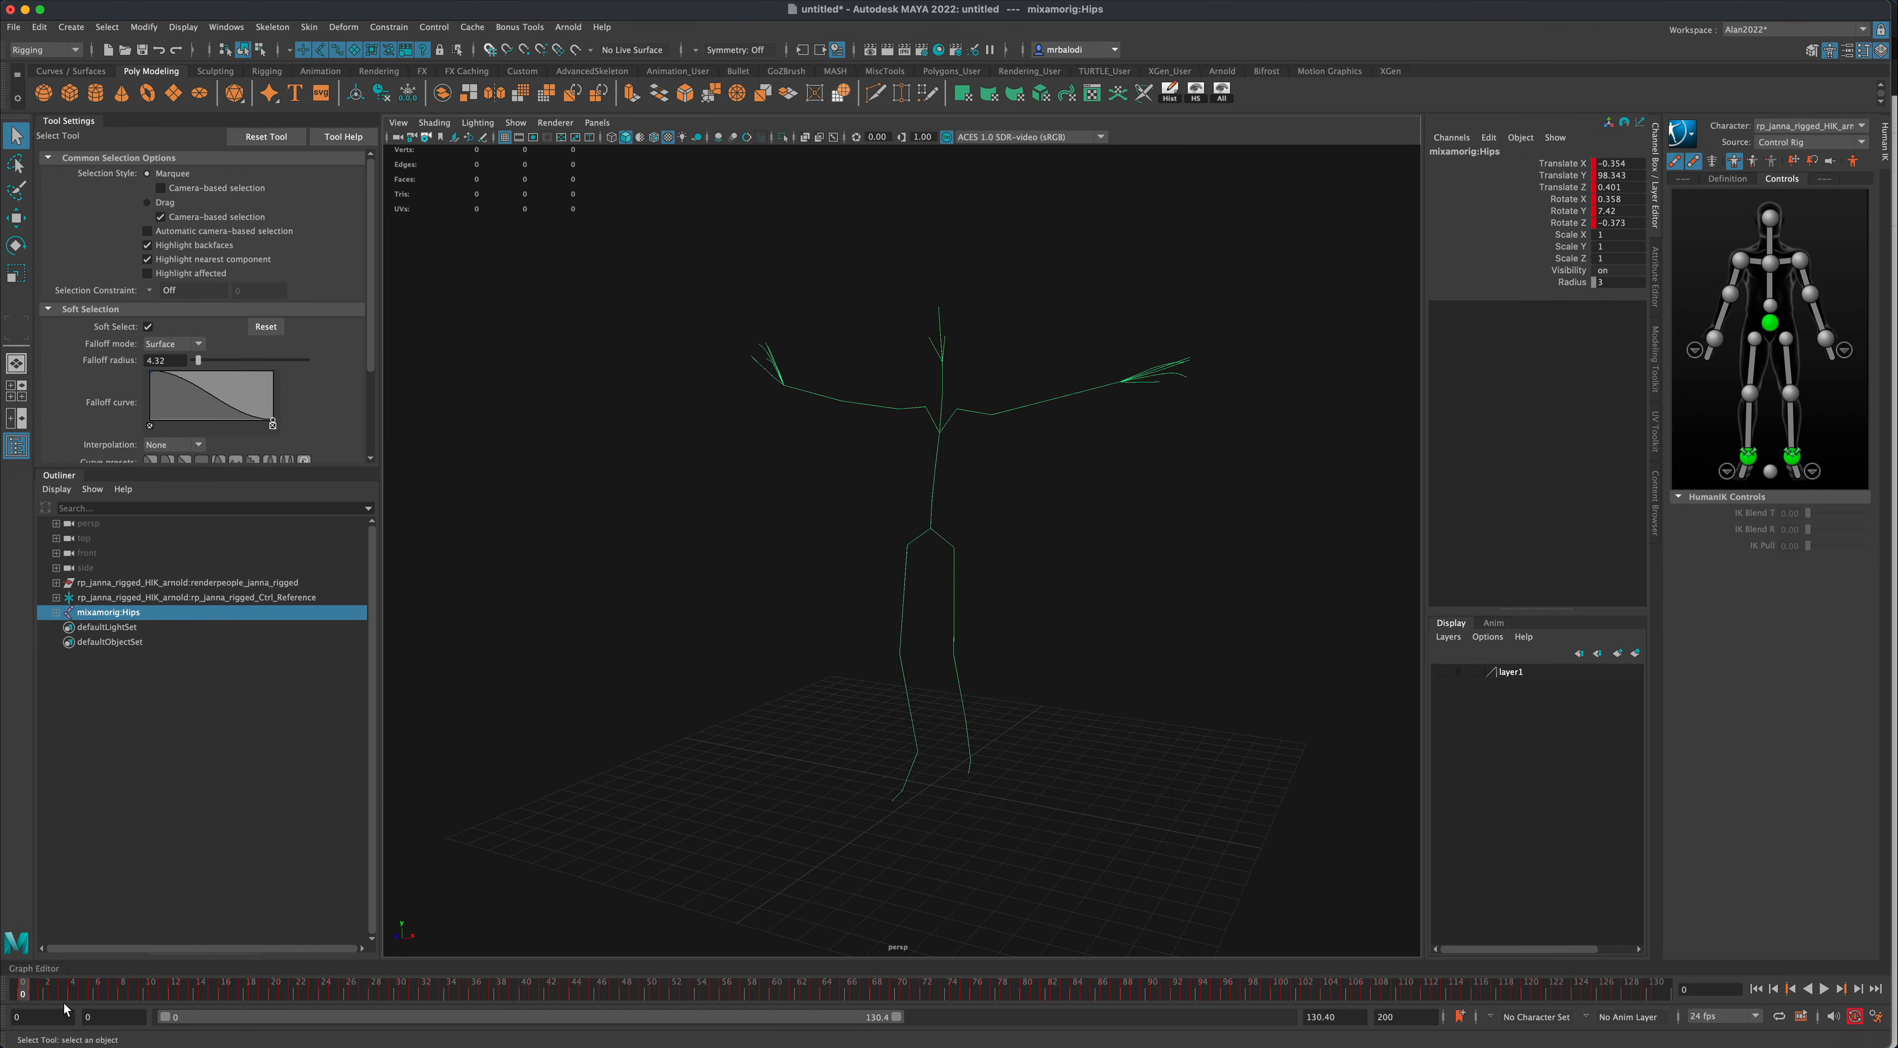
pyautogui.moveTo(163, 1026)
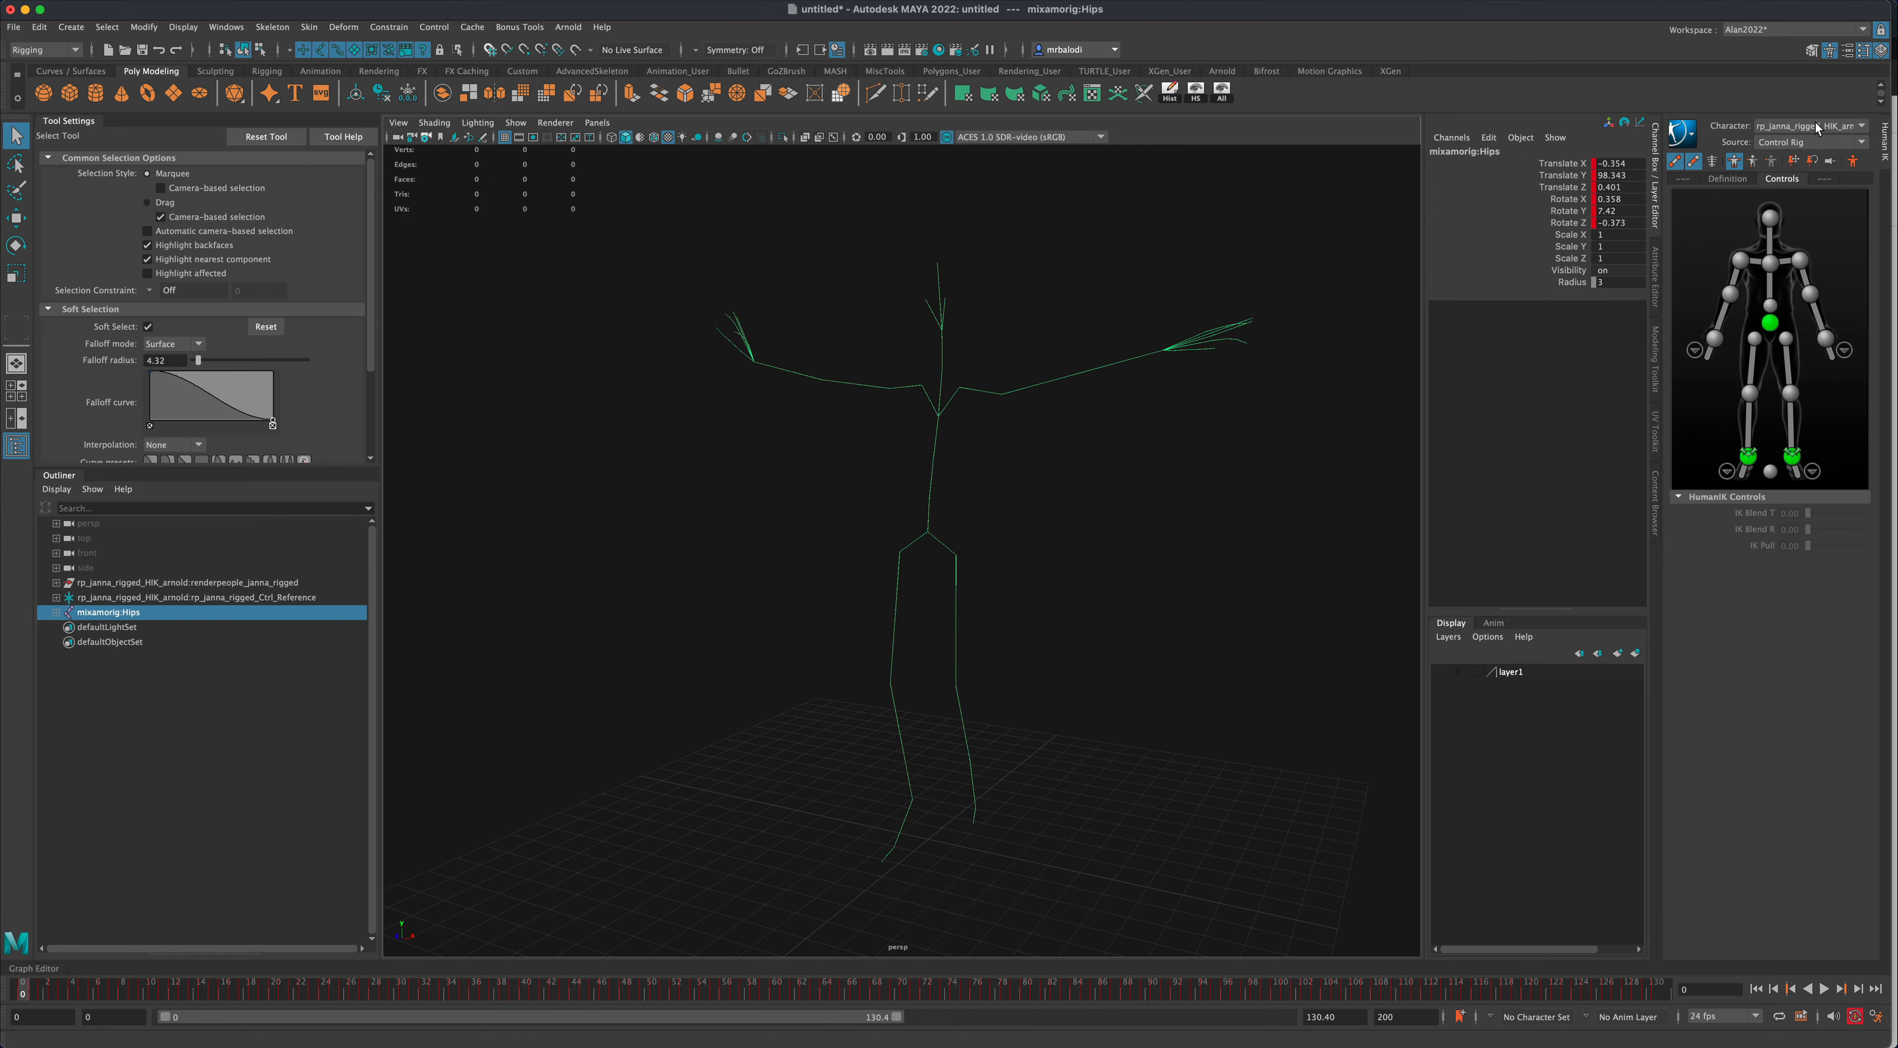
# - Set the active HumanIK character to None and inspect the skeleton from several sides
pyautogui.click(1810, 142)
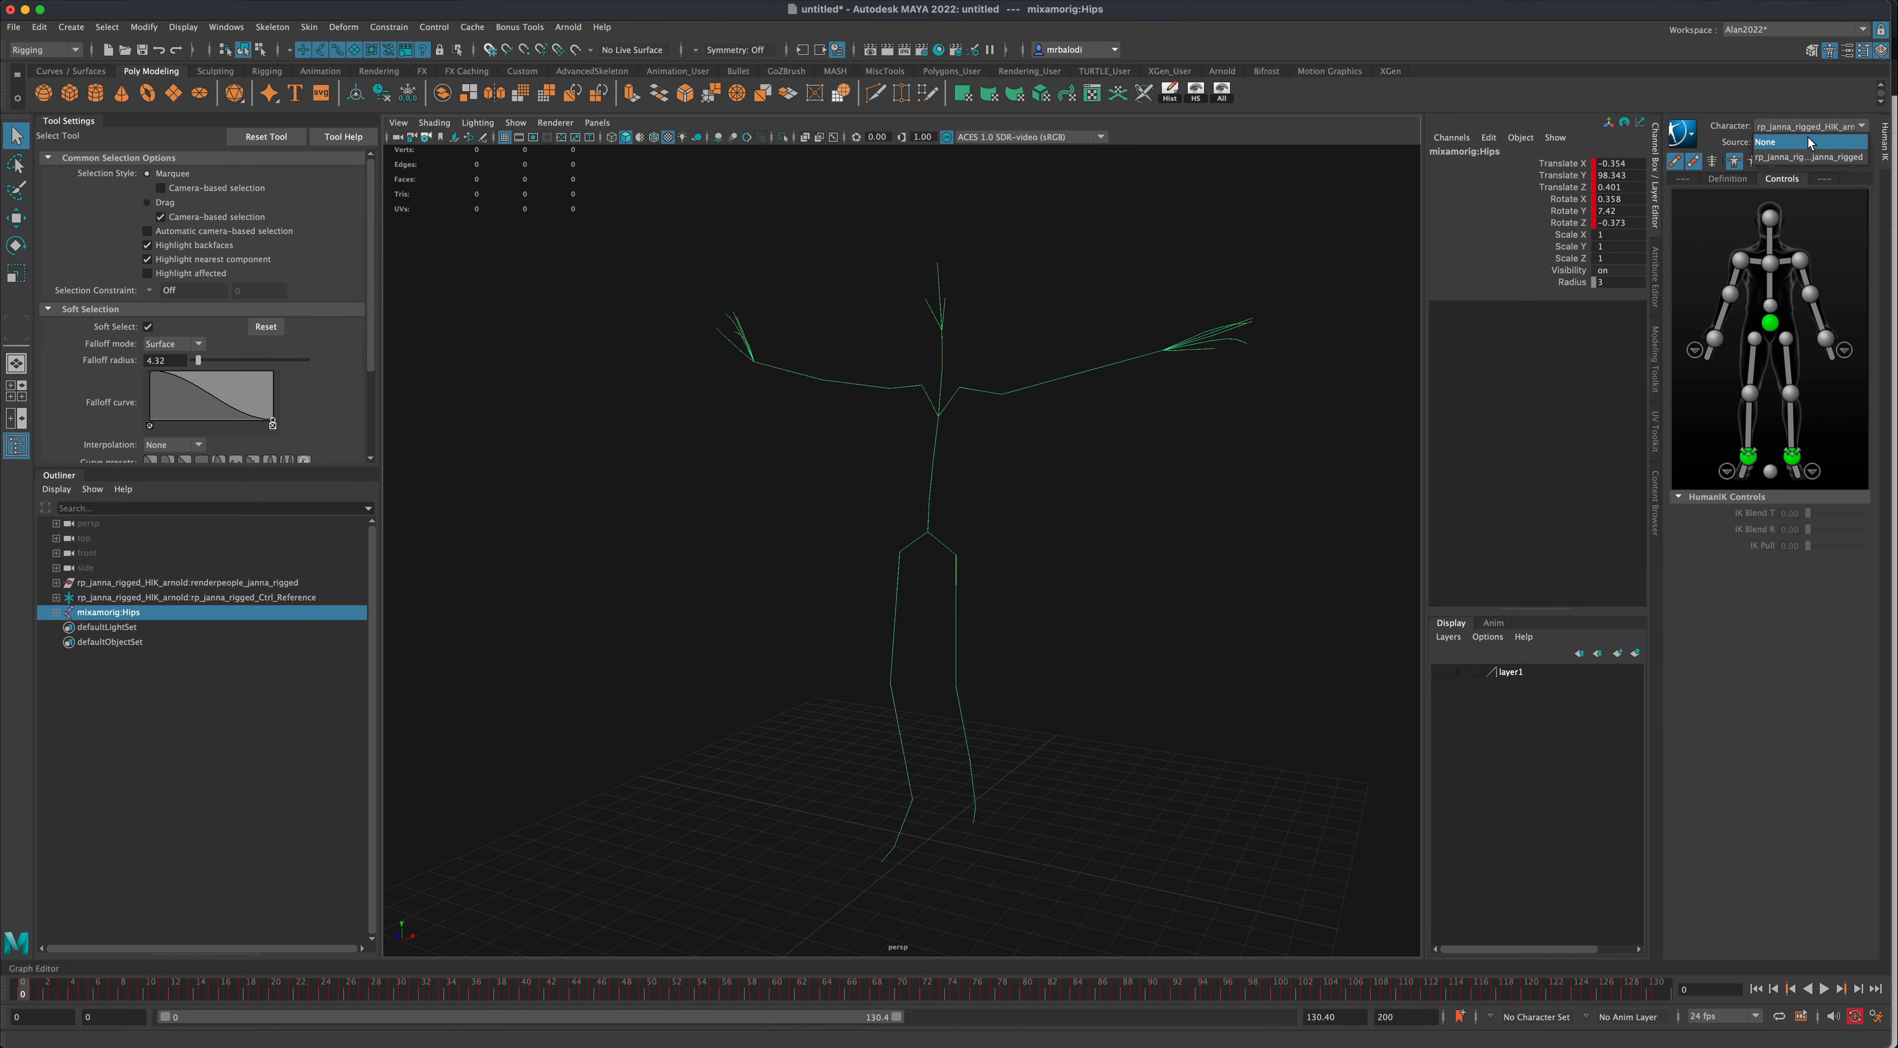
pyautogui.click(1803, 142)
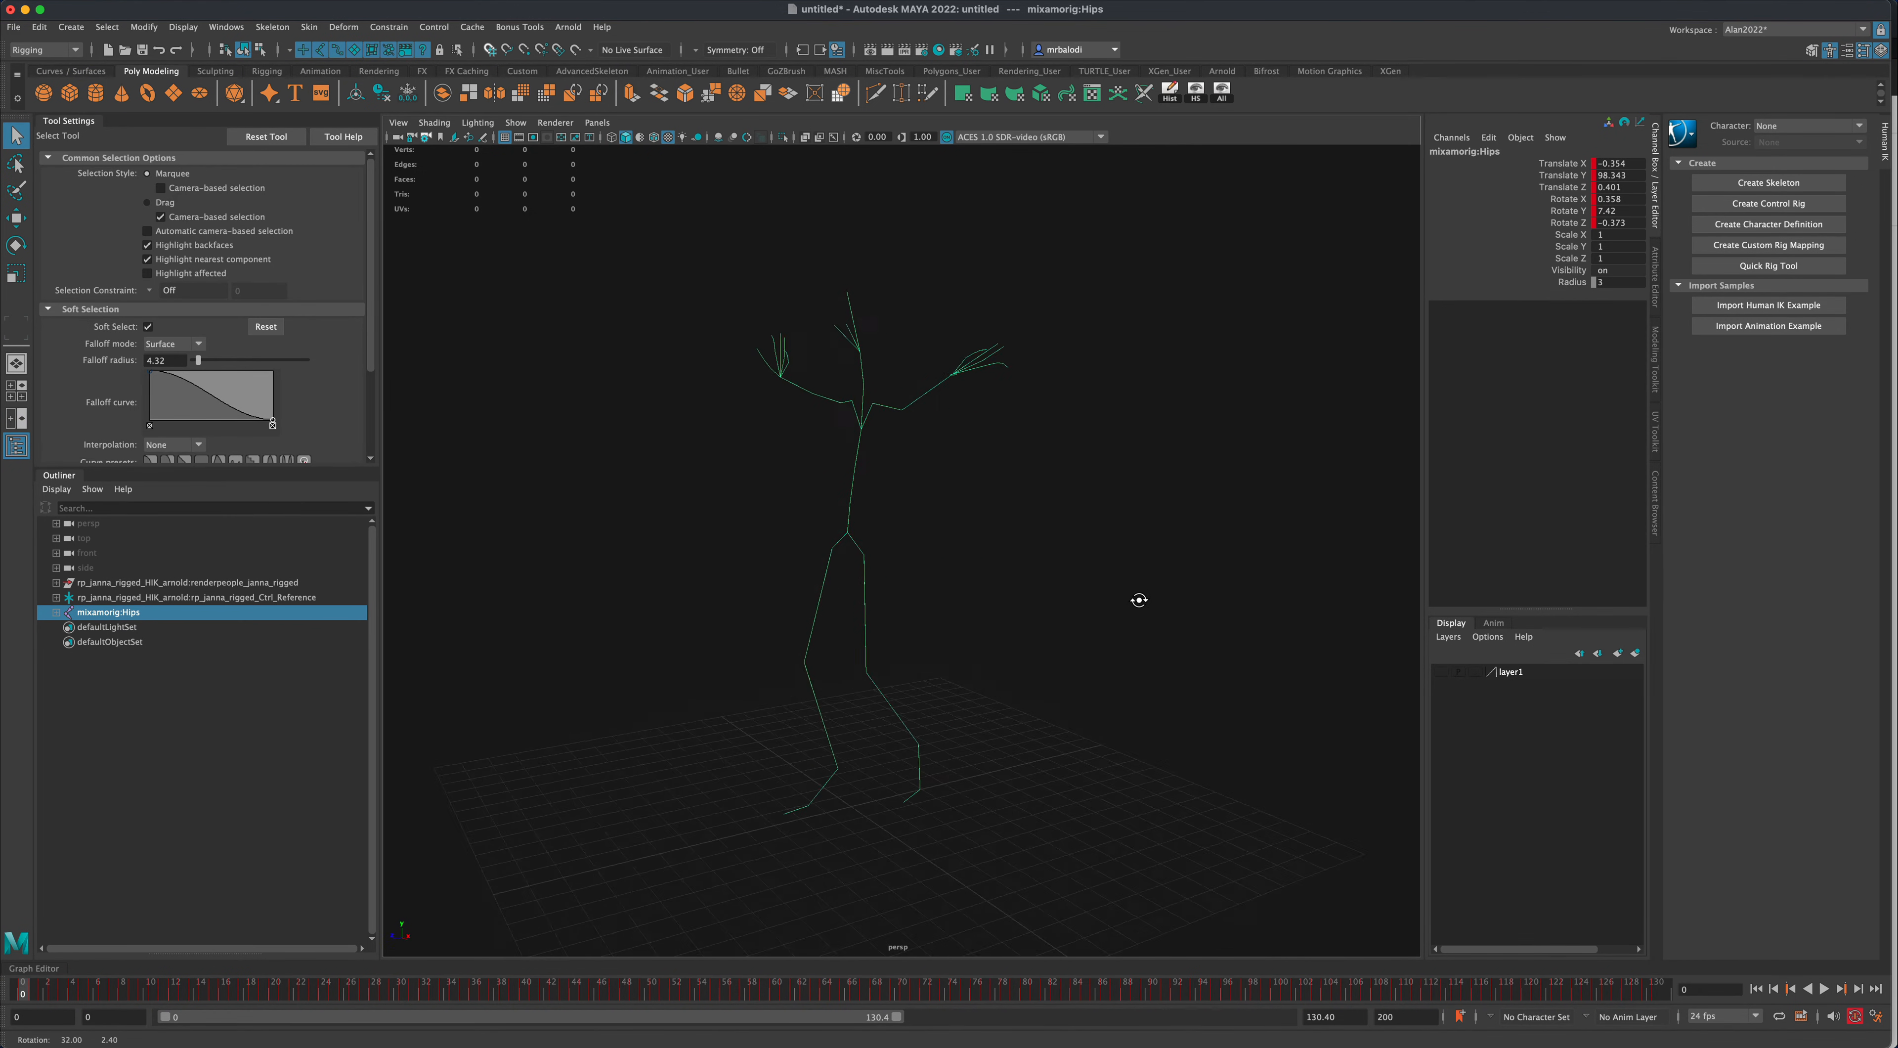
pyautogui.moveTo(1138, 600); pyautogui.dragTo(786, 530)
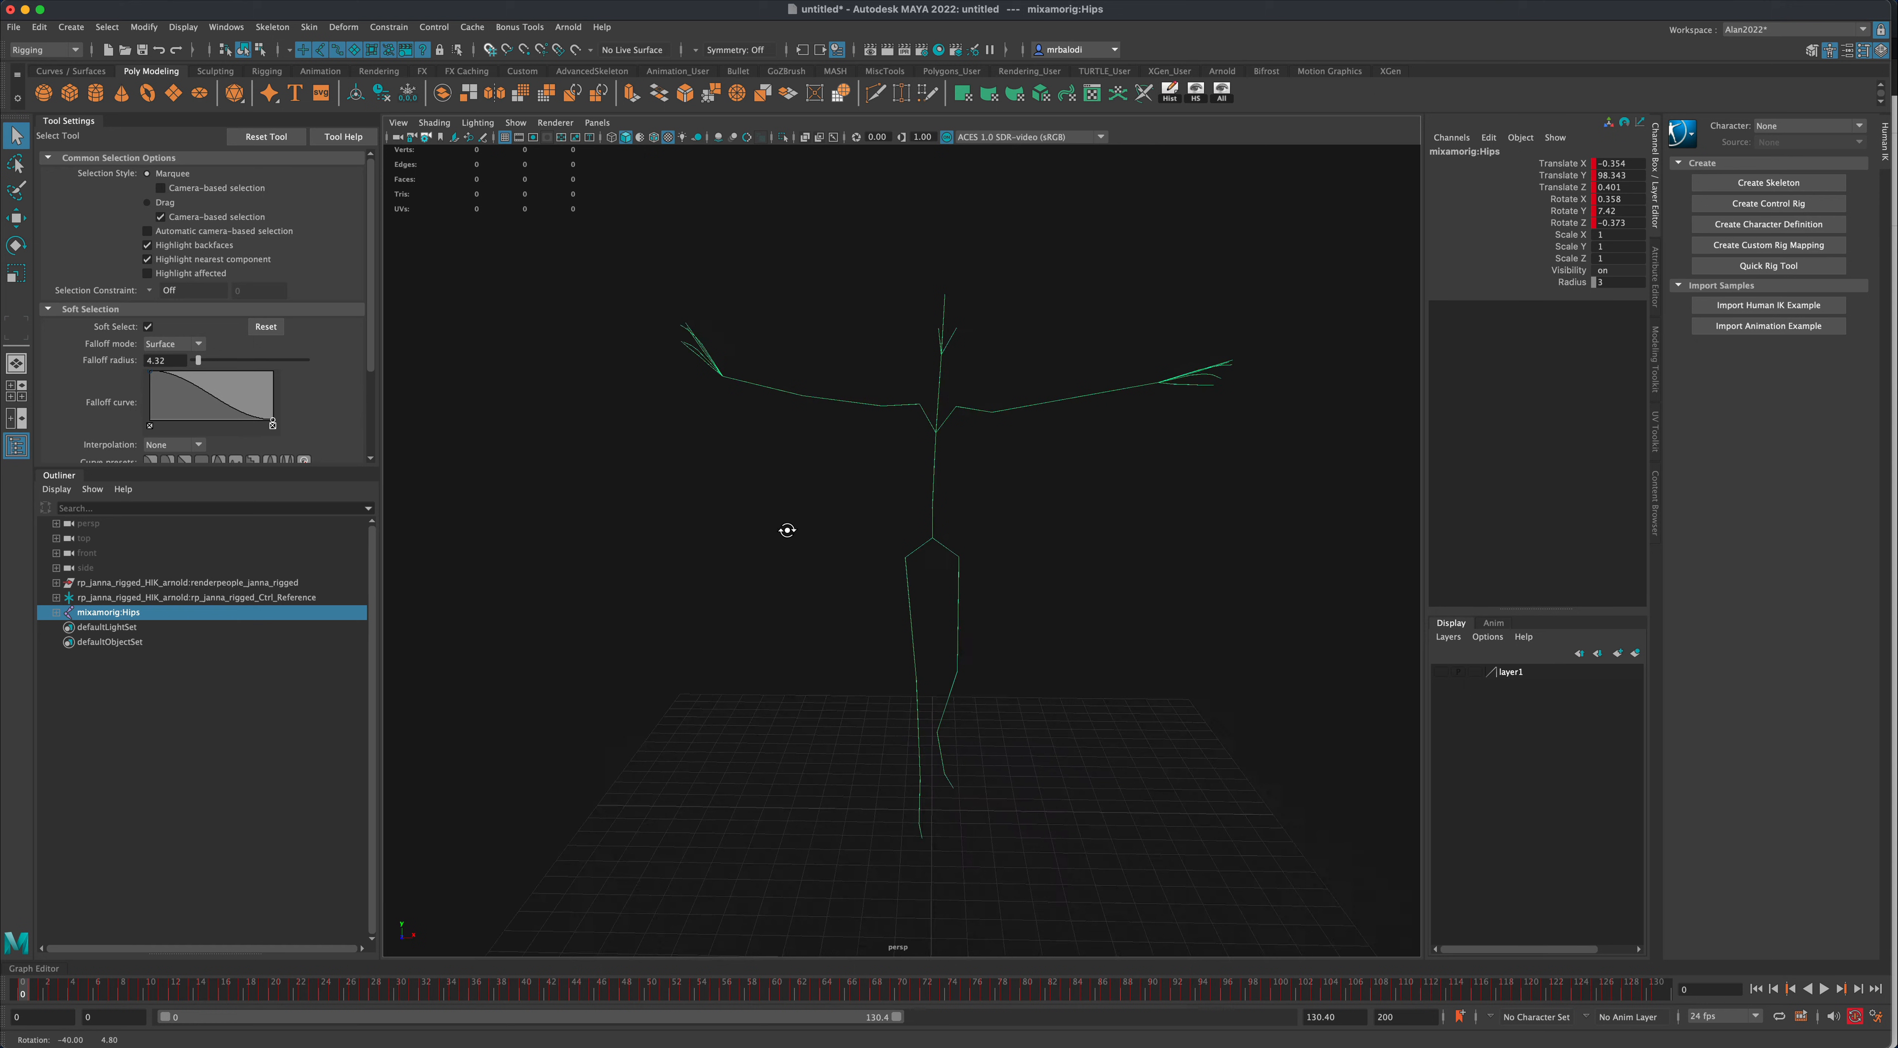
pyautogui.moveTo(787, 530); pyautogui.dragTo(965, 547)
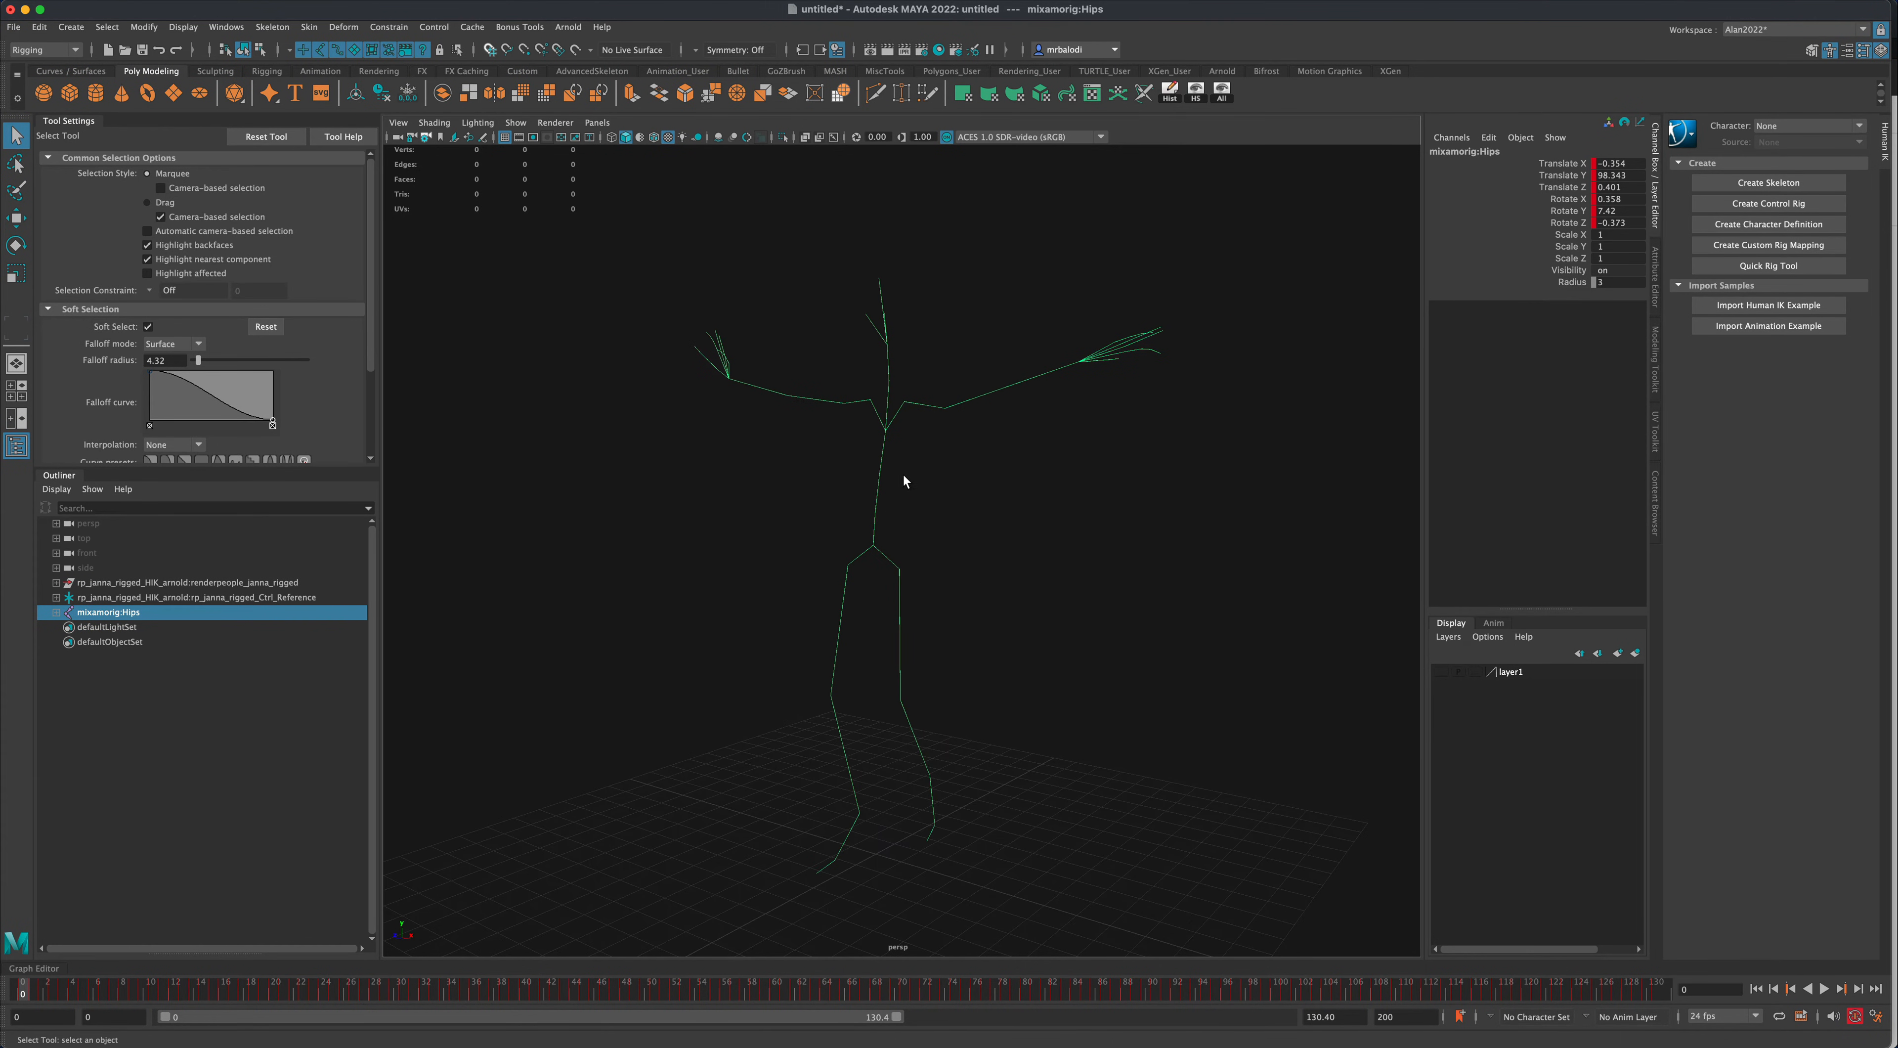
pyautogui.moveTo(783, 436)
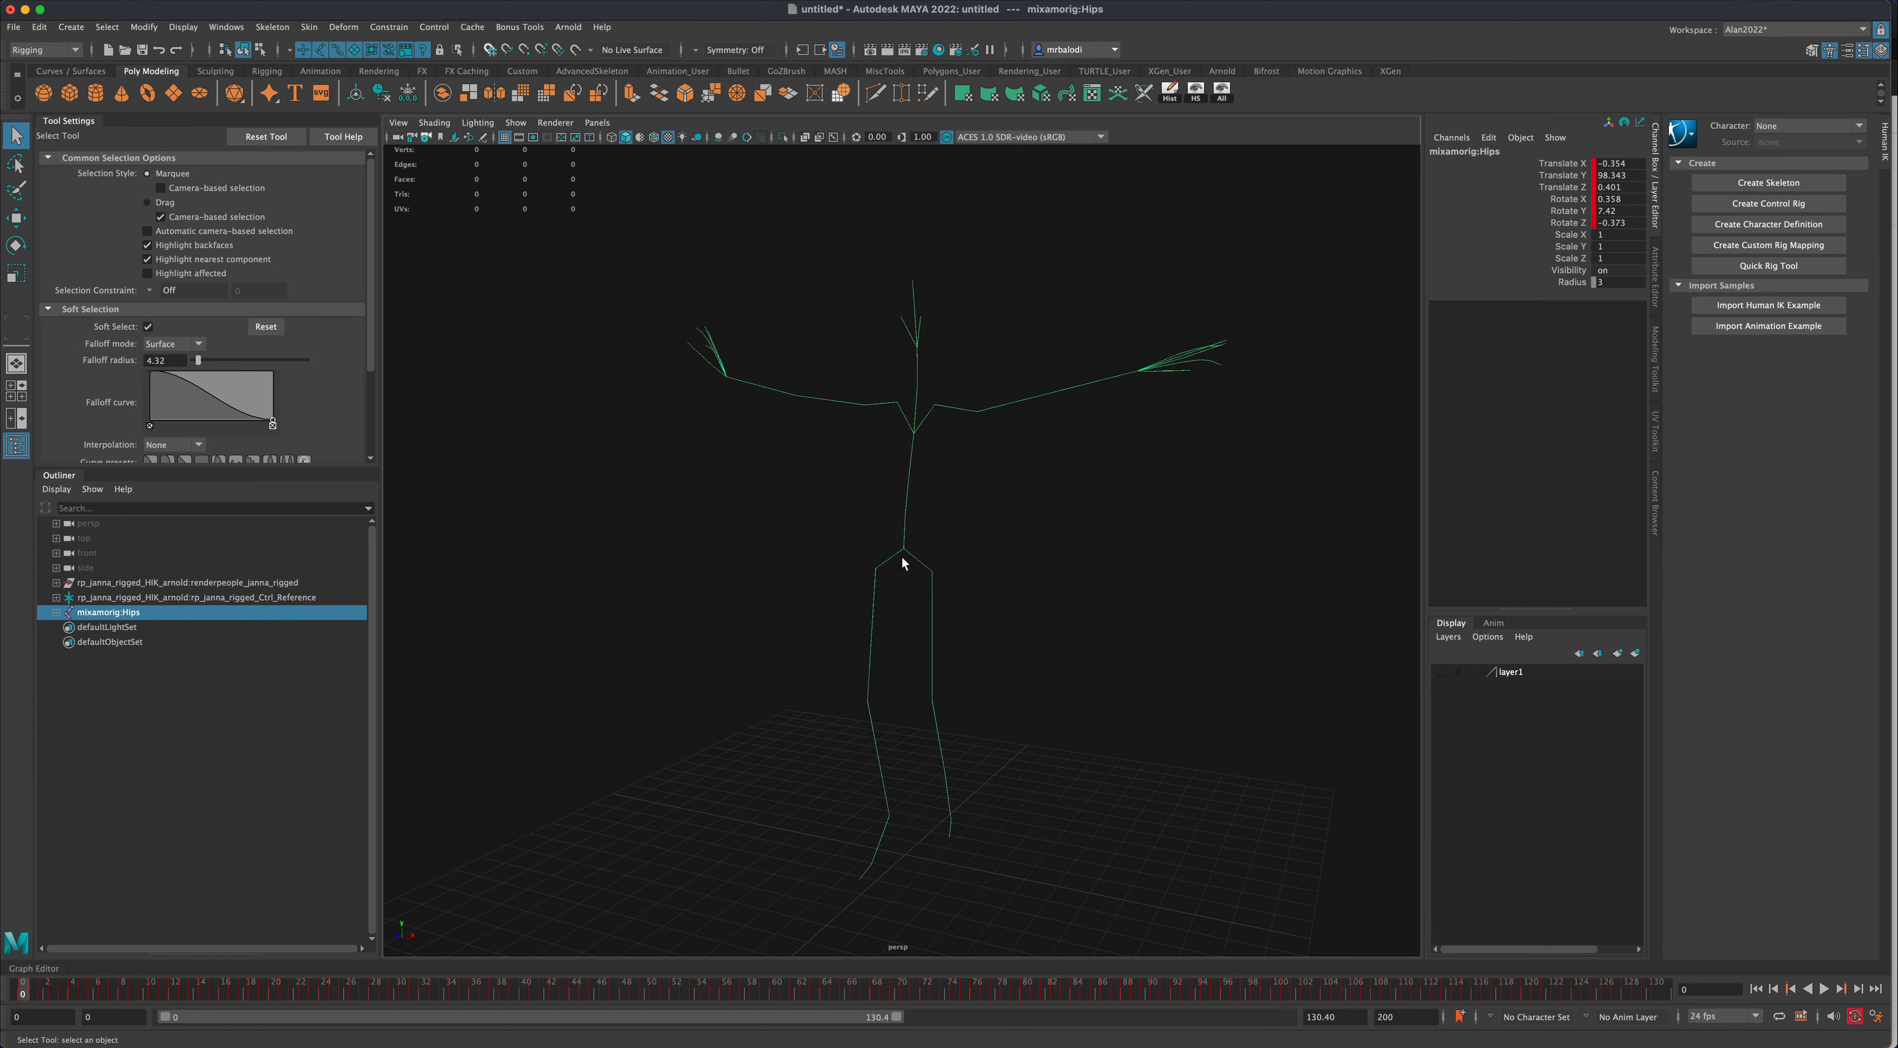
pyautogui.moveTo(931, 504)
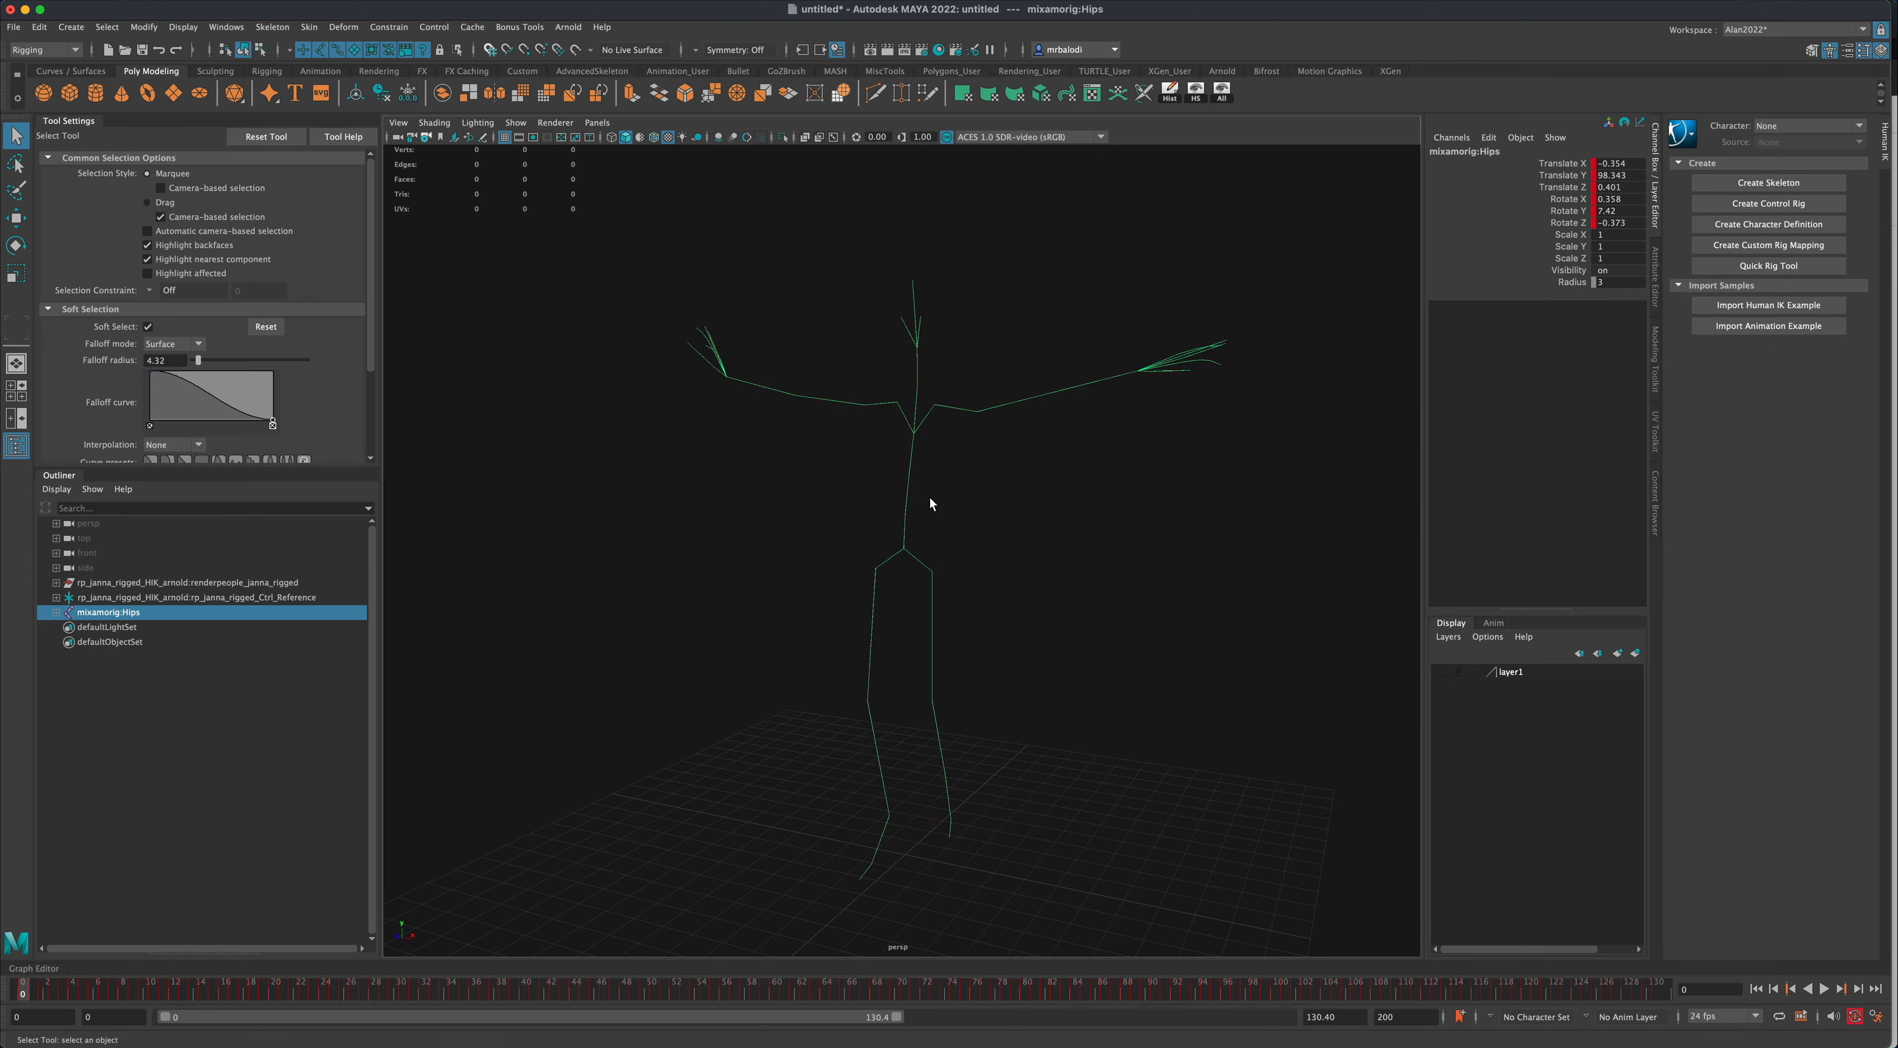
pyautogui.moveTo(897, 549)
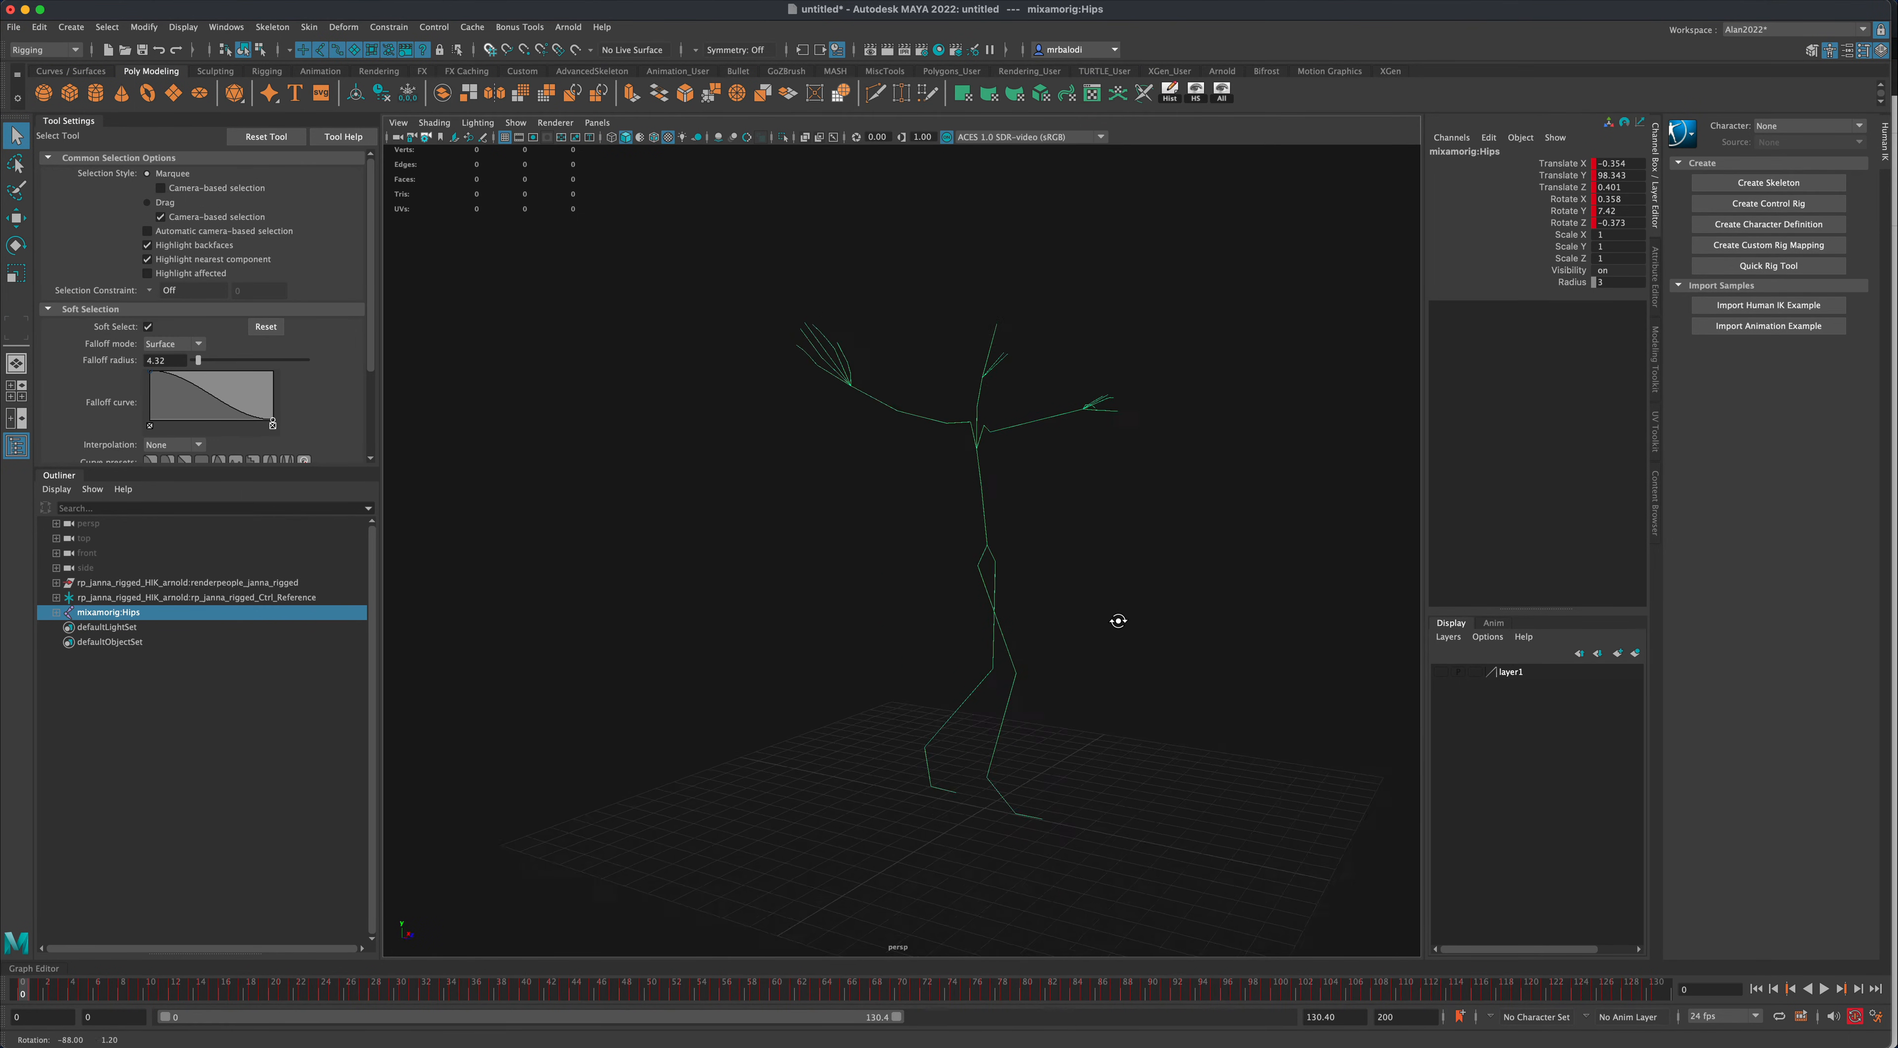
pyautogui.moveTo(1118, 621); pyautogui.dragTo(729, 625)
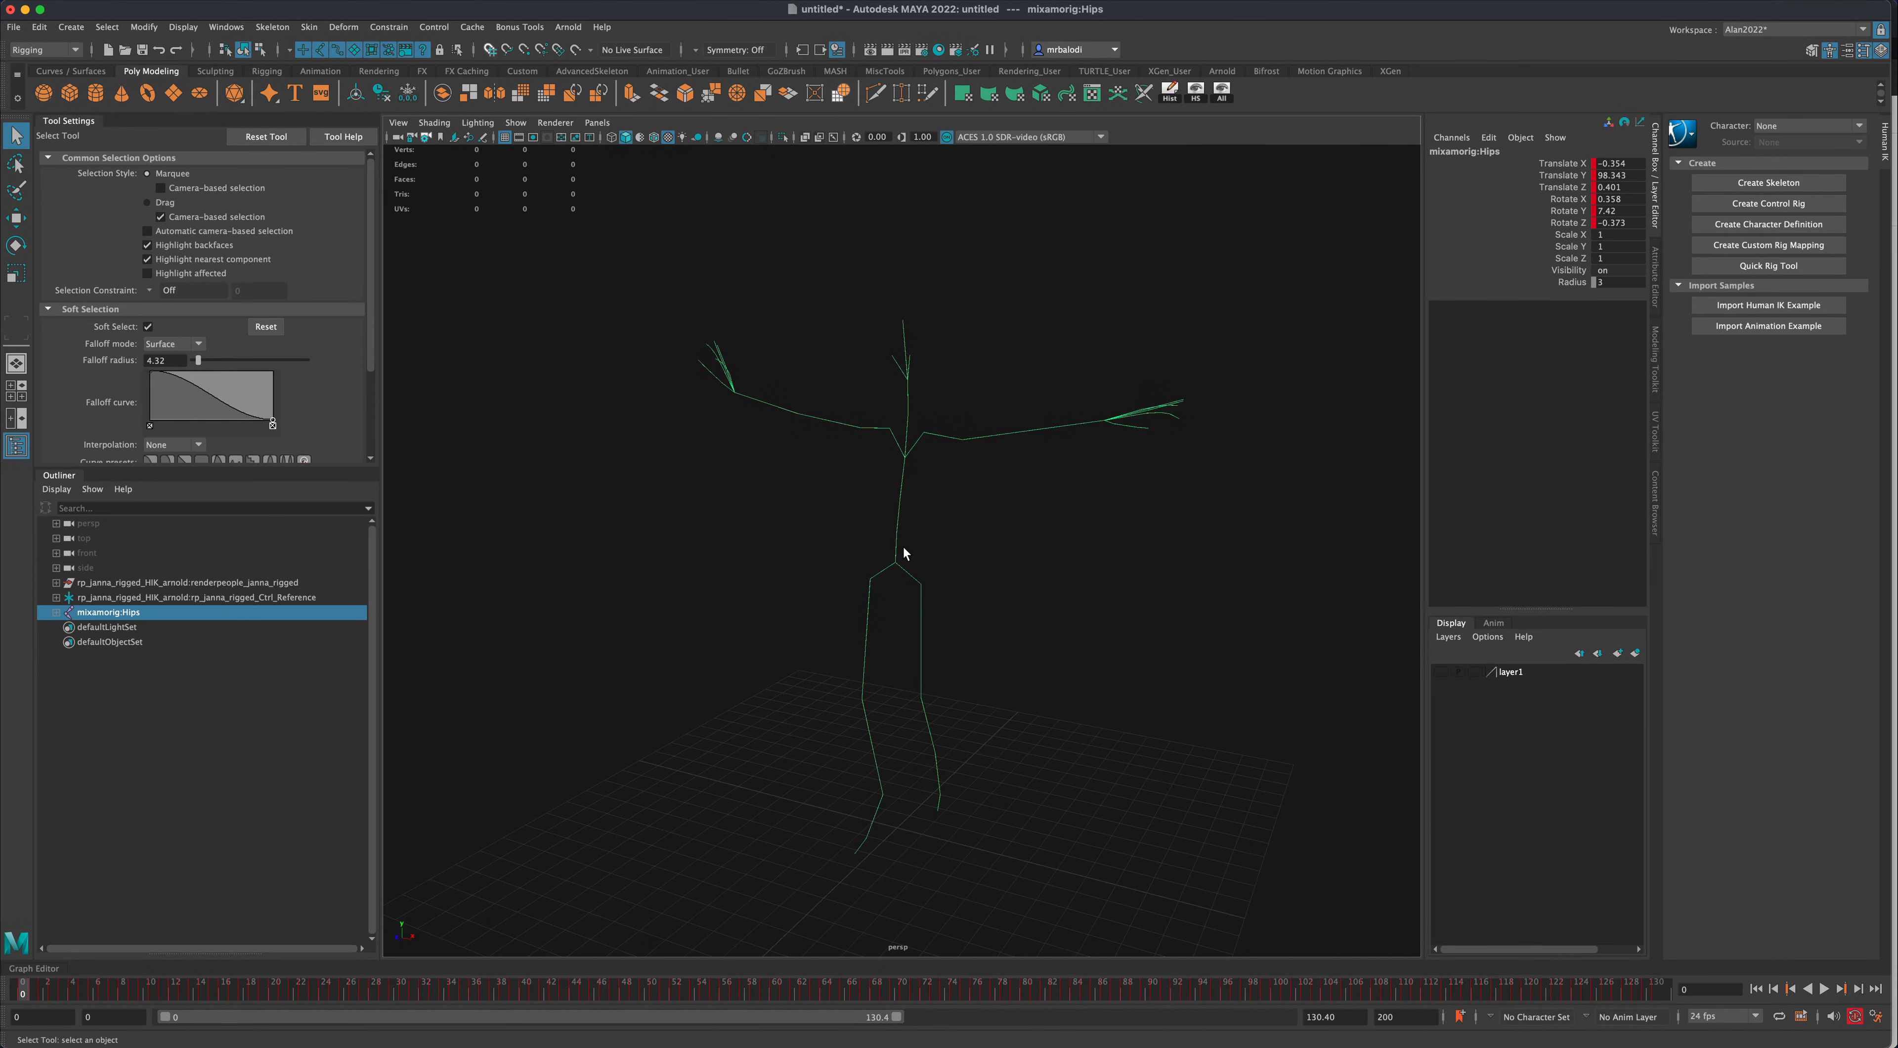
pyautogui.moveTo(895, 566)
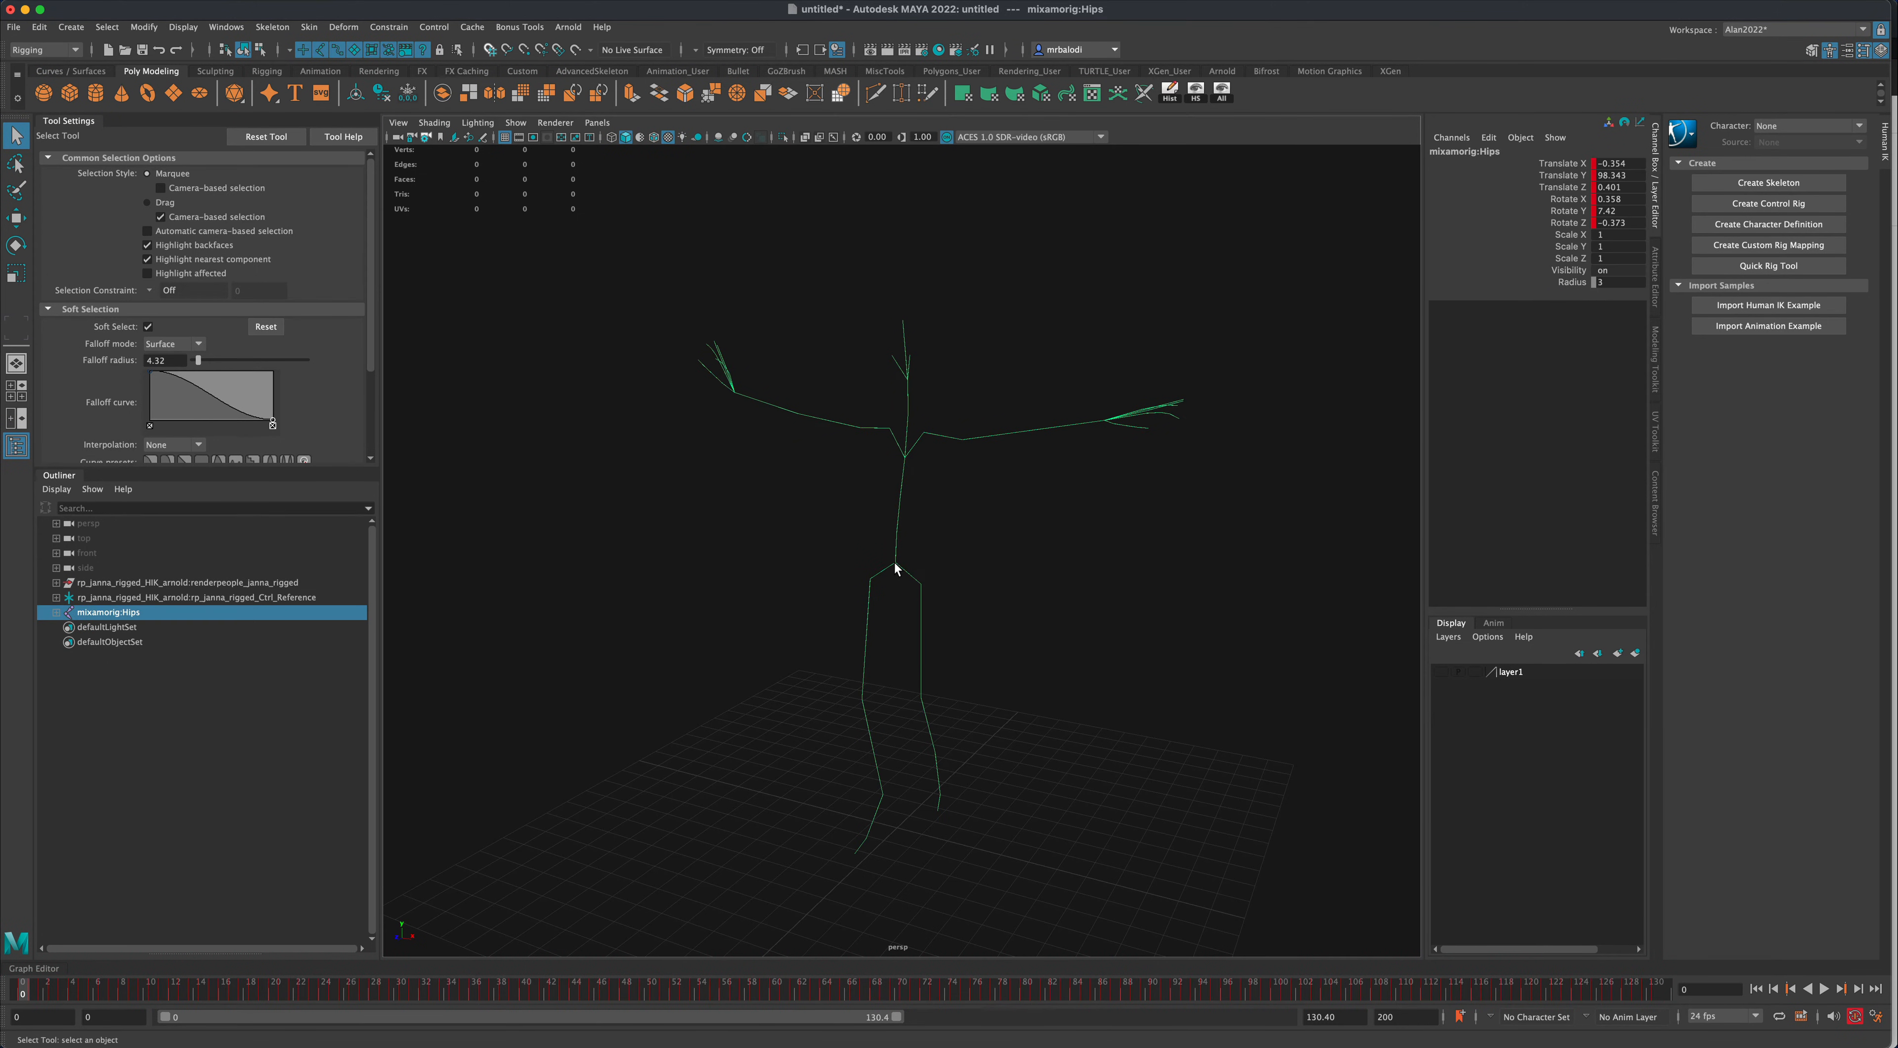
pyautogui.rightClick(896, 567)
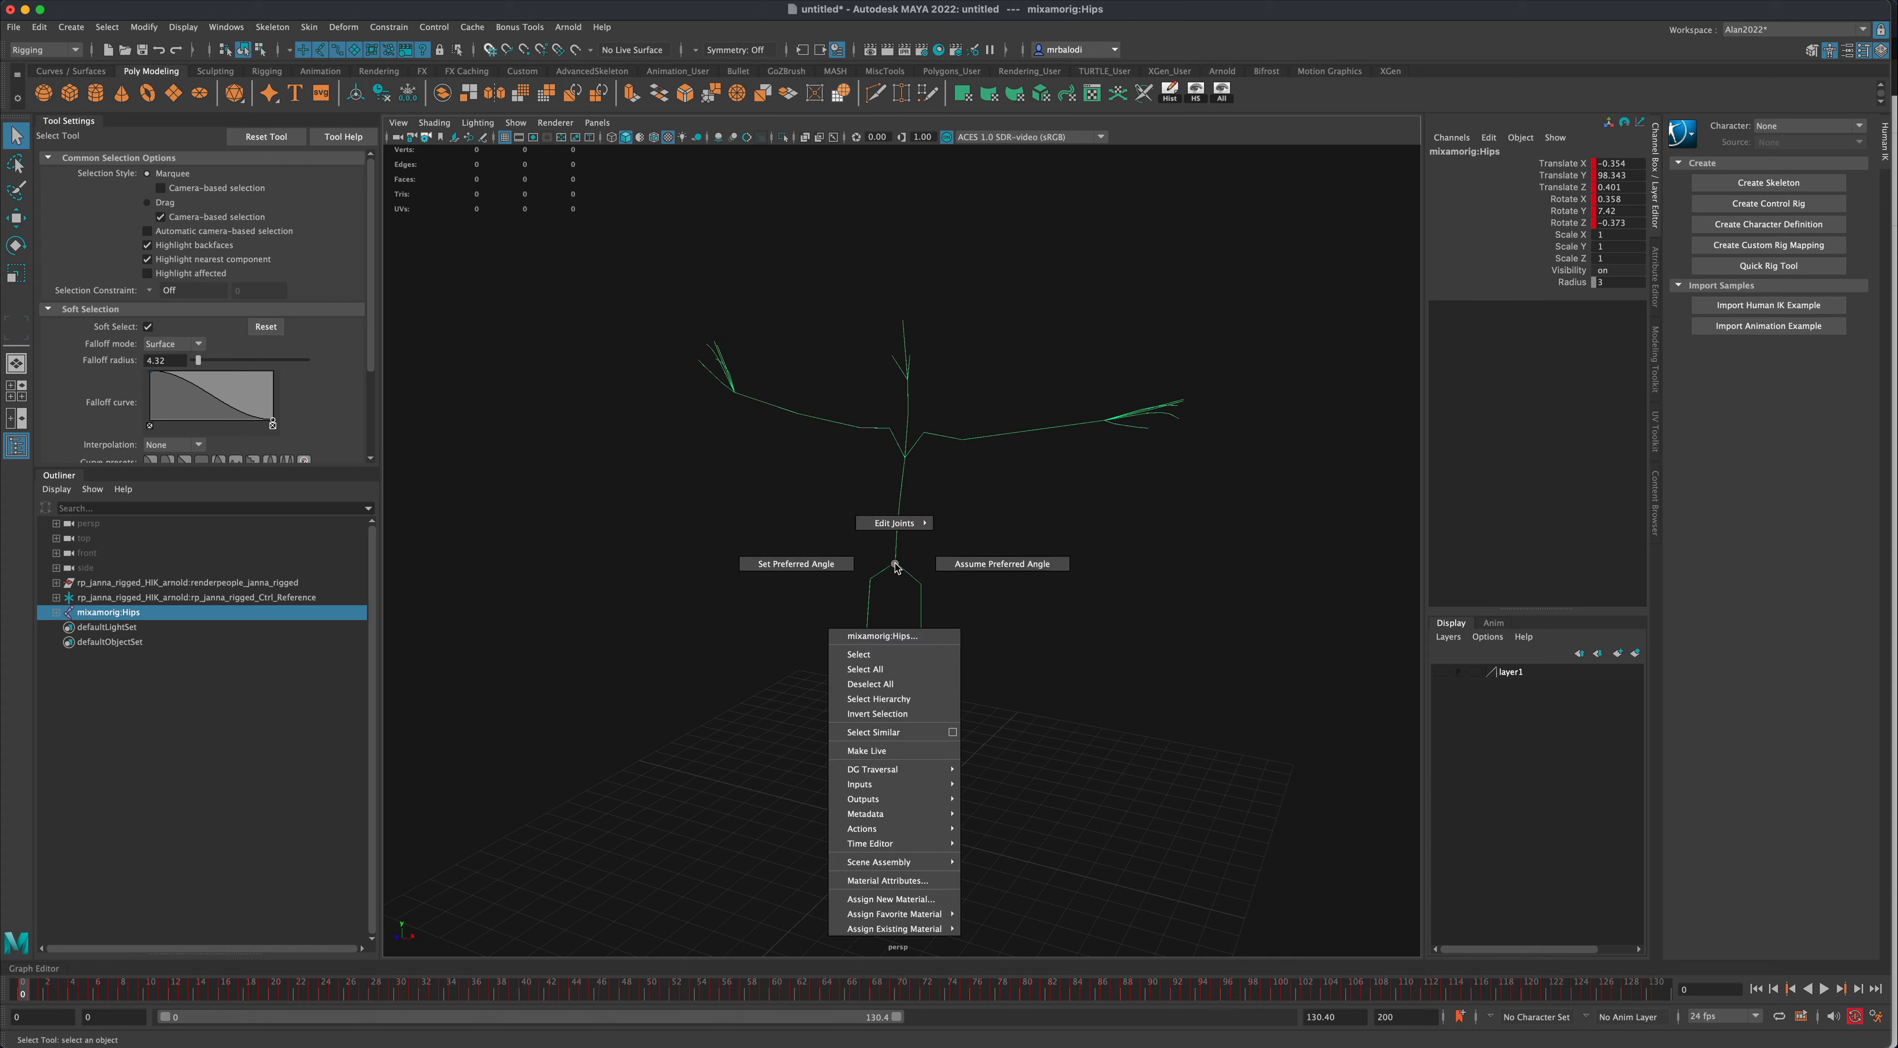
pyautogui.moveTo(896, 698)
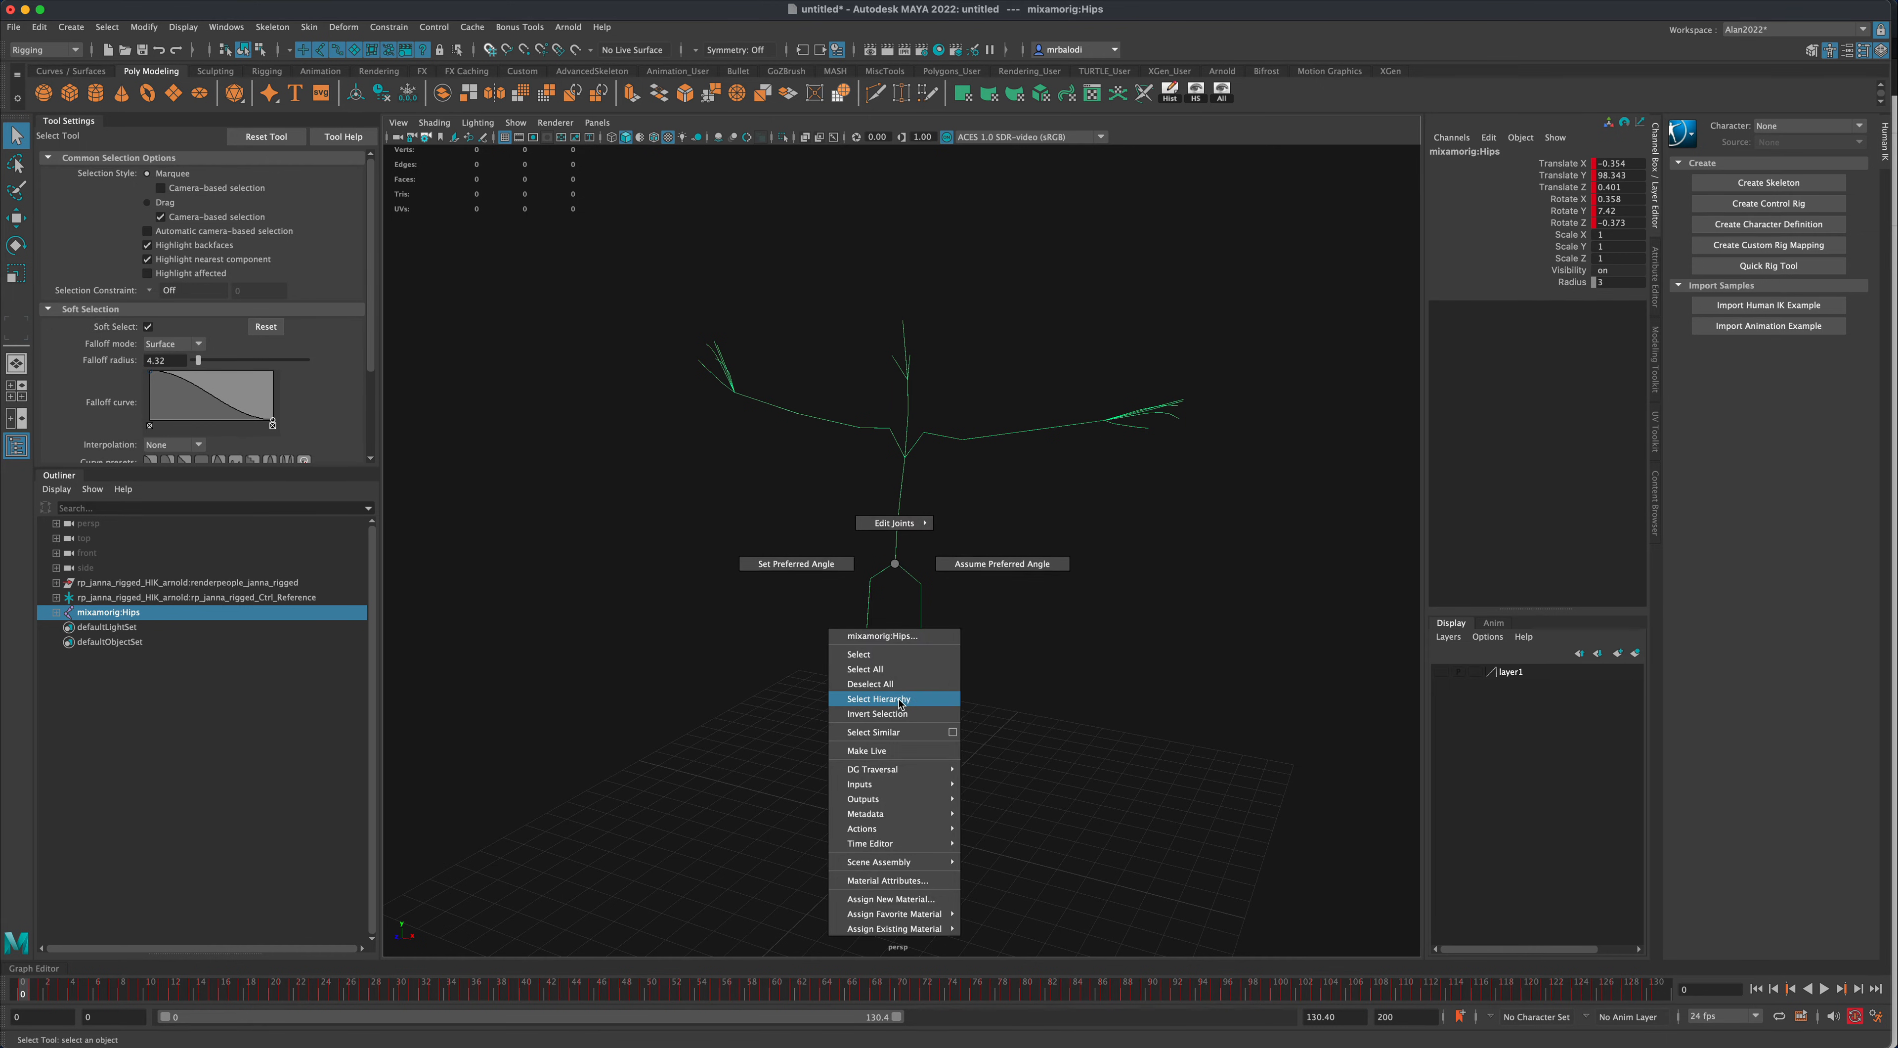
pyautogui.click(878, 698)
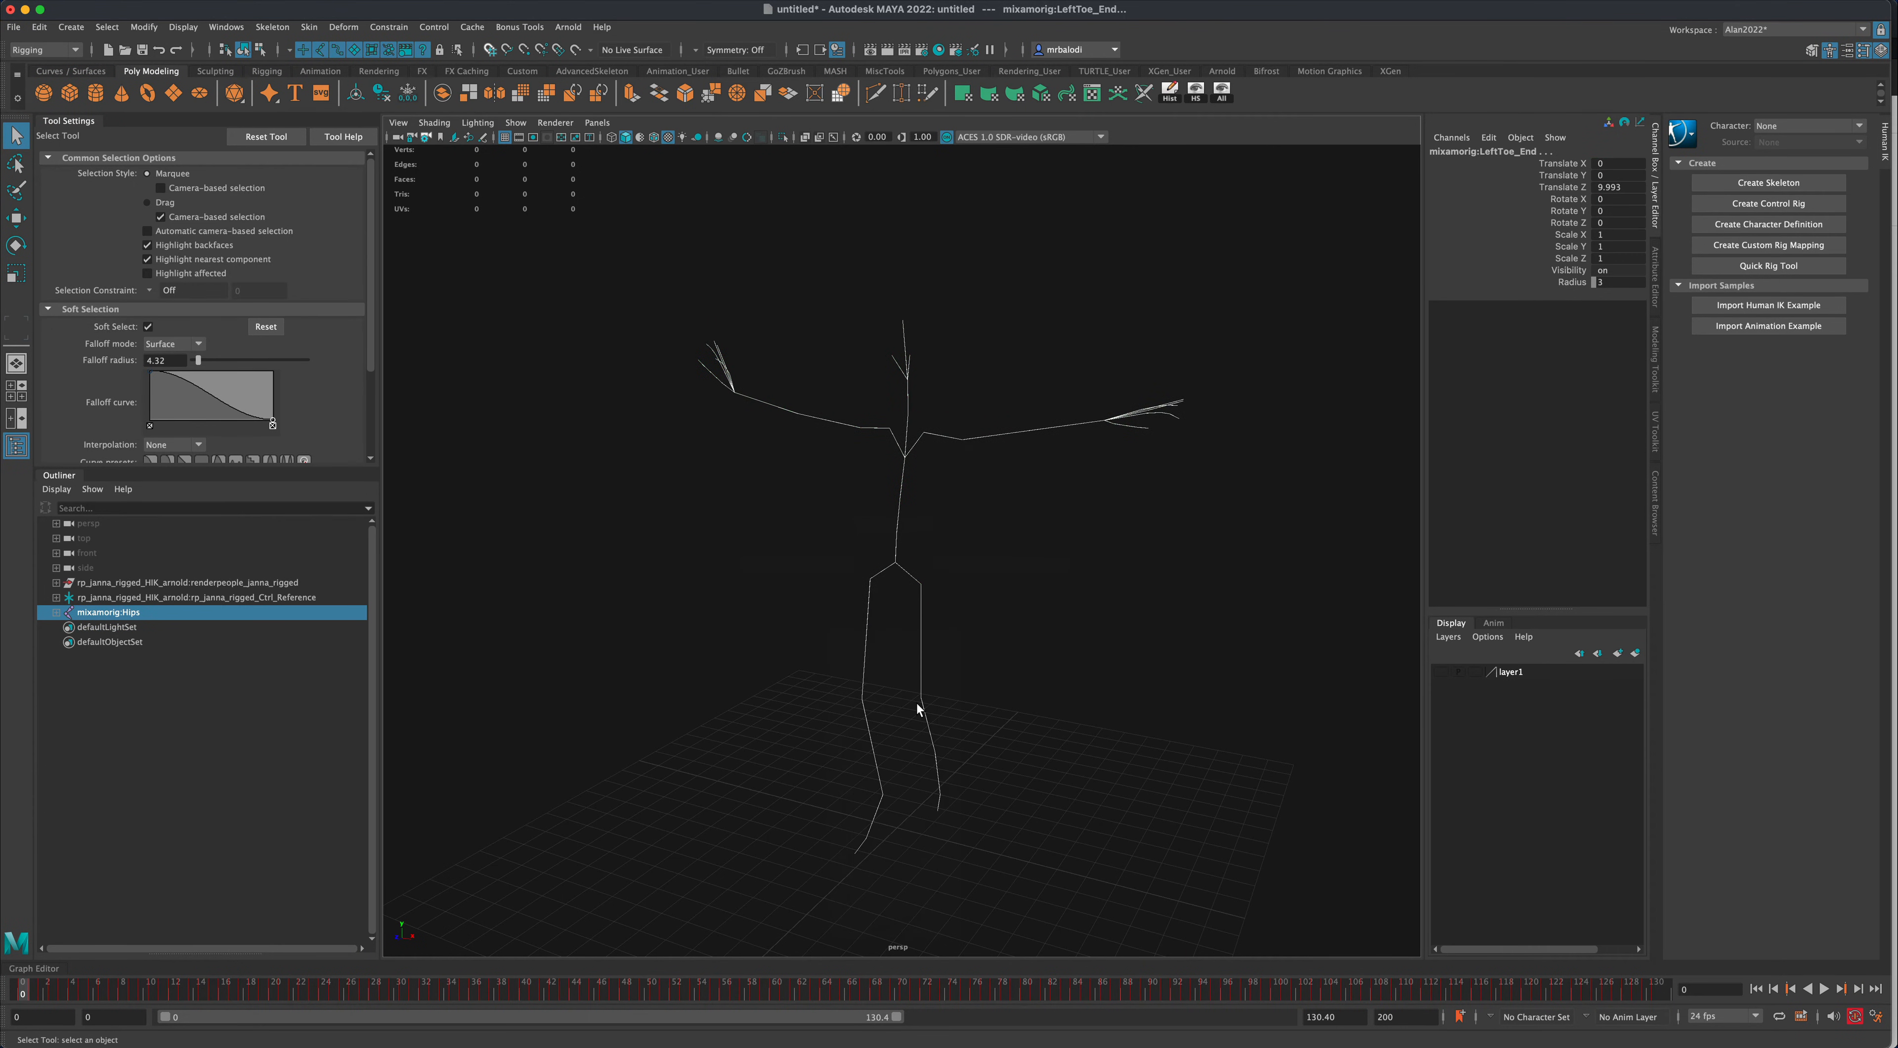
pyautogui.moveTo(1633, 229)
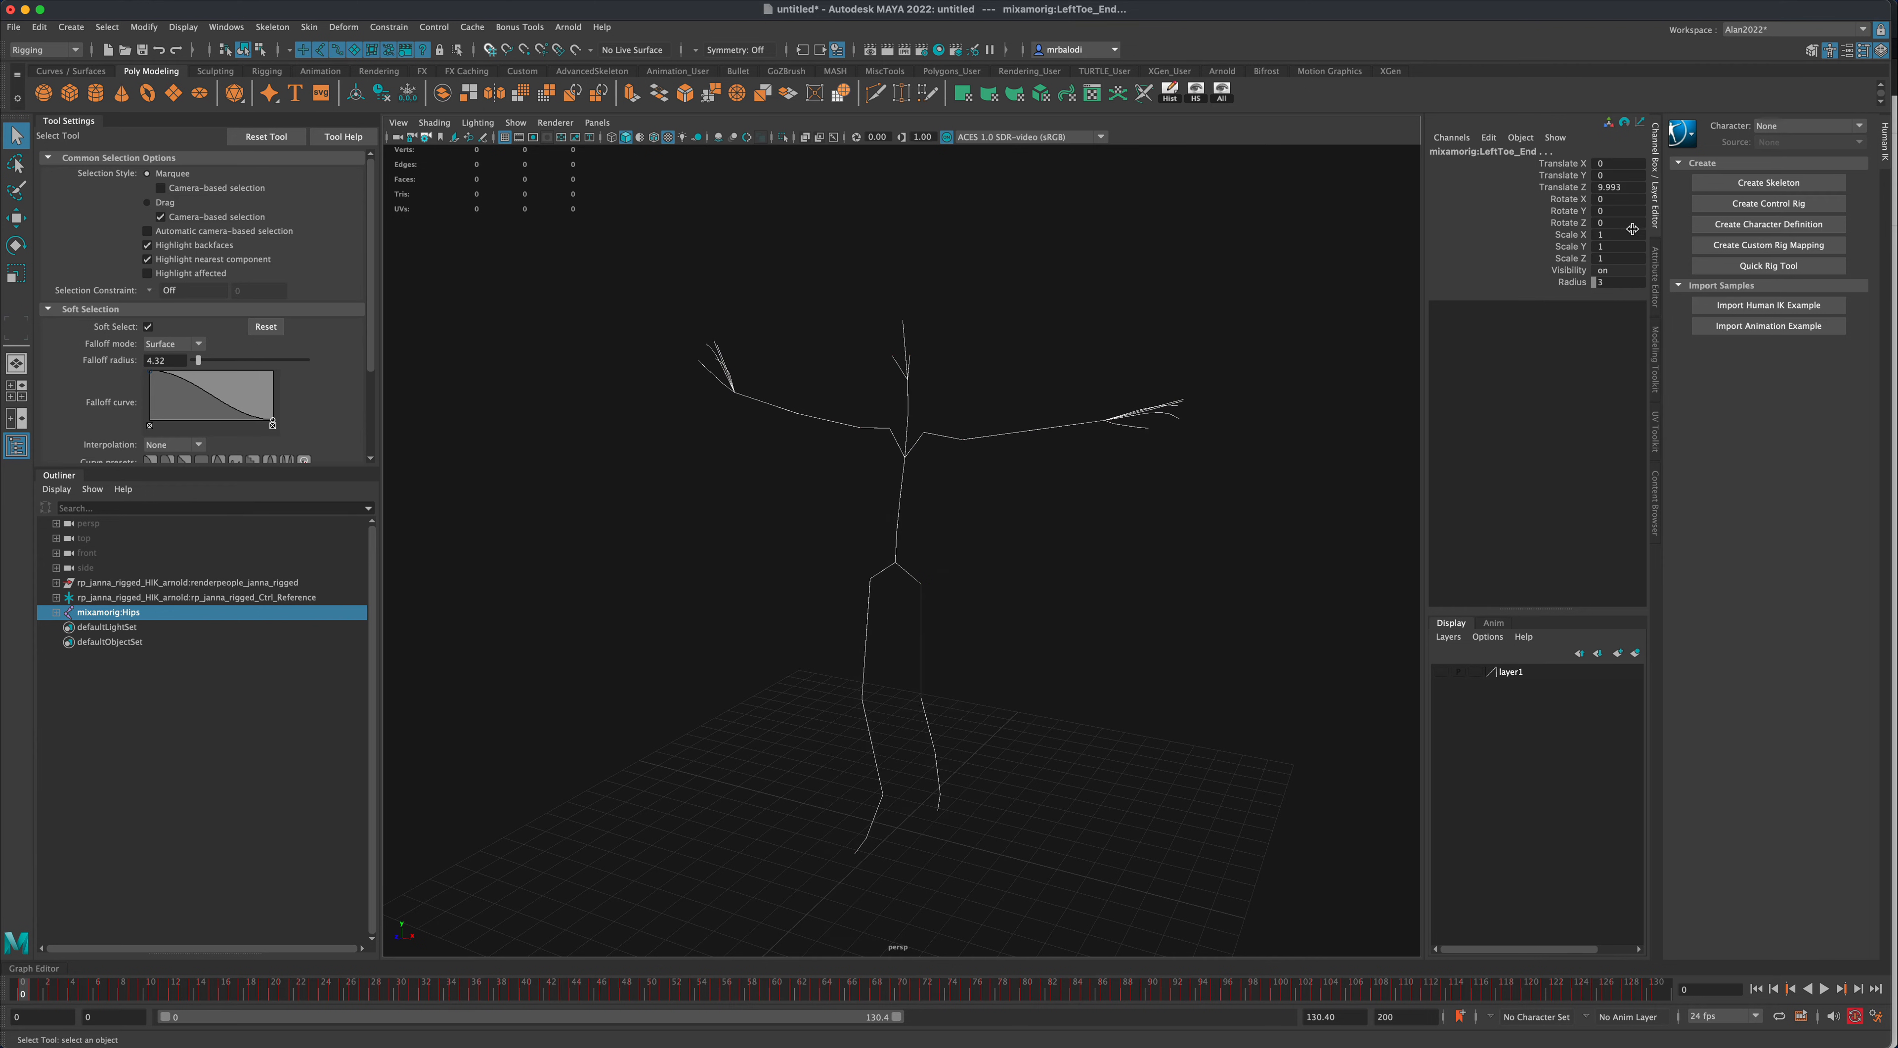
pyautogui.moveTo(1612, 209)
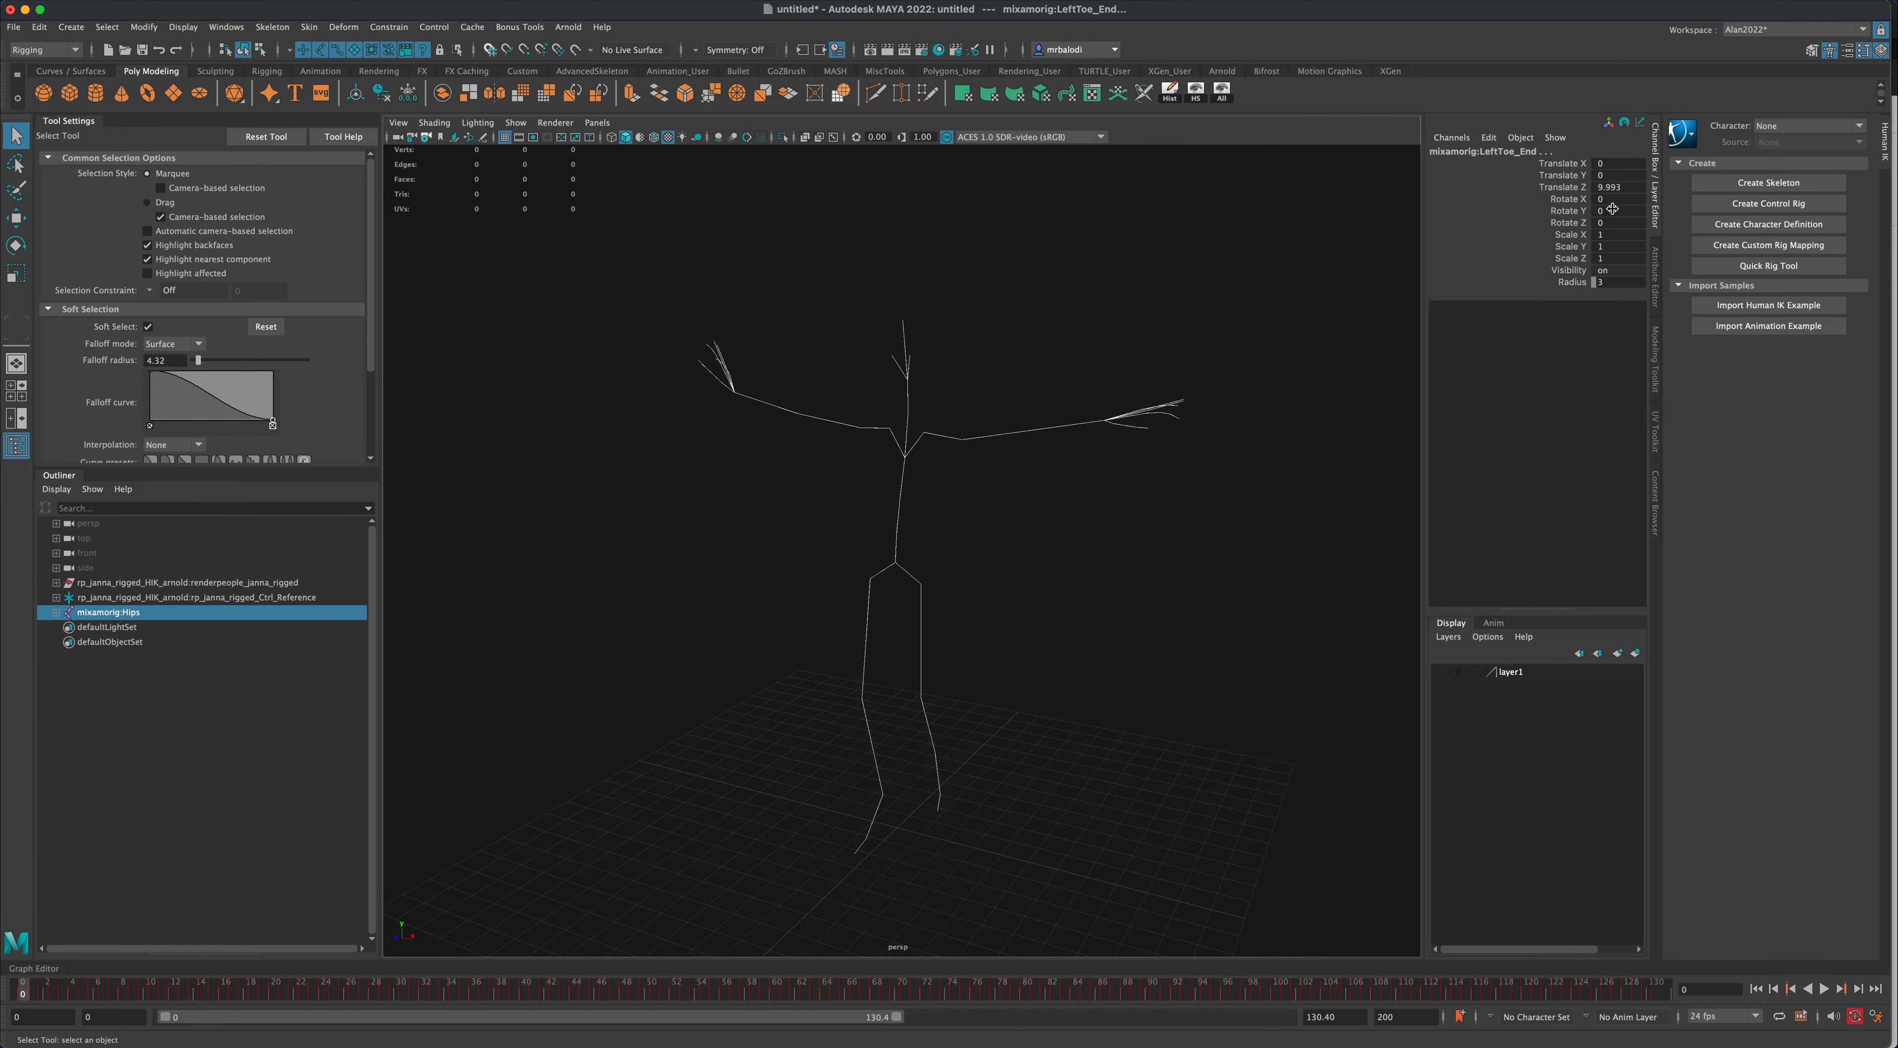
pyautogui.moveTo(1613, 221)
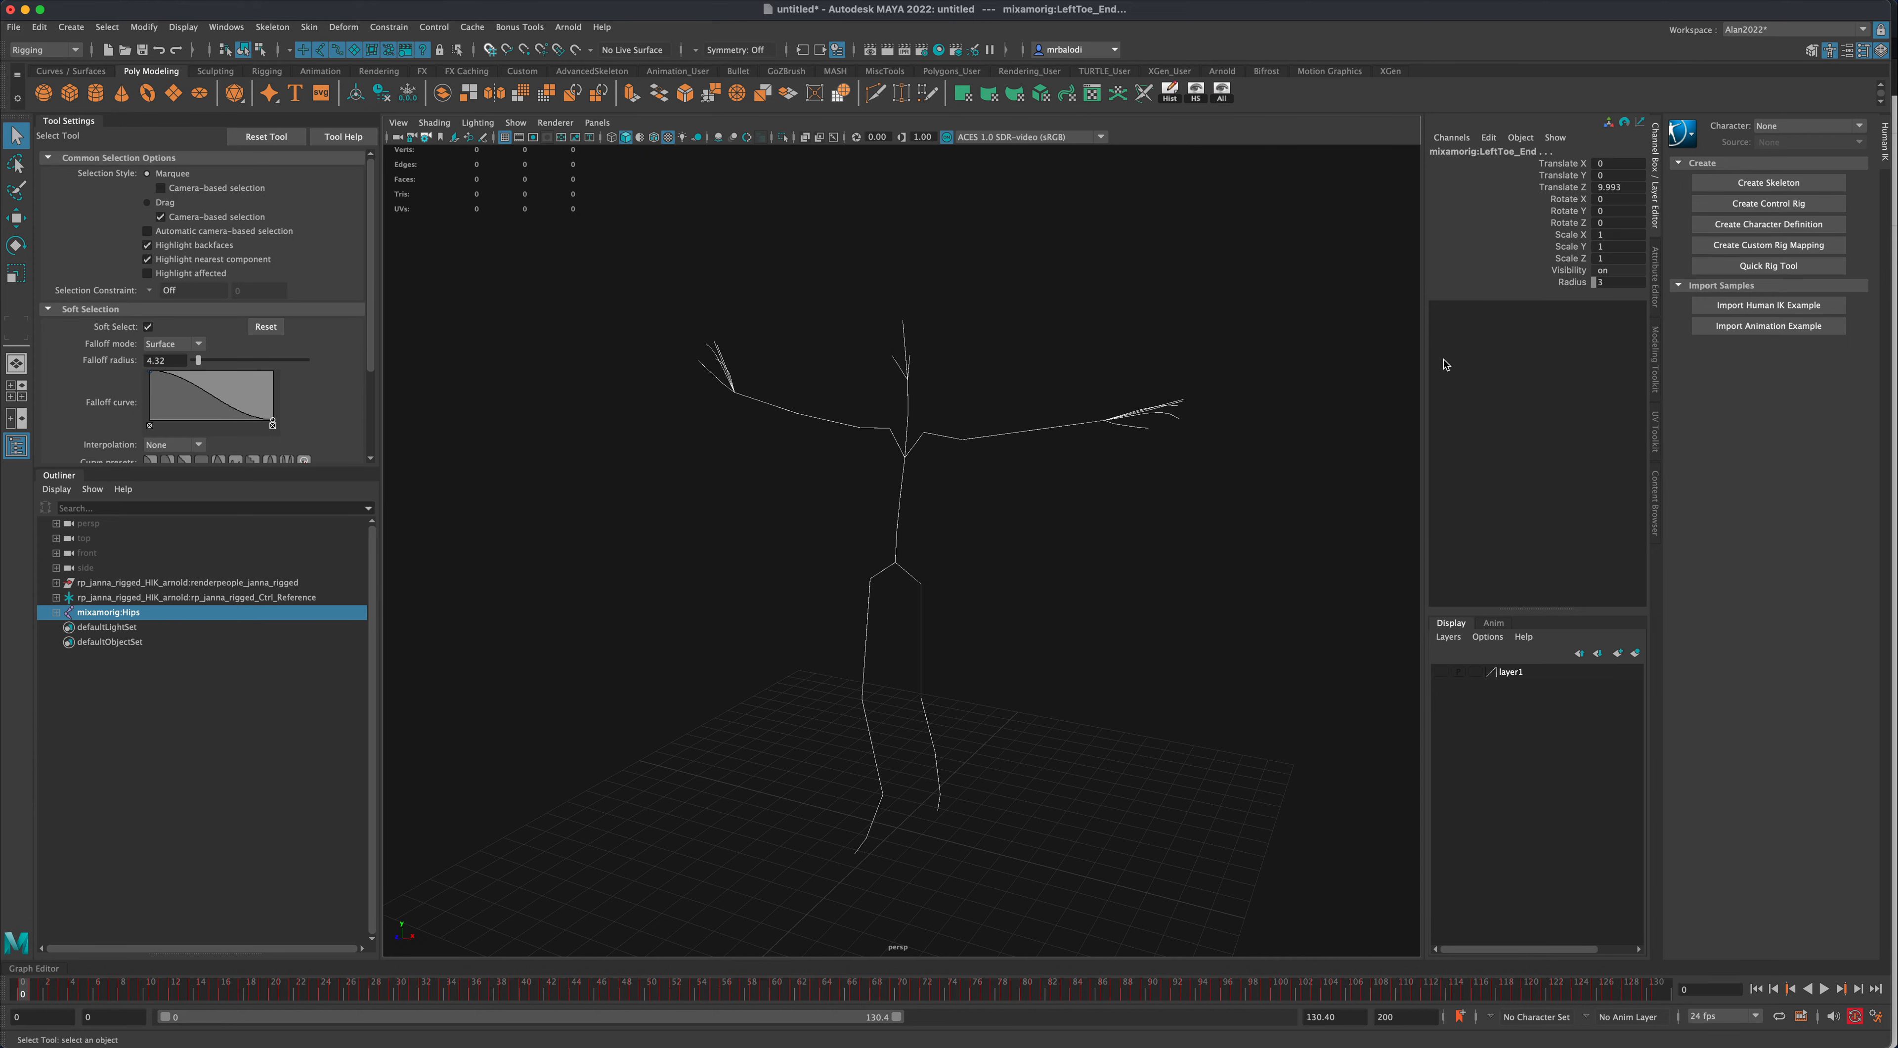
pyautogui.moveTo(799, 474)
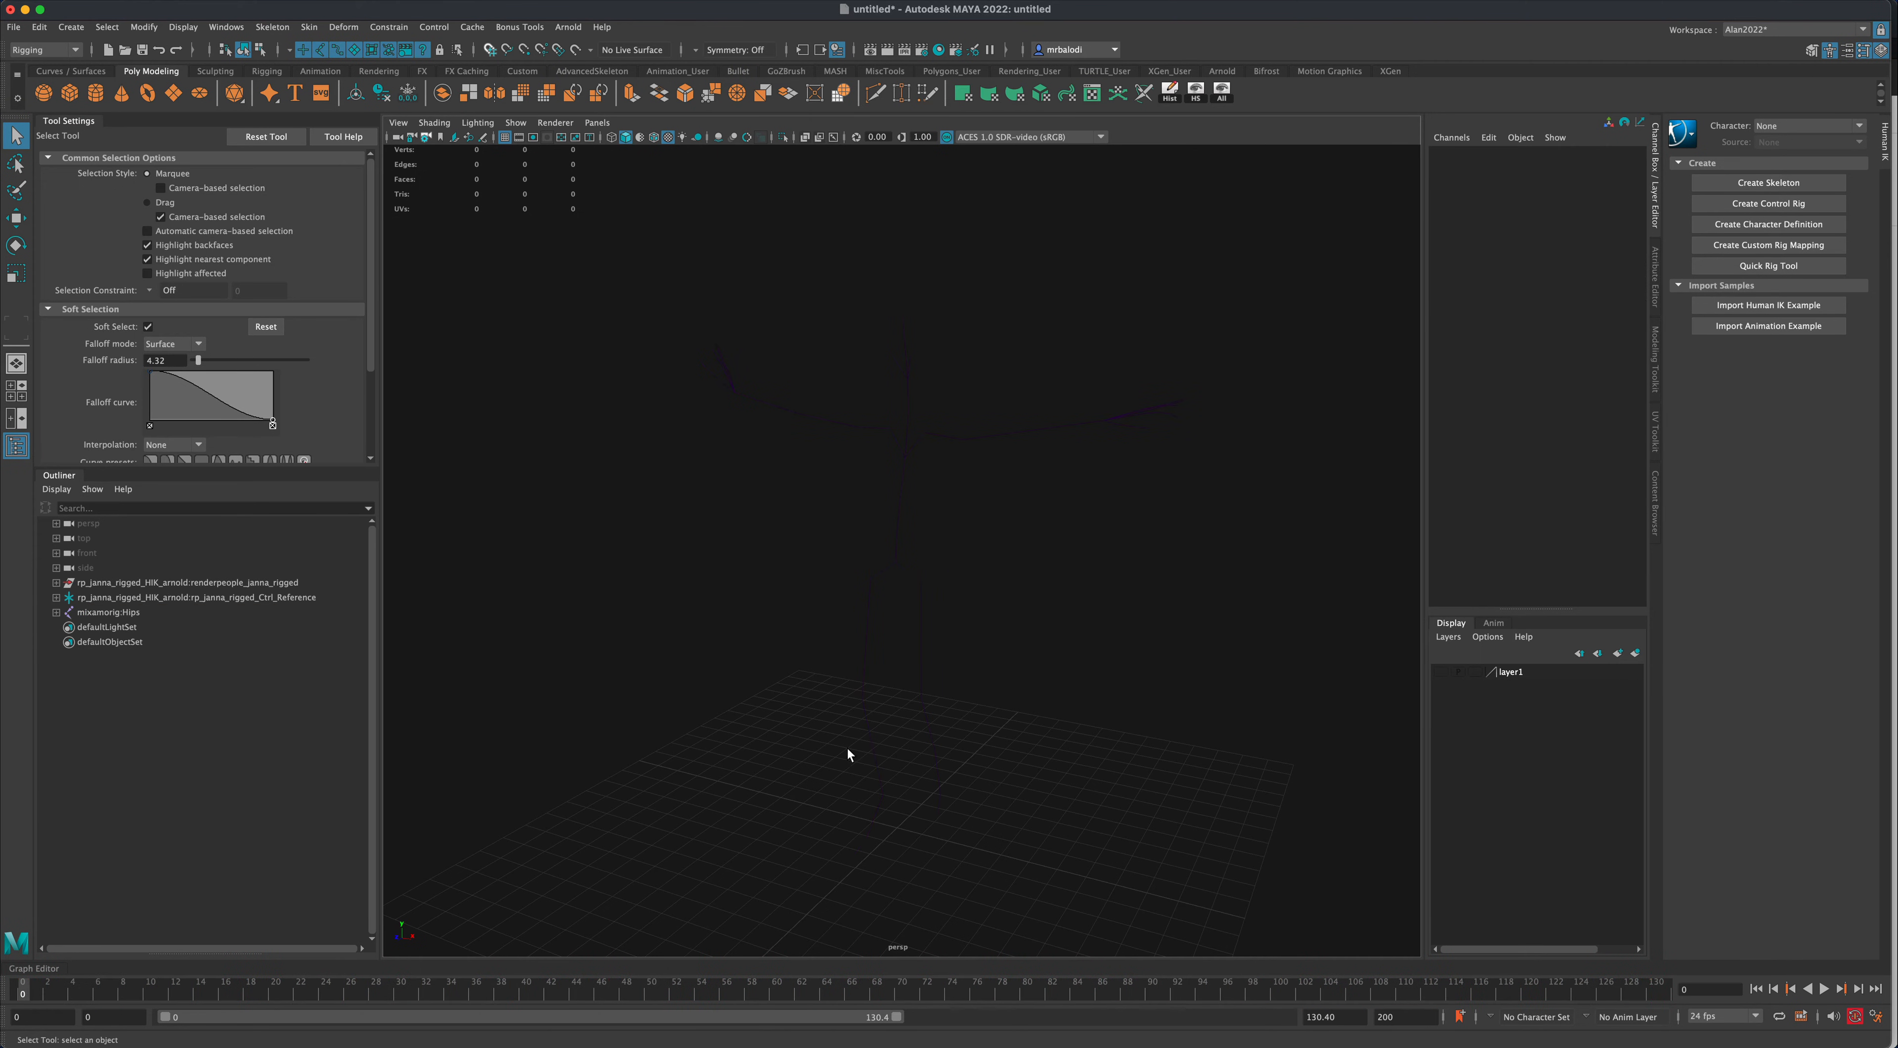
pyautogui.click(107, 612)
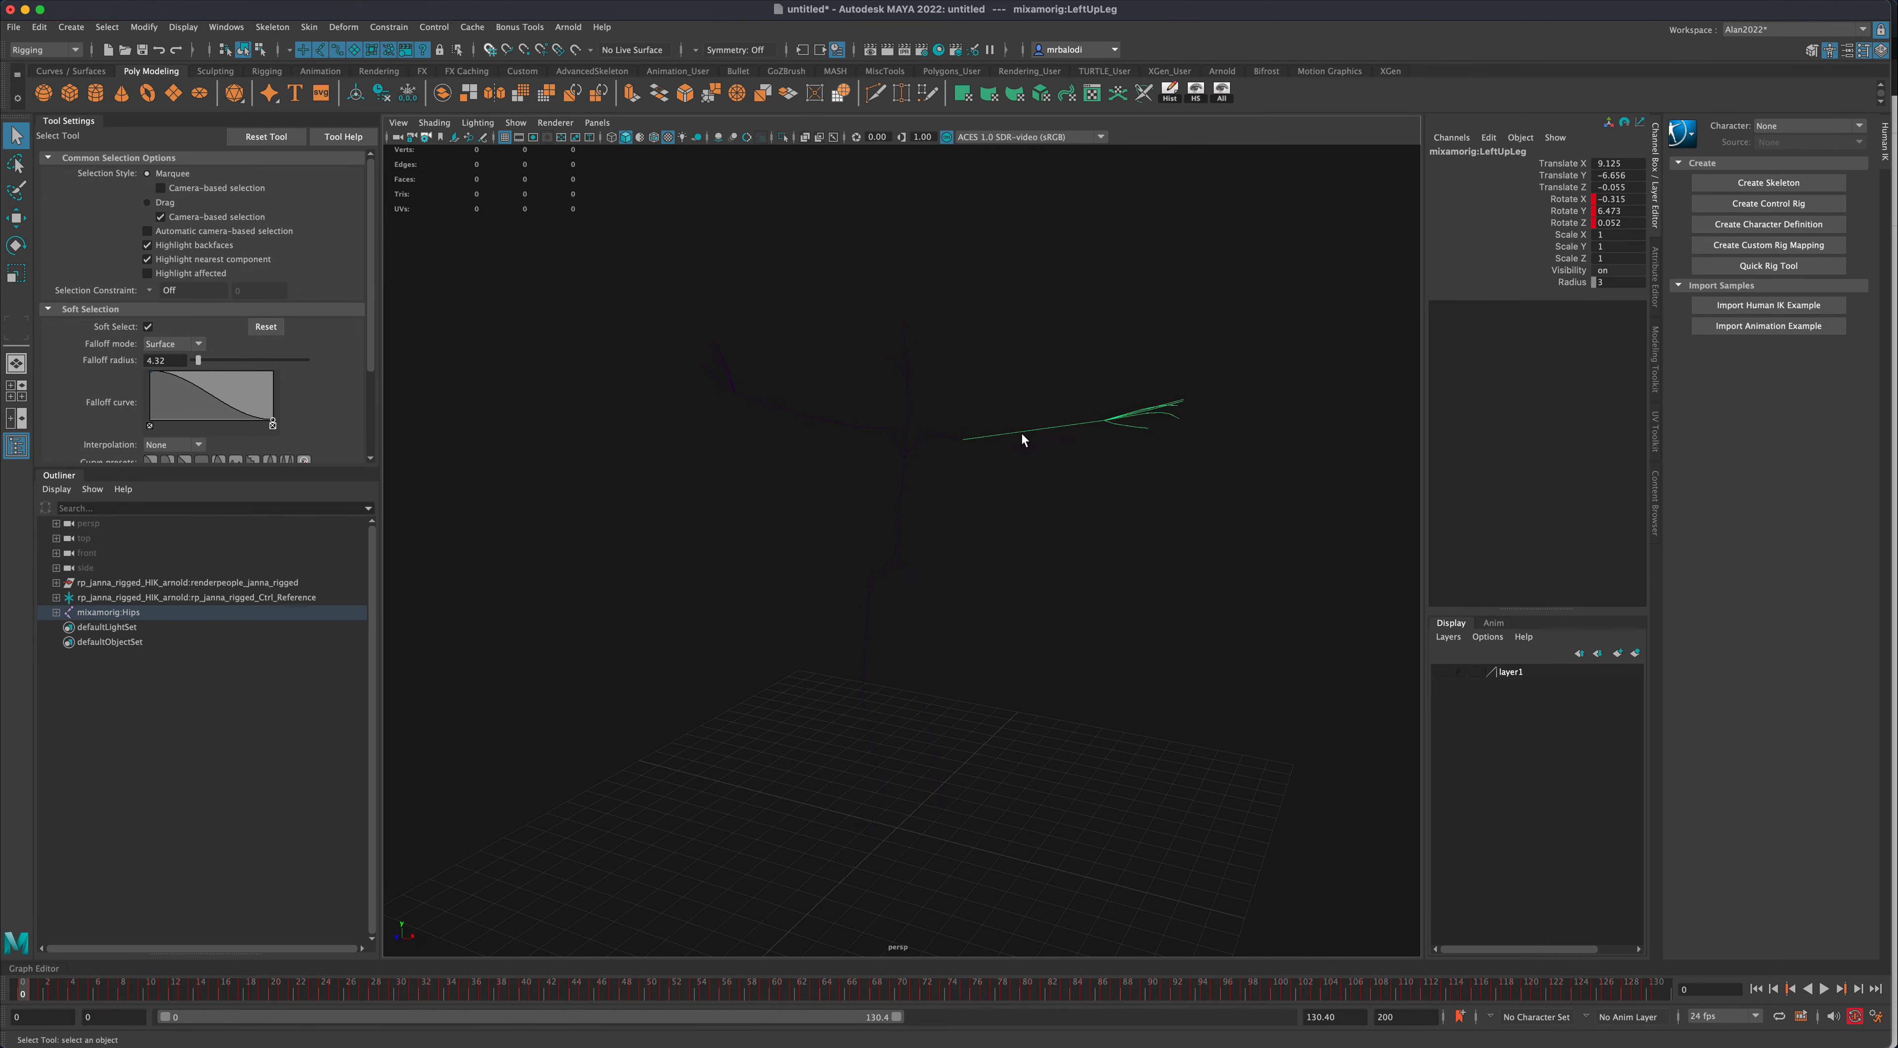
pyautogui.moveTo(1023, 439); pyautogui.dragTo(781, 454)
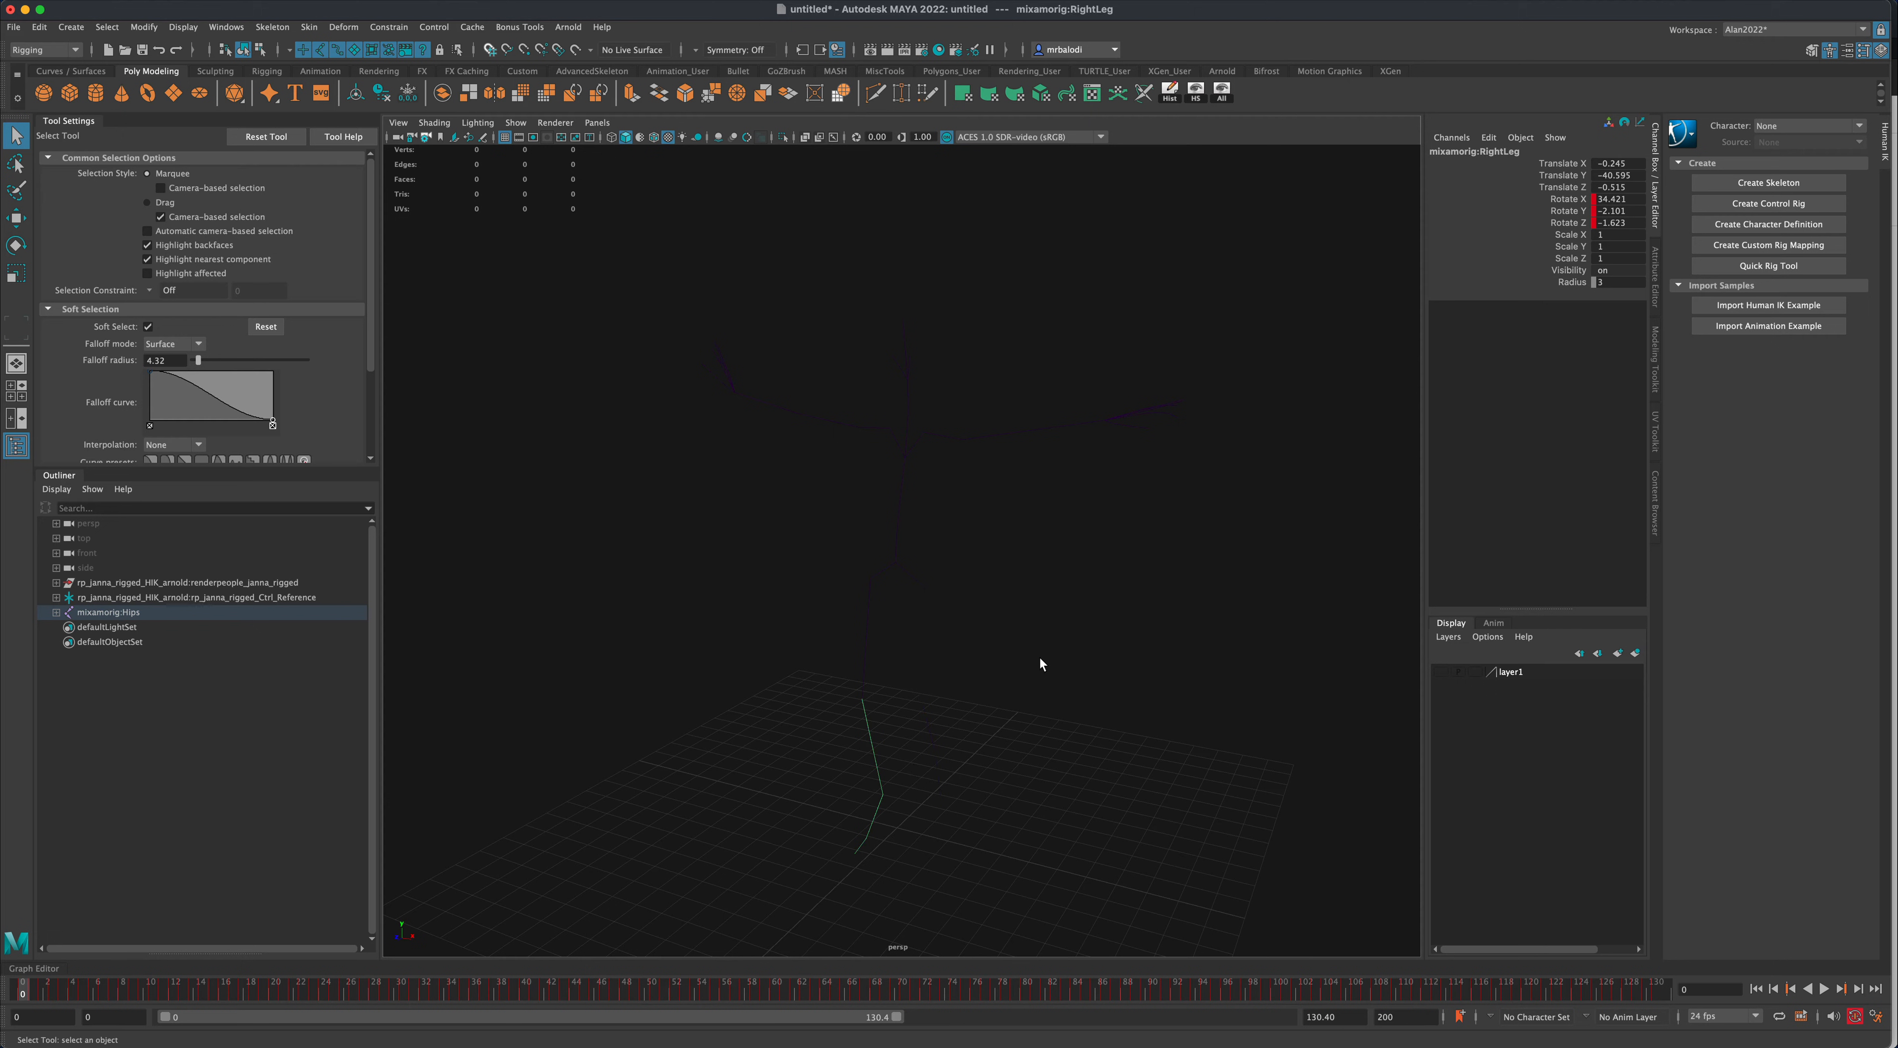
pyautogui.moveTo(895, 573)
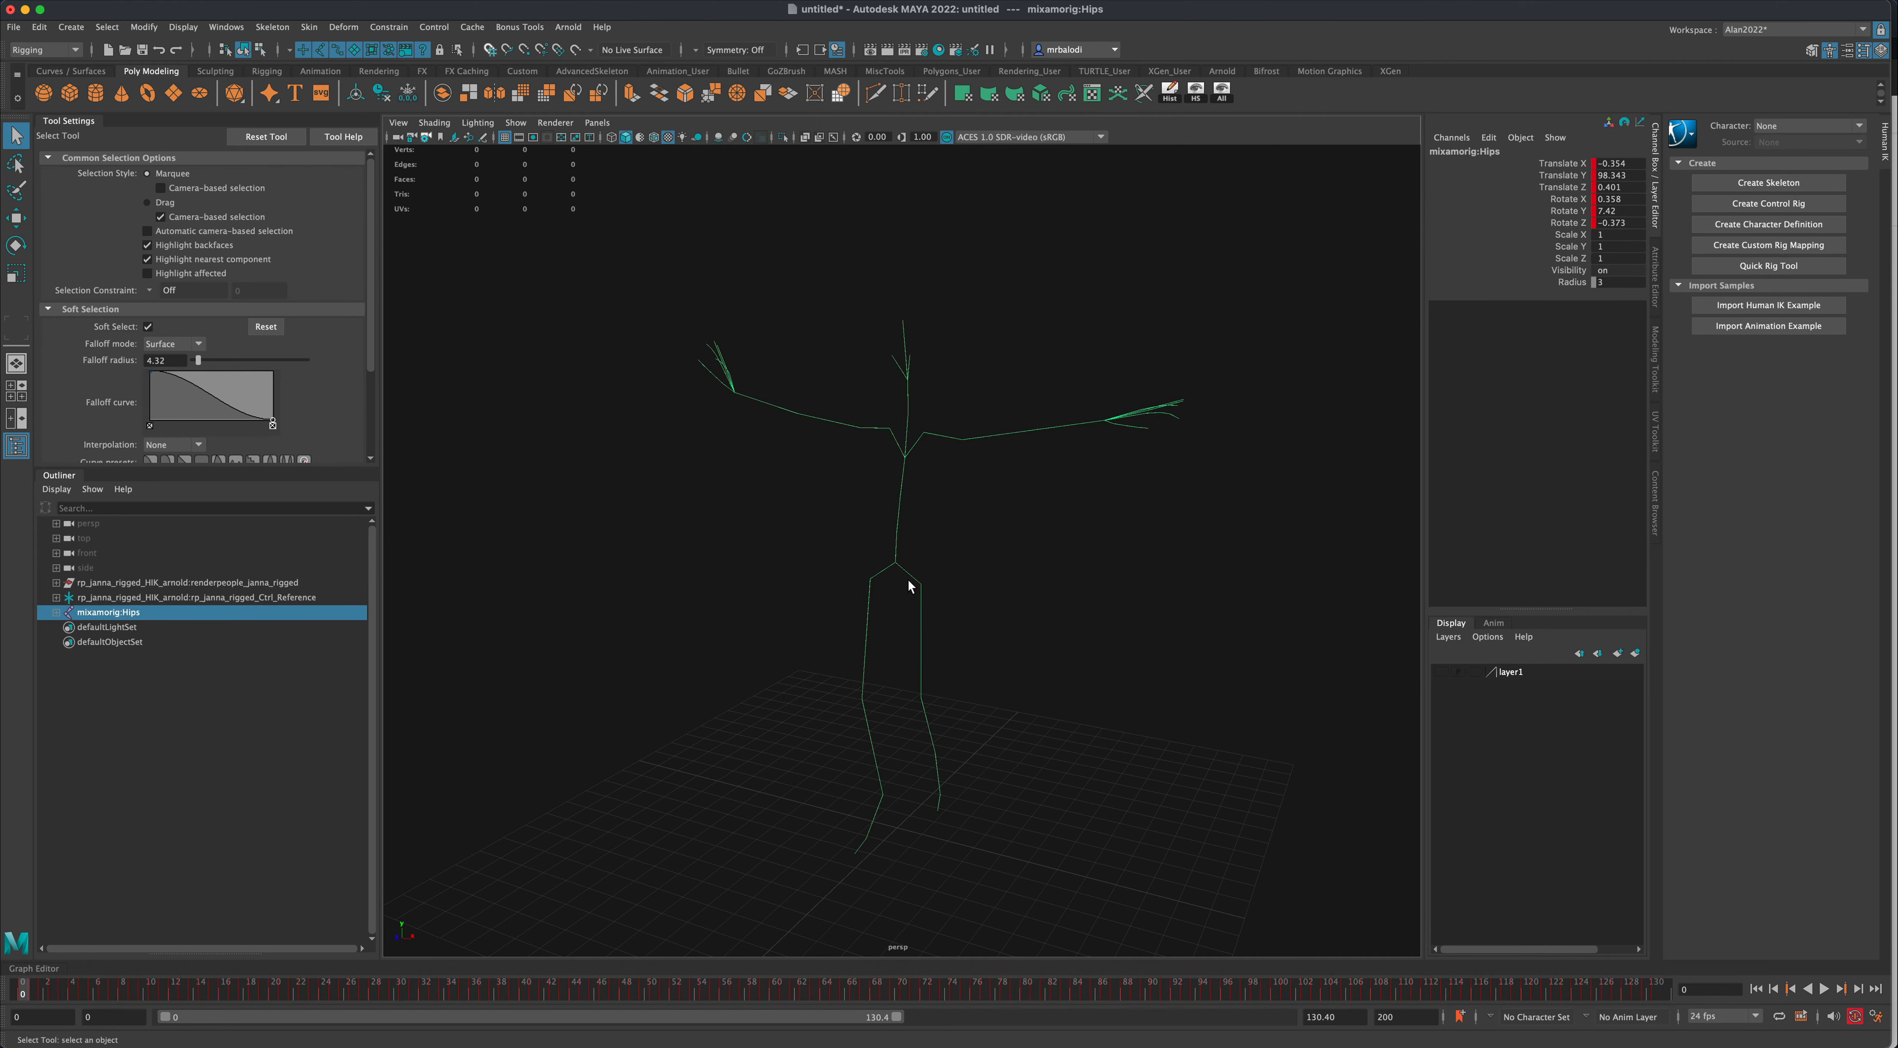
# - Select the whole Hips hierarchy and zero Rotate X/Y/Z on every joint
pyautogui.rightClick(909, 585)
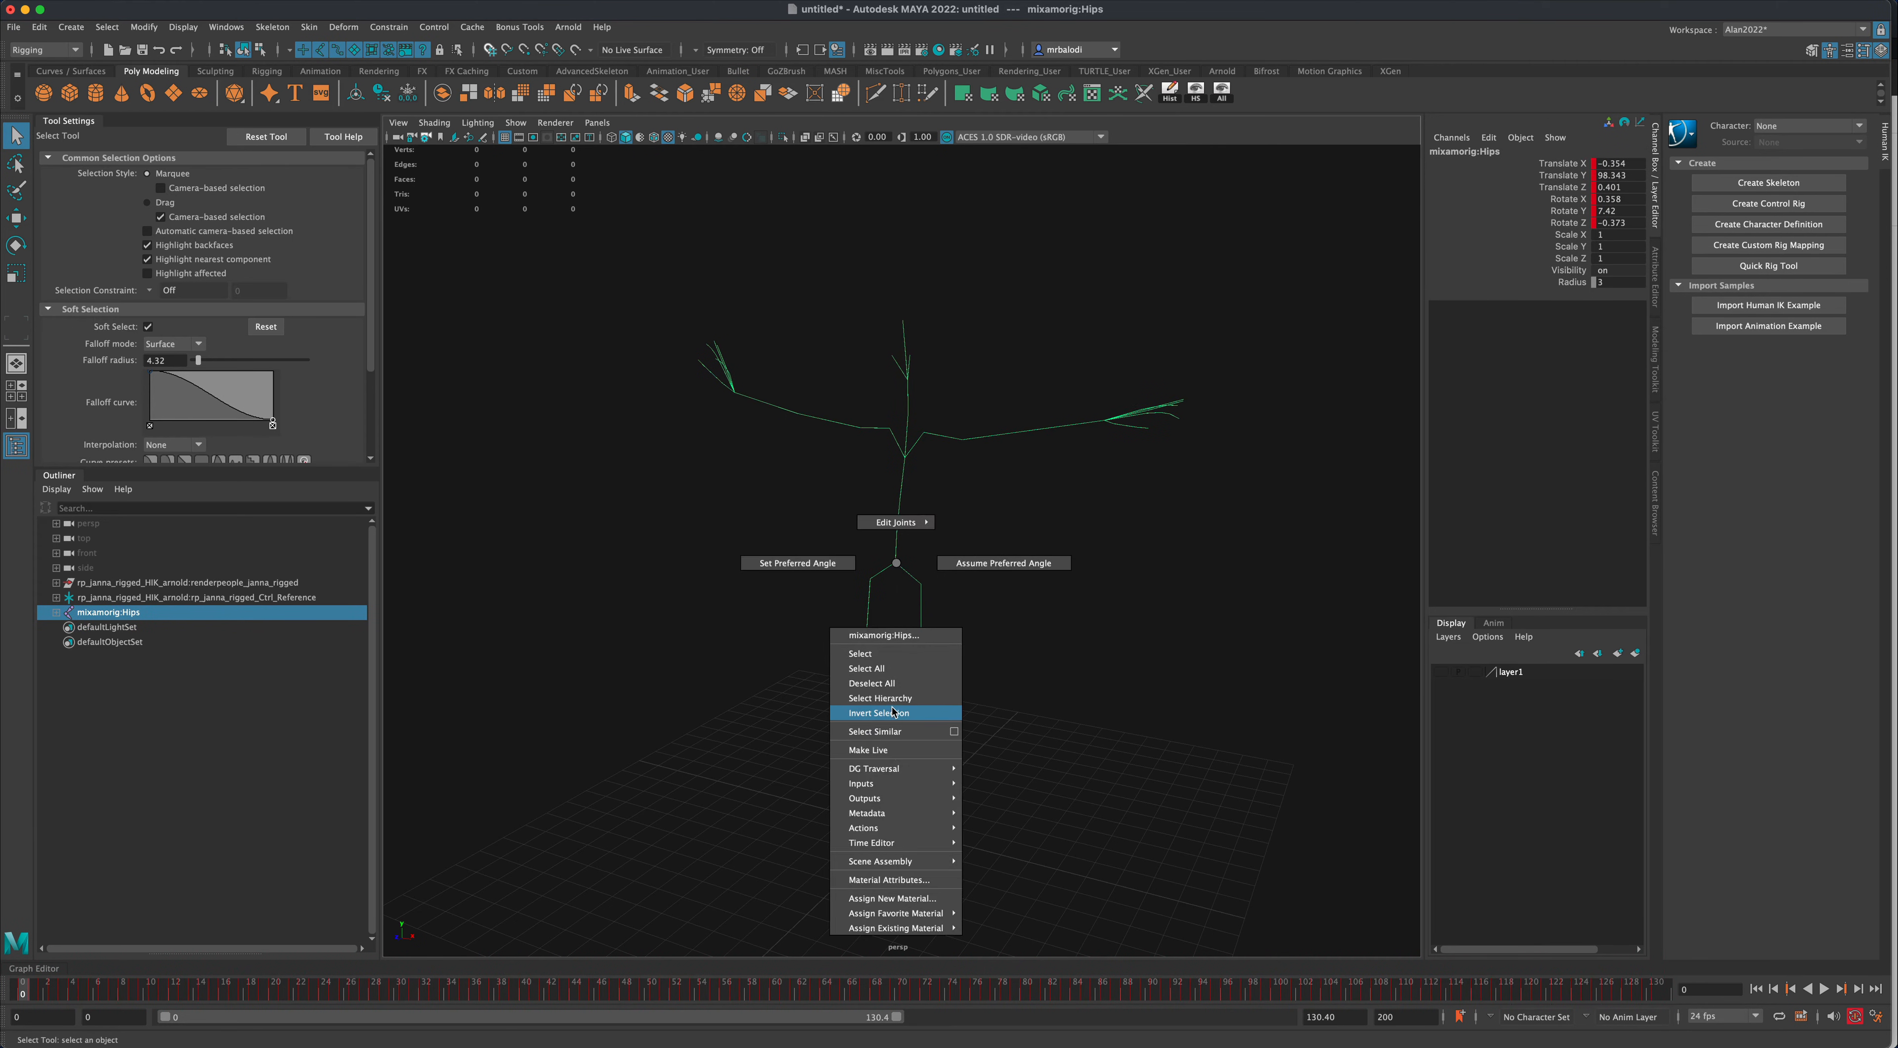
pyautogui.click(883, 696)
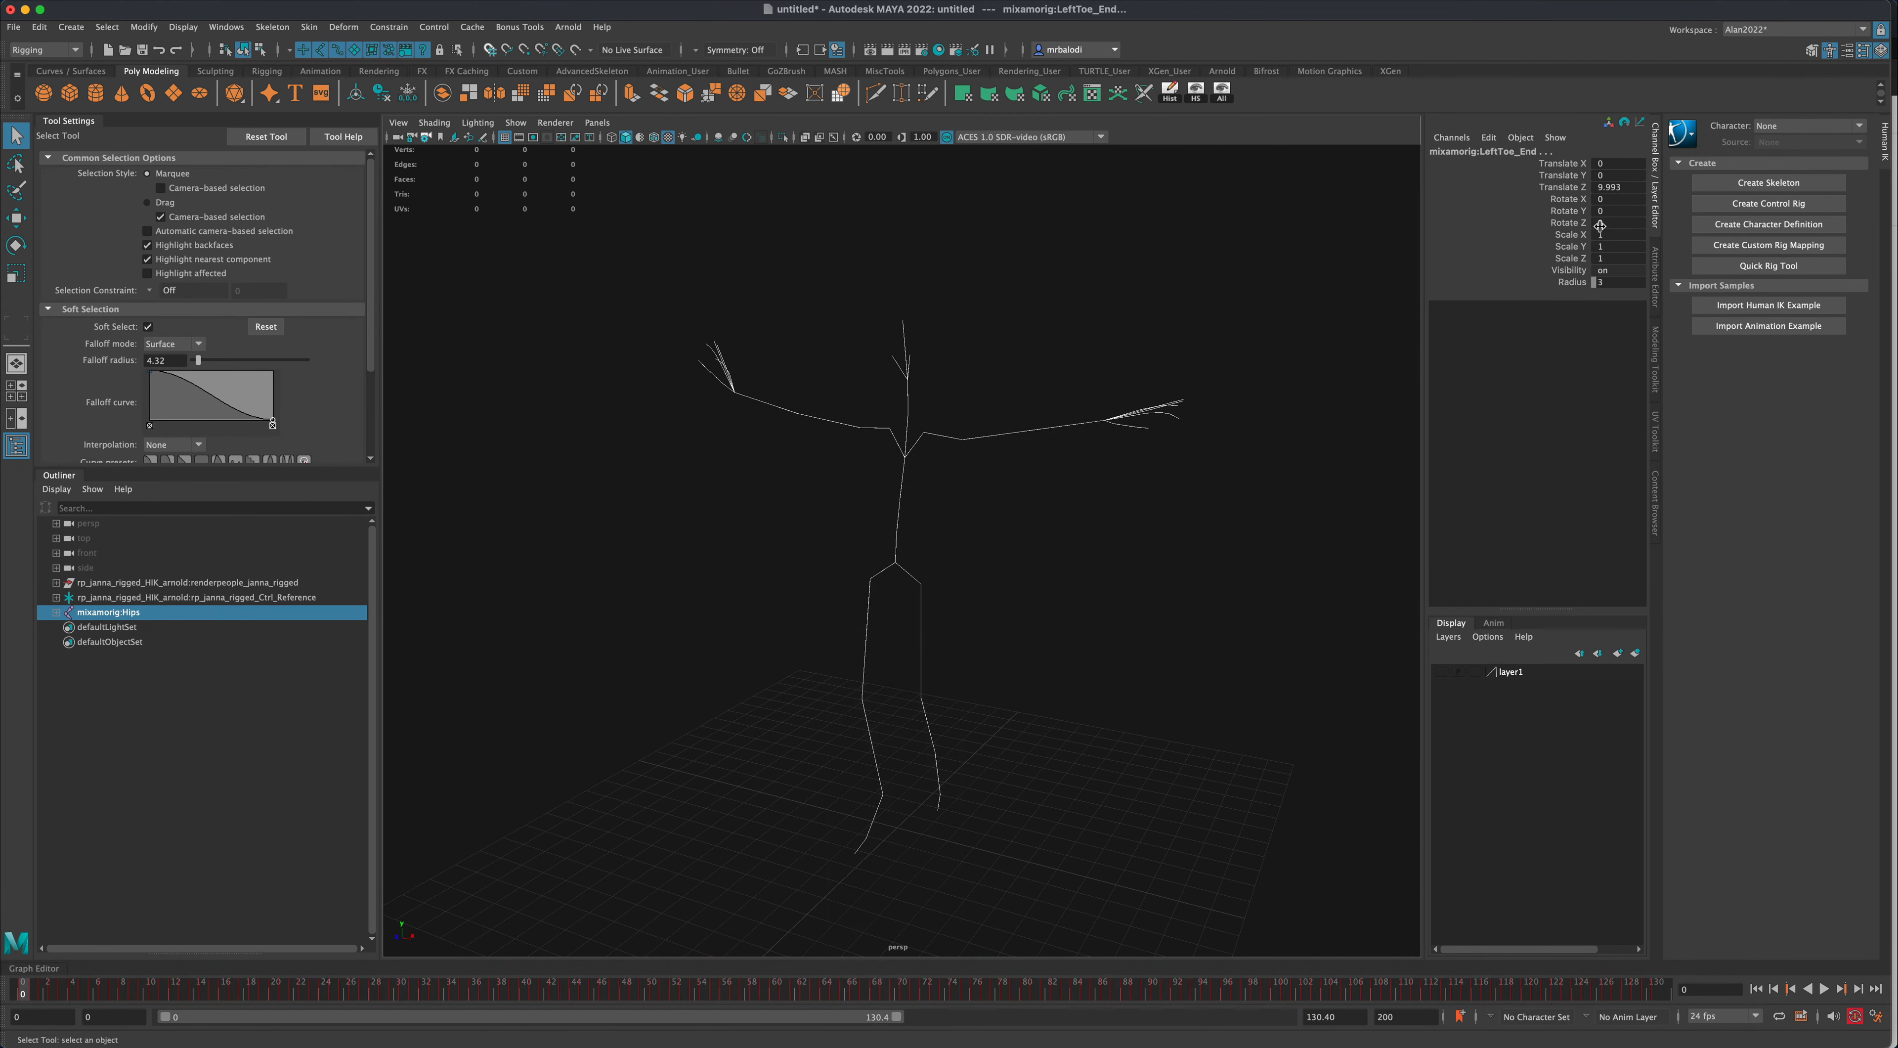
pyautogui.click(1610, 210)
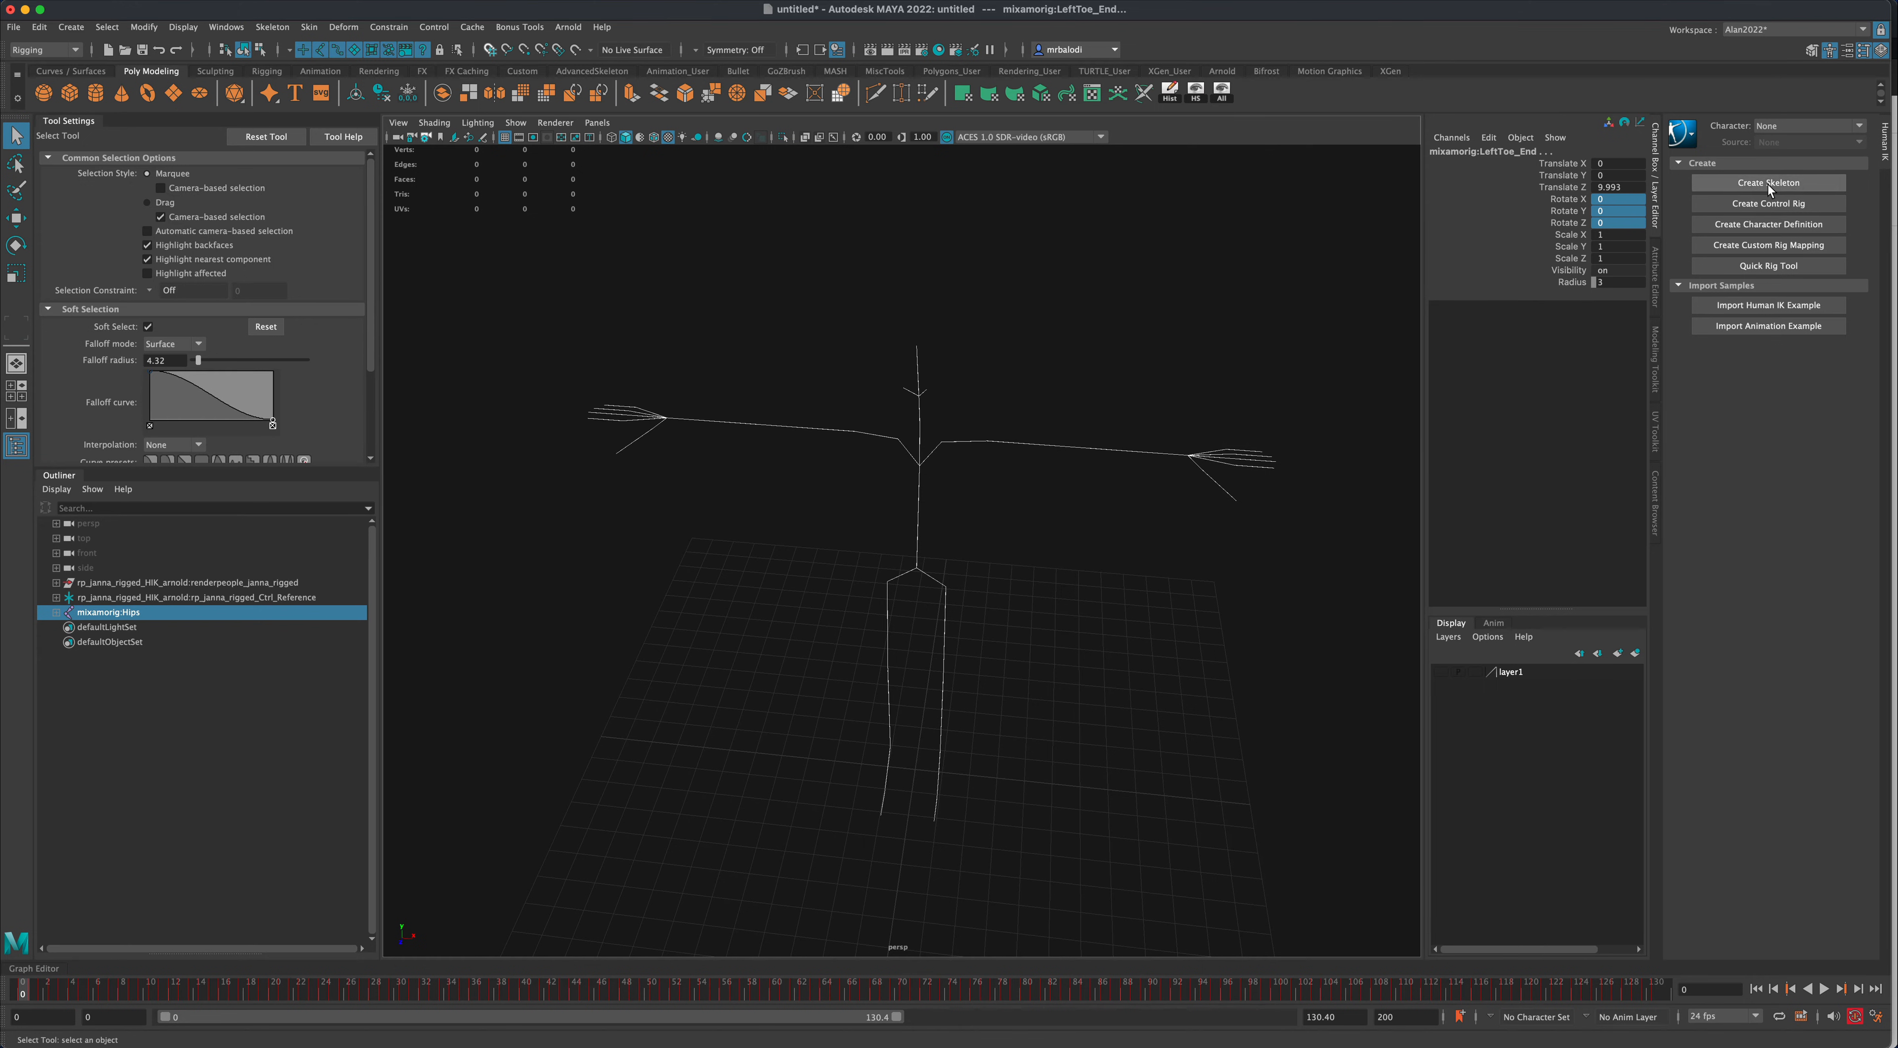
pyautogui.moveTo(1767, 223)
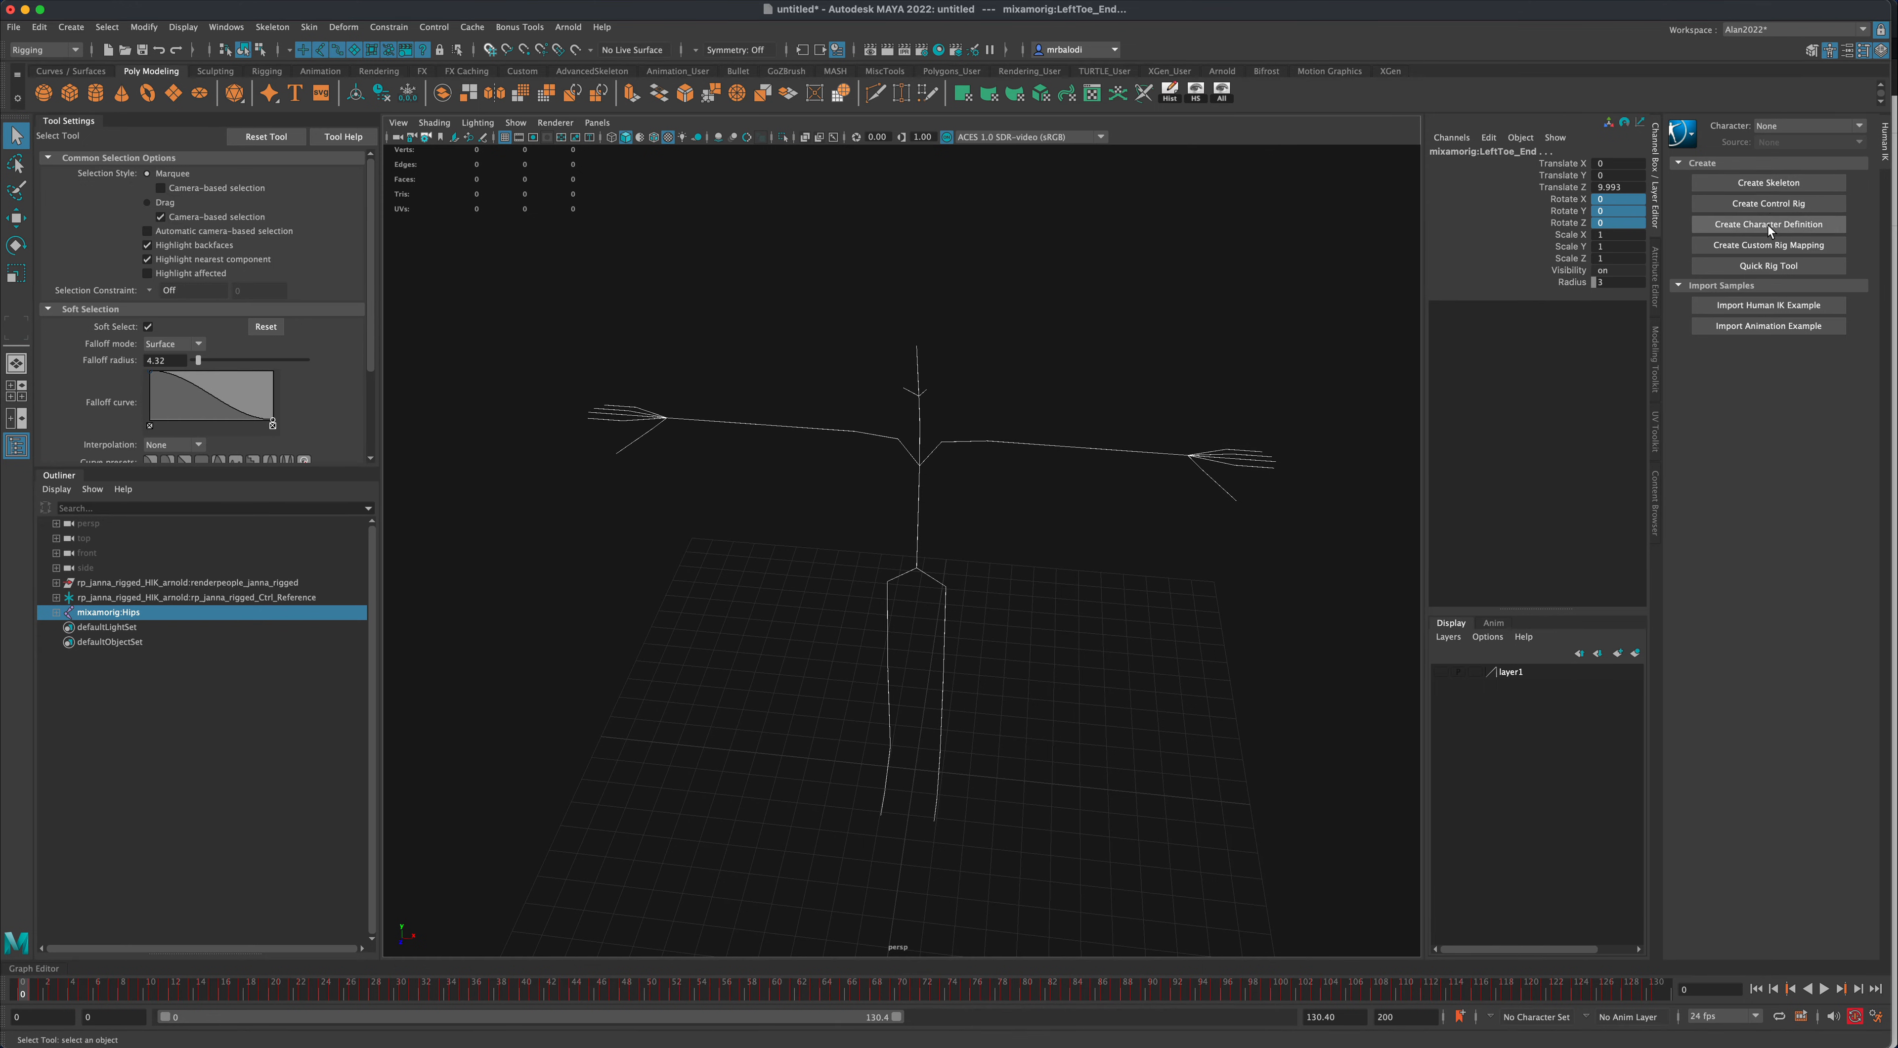
# - Create the Character1 HumanIK definition and map the leg, toe and spine joints
pyautogui.click(1769, 224)
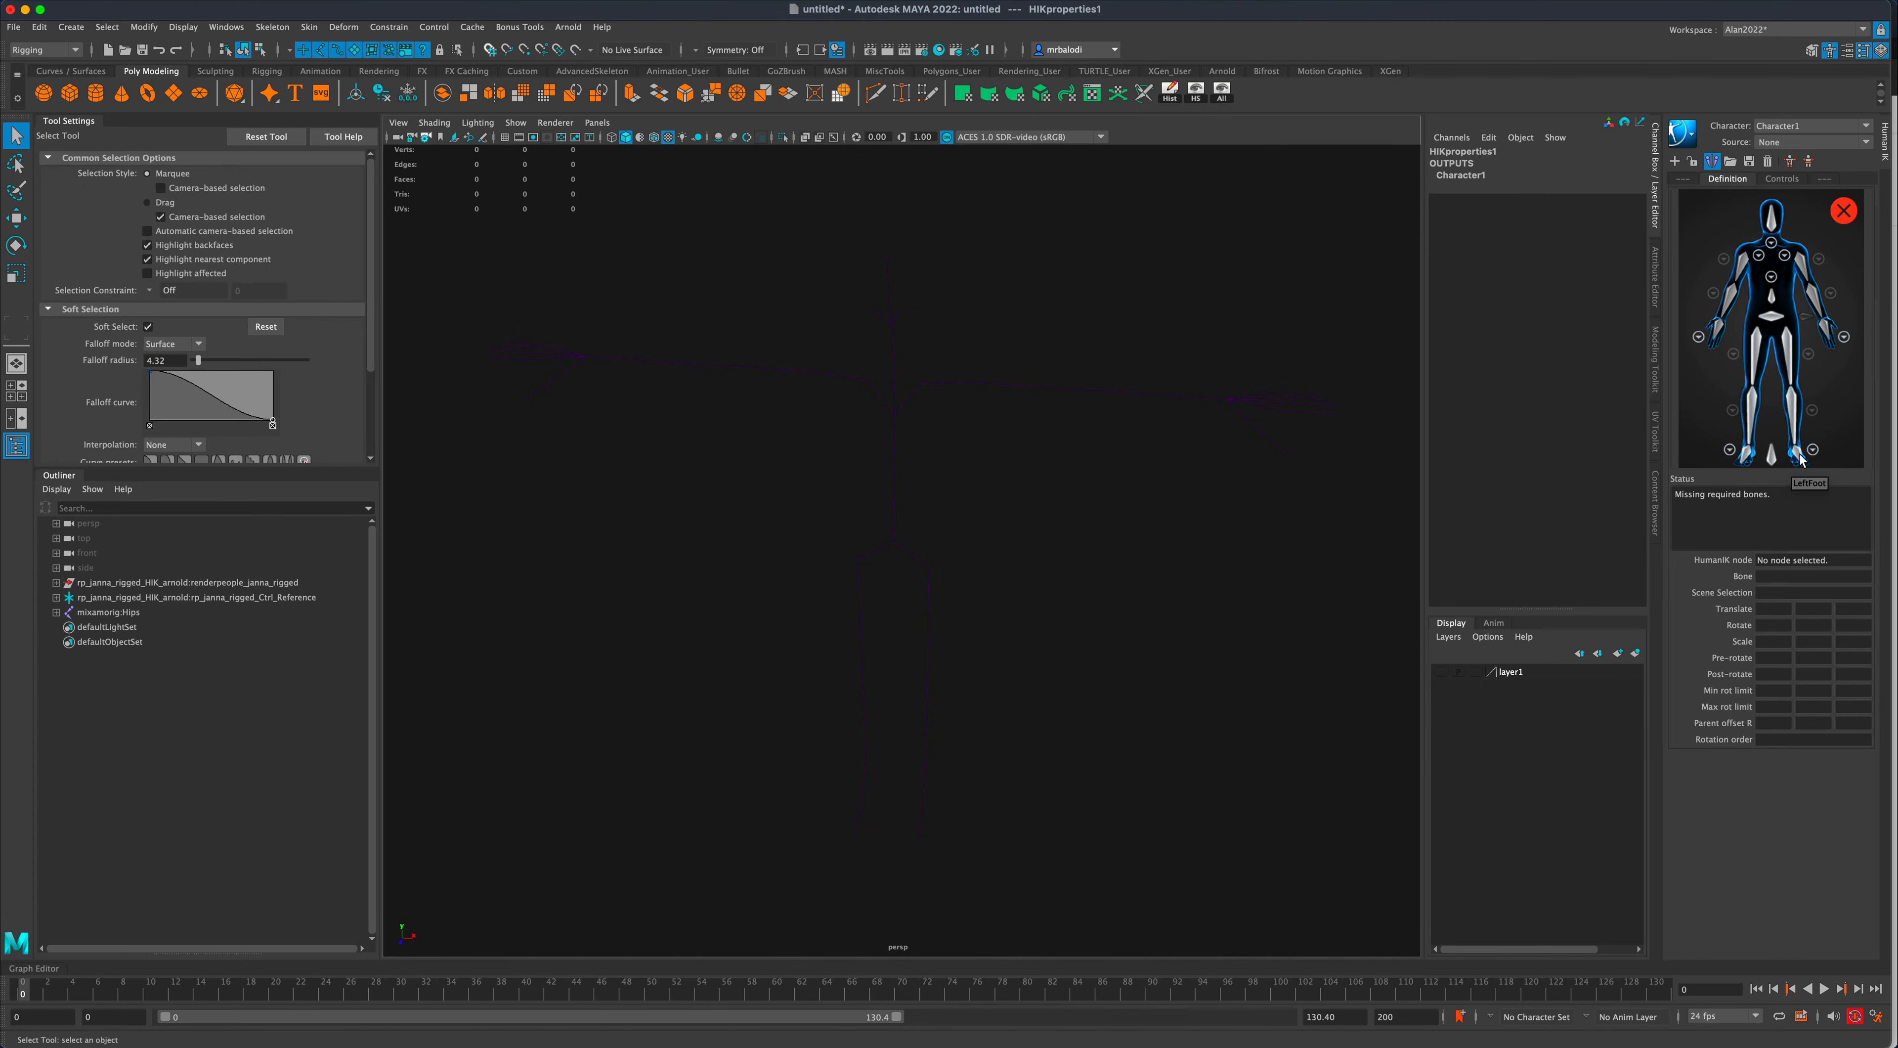
pyautogui.click(1792, 454)
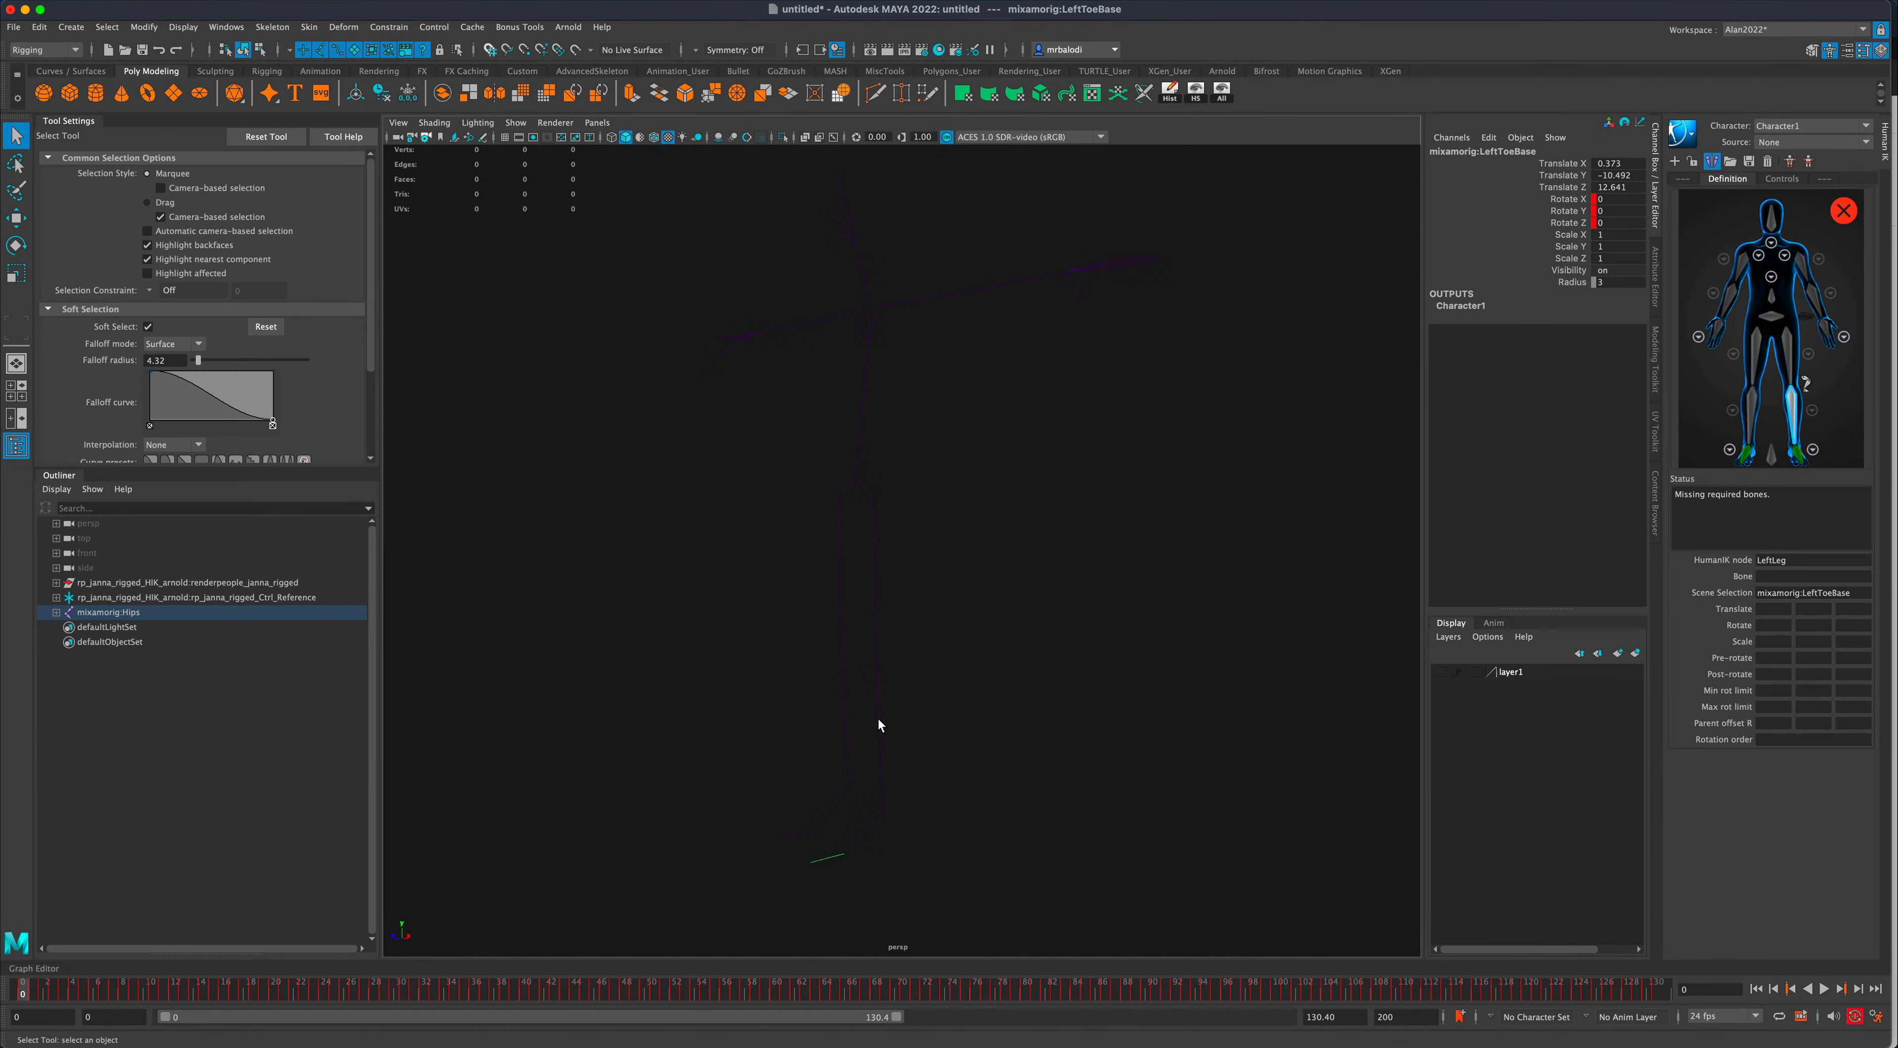
pyautogui.click(1774, 382)
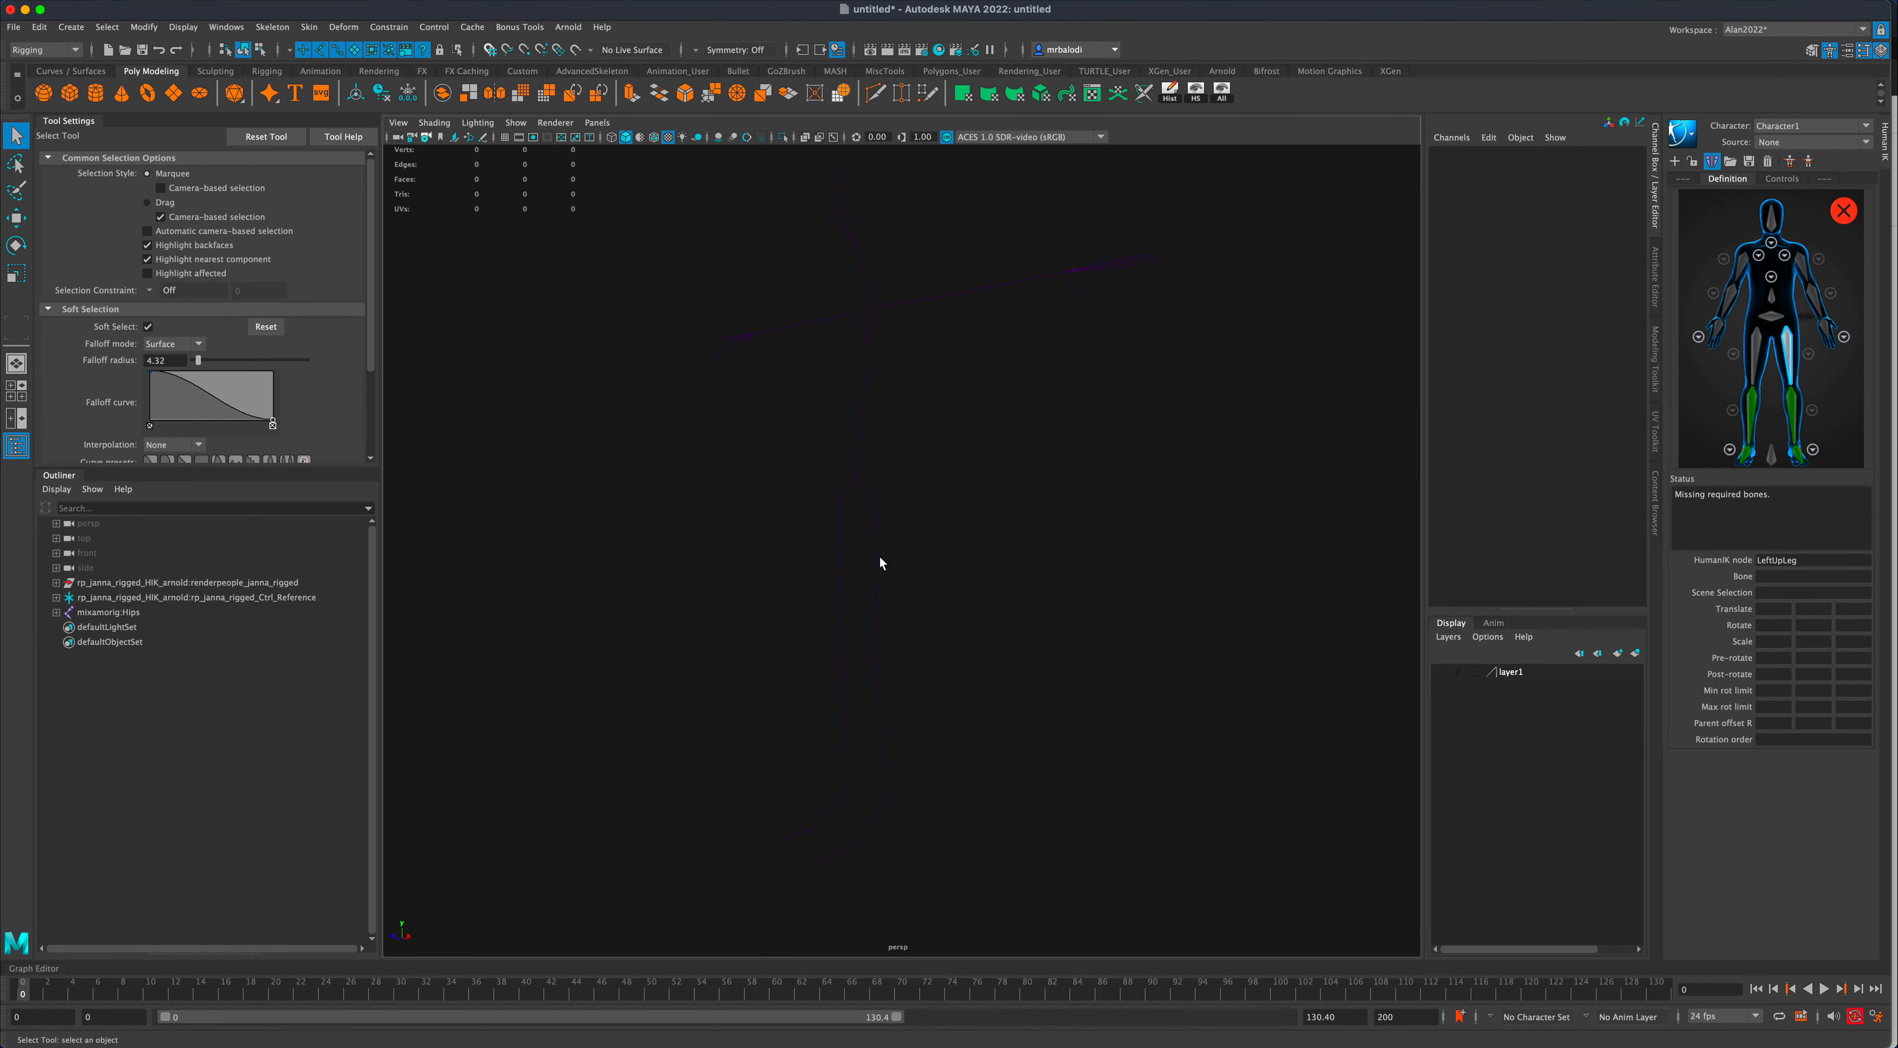
pyautogui.click(106, 611)
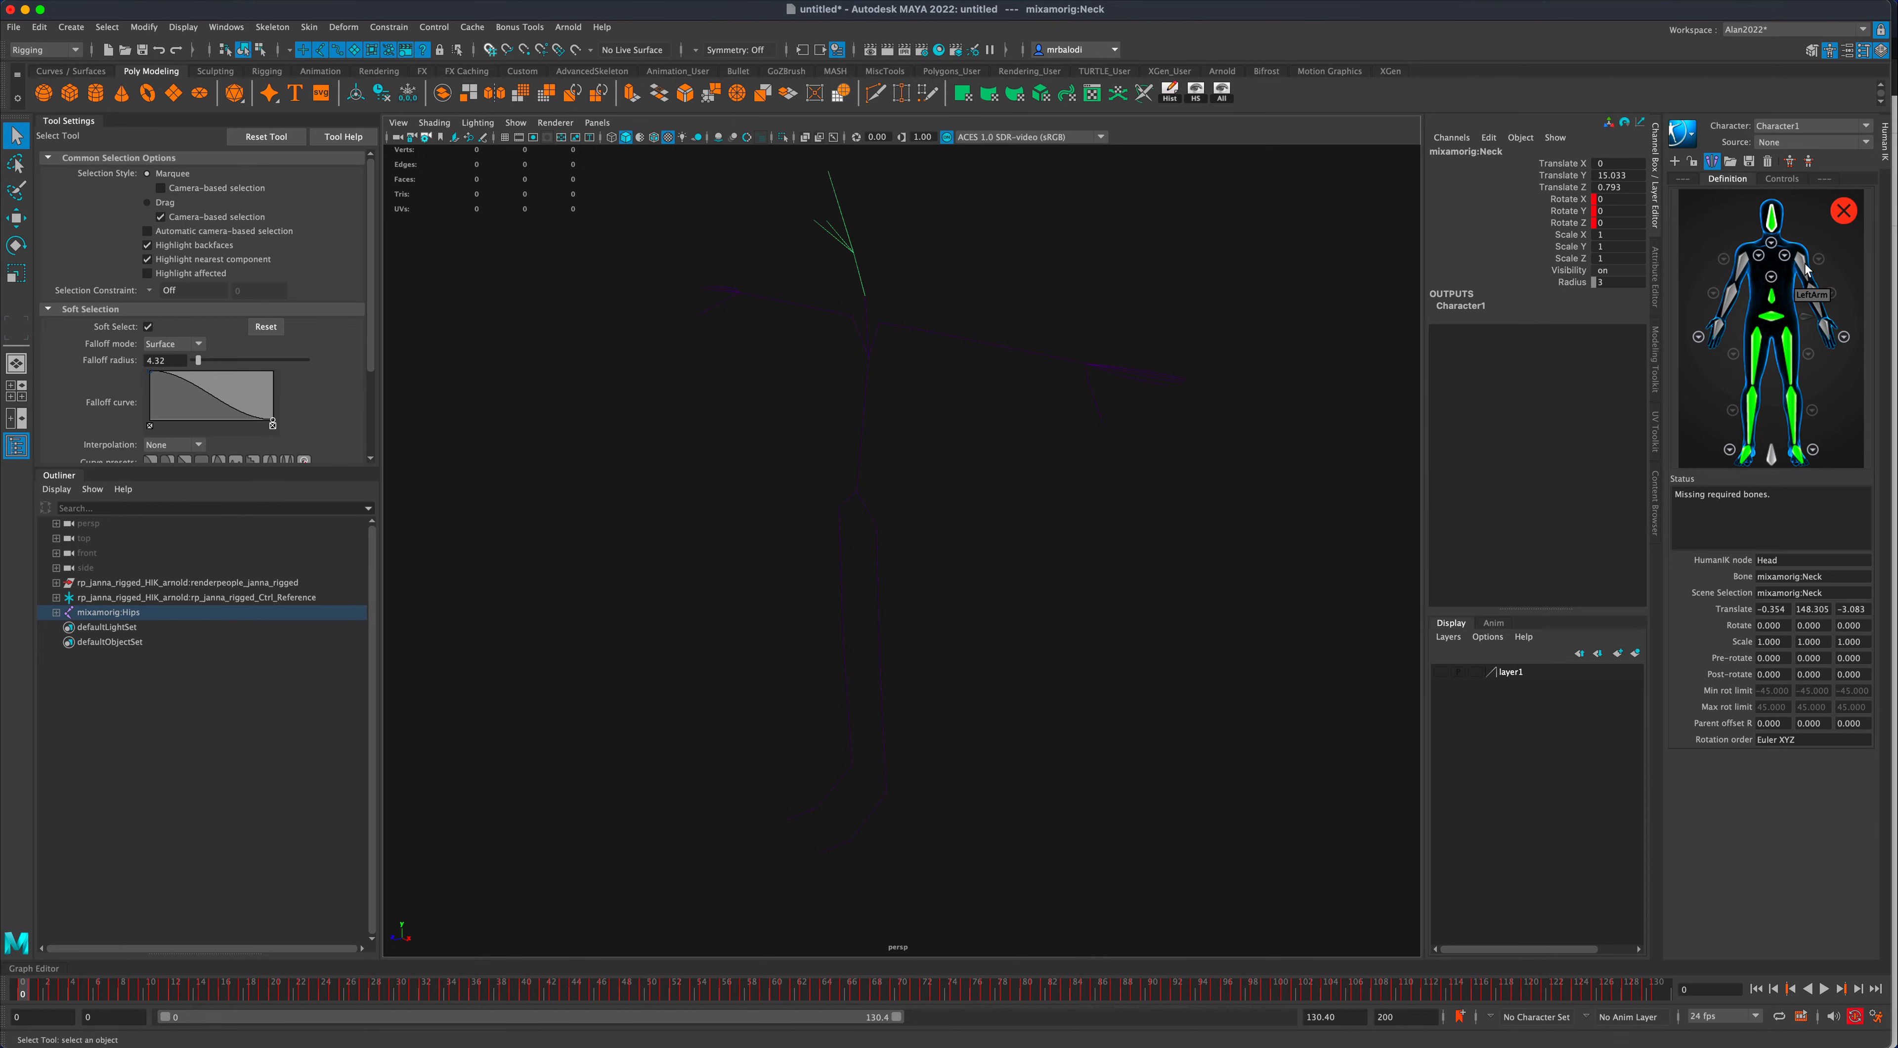
# - Map neck, both arms and hands, confirming LeftArm reassignment to mixamorig:LeftArm
pyautogui.click(1806, 279)
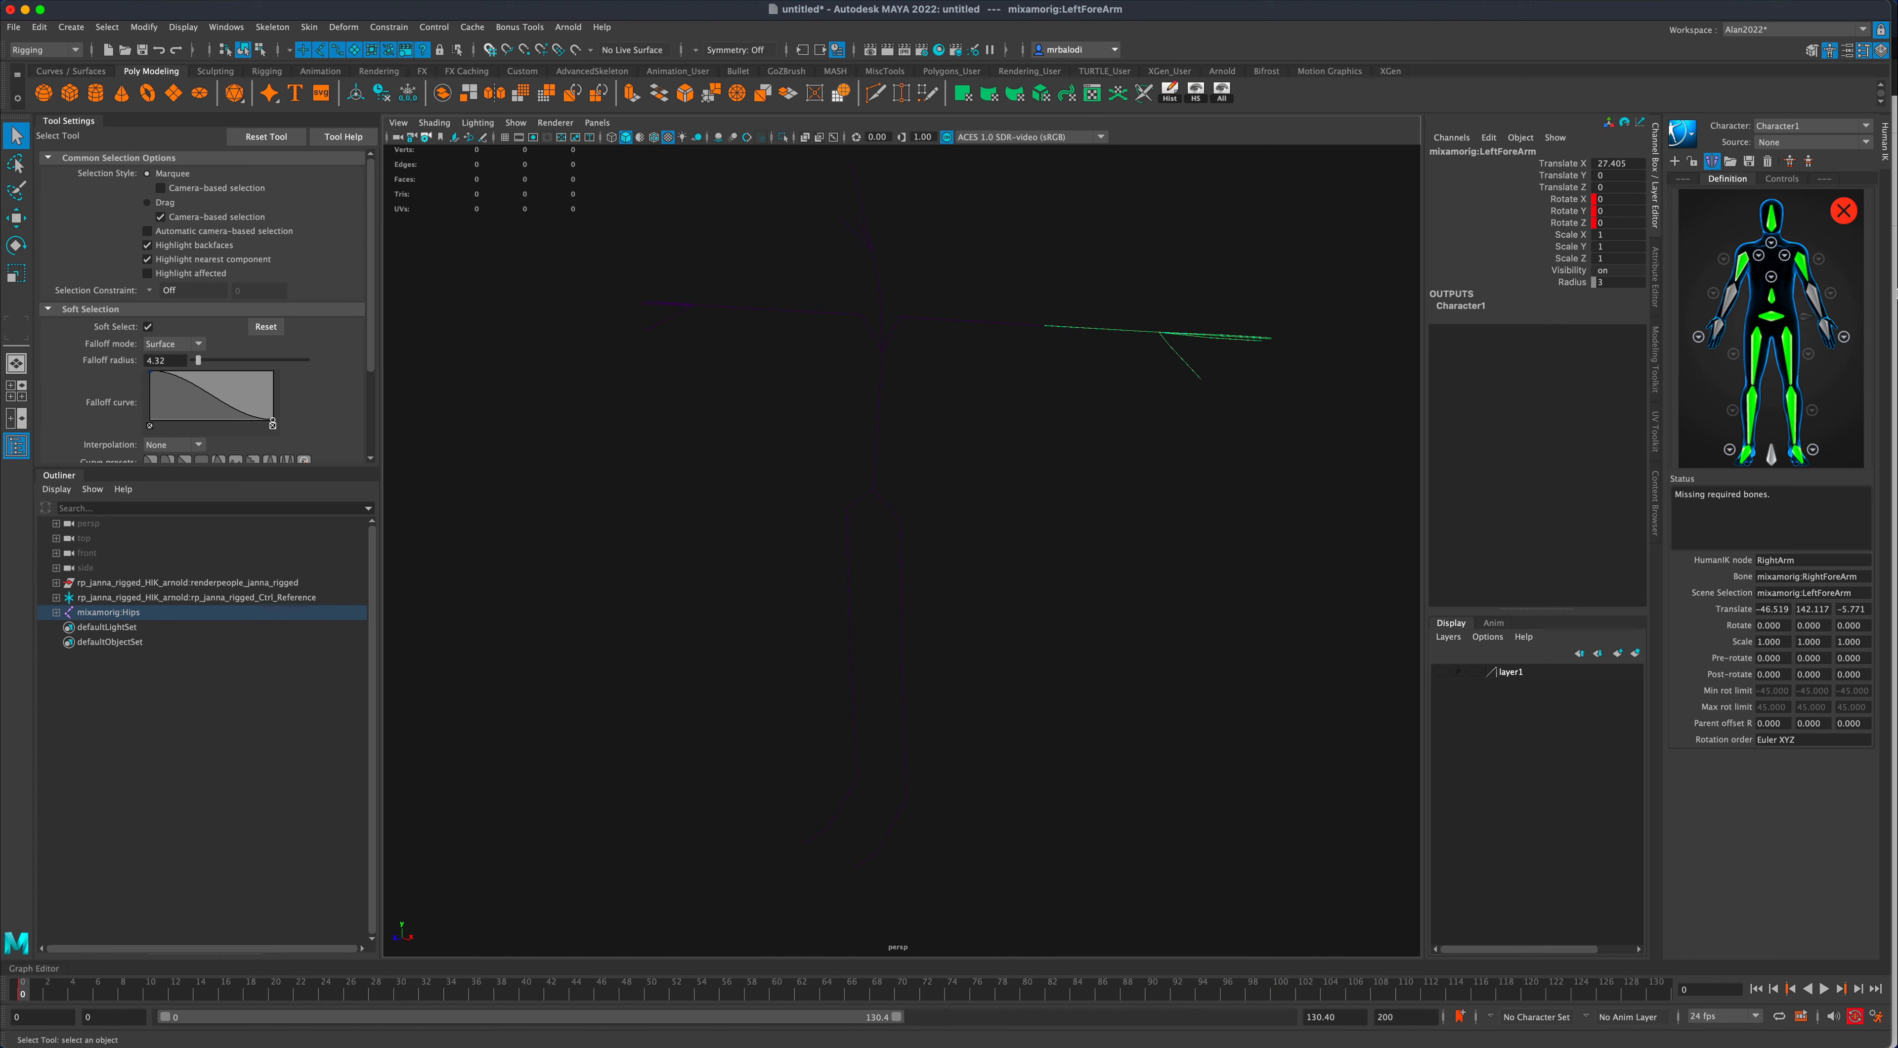
pyautogui.moveTo(1798, 277)
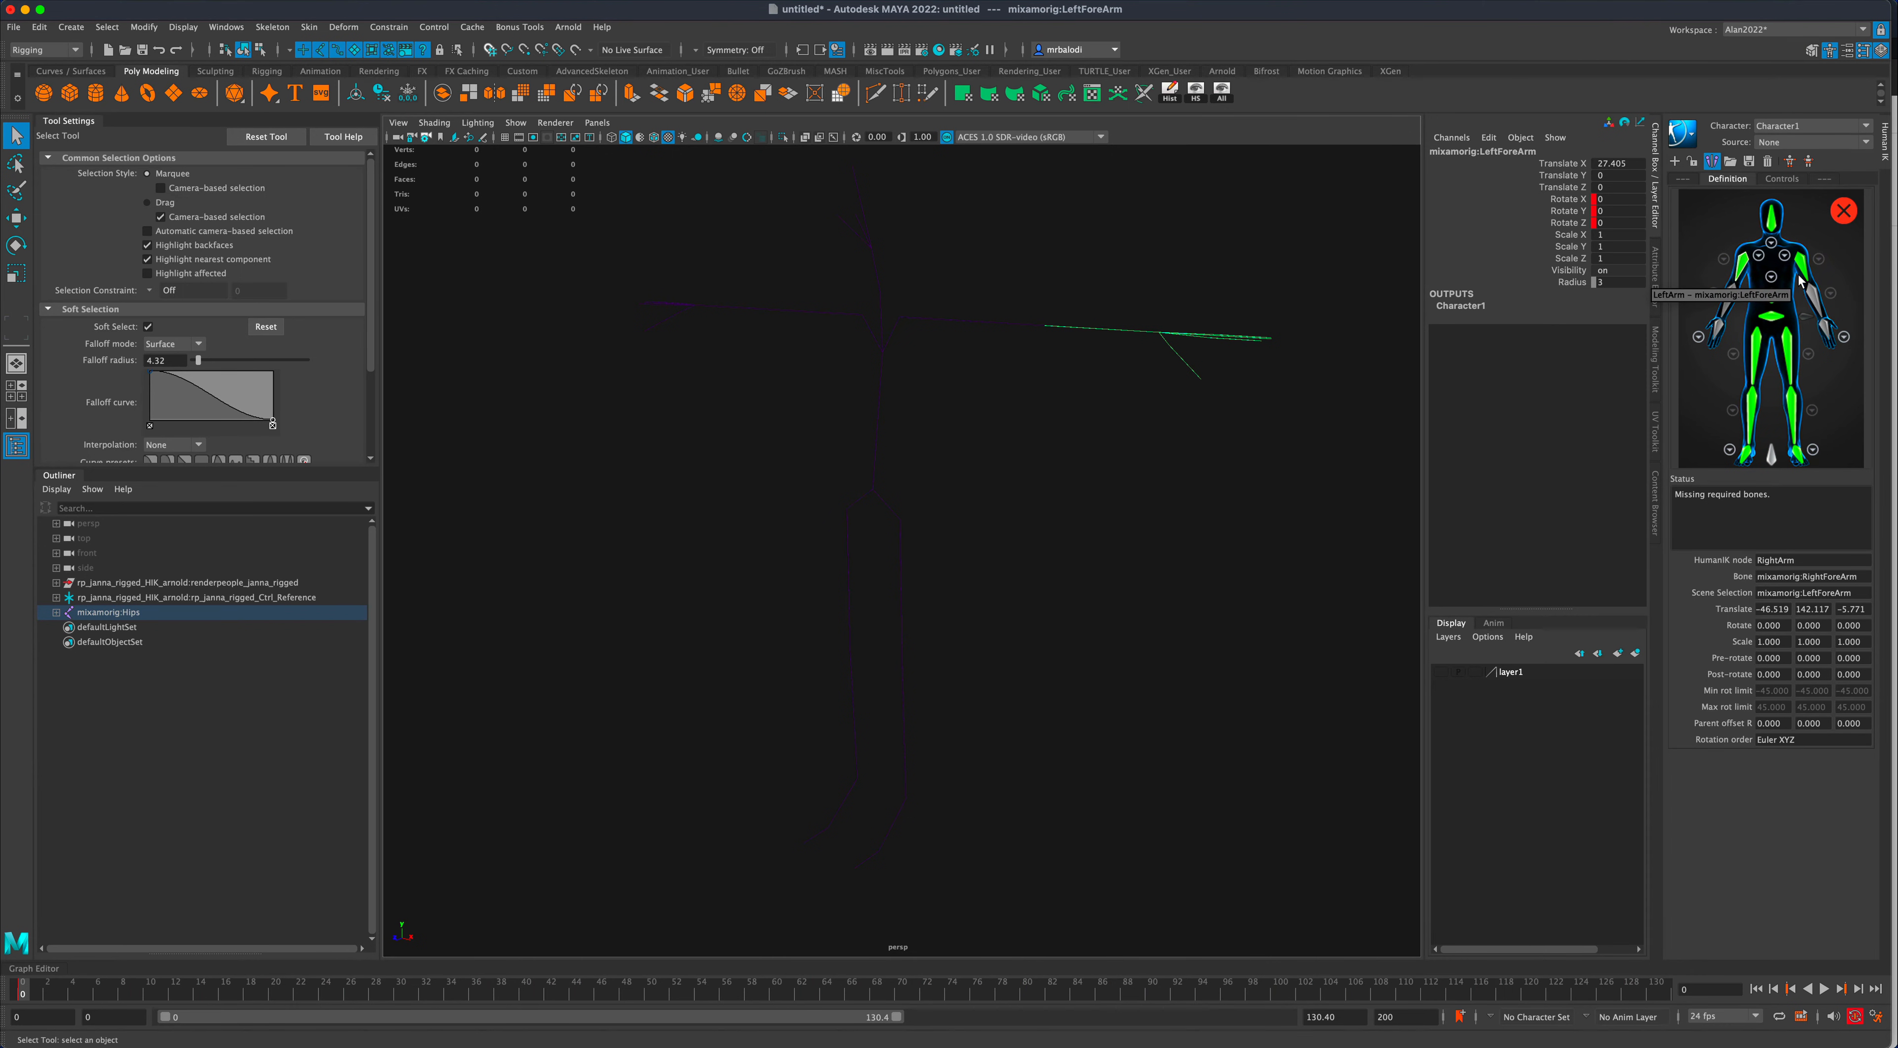
pyautogui.moveTo(1044, 330)
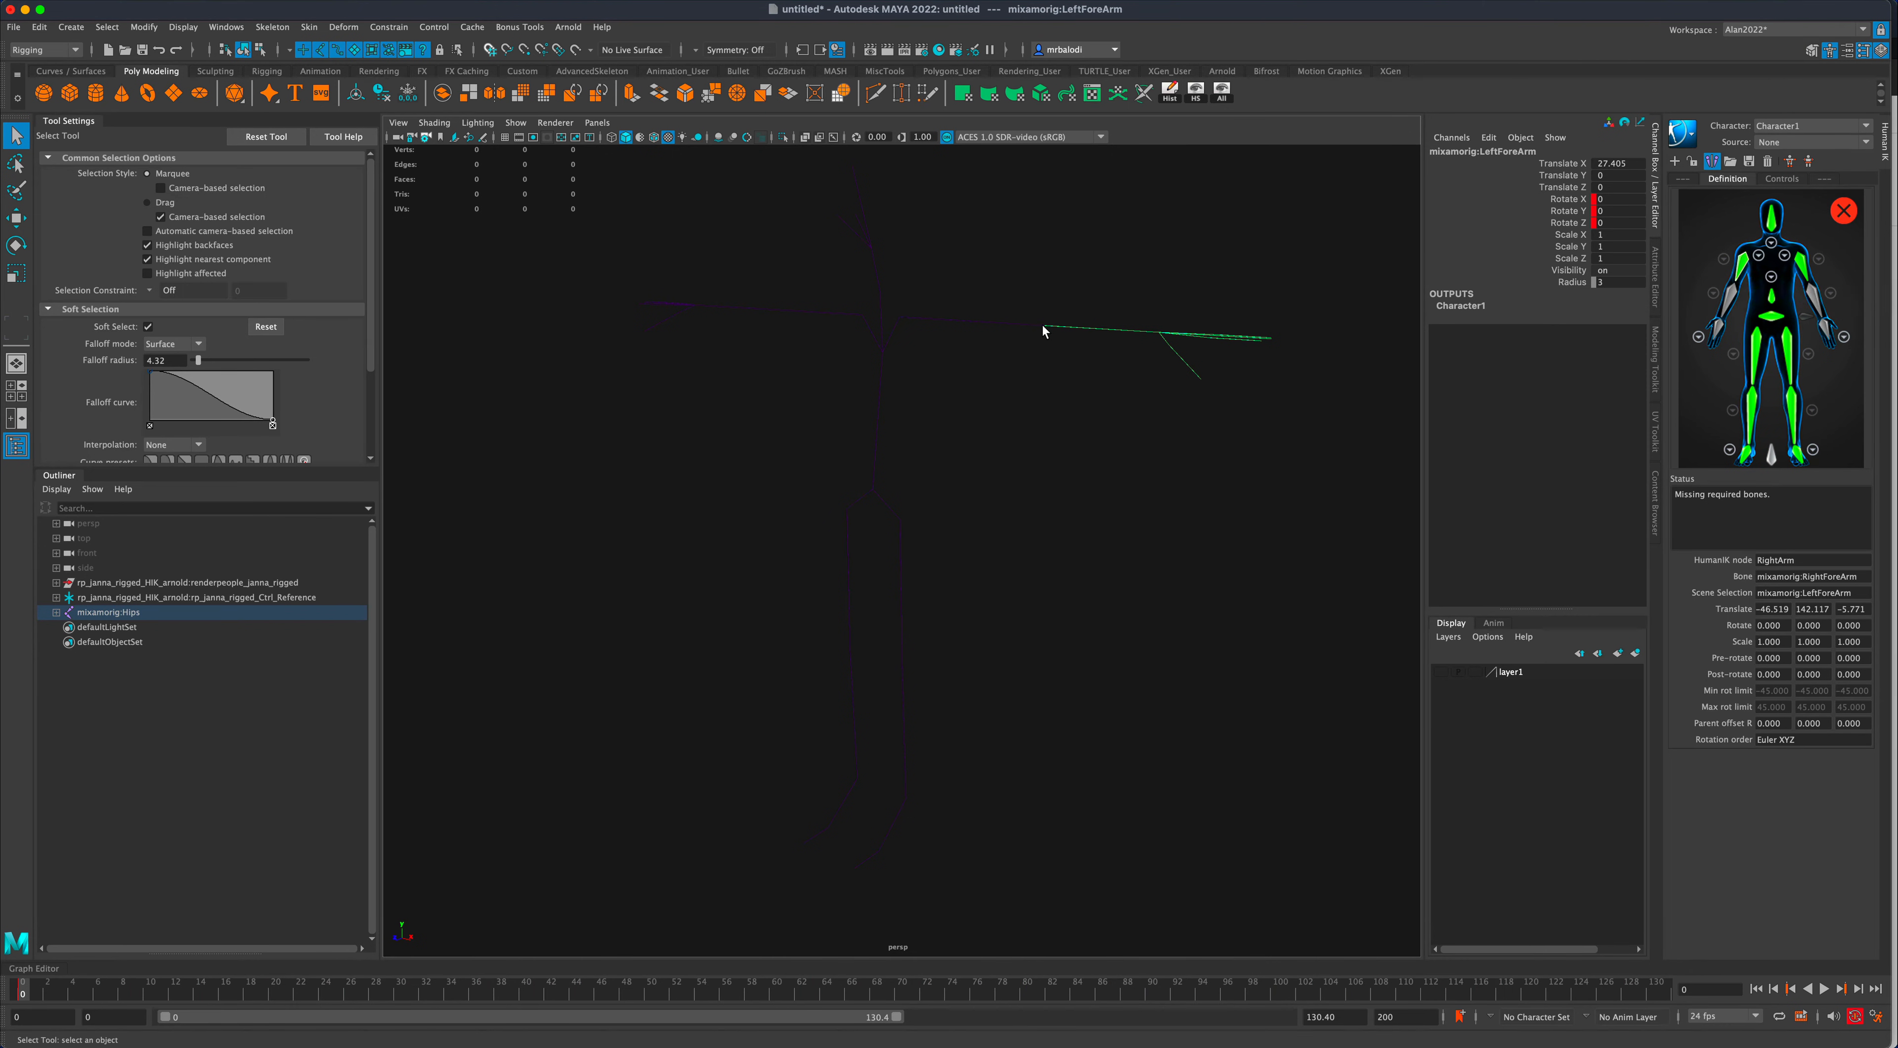
pyautogui.click(1802, 272)
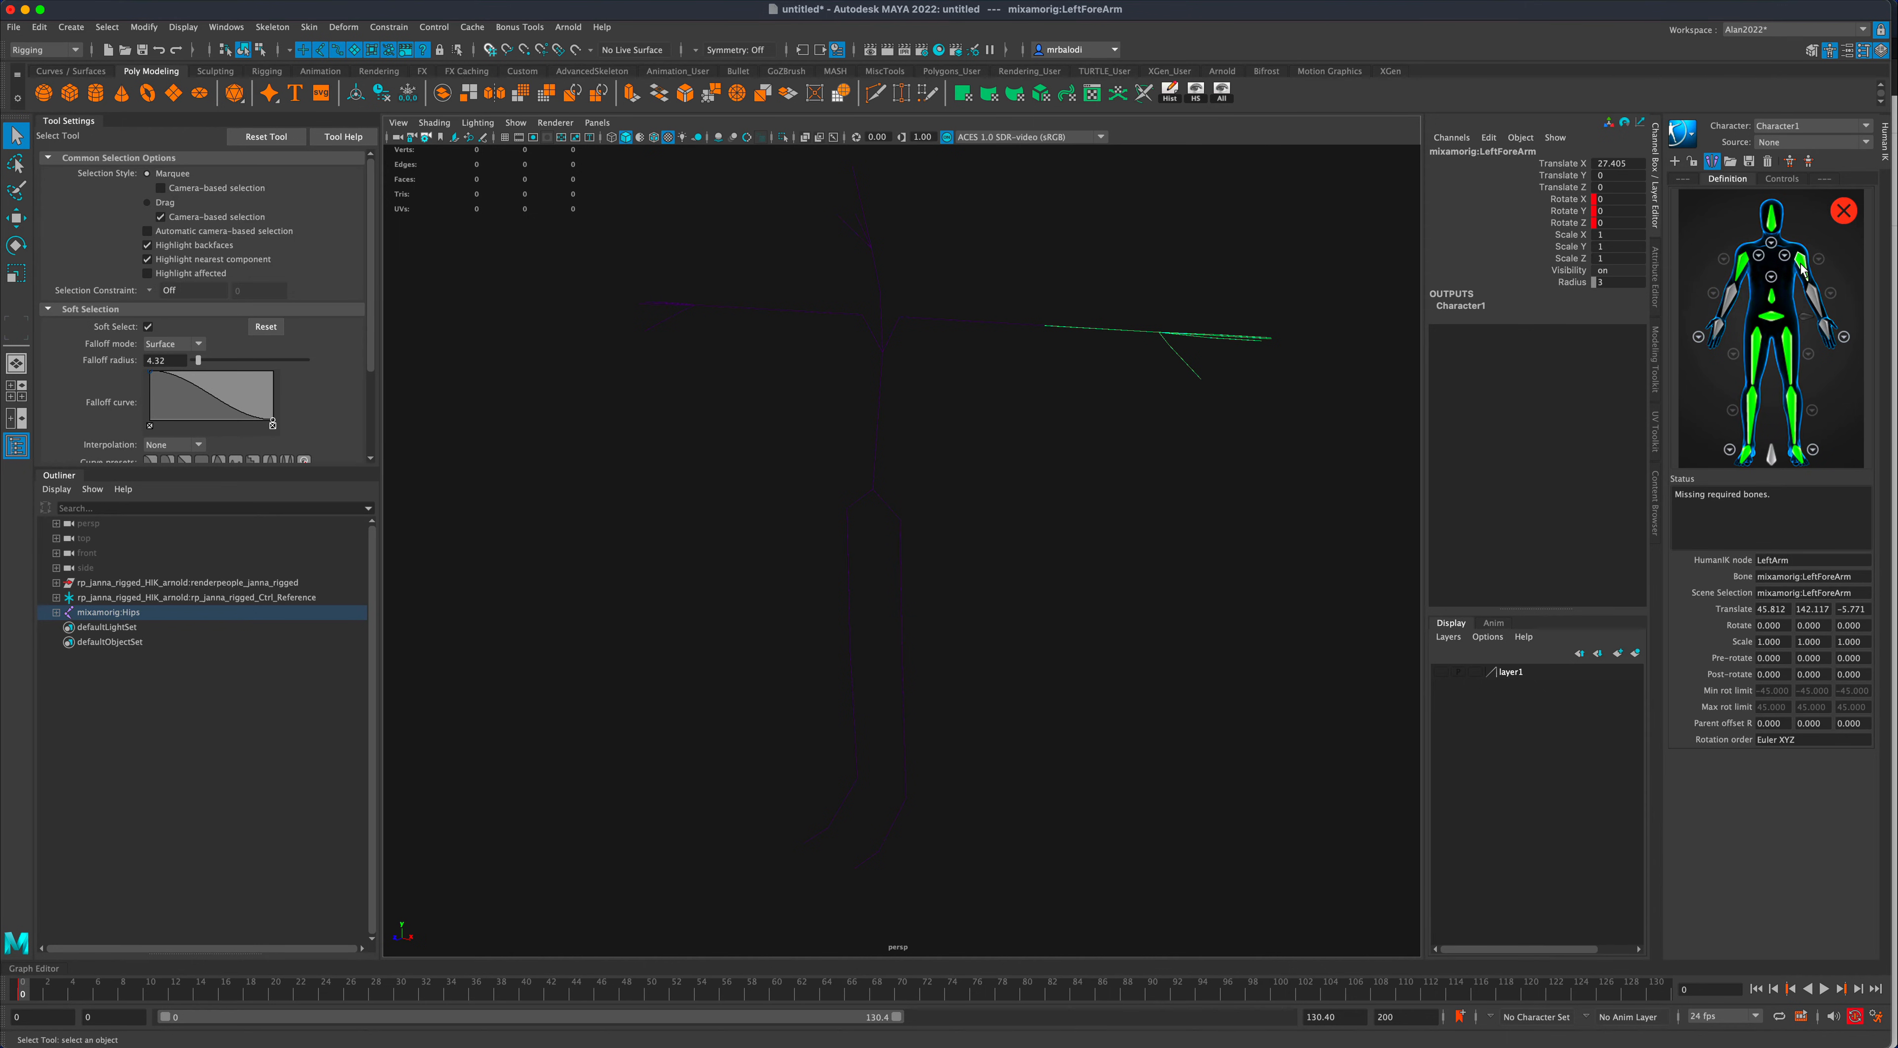
pyautogui.moveTo(997, 281); pyautogui.dragTo(998, 339)
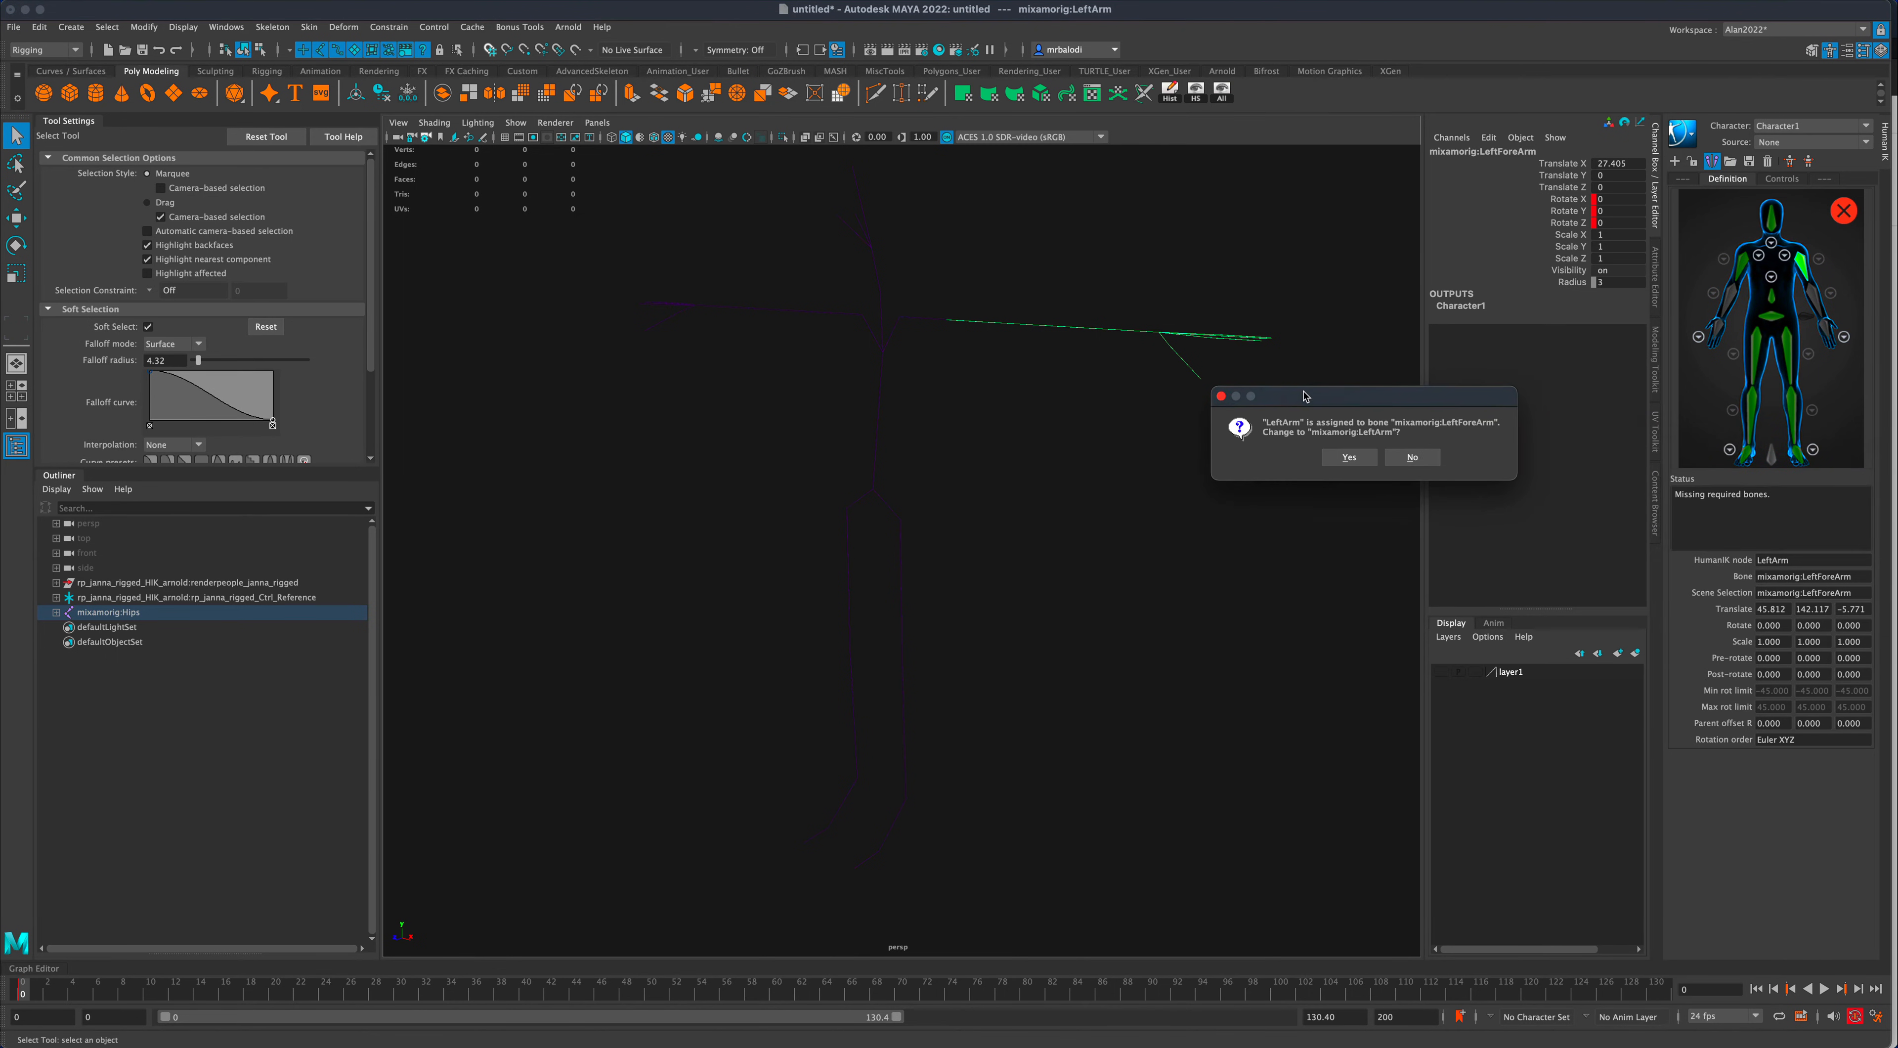
pyautogui.click(1349, 458)
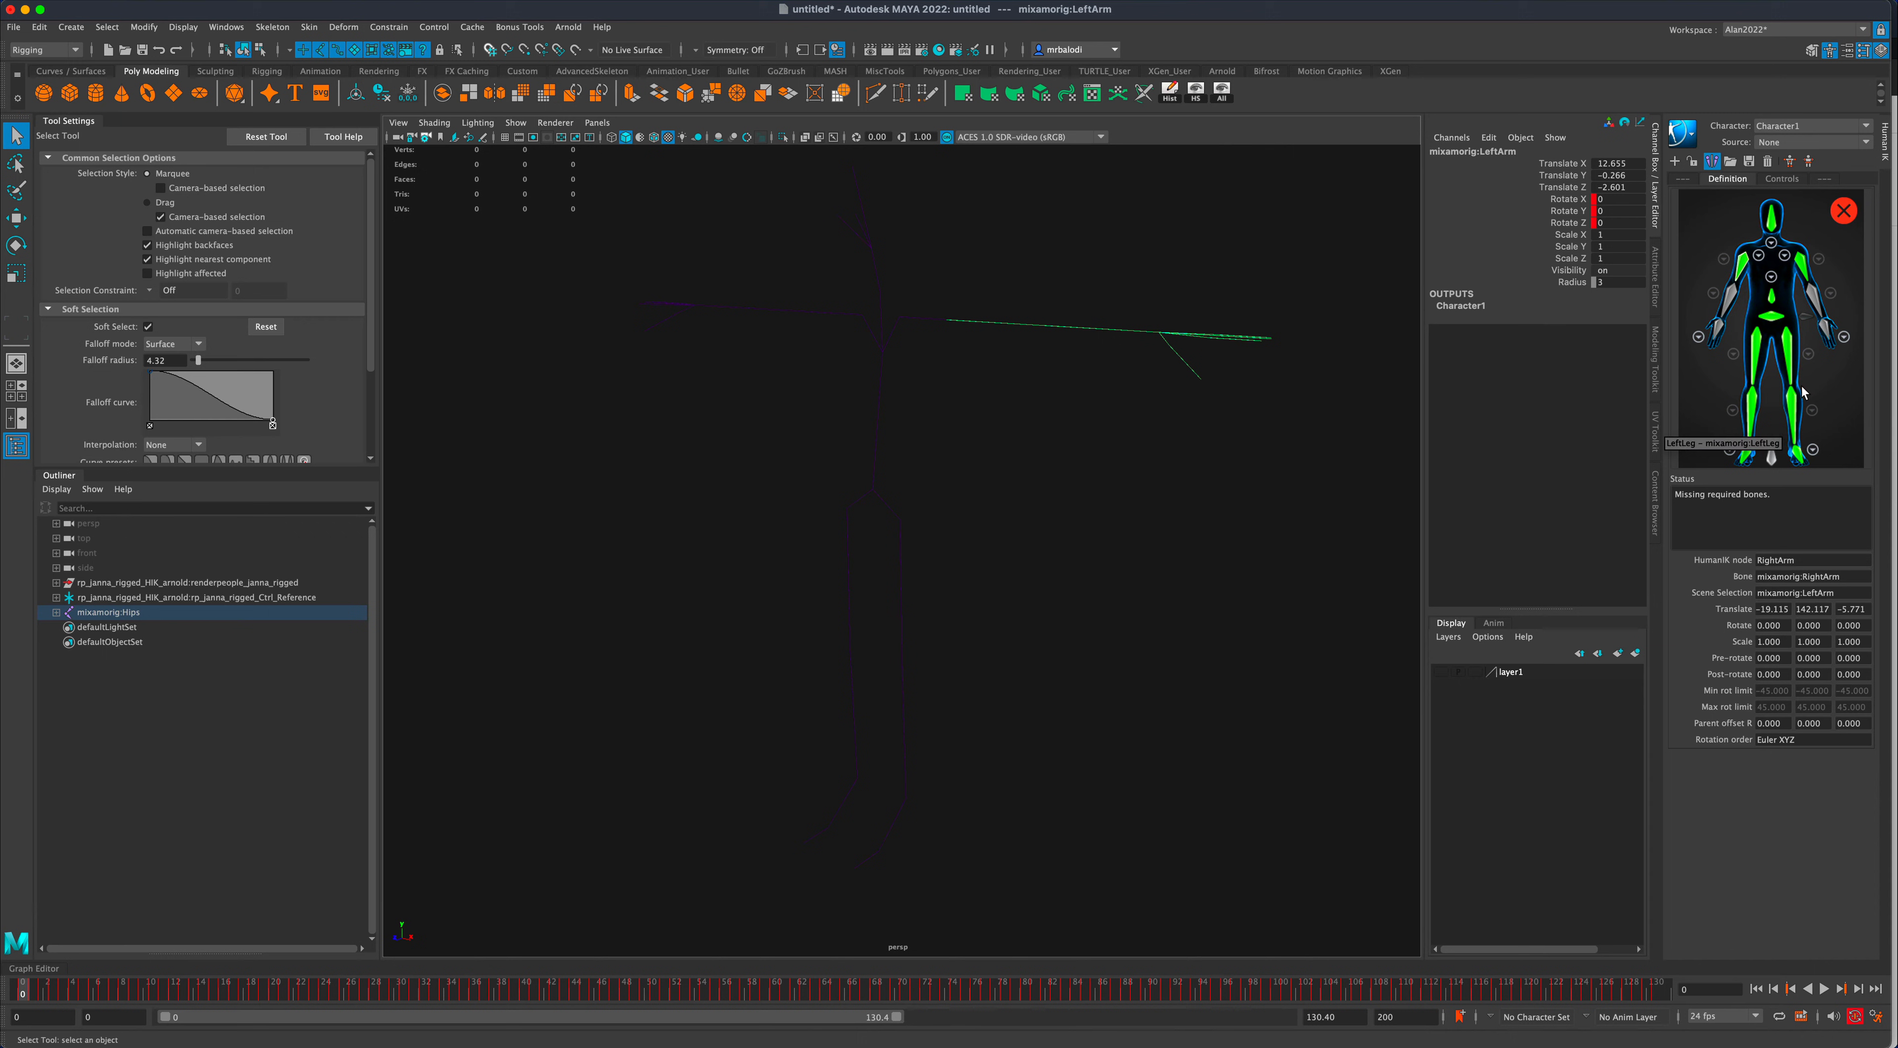
pyautogui.click(1726, 272)
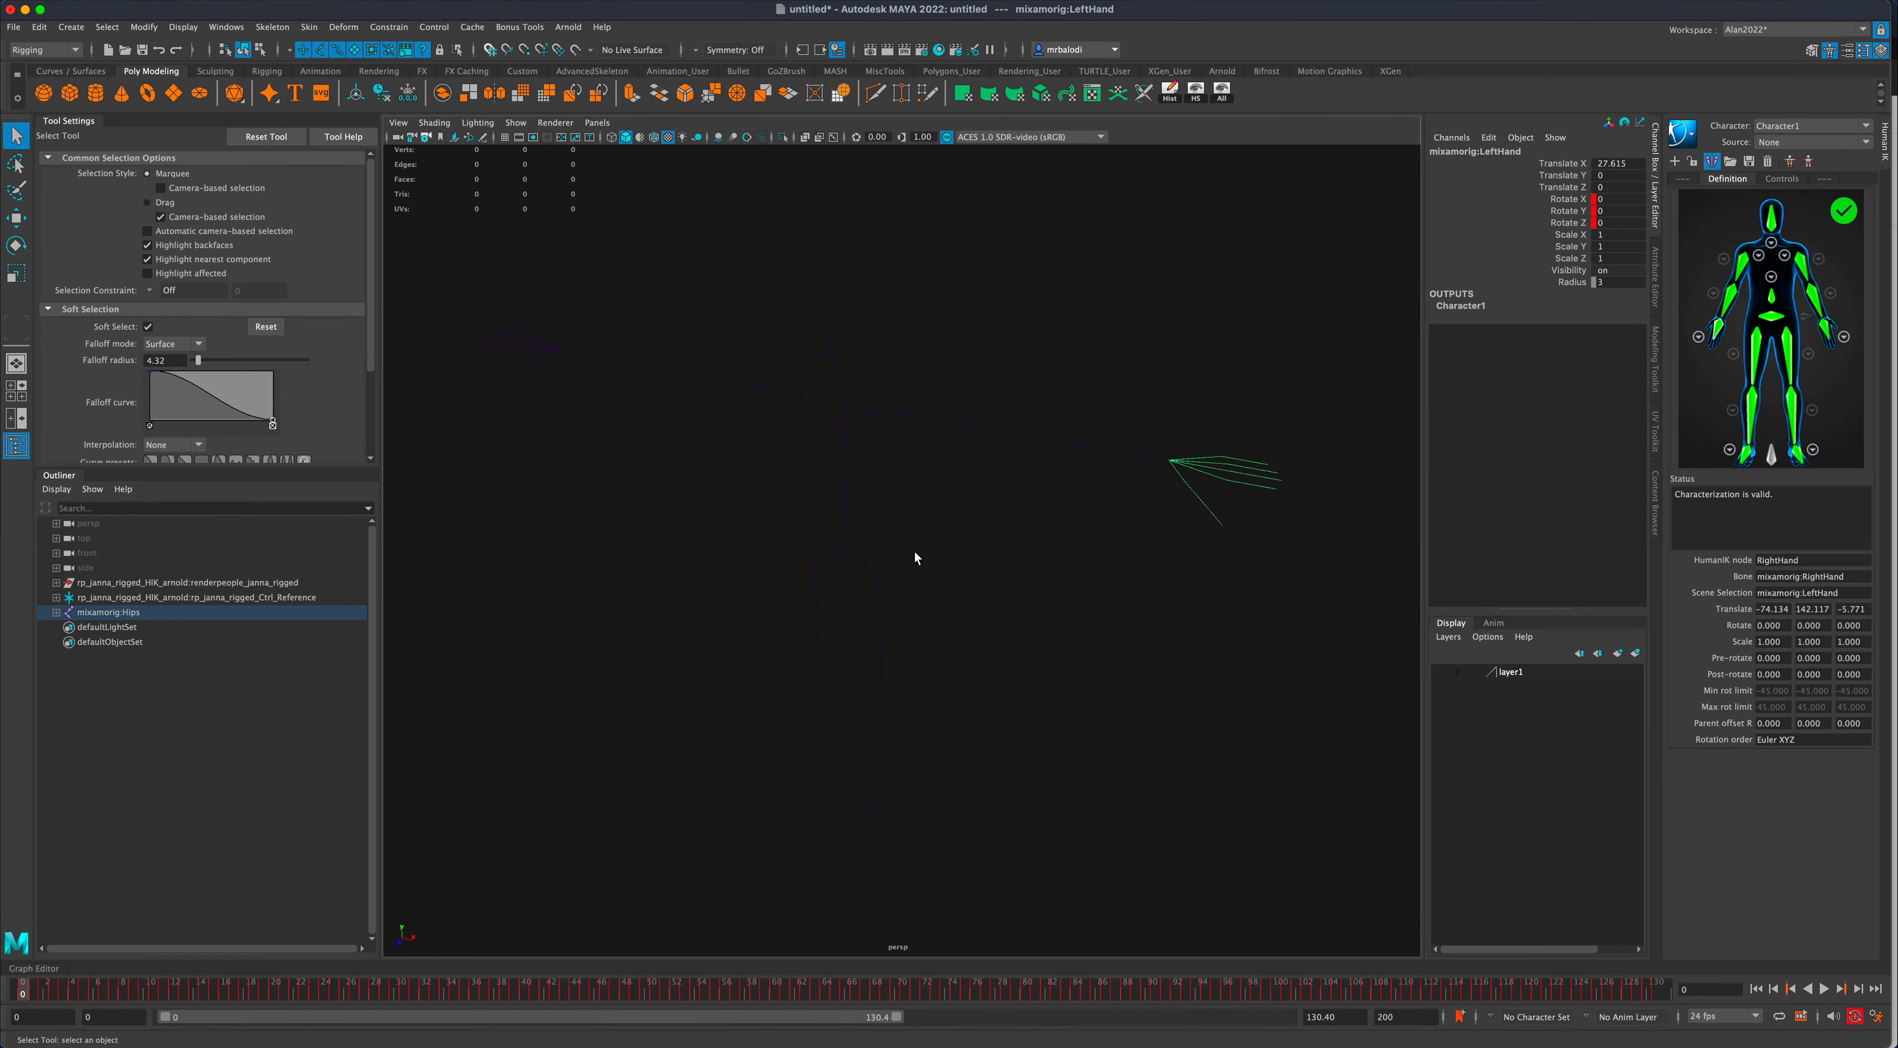
pyautogui.moveTo(1841, 335)
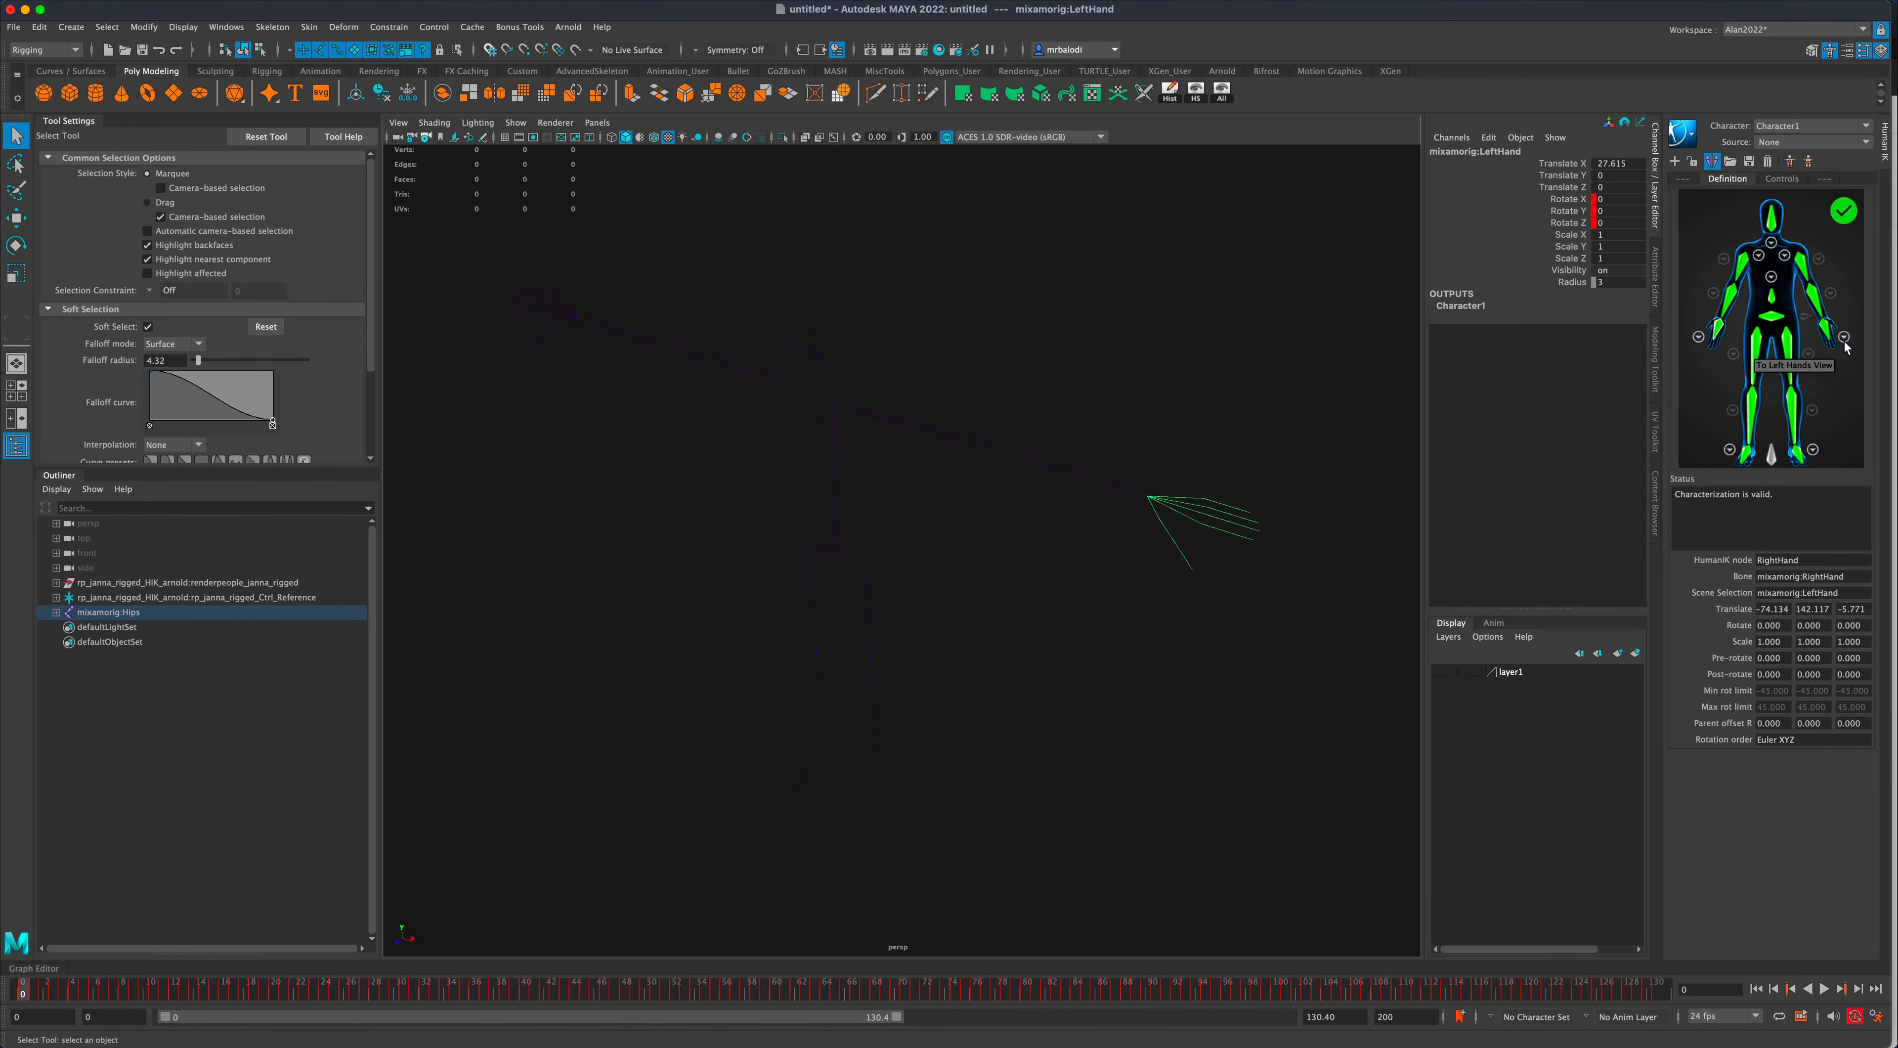
# - Assign the left thumb slot in the left-hand view and confirm clearing the hand bone's previous mapping
pyautogui.click(1843, 335)
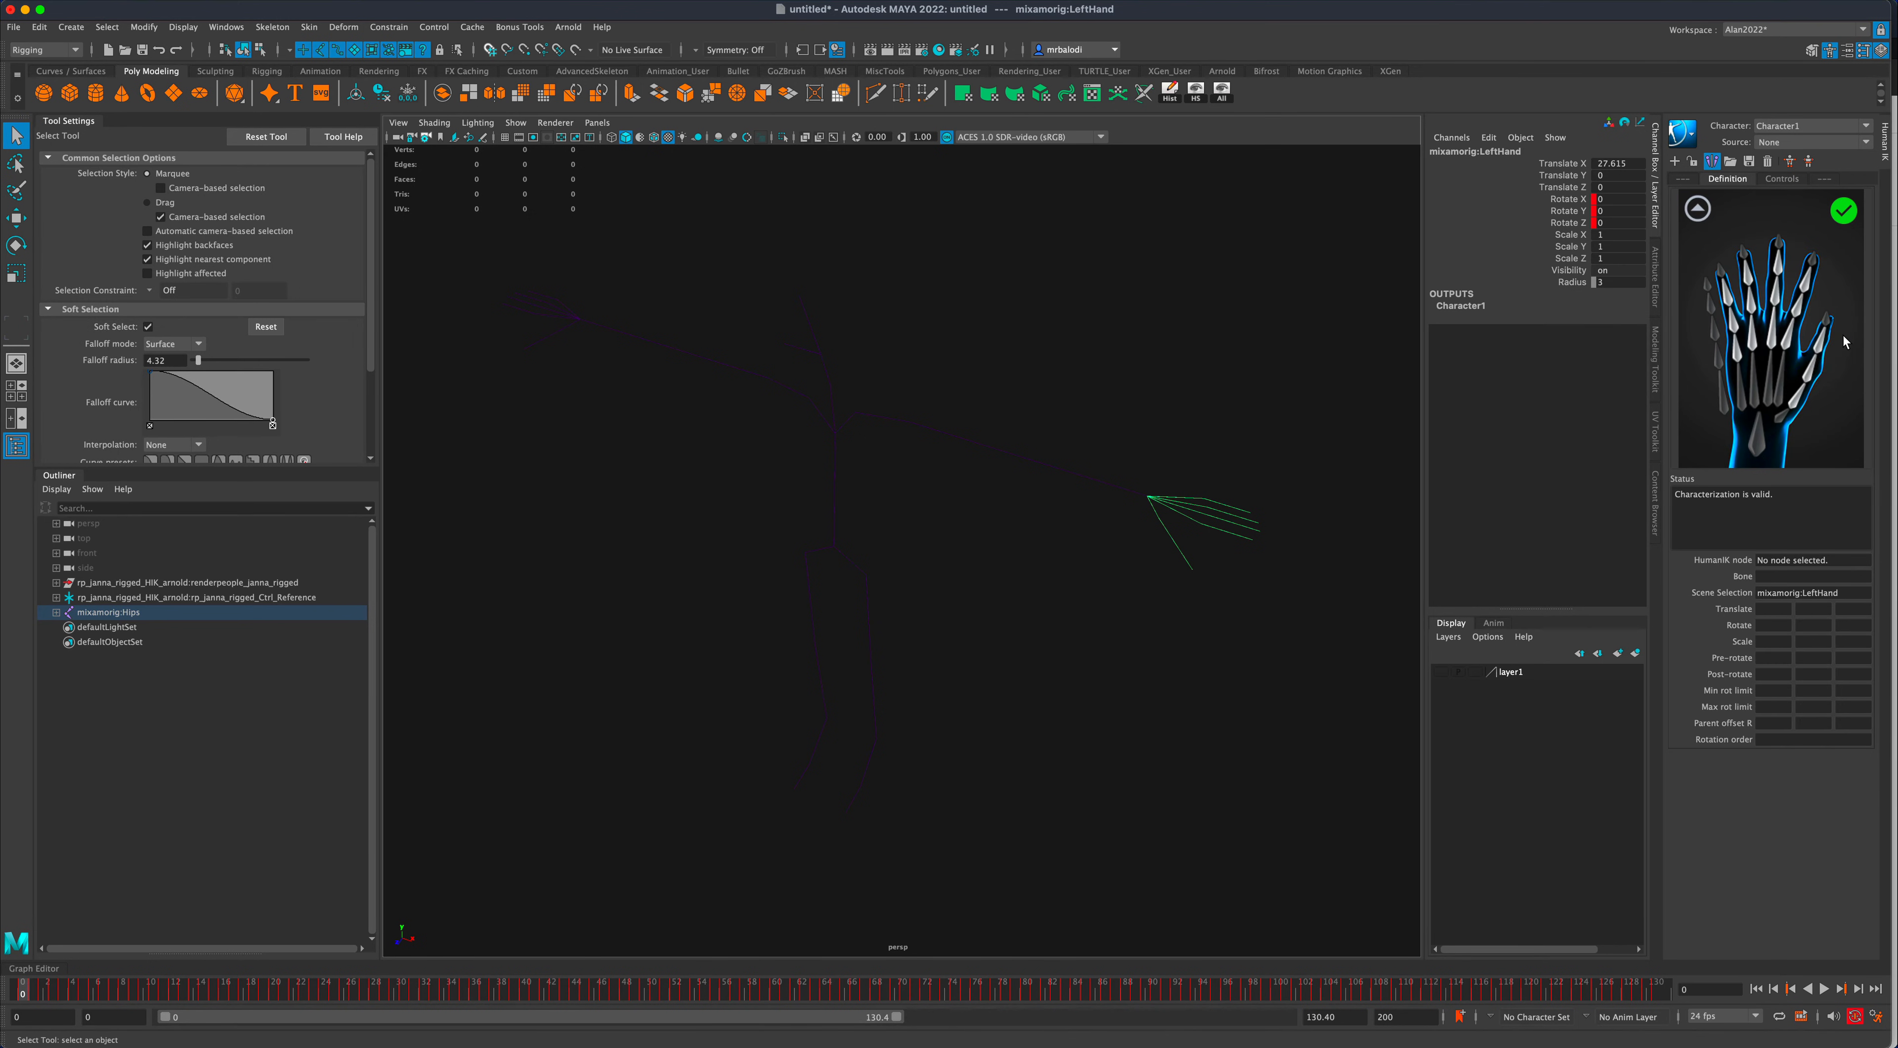
pyautogui.click(1806, 382)
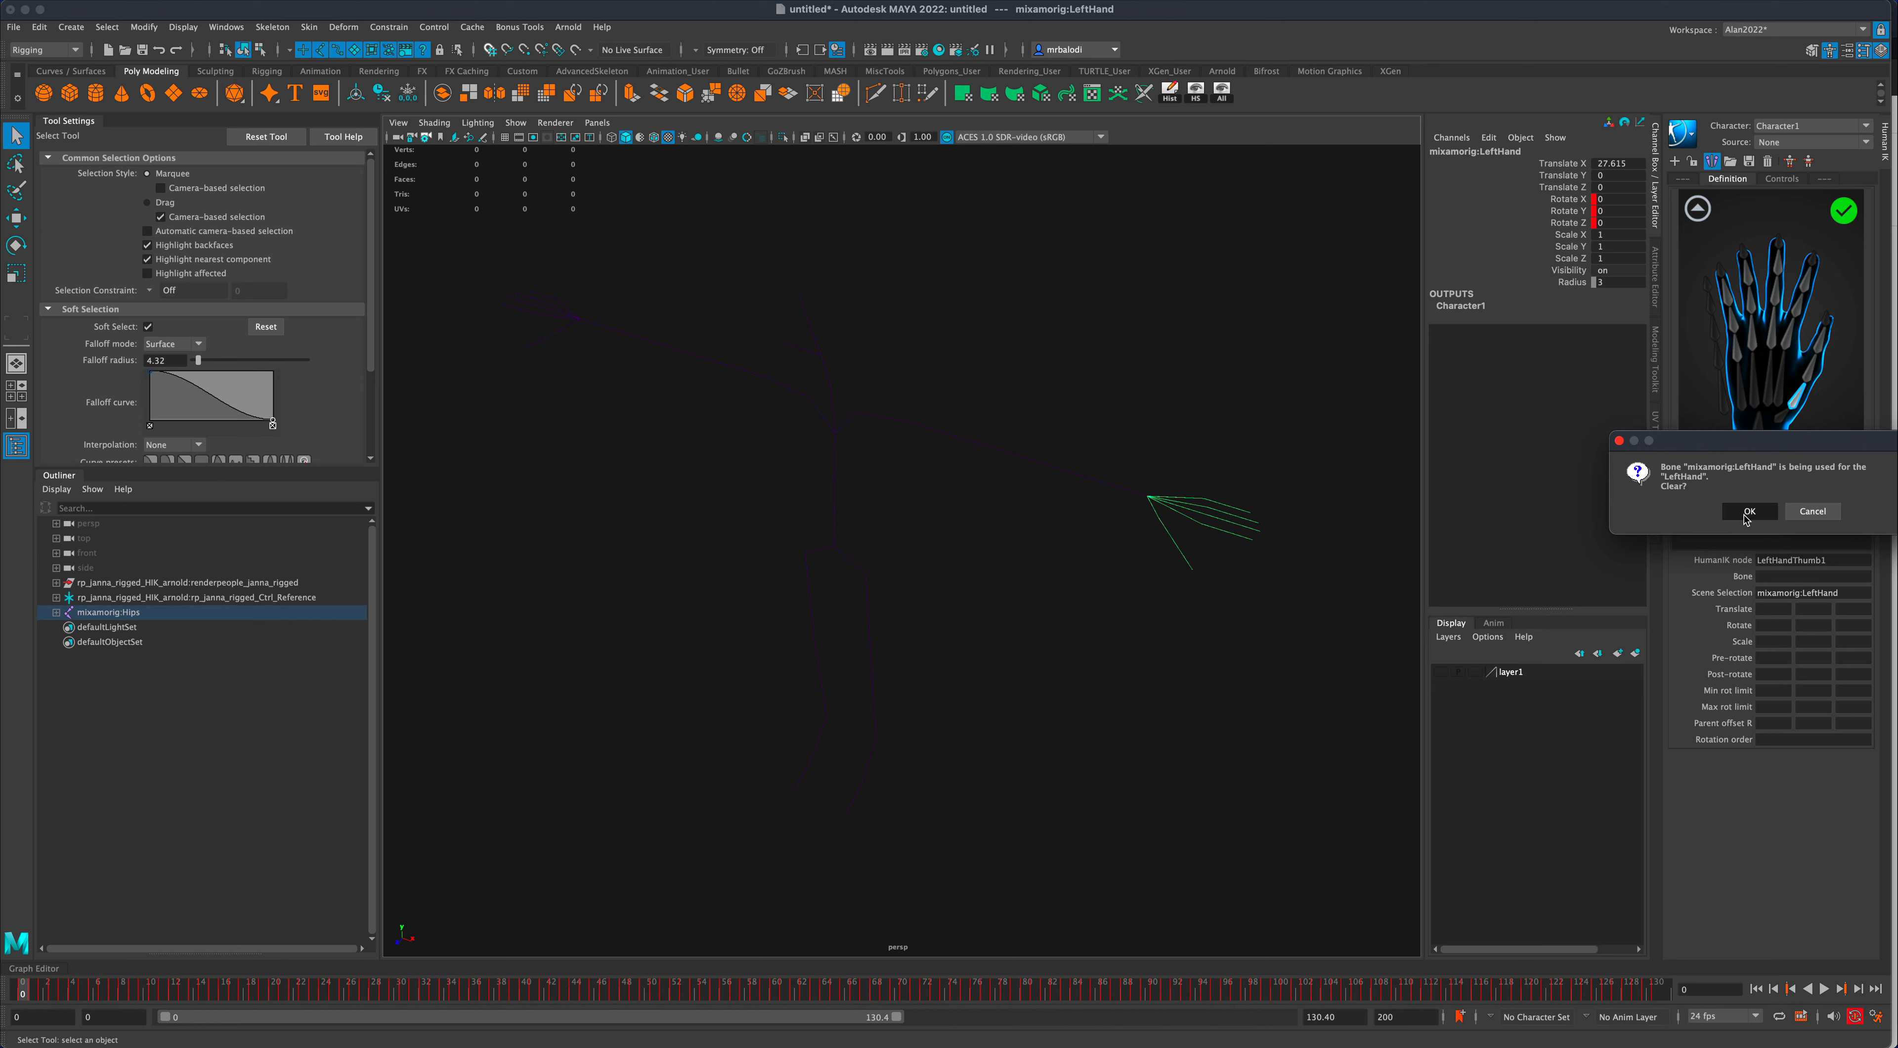
pyautogui.click(1746, 511)
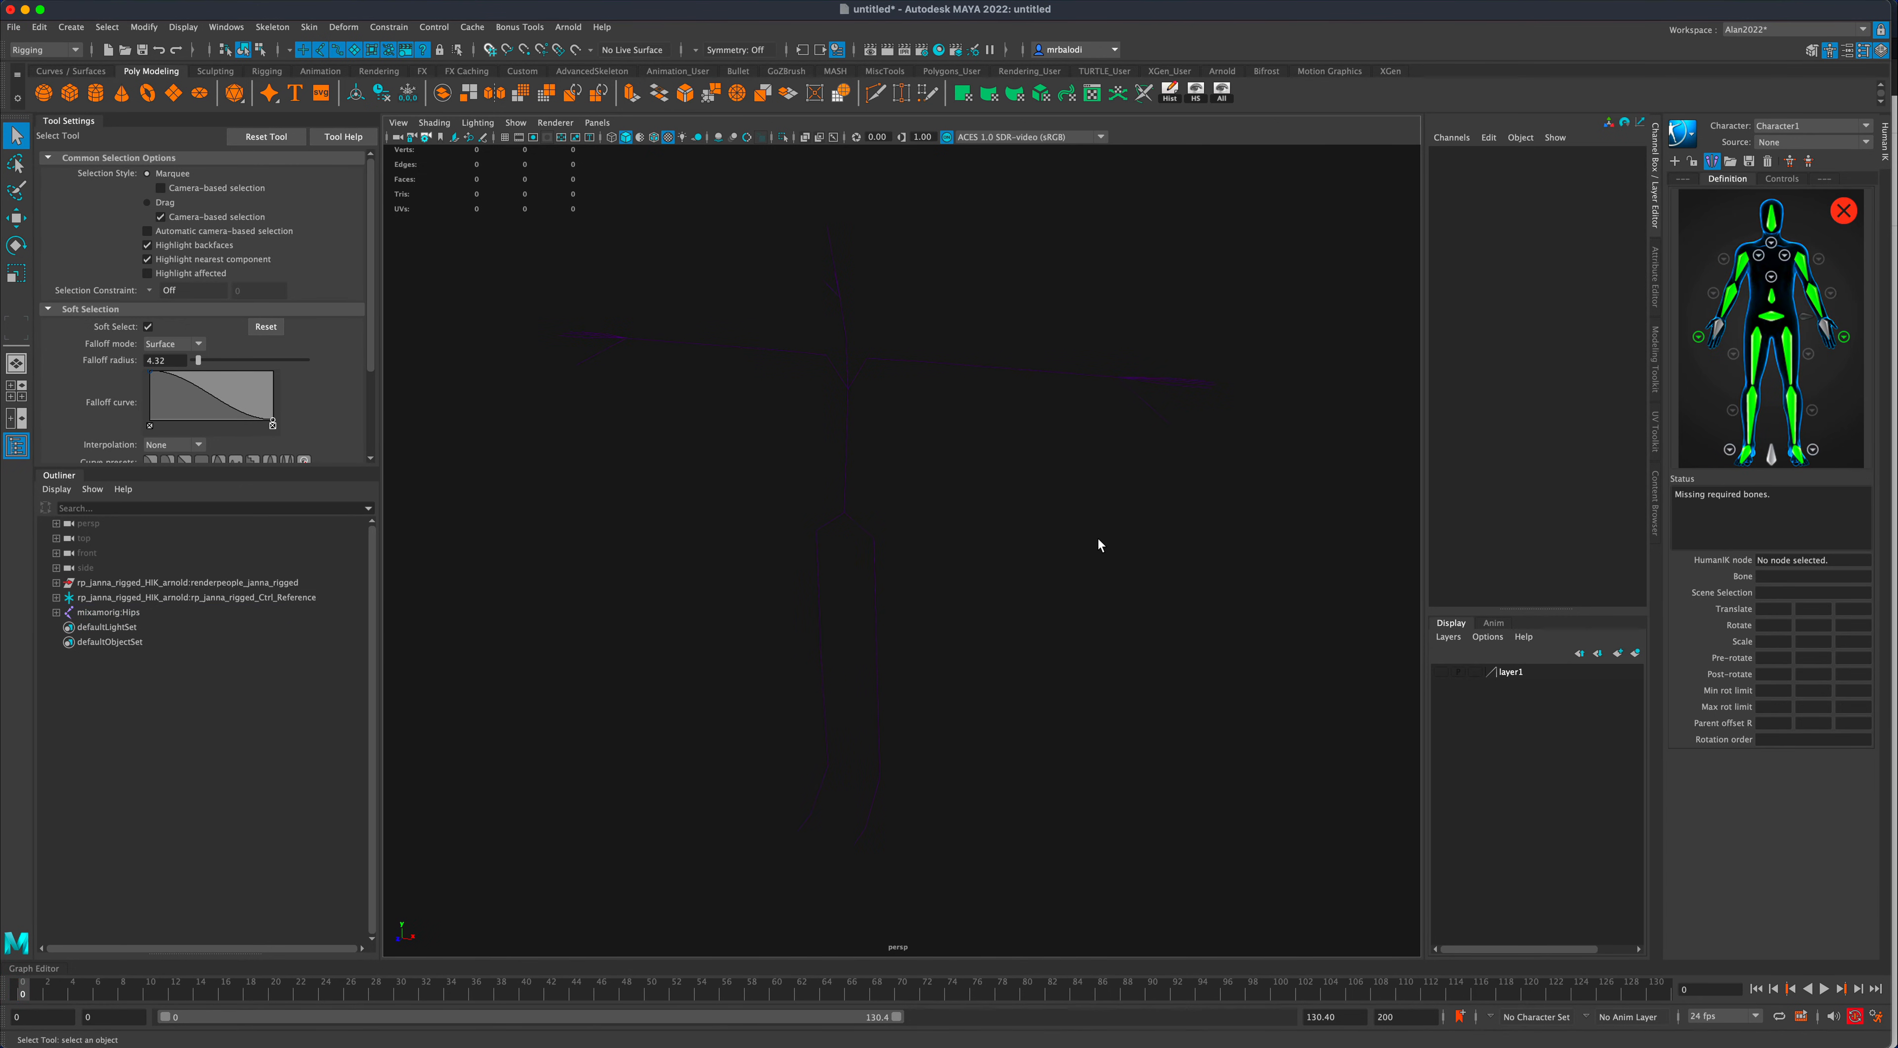
# - With mixamorig:Hips selected, set Display > Animation > Joint Size to 1.00 so finger joints show
pyautogui.click(107, 611)
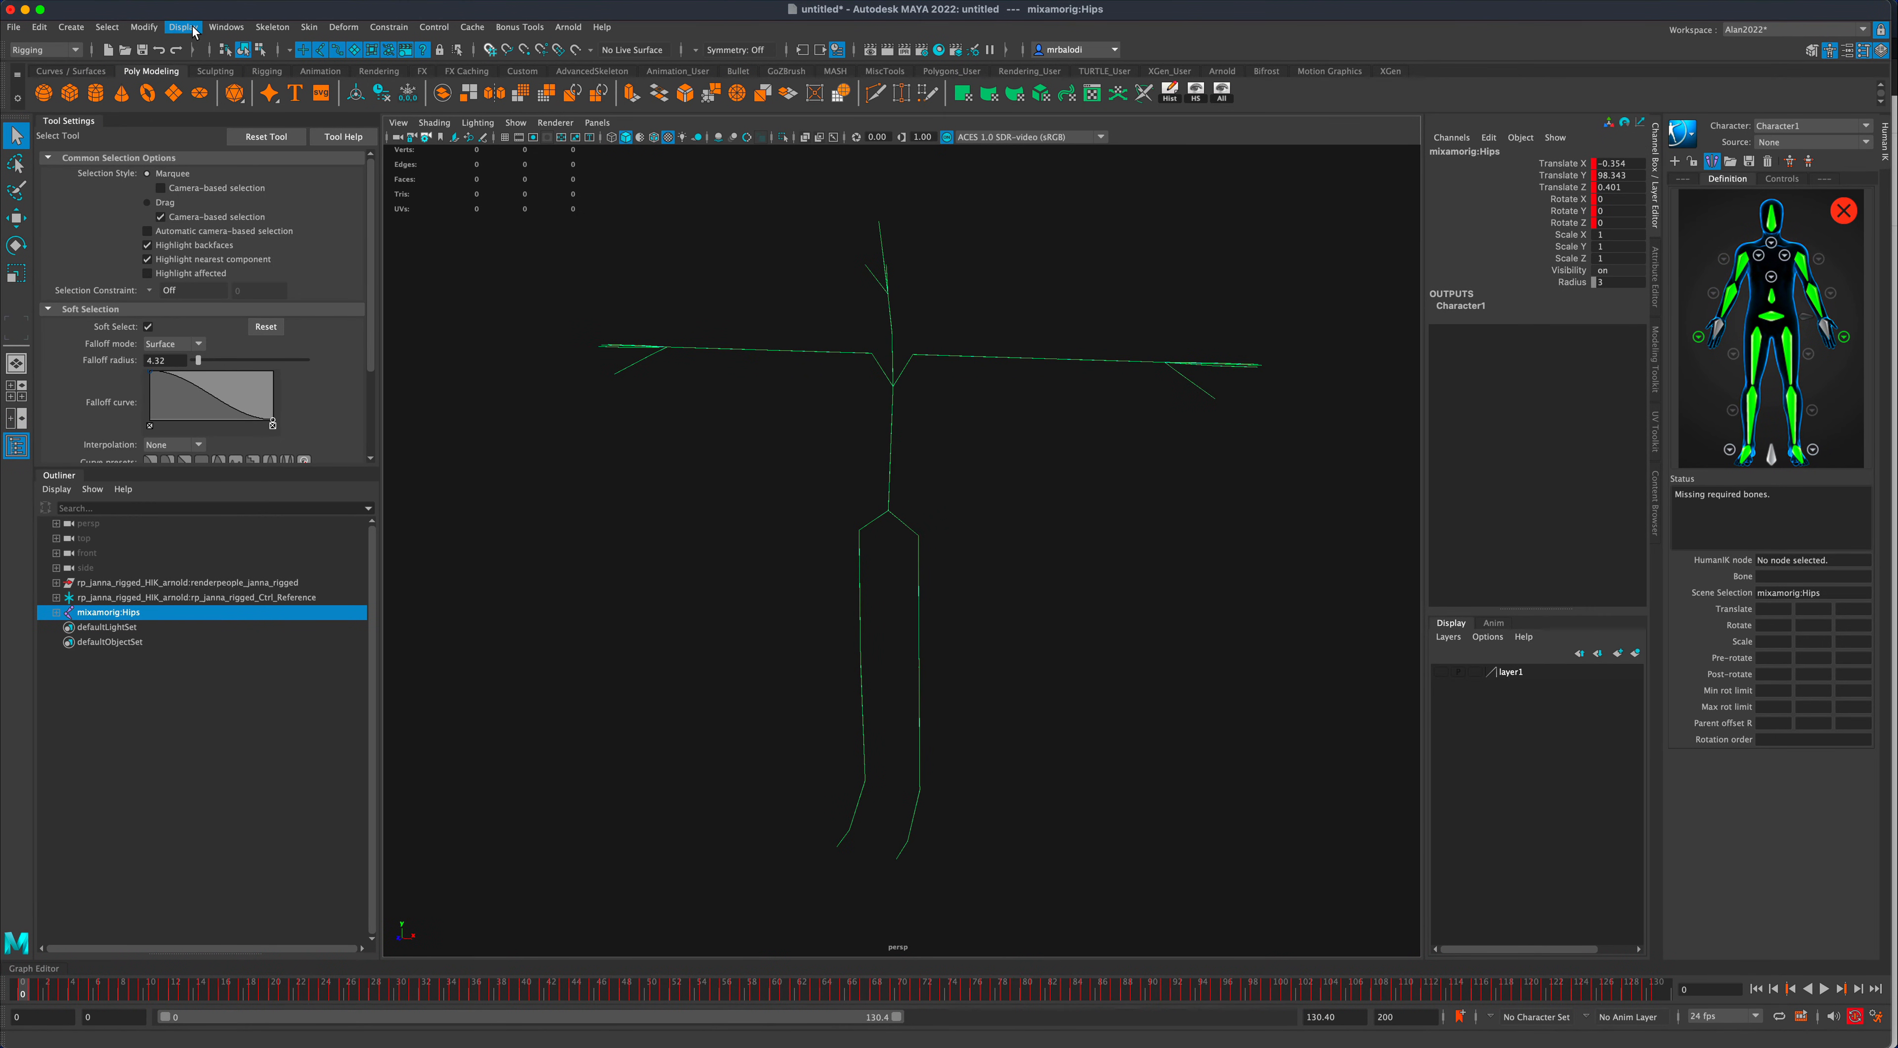
pyautogui.click(184, 26)
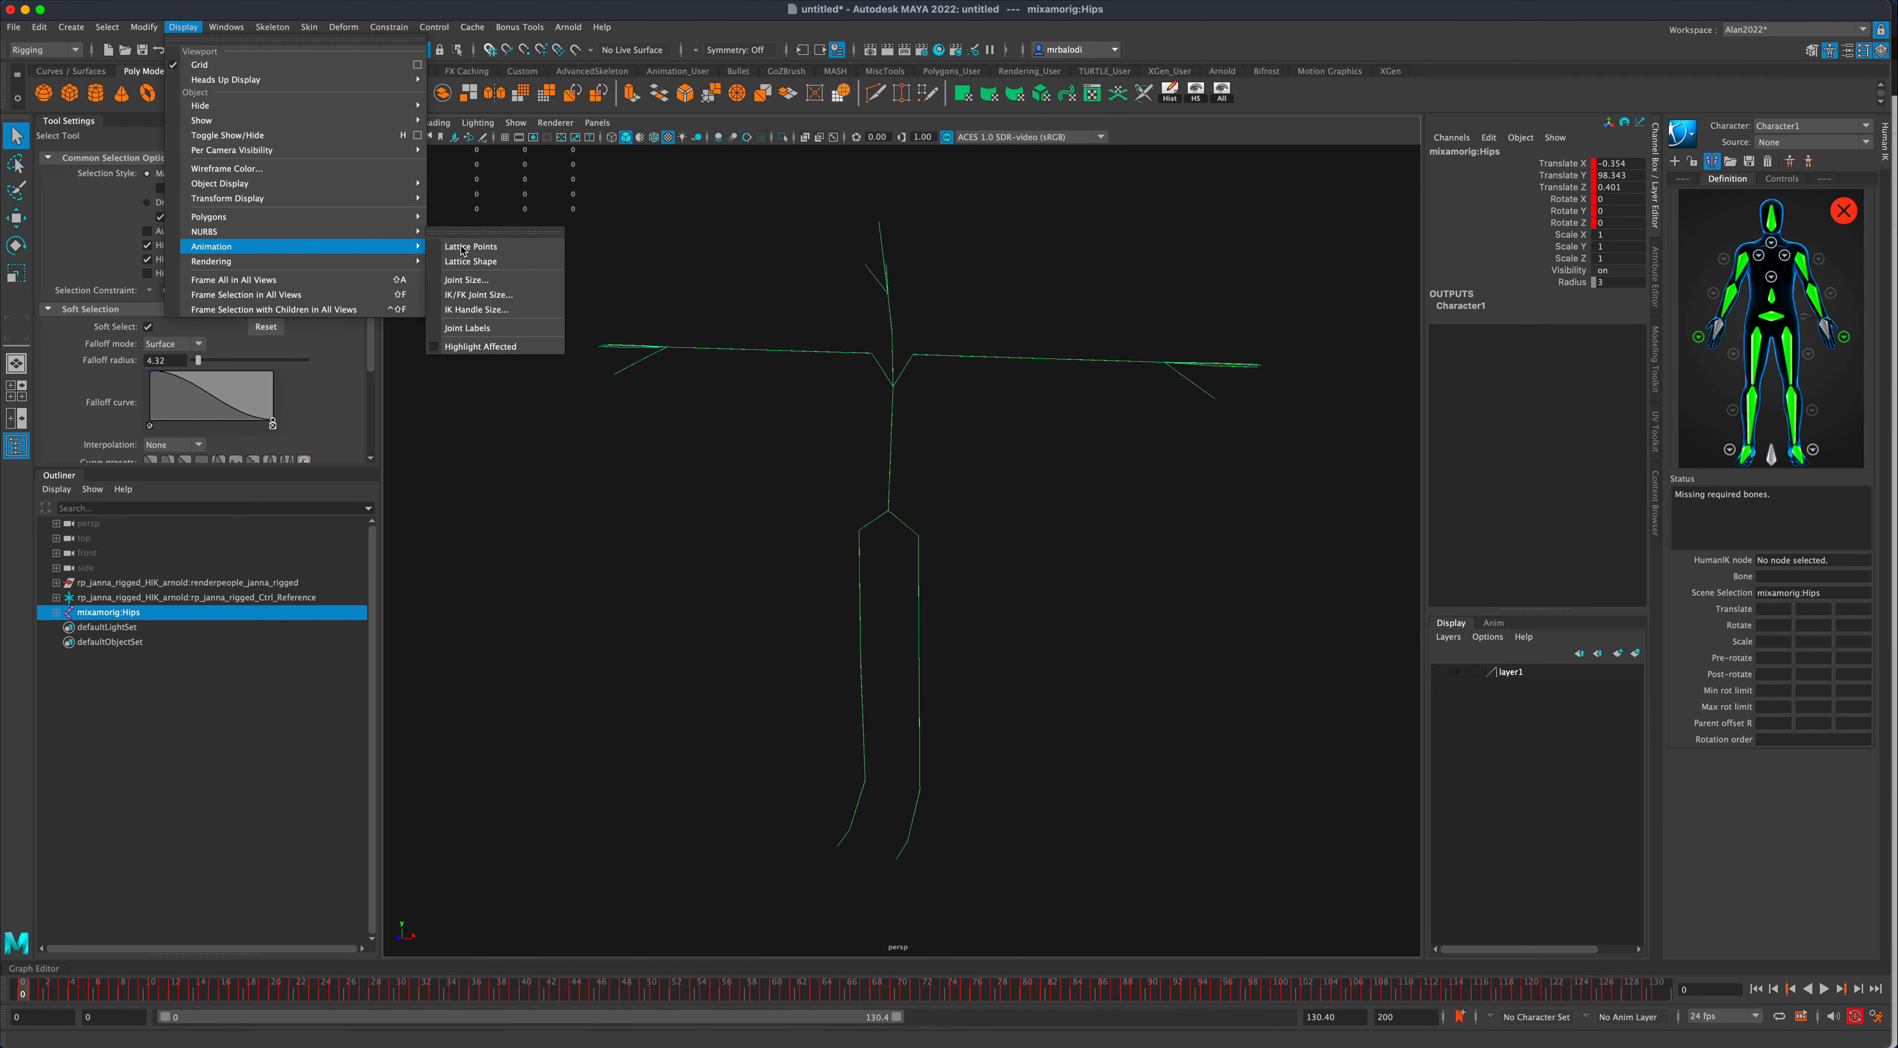
pyautogui.click(465, 280)
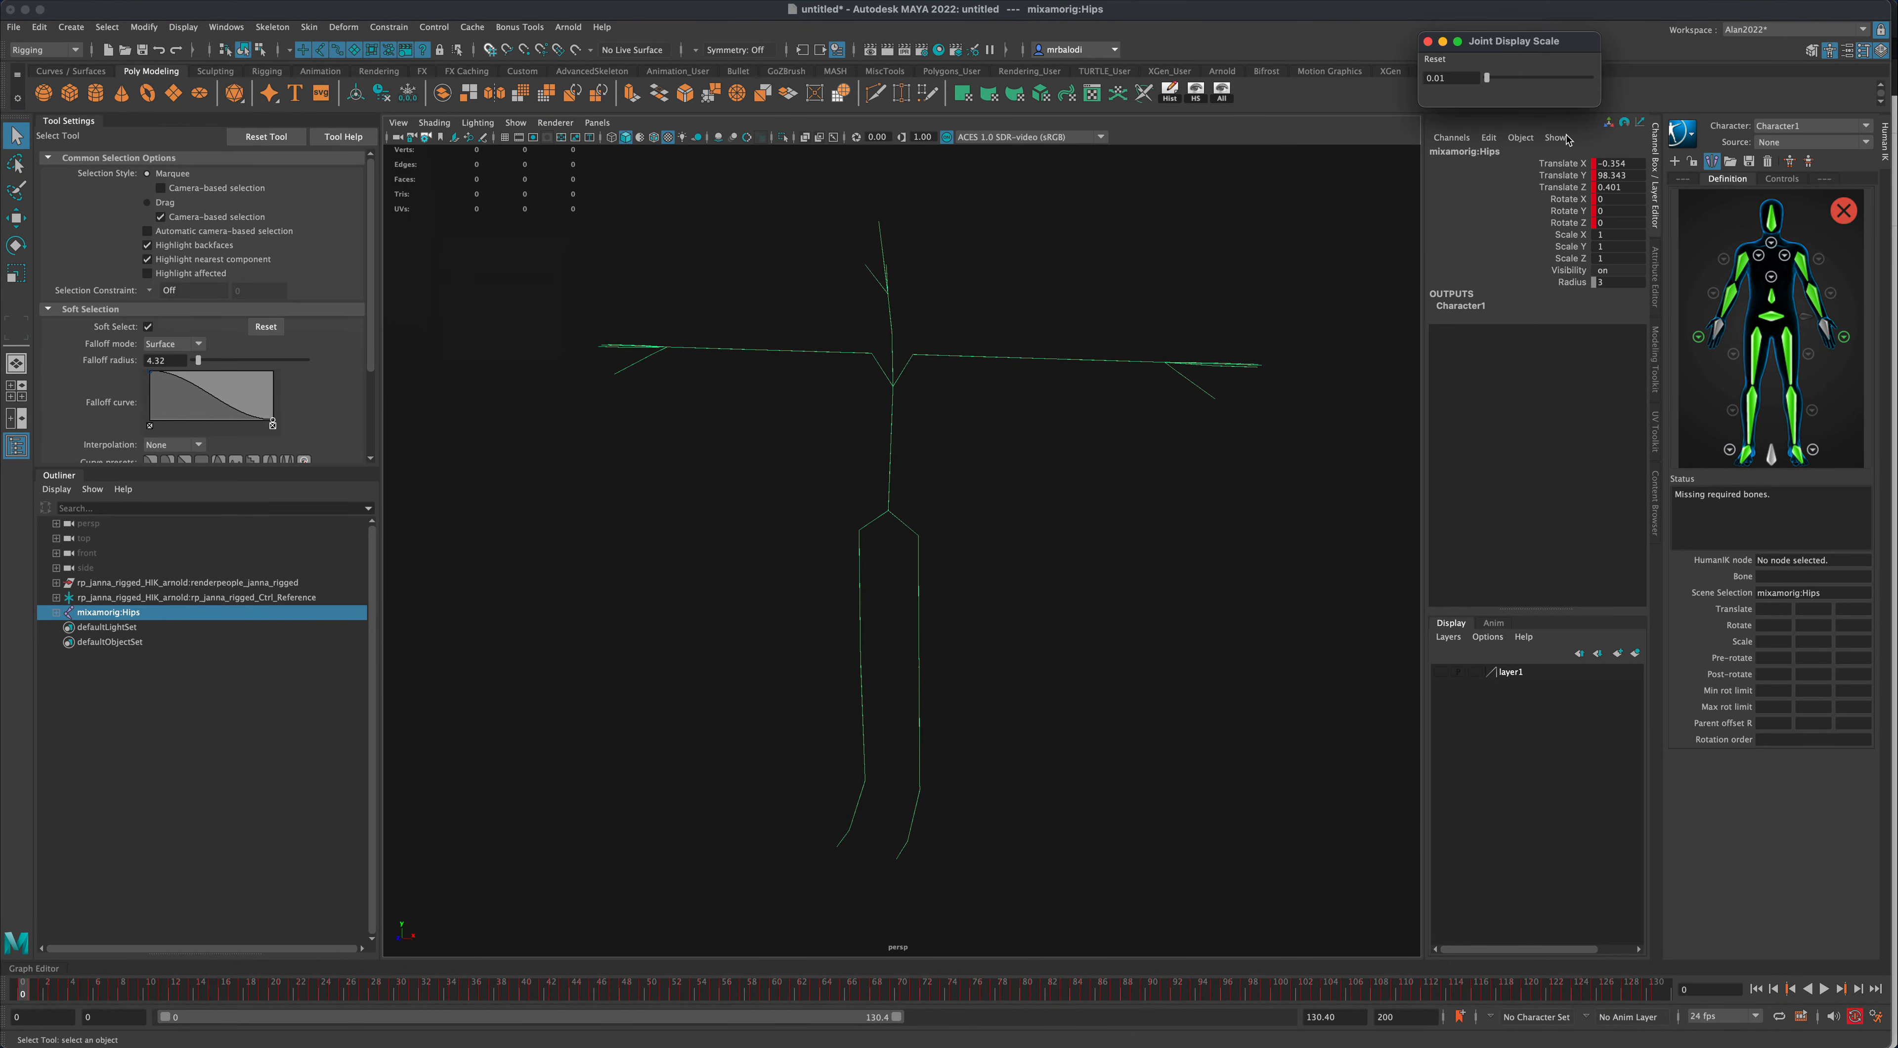
pyautogui.moveTo(1454, 77); pyautogui.dragTo(1499, 77)
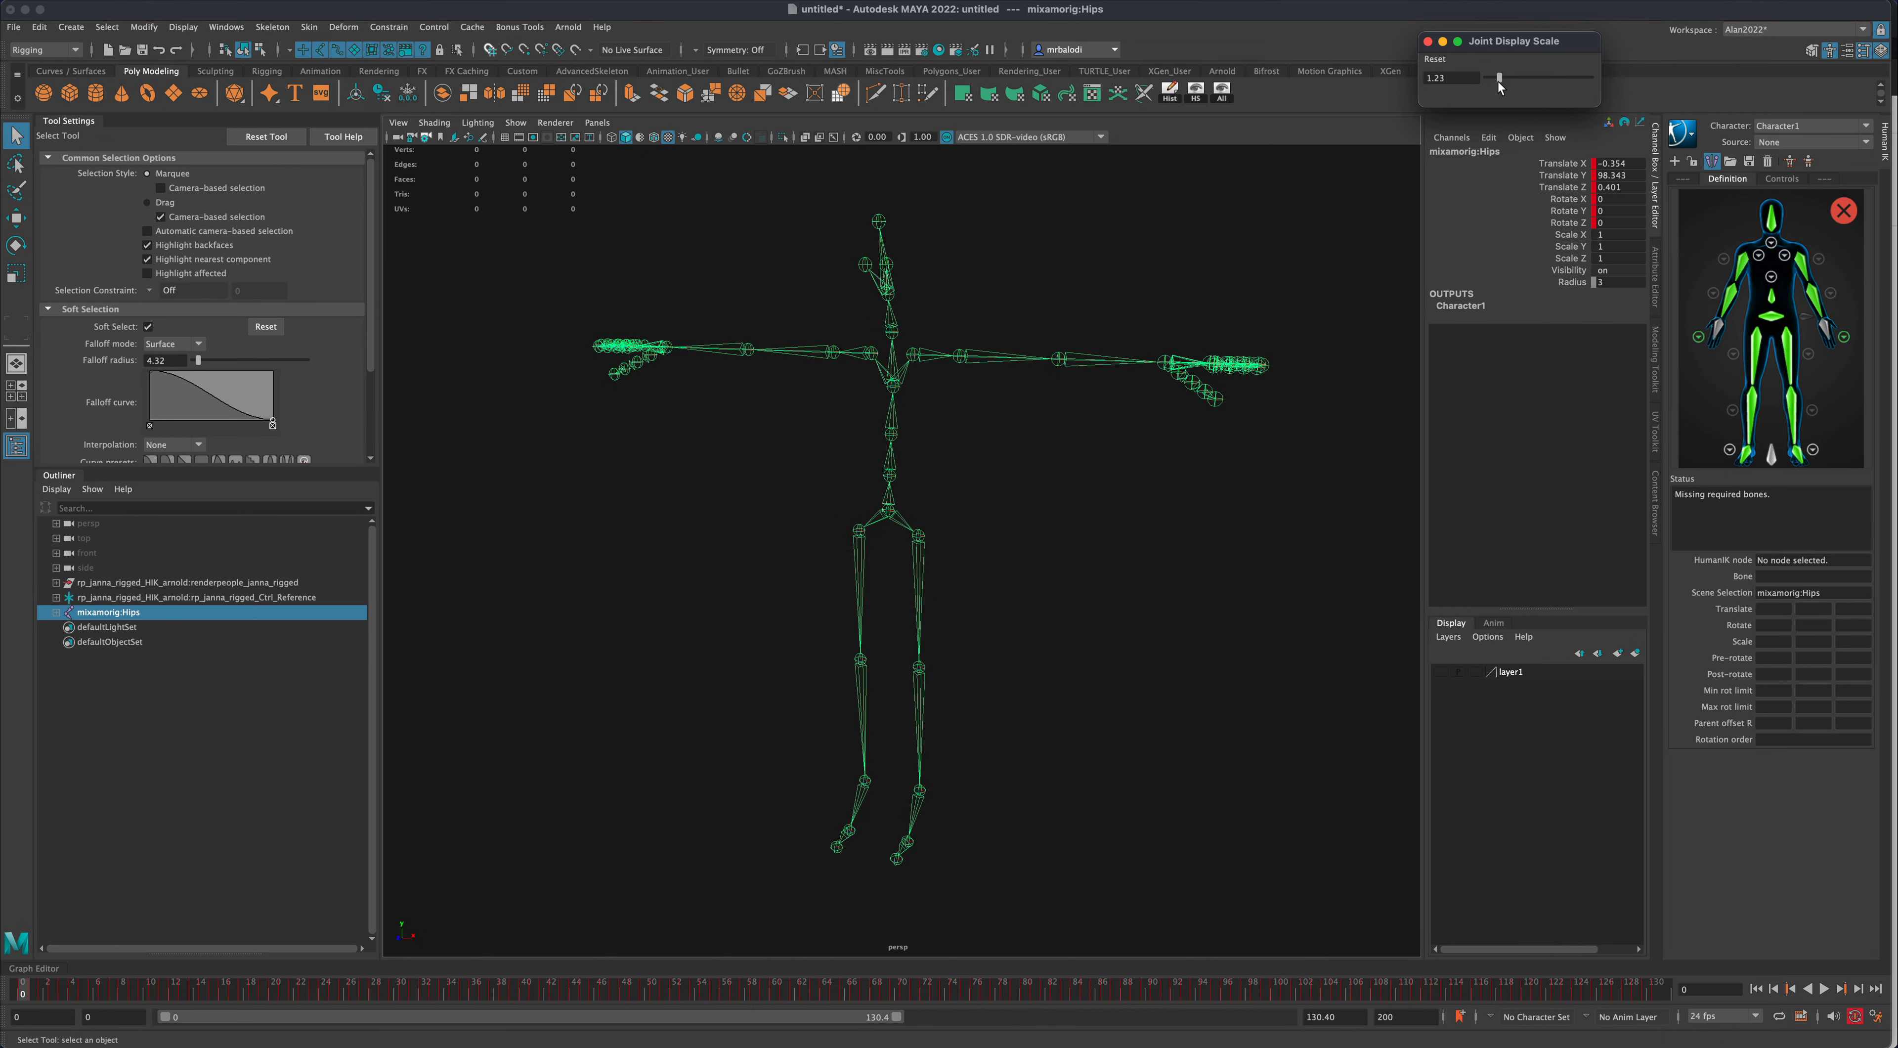
pyautogui.moveTo(1499, 77); pyautogui.dragTo(1477, 77)
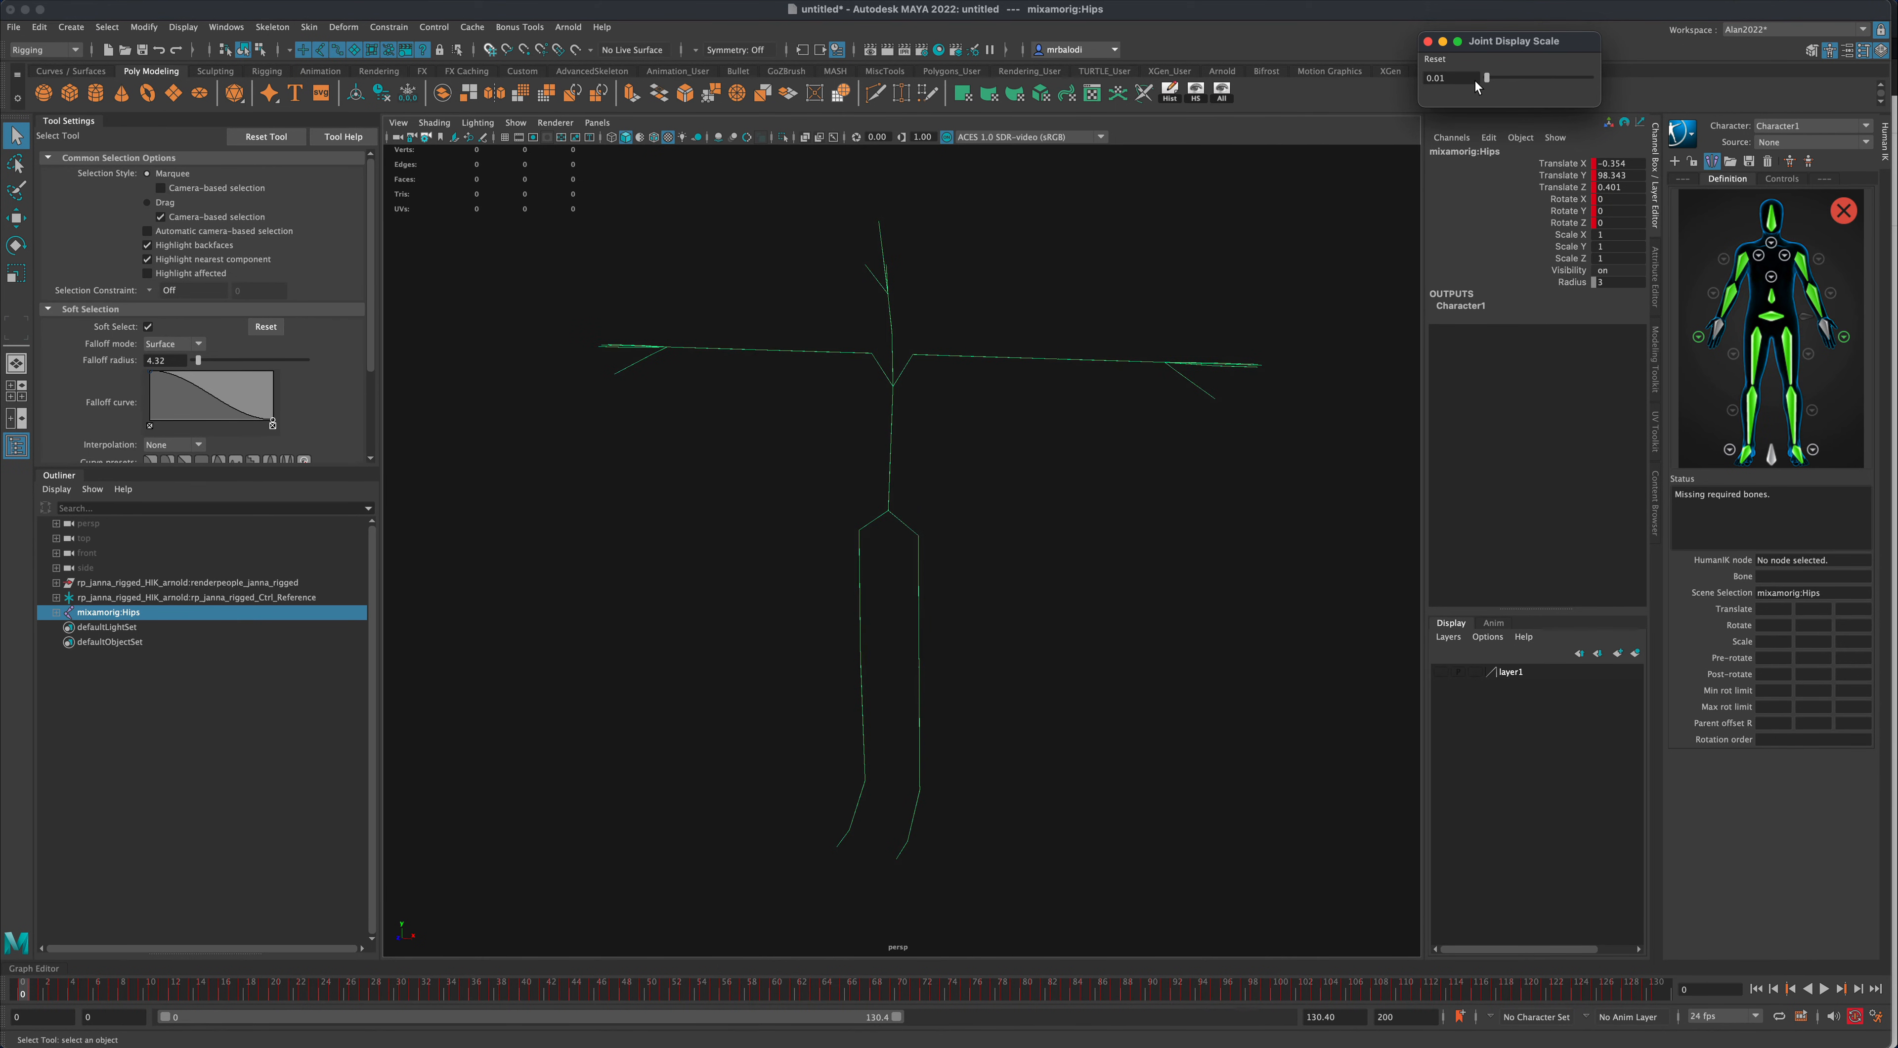
pyautogui.moveTo(1484, 77); pyautogui.dragTo(1492, 77)
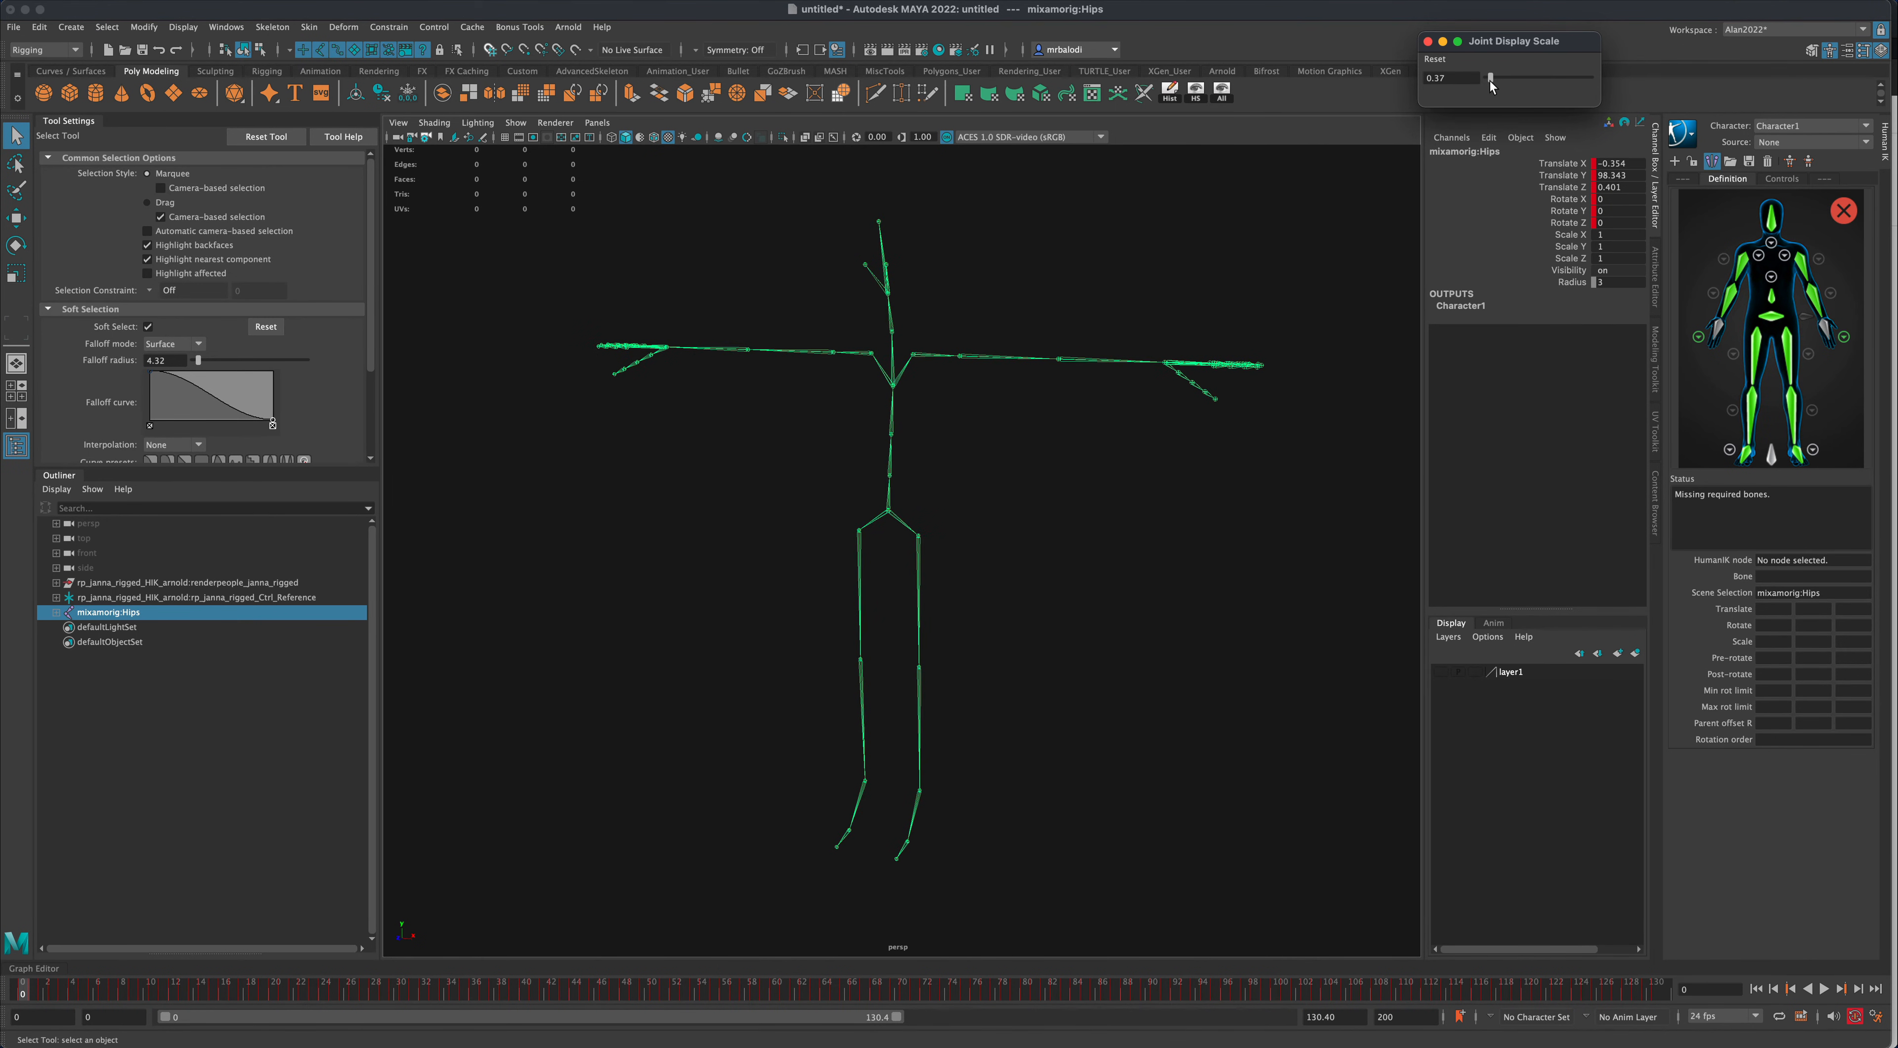
pyautogui.moveTo(1490, 78); pyautogui.dragTo(1506, 77)
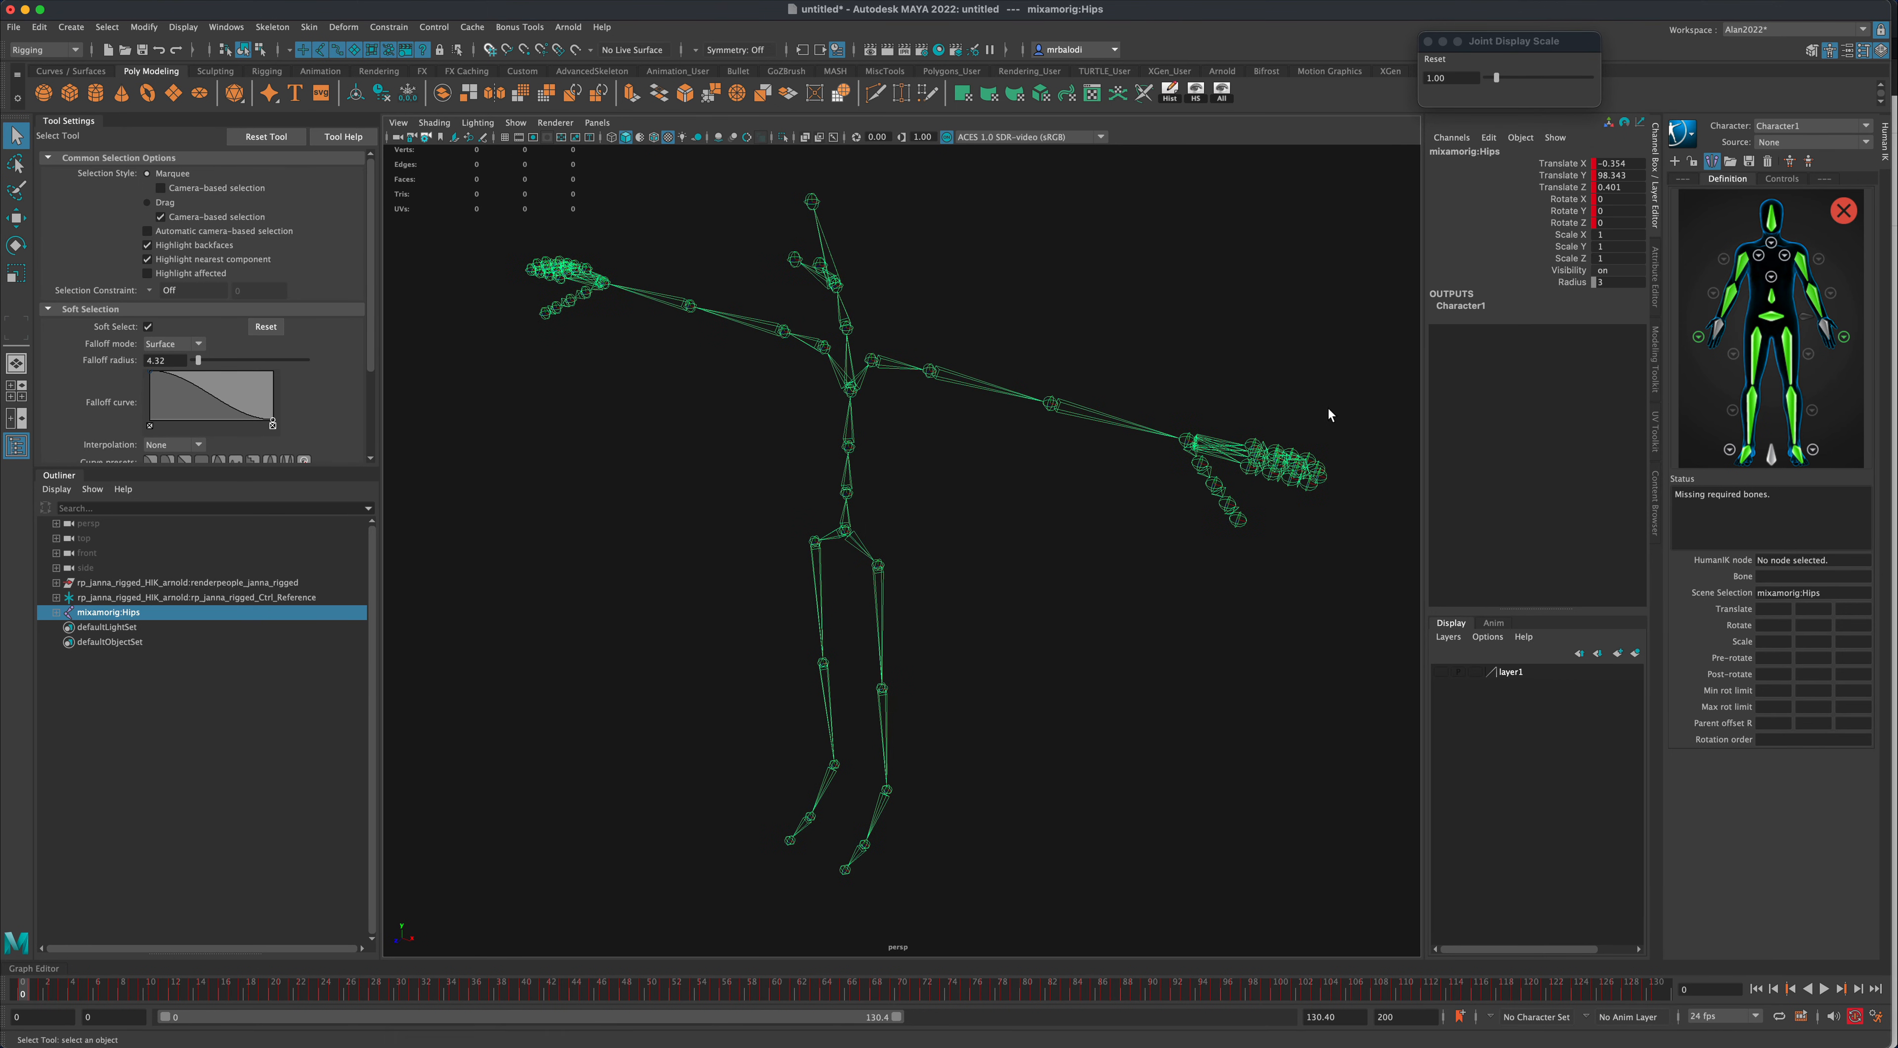
pyautogui.moveTo(1511, 40); pyautogui.dragTo(1474, 32)
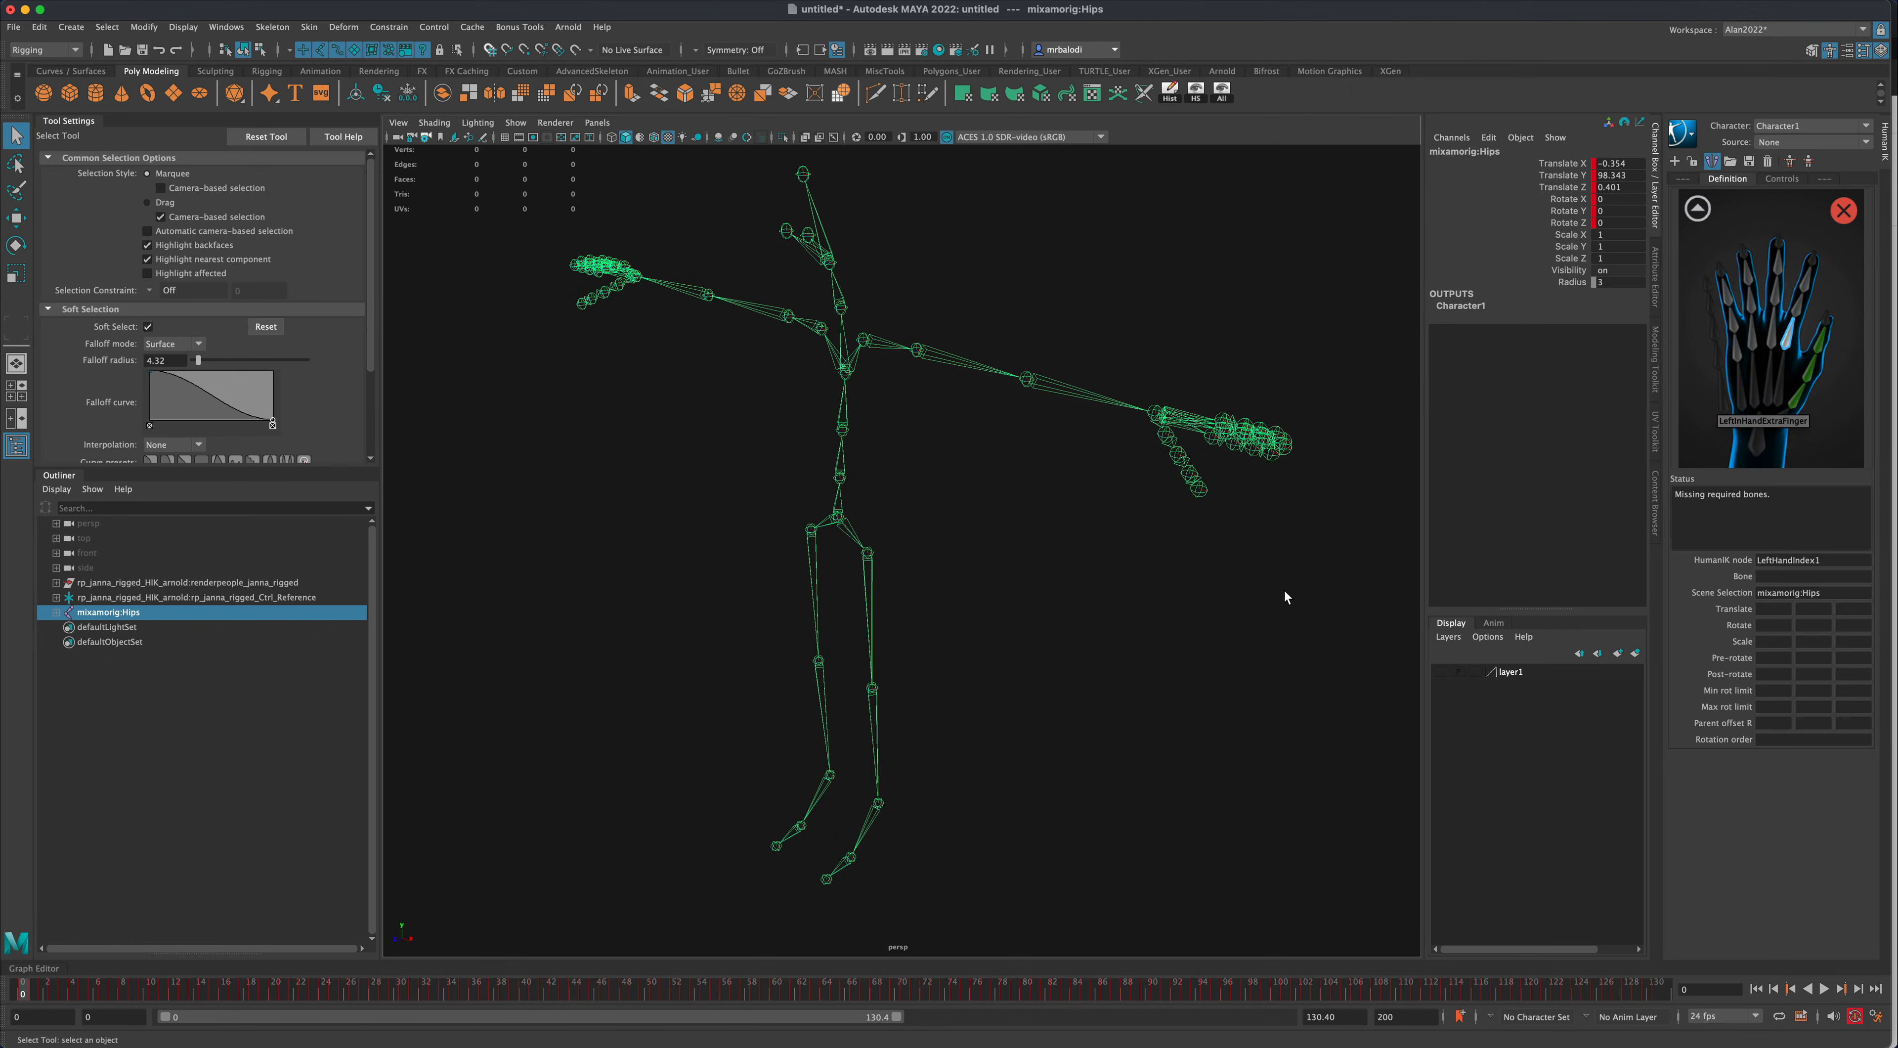
# - Map the Mixamo finger joints into Character1's middle-finger slots, confirming the reassignment
pyautogui.moveTo(1286, 596); pyautogui.dragTo(1168, 474)
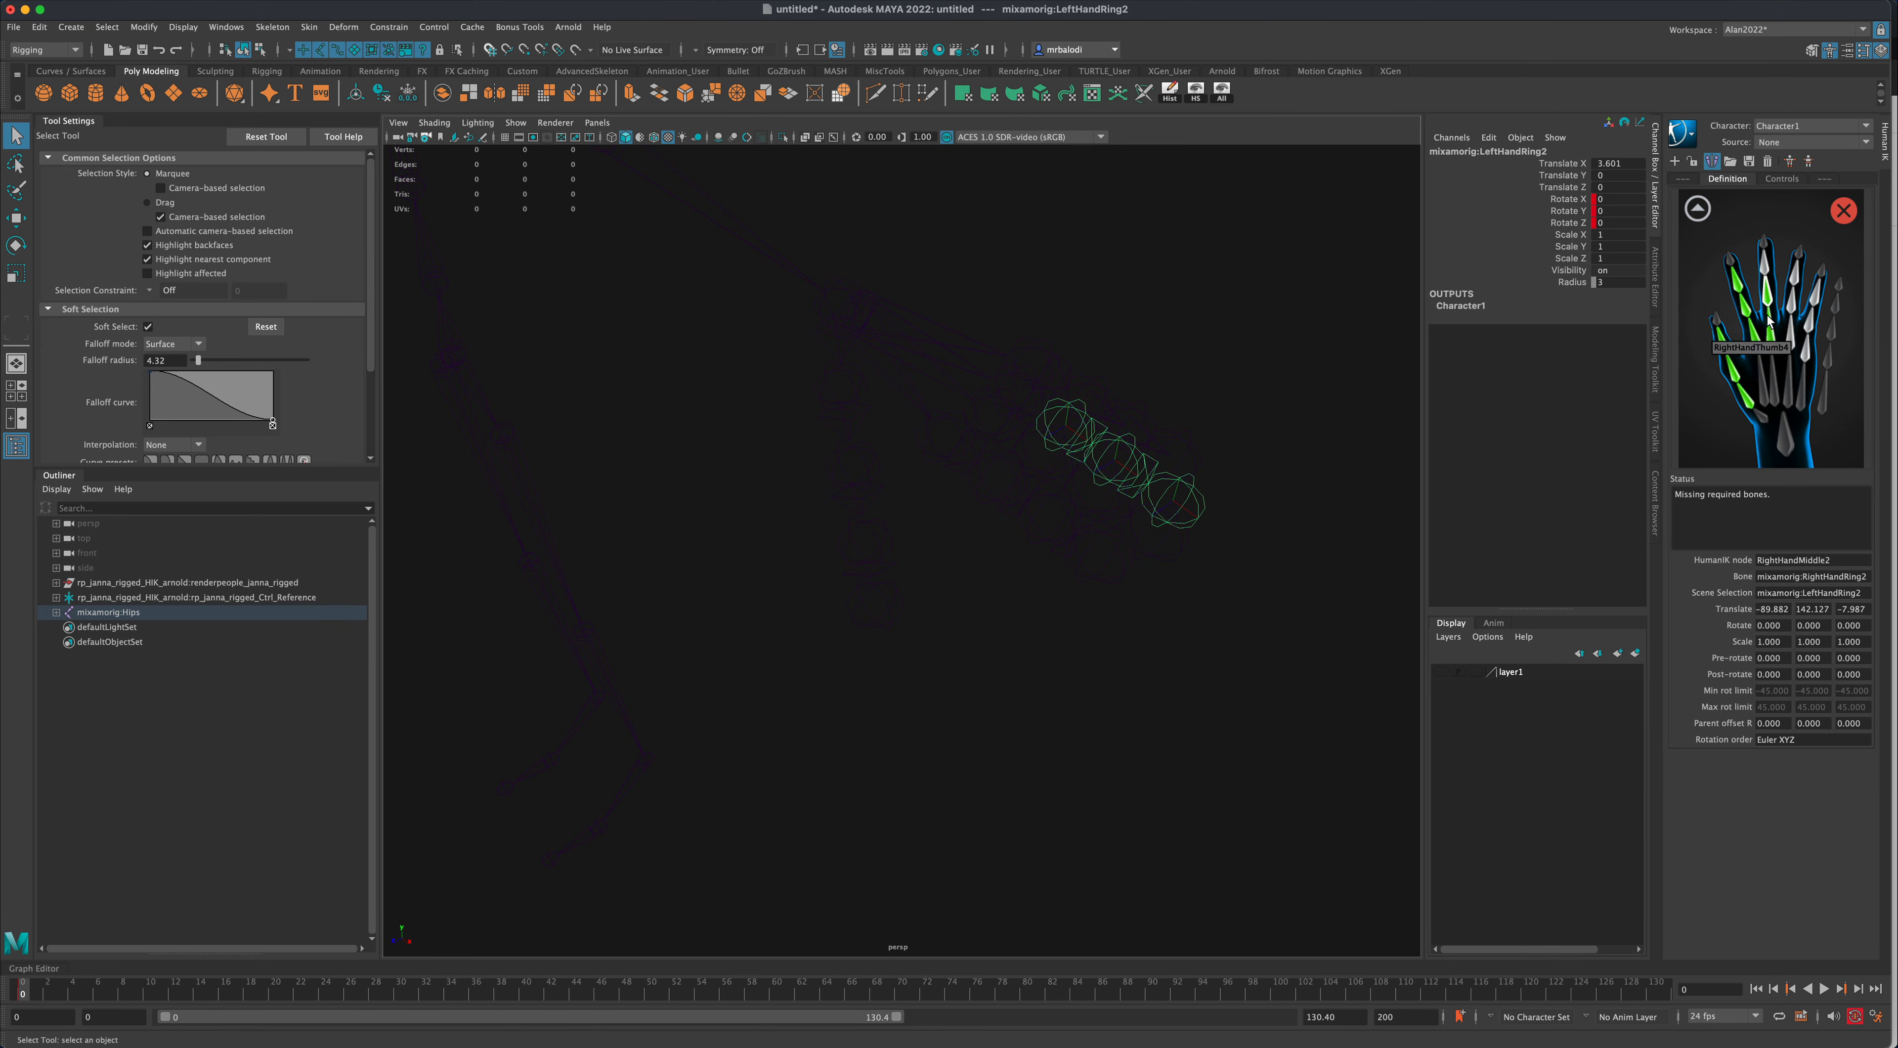
pyautogui.moveTo(1764, 299)
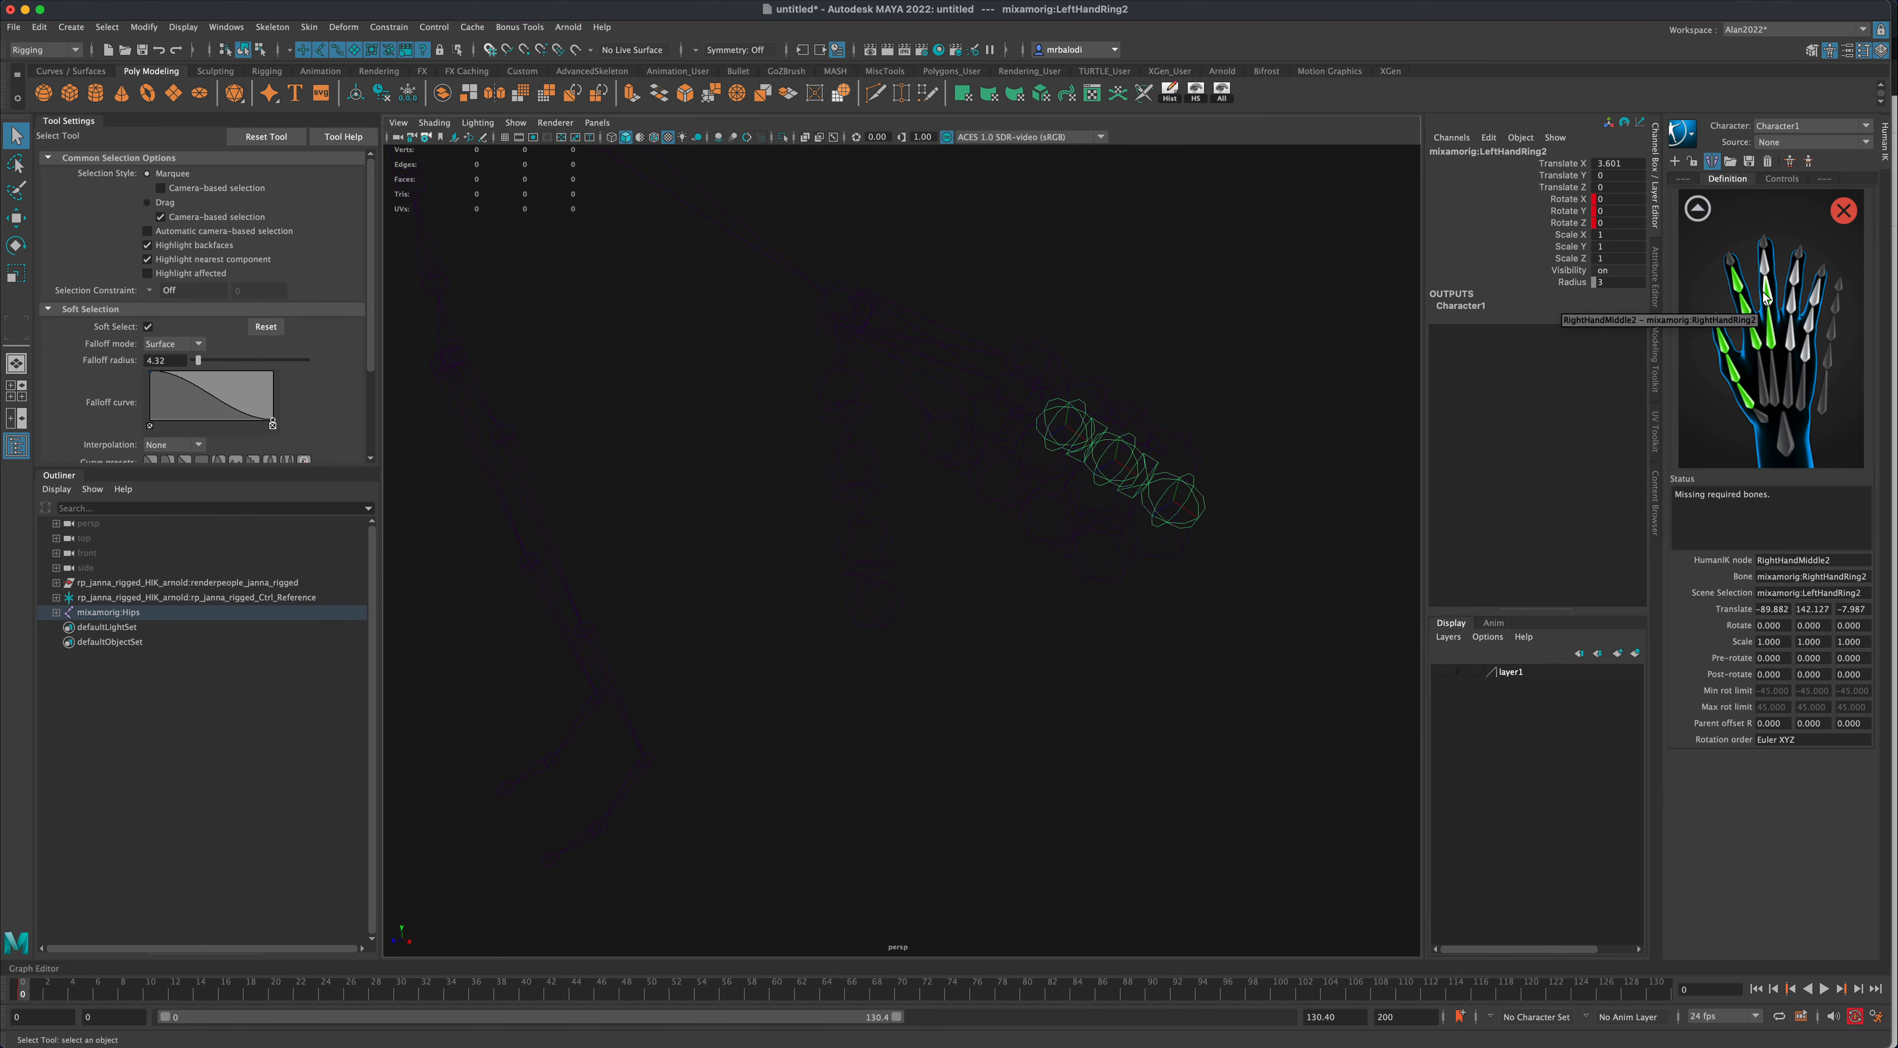
pyautogui.click(1767, 302)
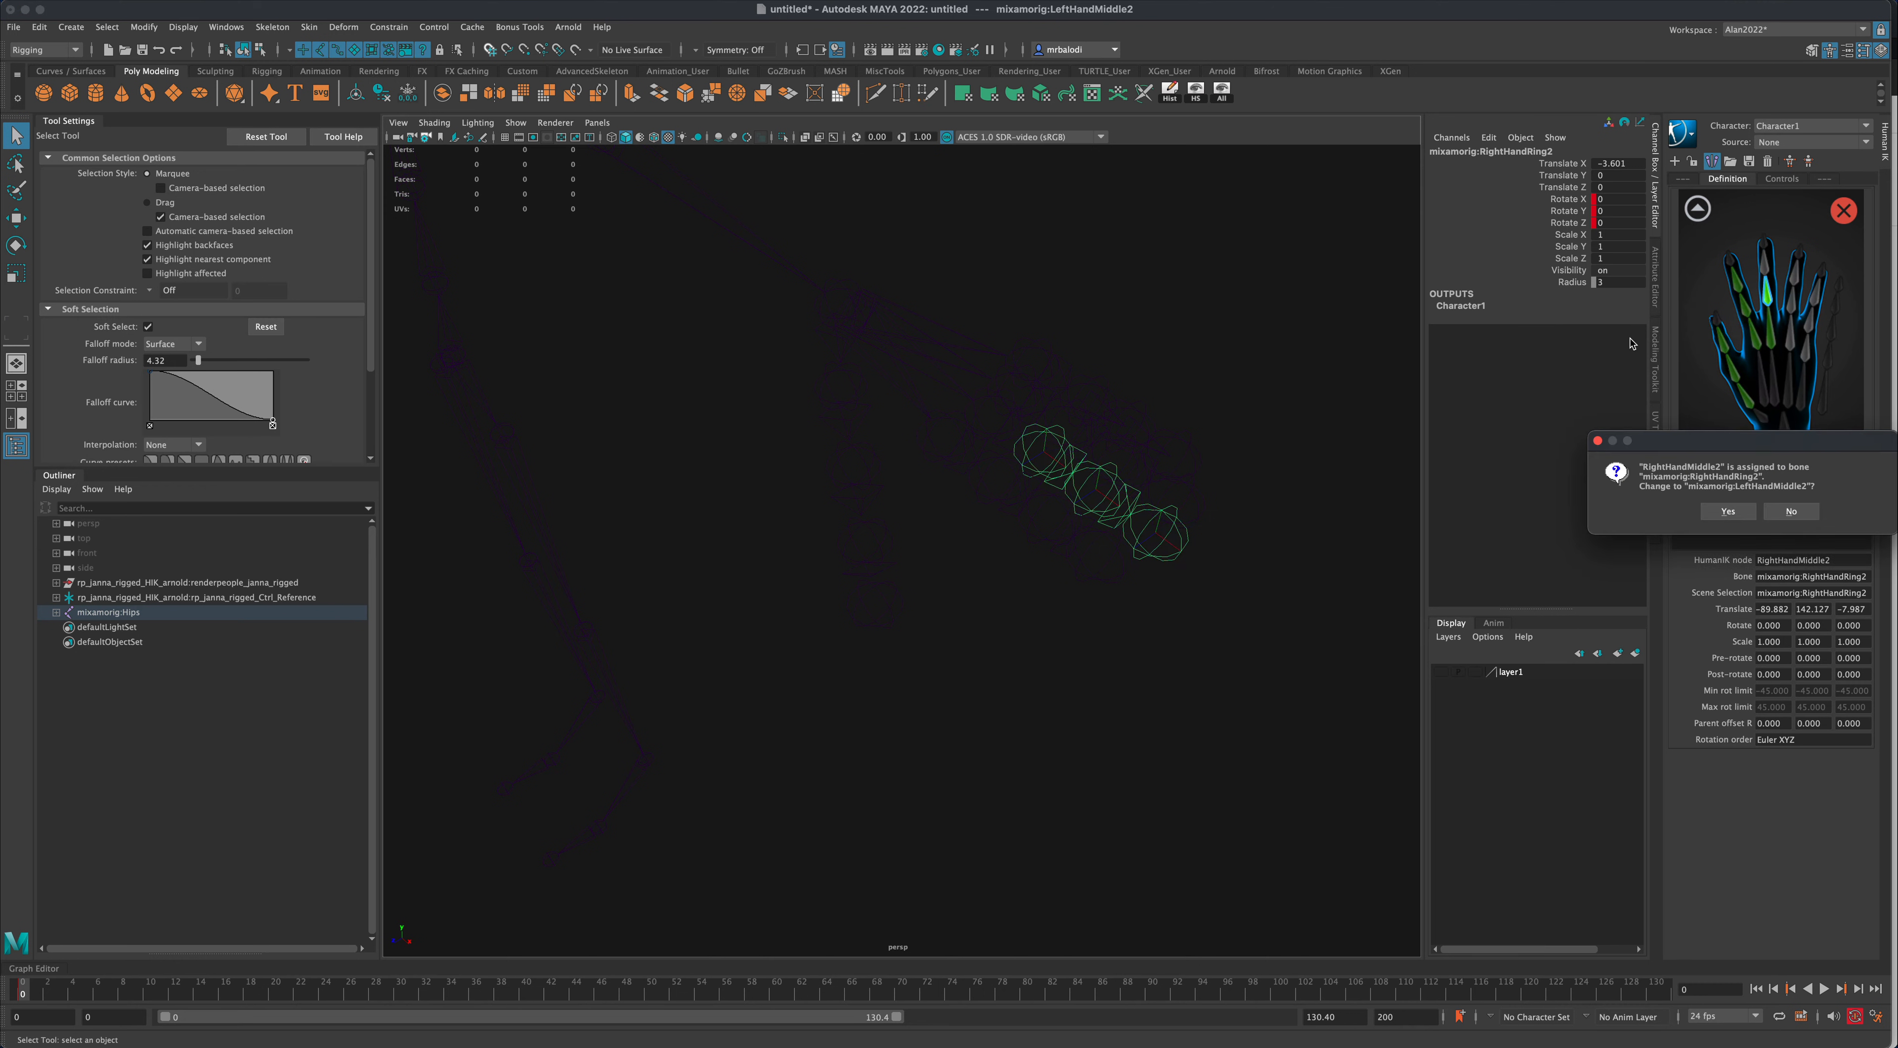
pyautogui.click(1725, 512)
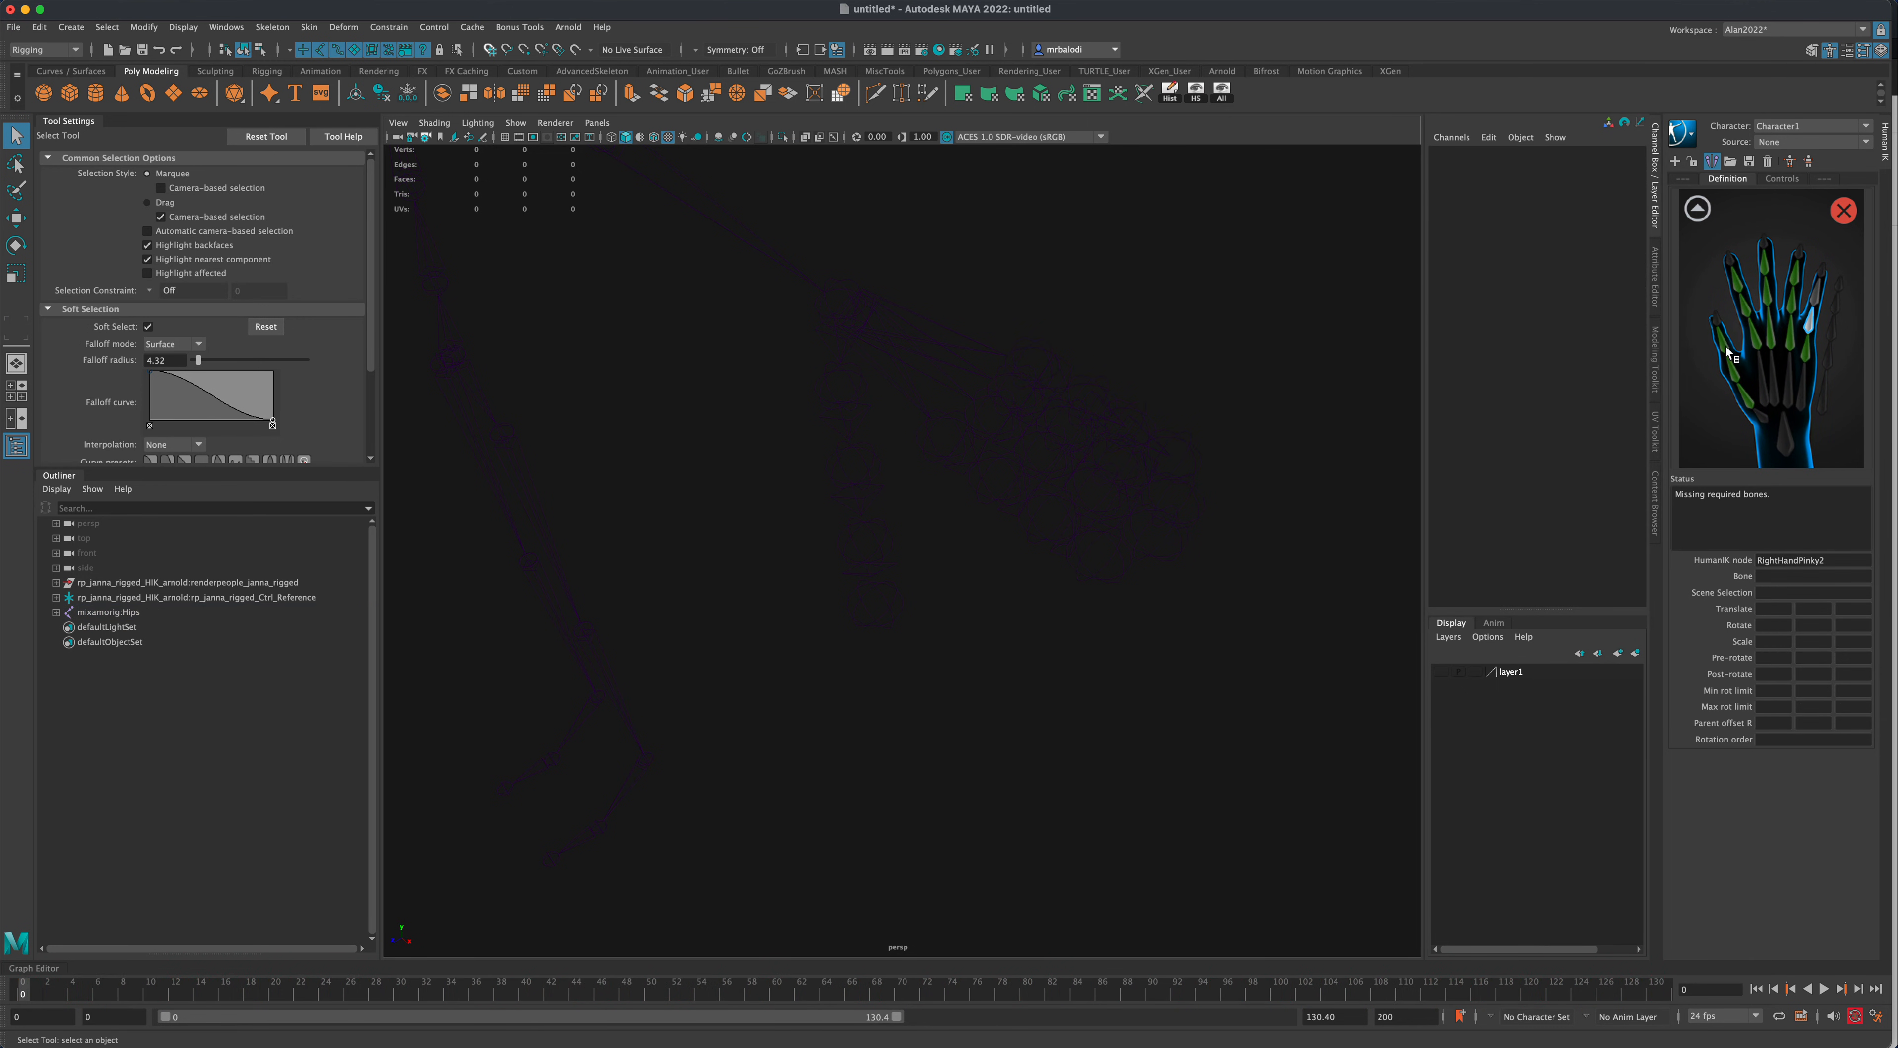
pyautogui.moveTo(1100, 390)
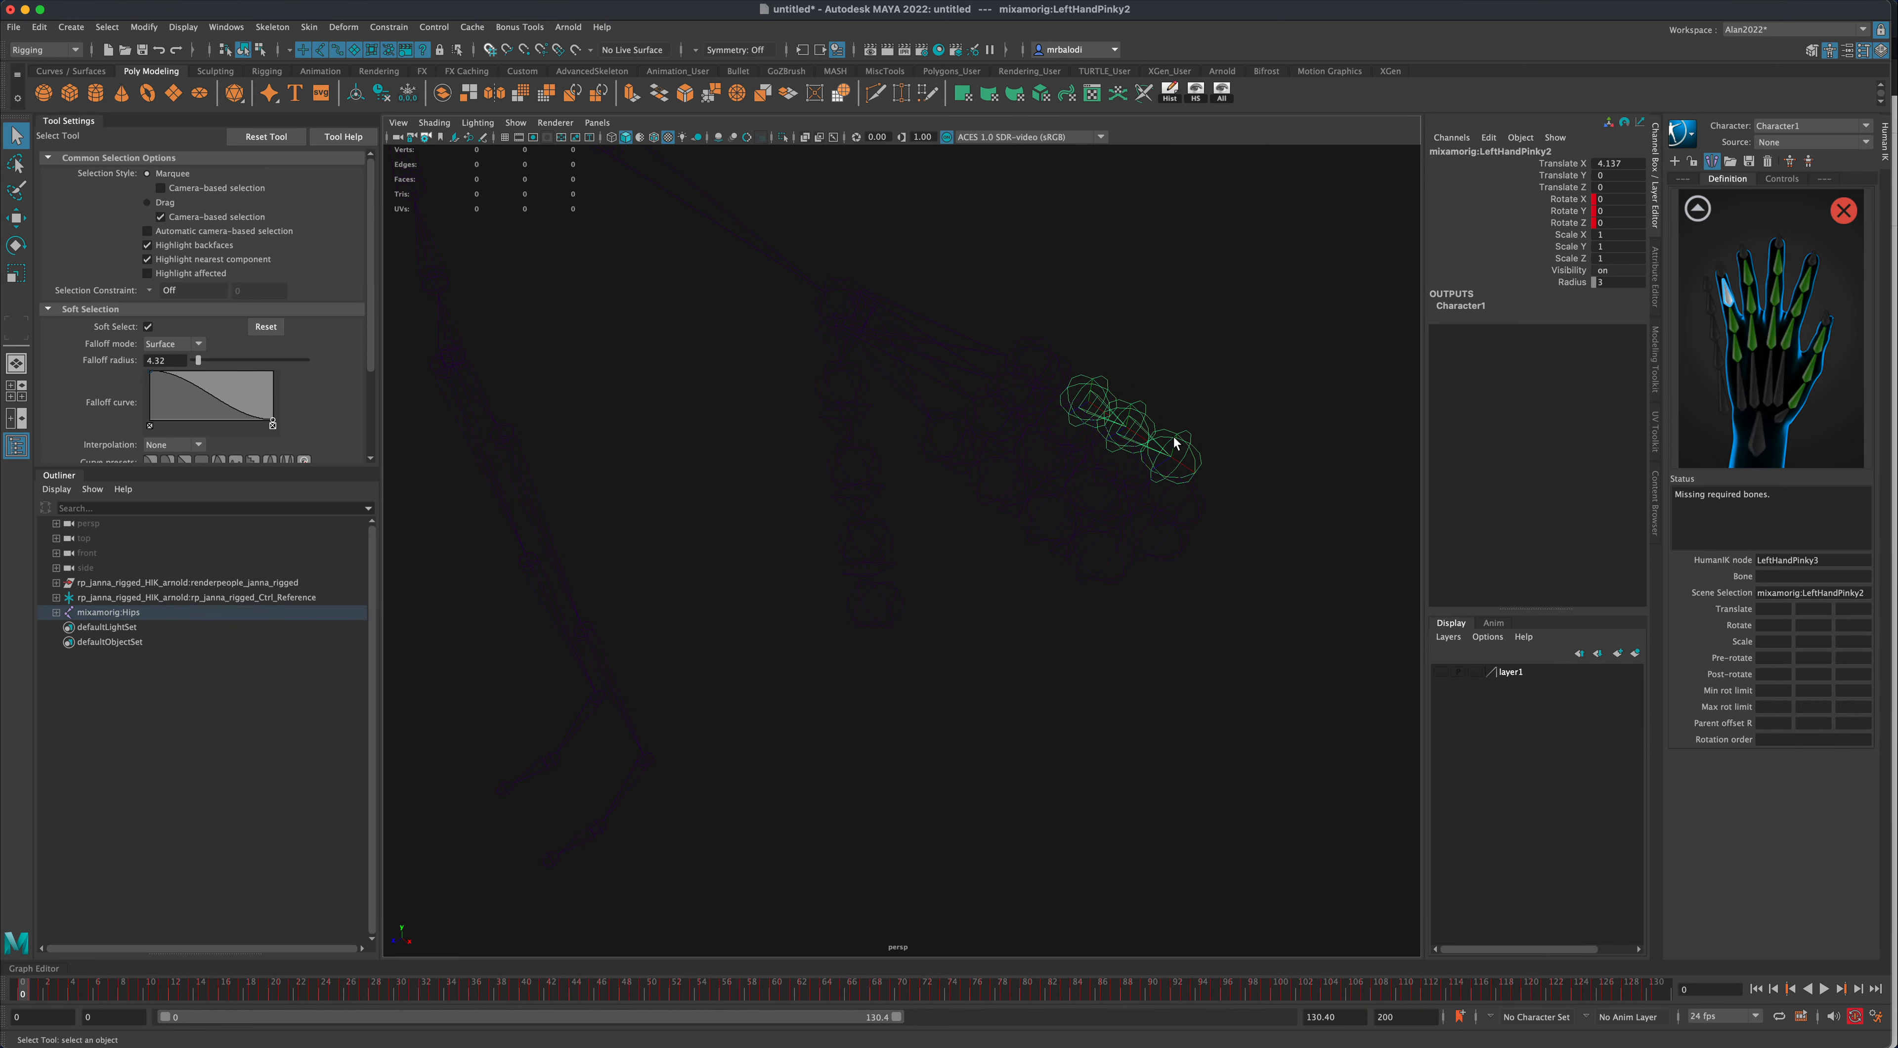
pyautogui.moveTo(1142, 417)
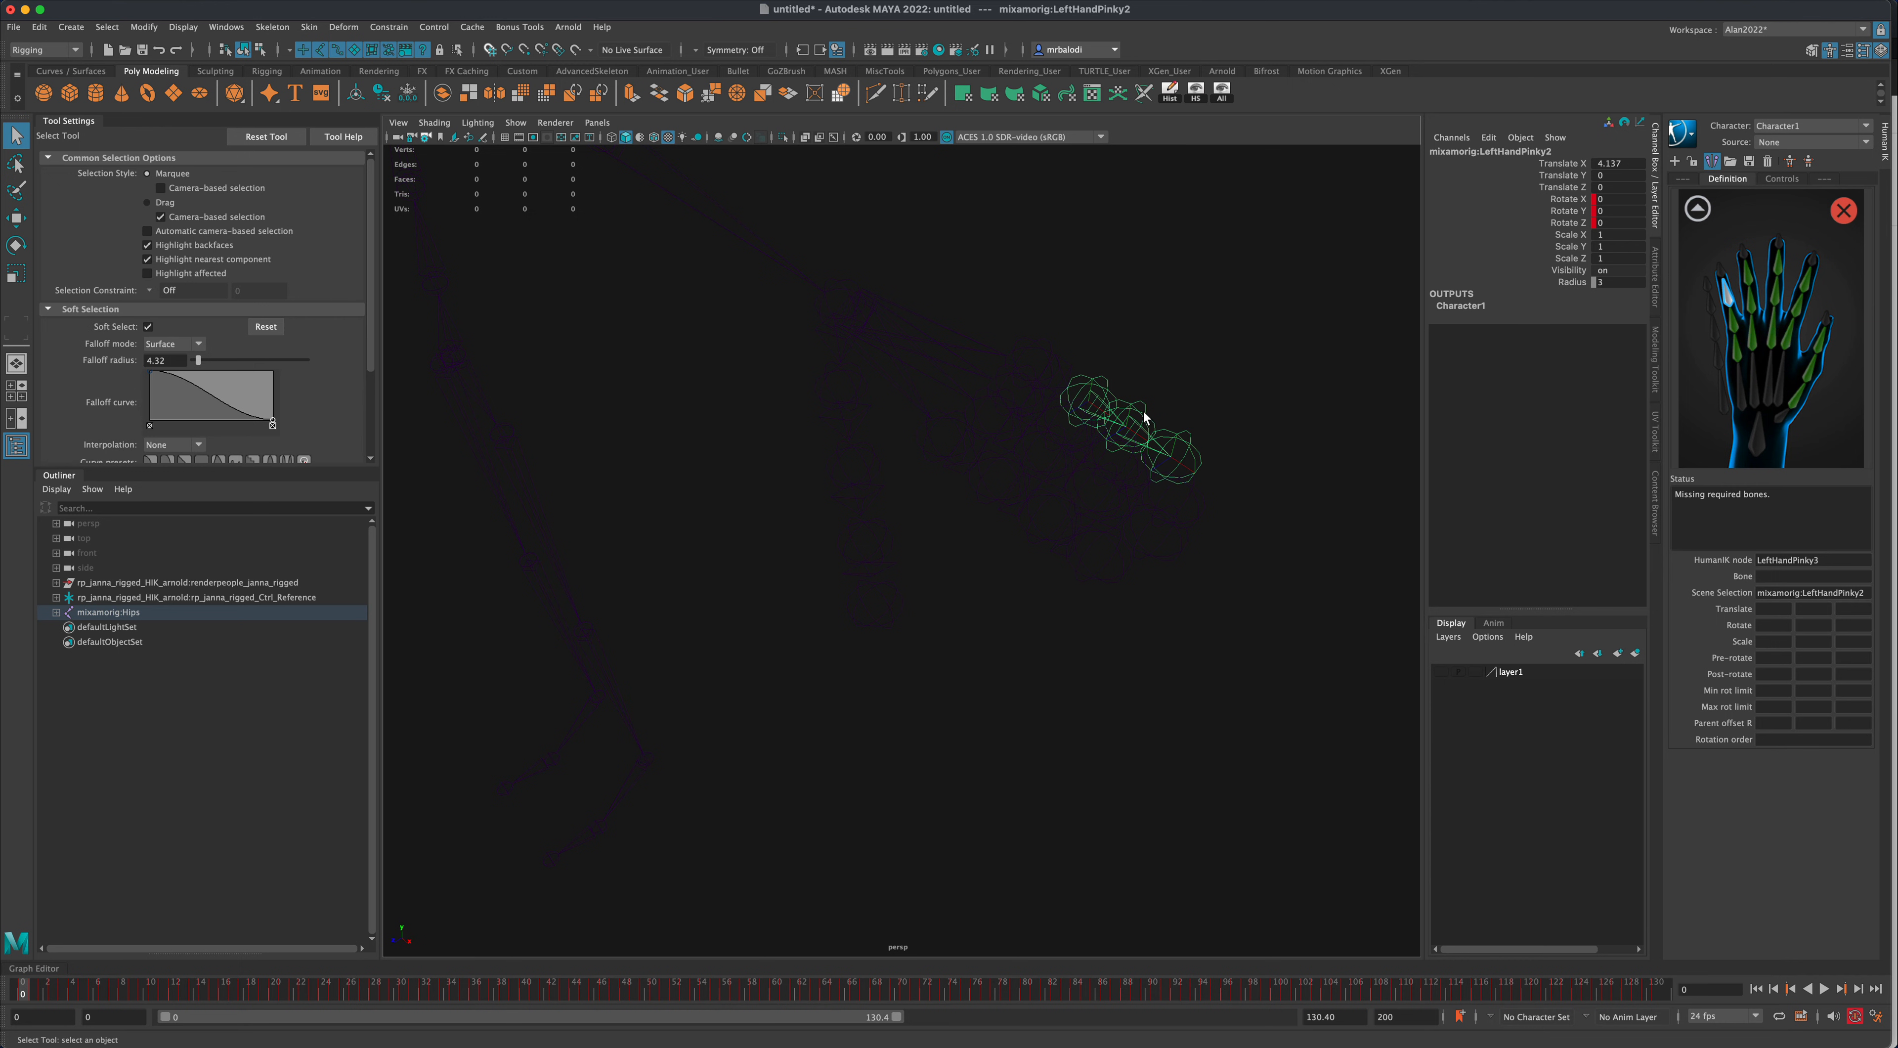
pyautogui.moveTo(1668, 287)
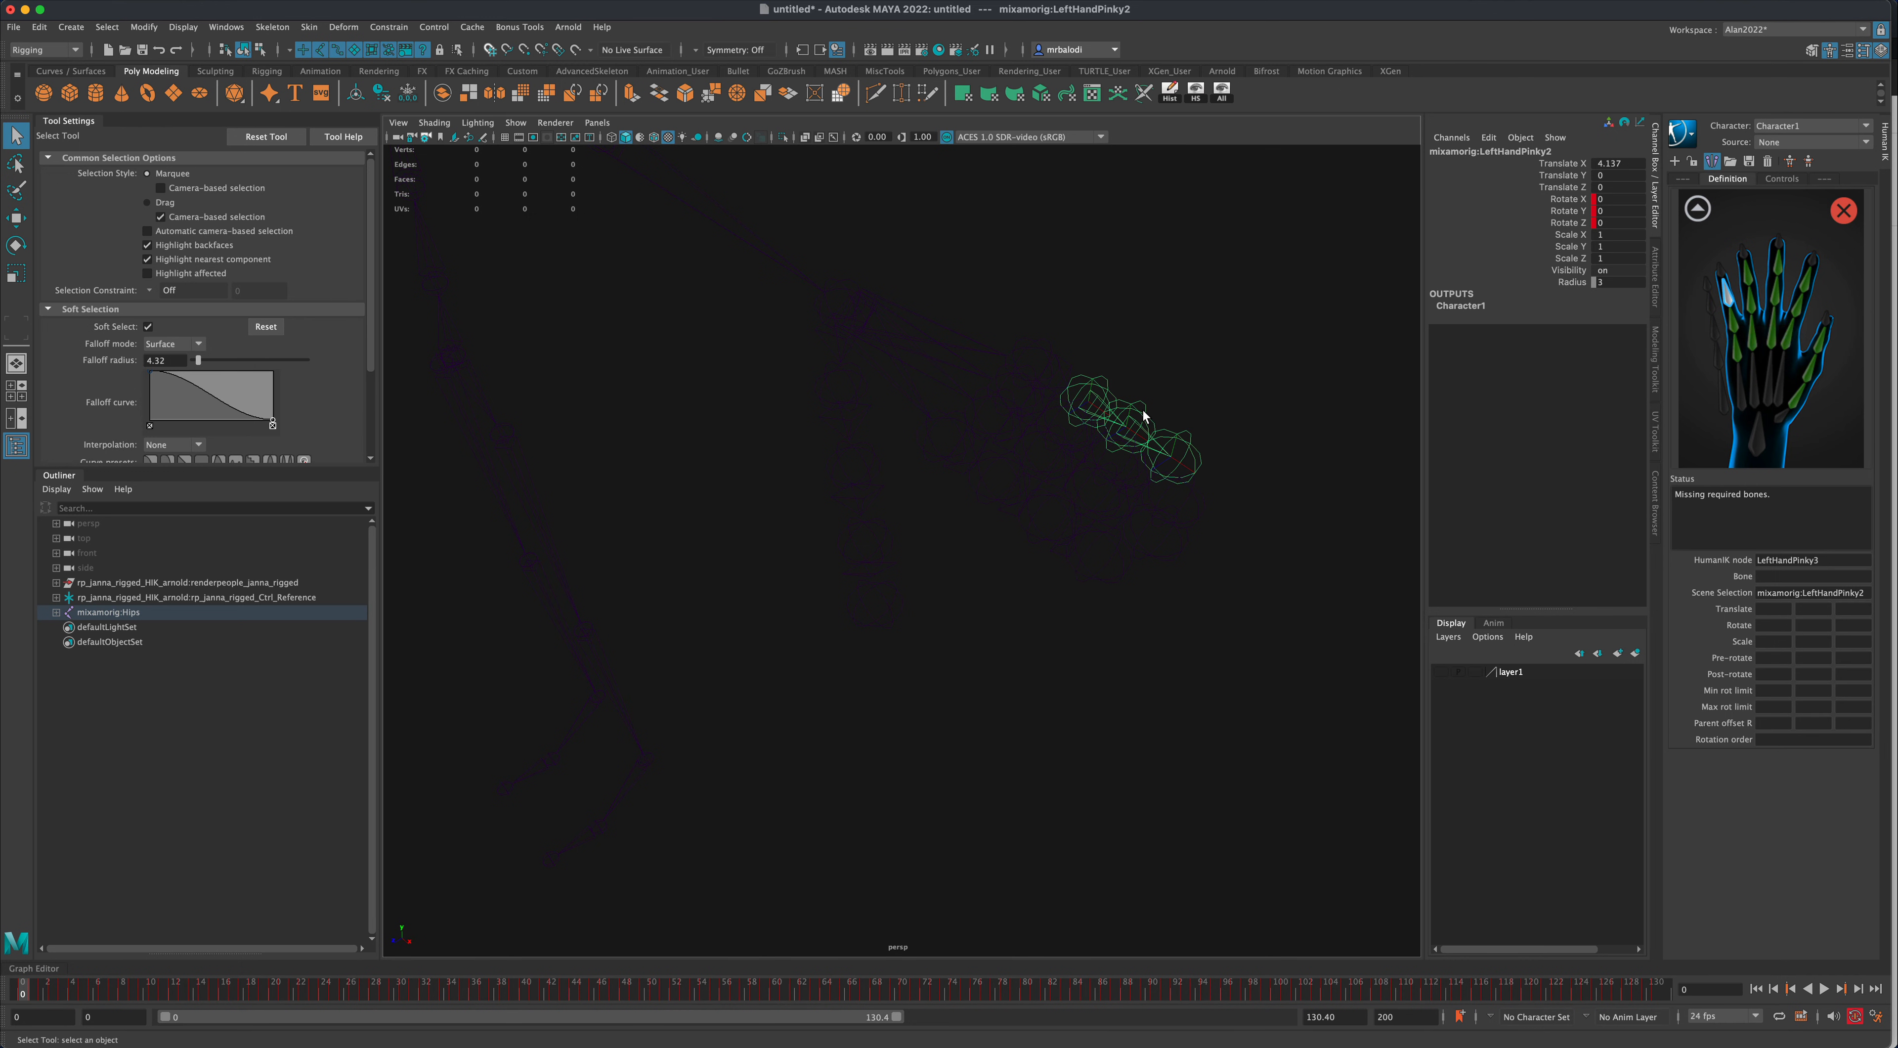
pyautogui.moveTo(1725, 276)
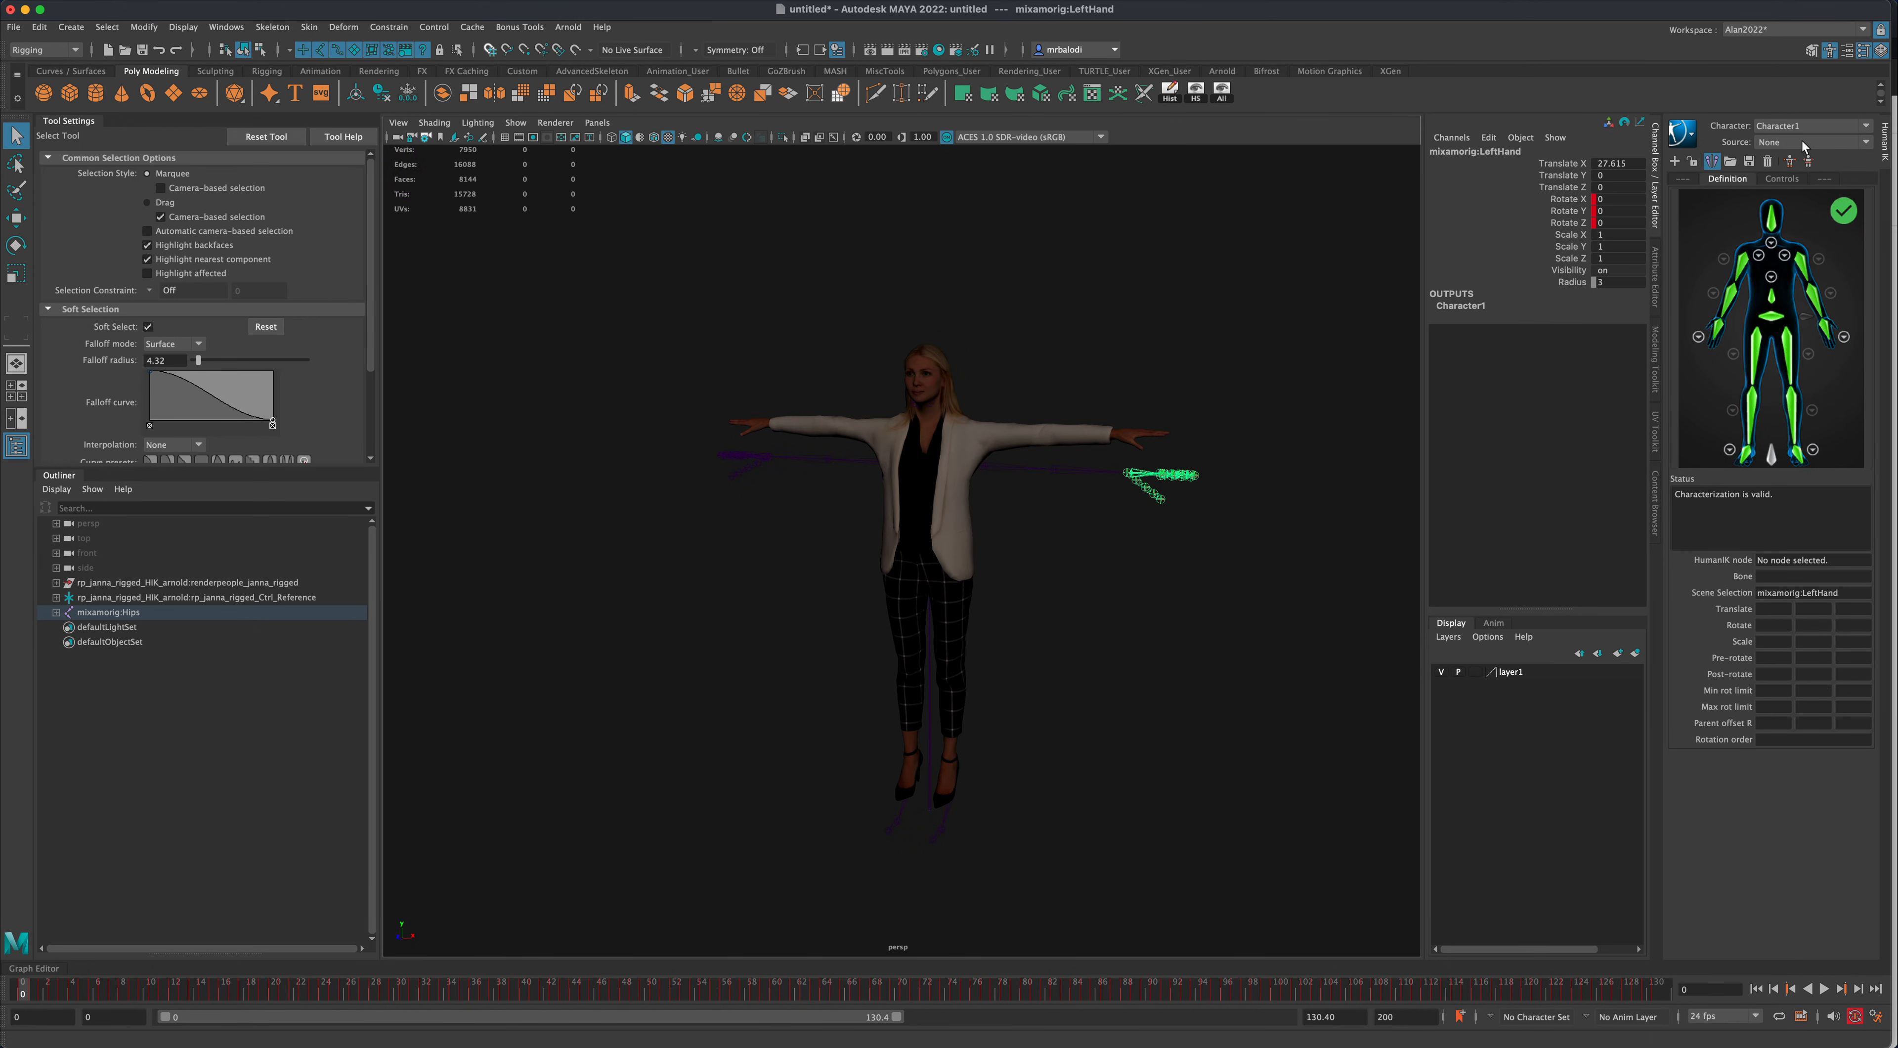
# - Set Janna's HumanIK source to Character1, play the dance, and return to the start of the range
pyautogui.click(1864, 142)
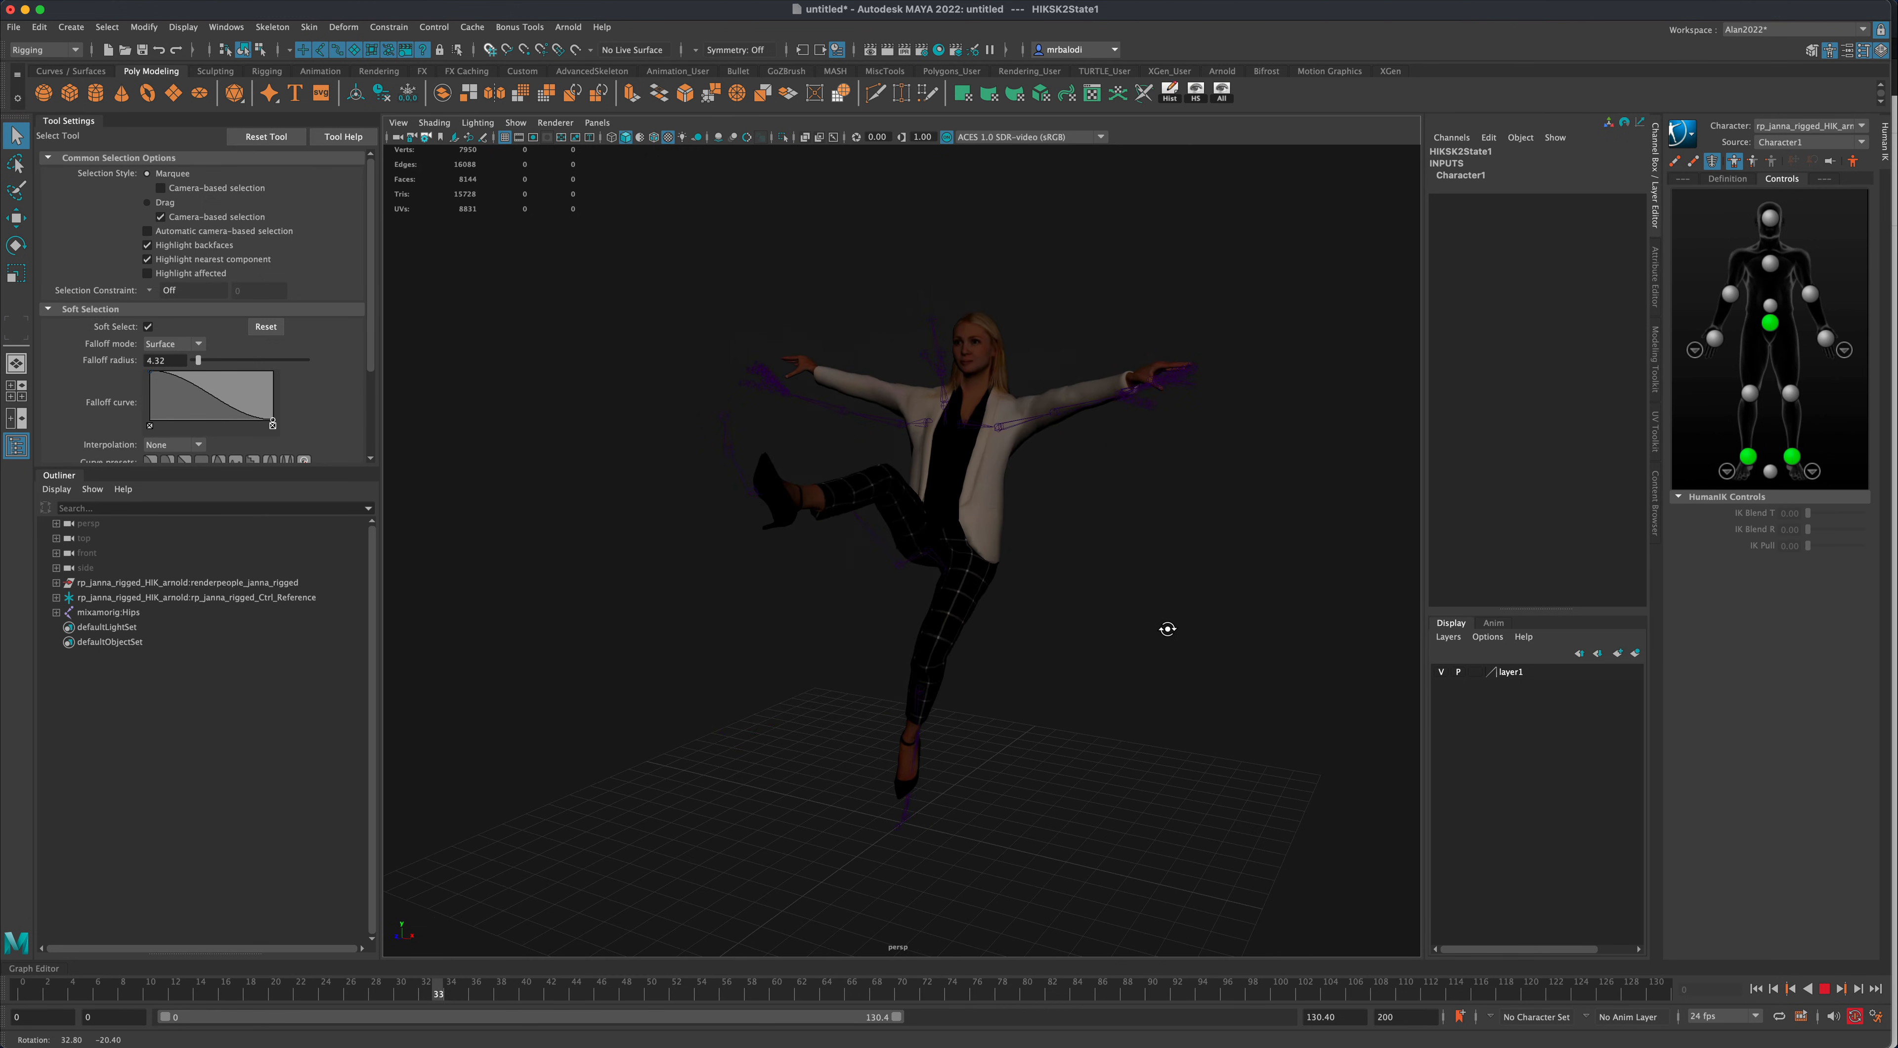
pyautogui.click(1052, 993)
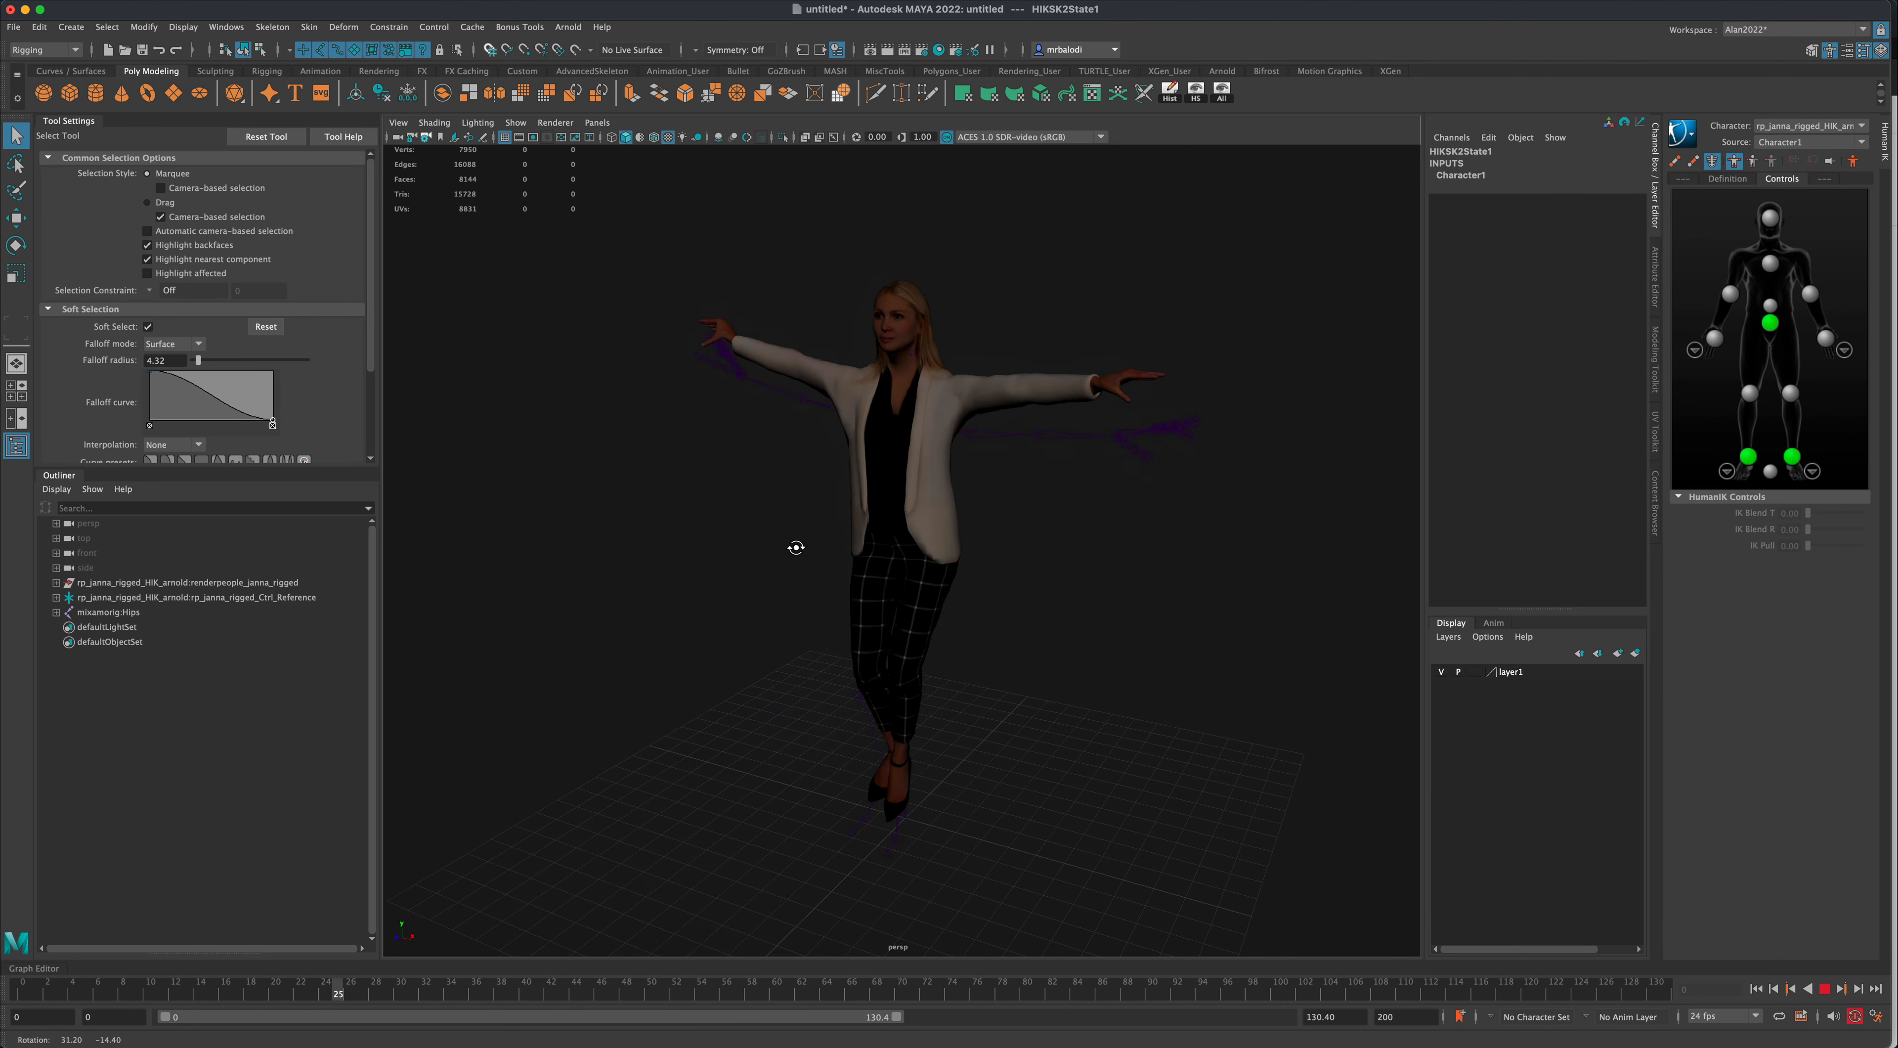
pyautogui.click(1822, 989)
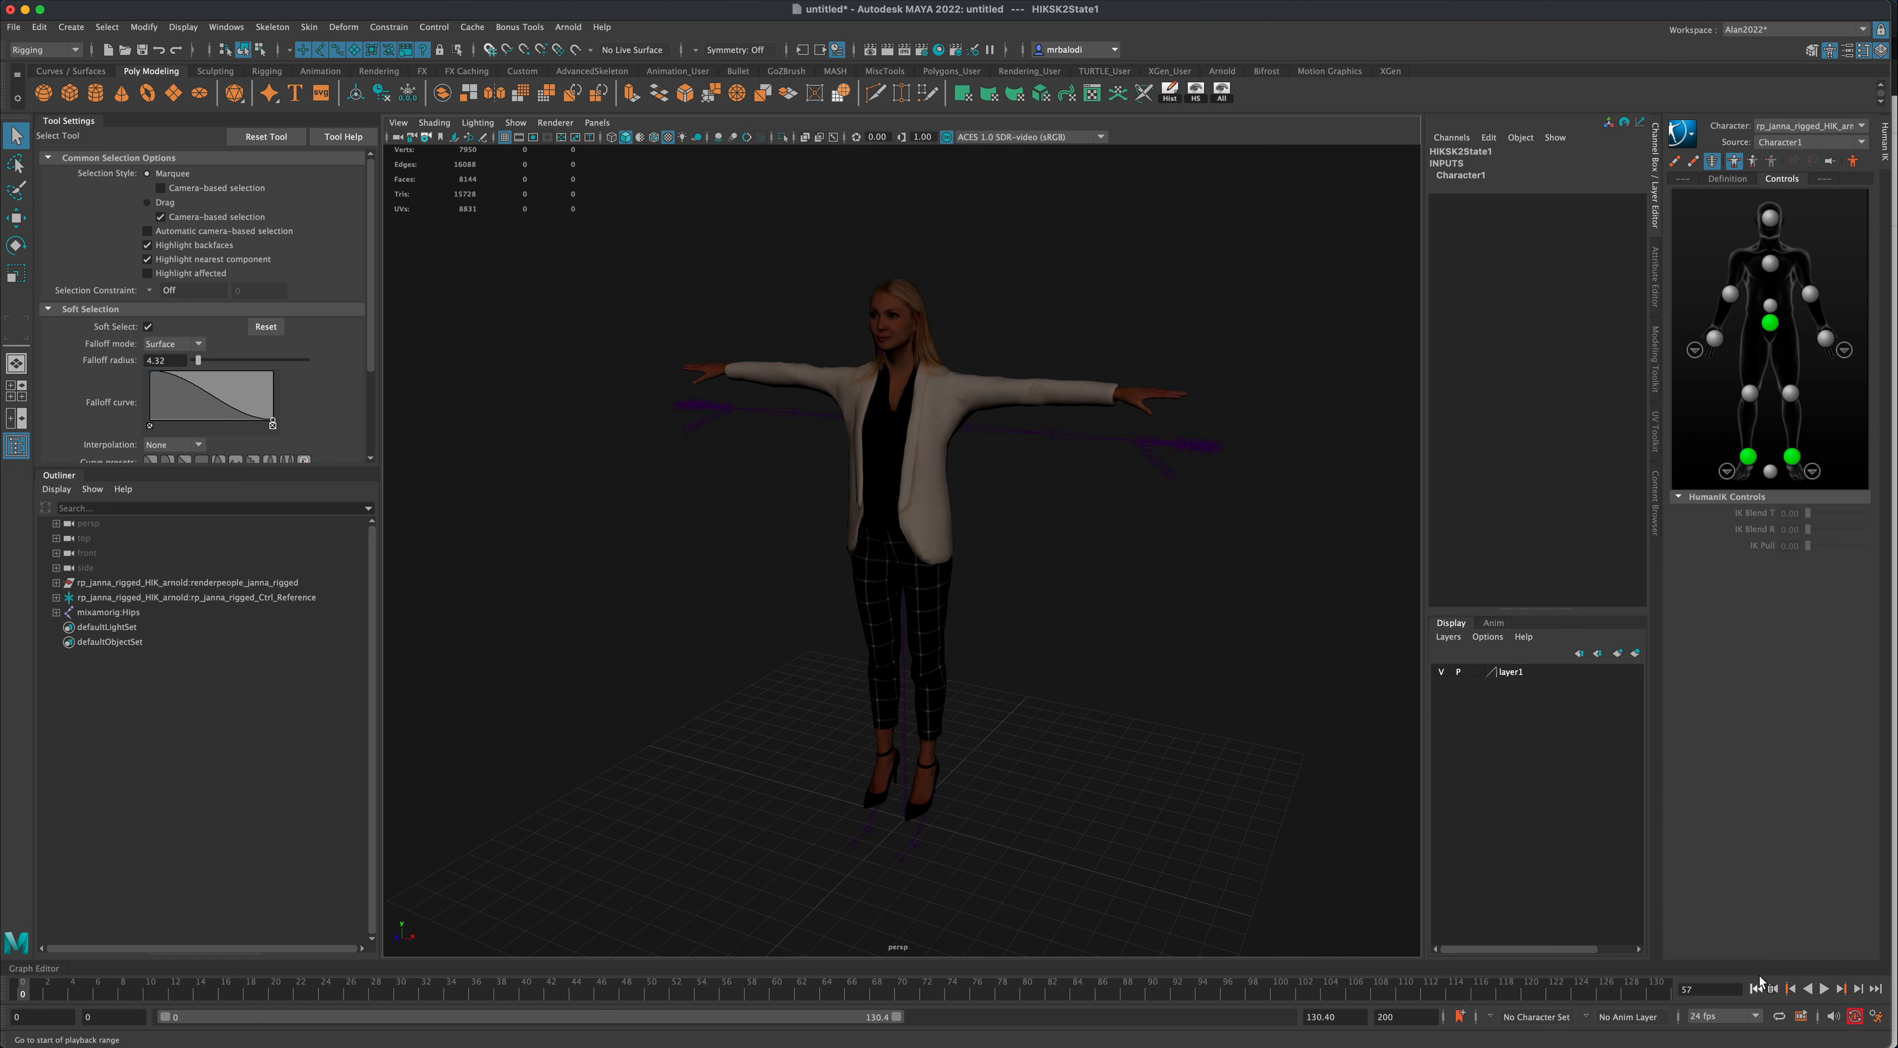
pyautogui.click(1769, 988)
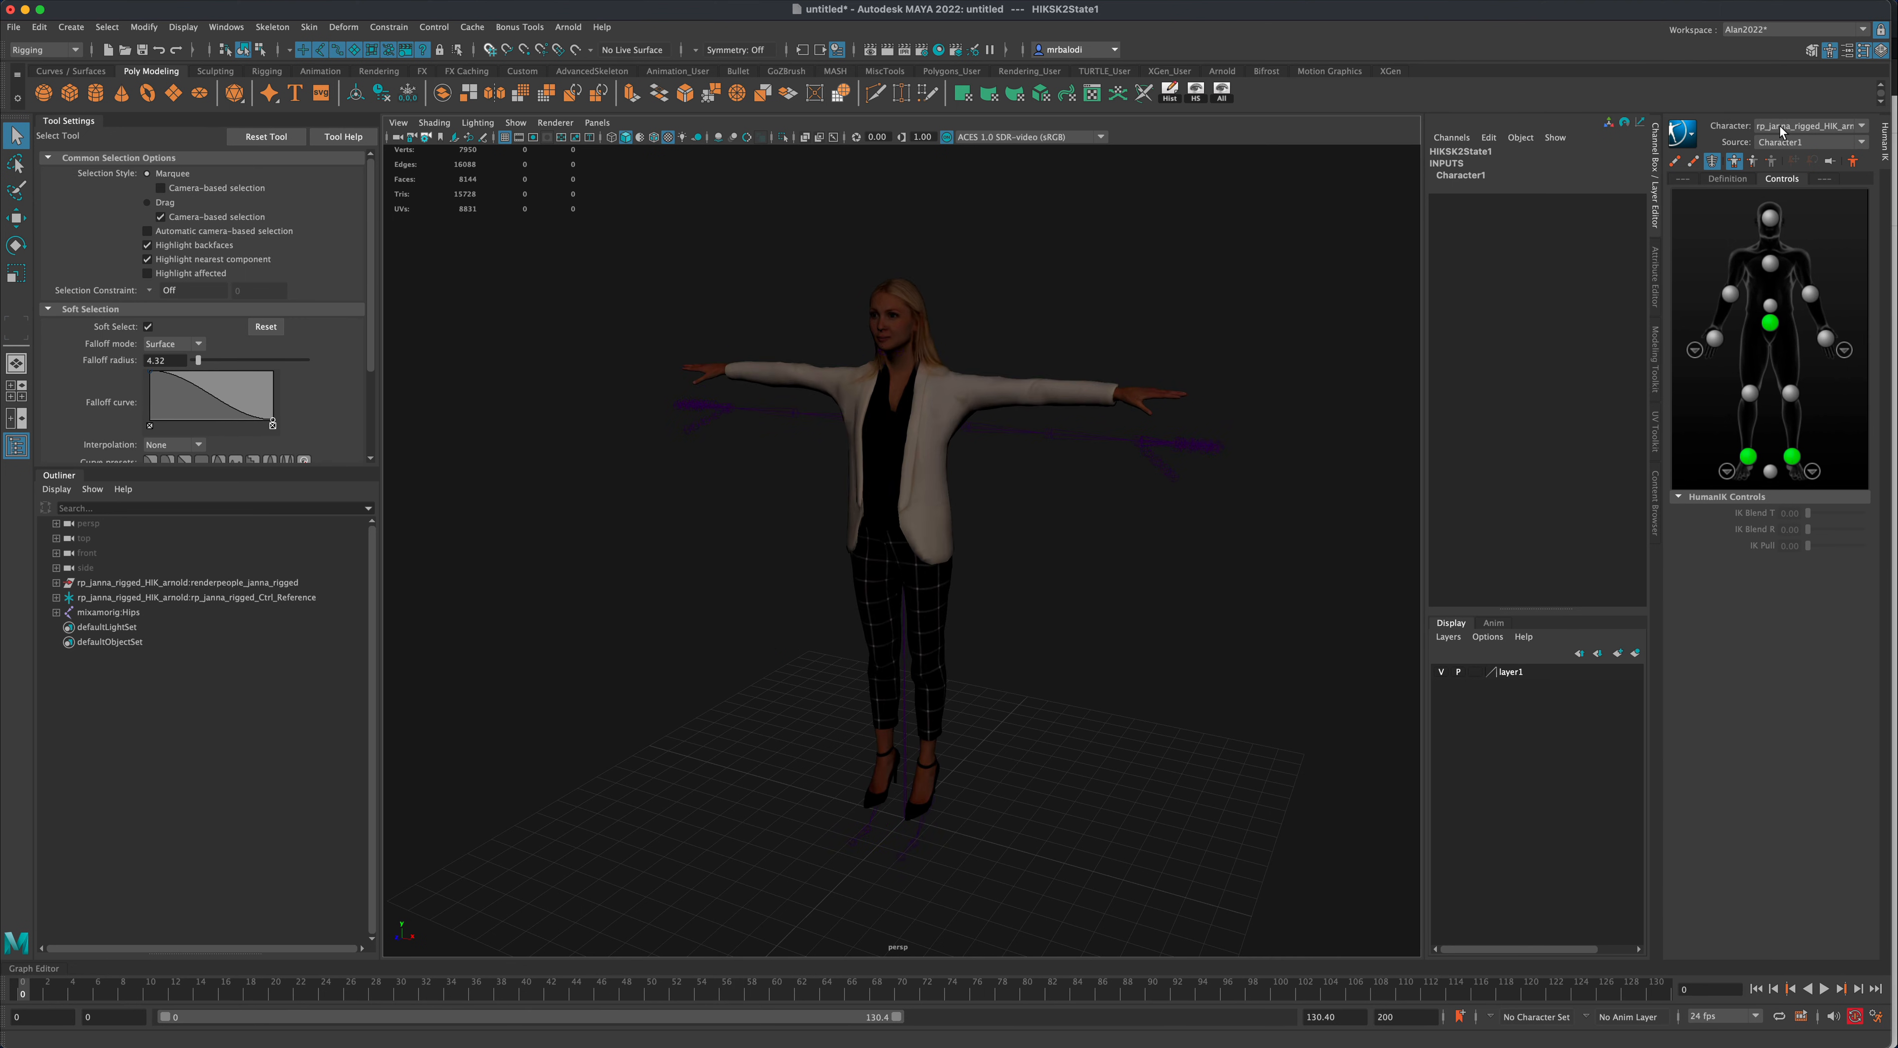
pyautogui.moveTo(1785, 134)
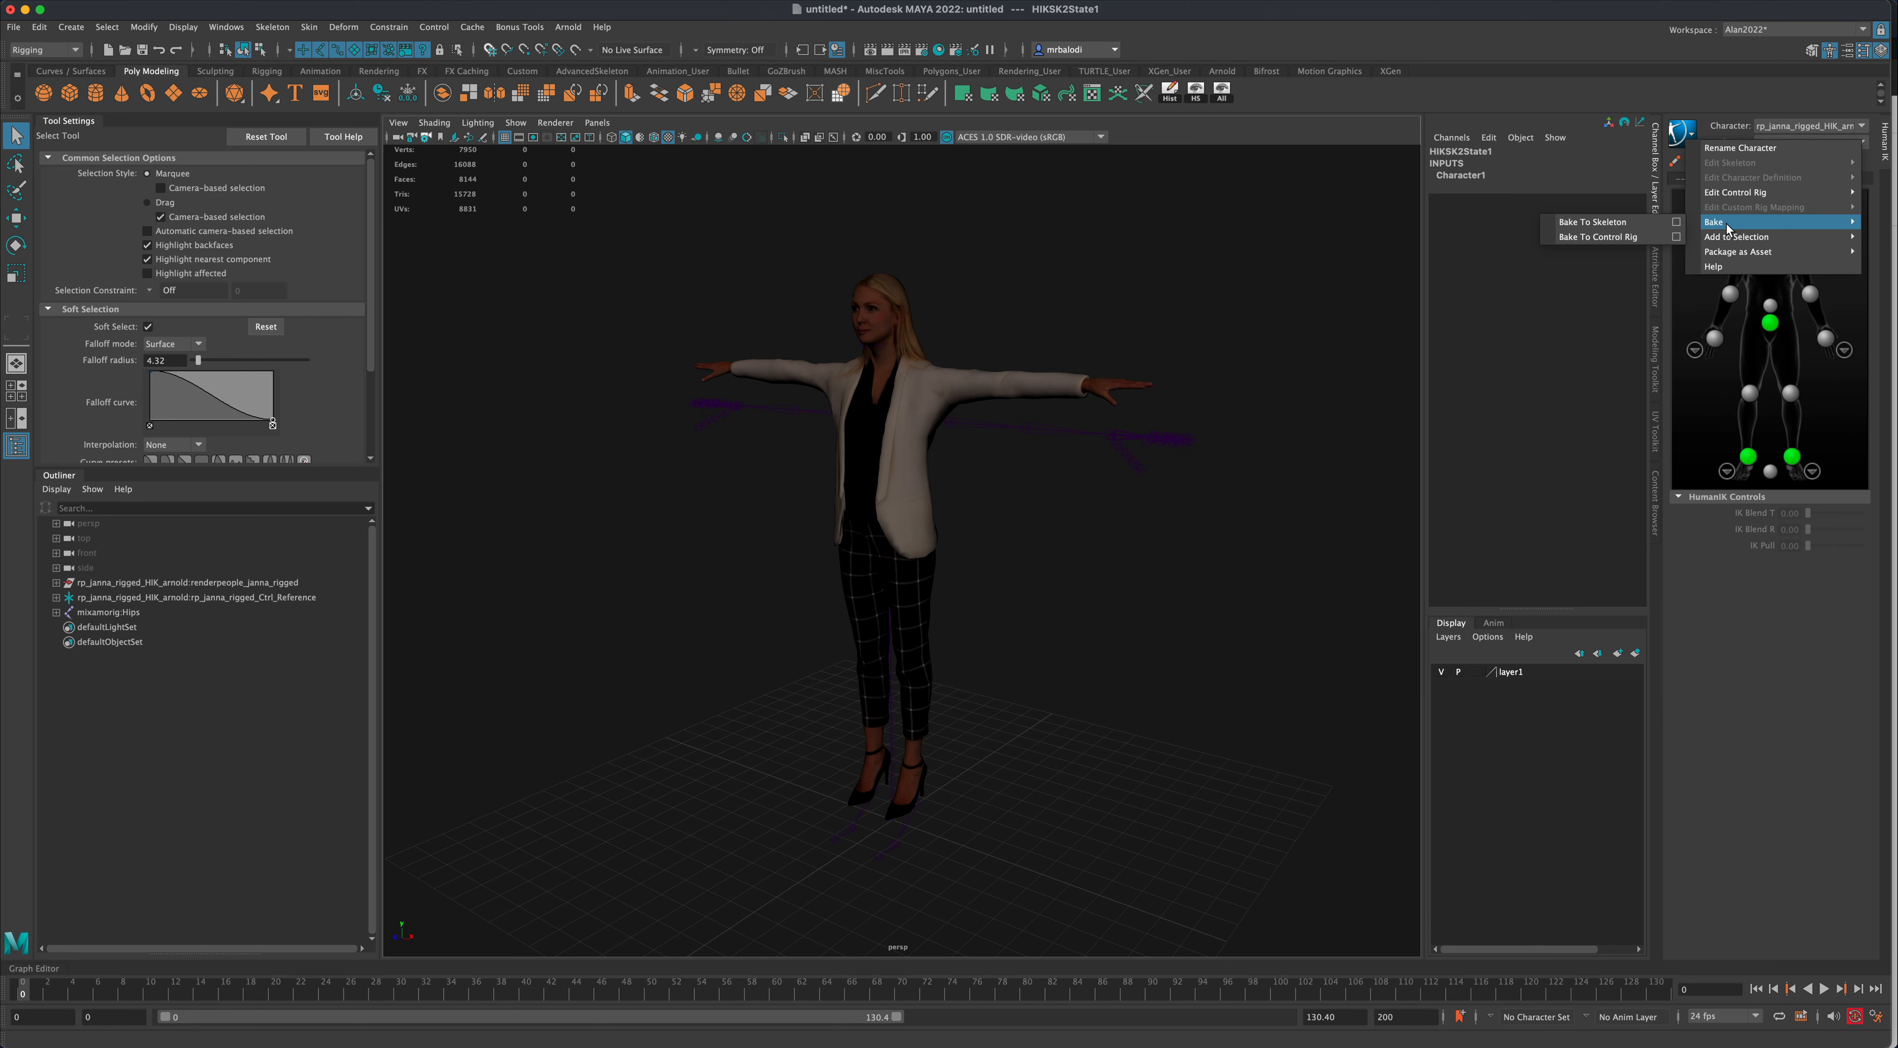
pyautogui.moveTo(1591, 221)
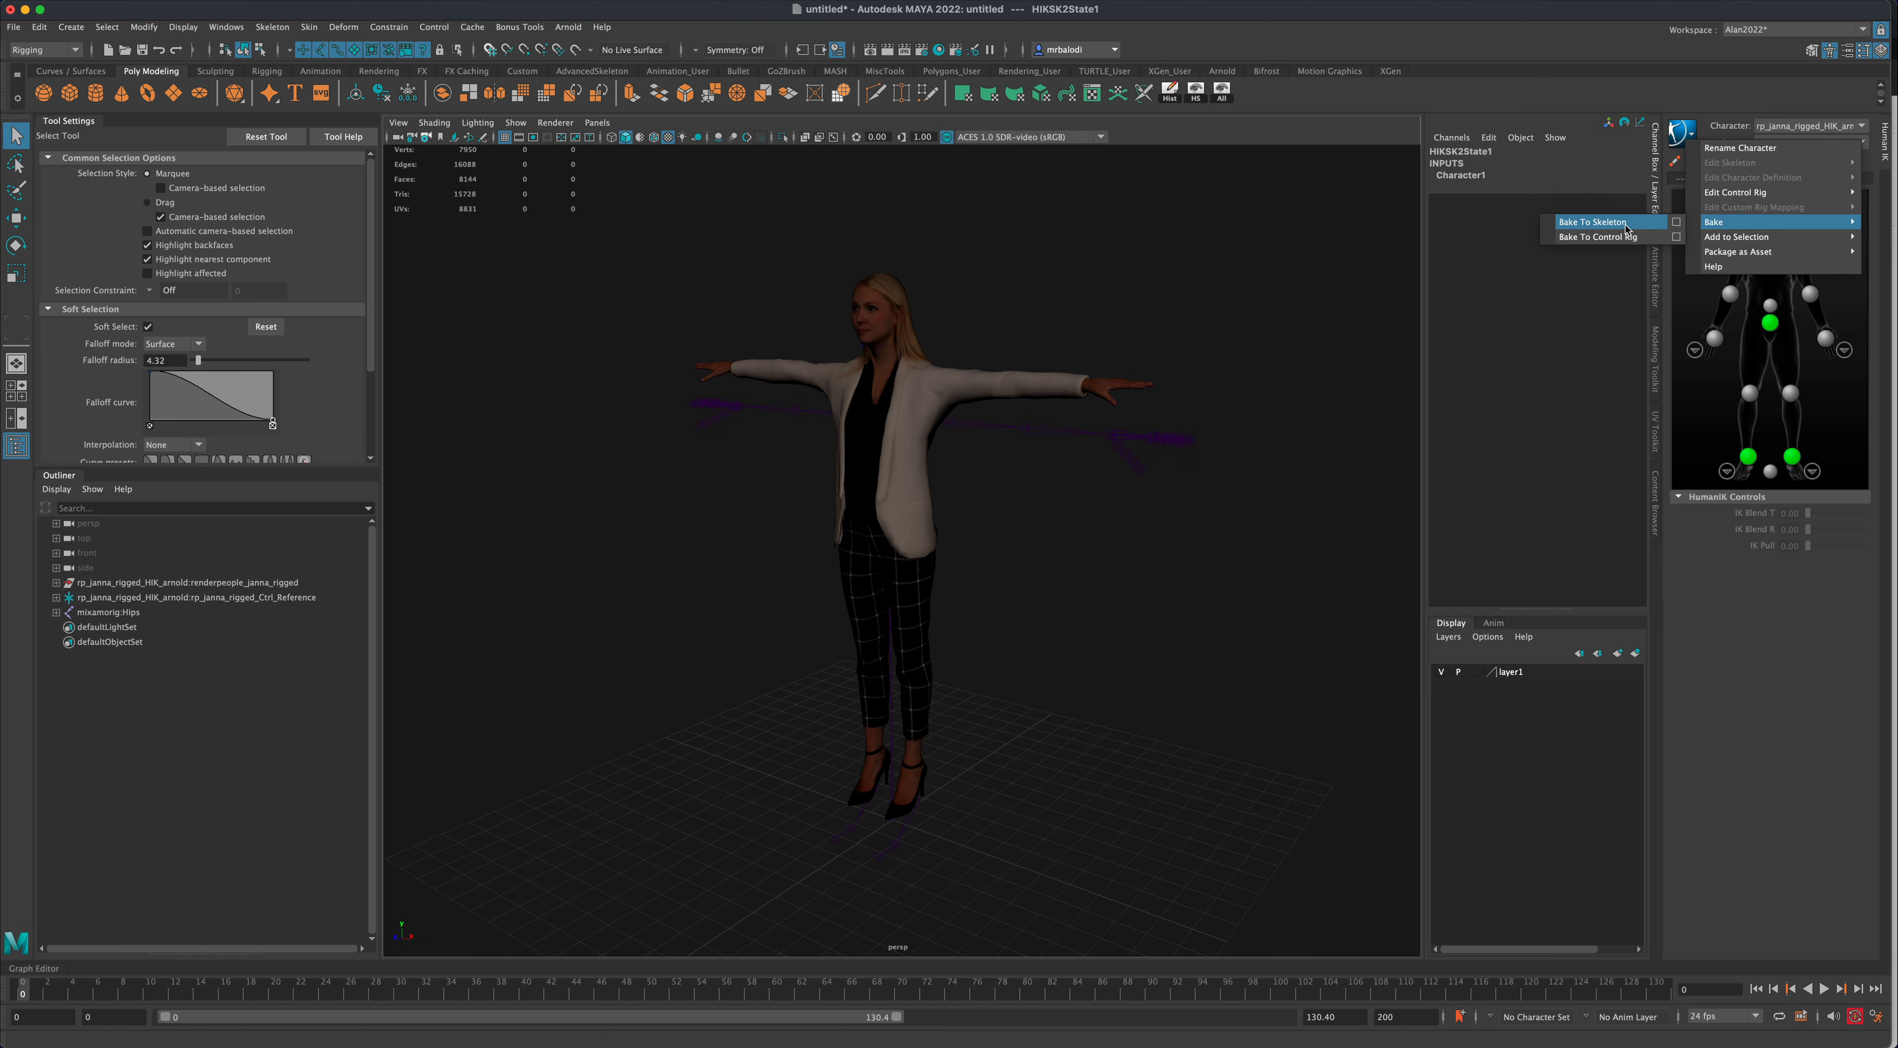
pyautogui.moveTo(1597, 236)
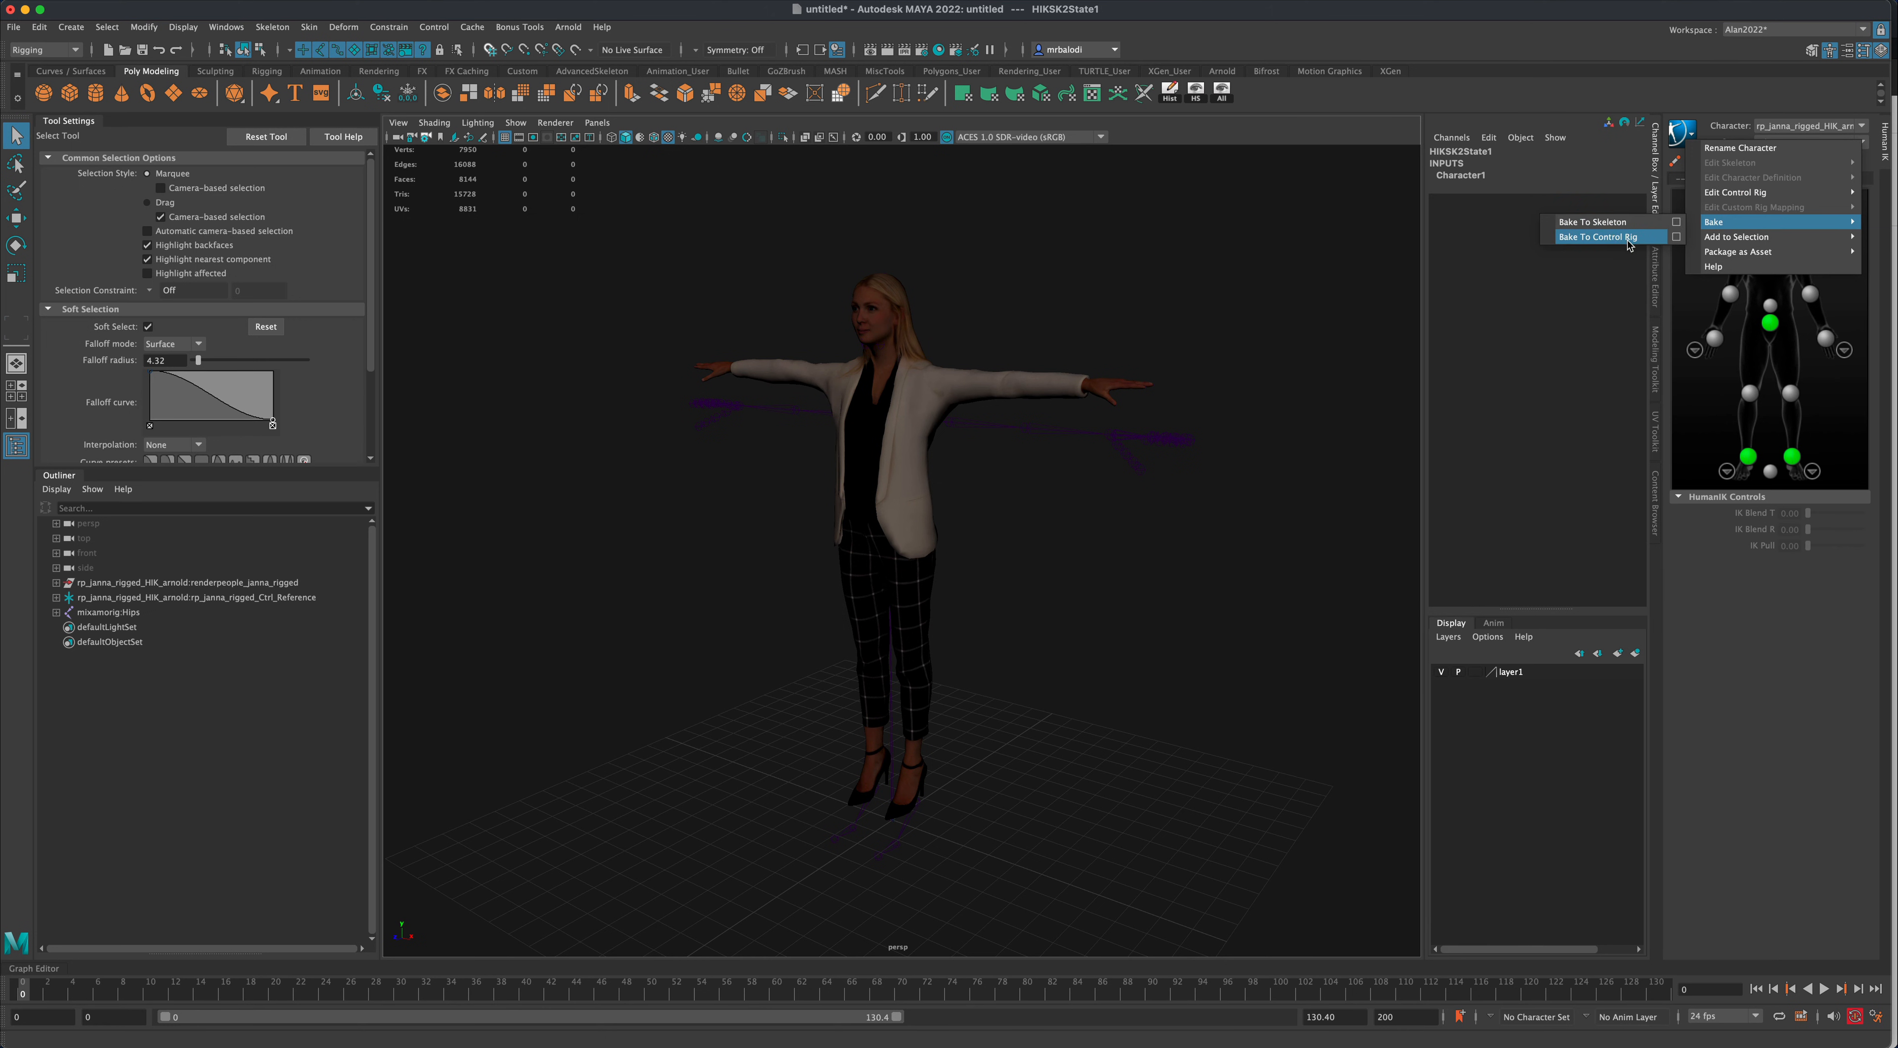
pyautogui.moveTo(1595, 222)
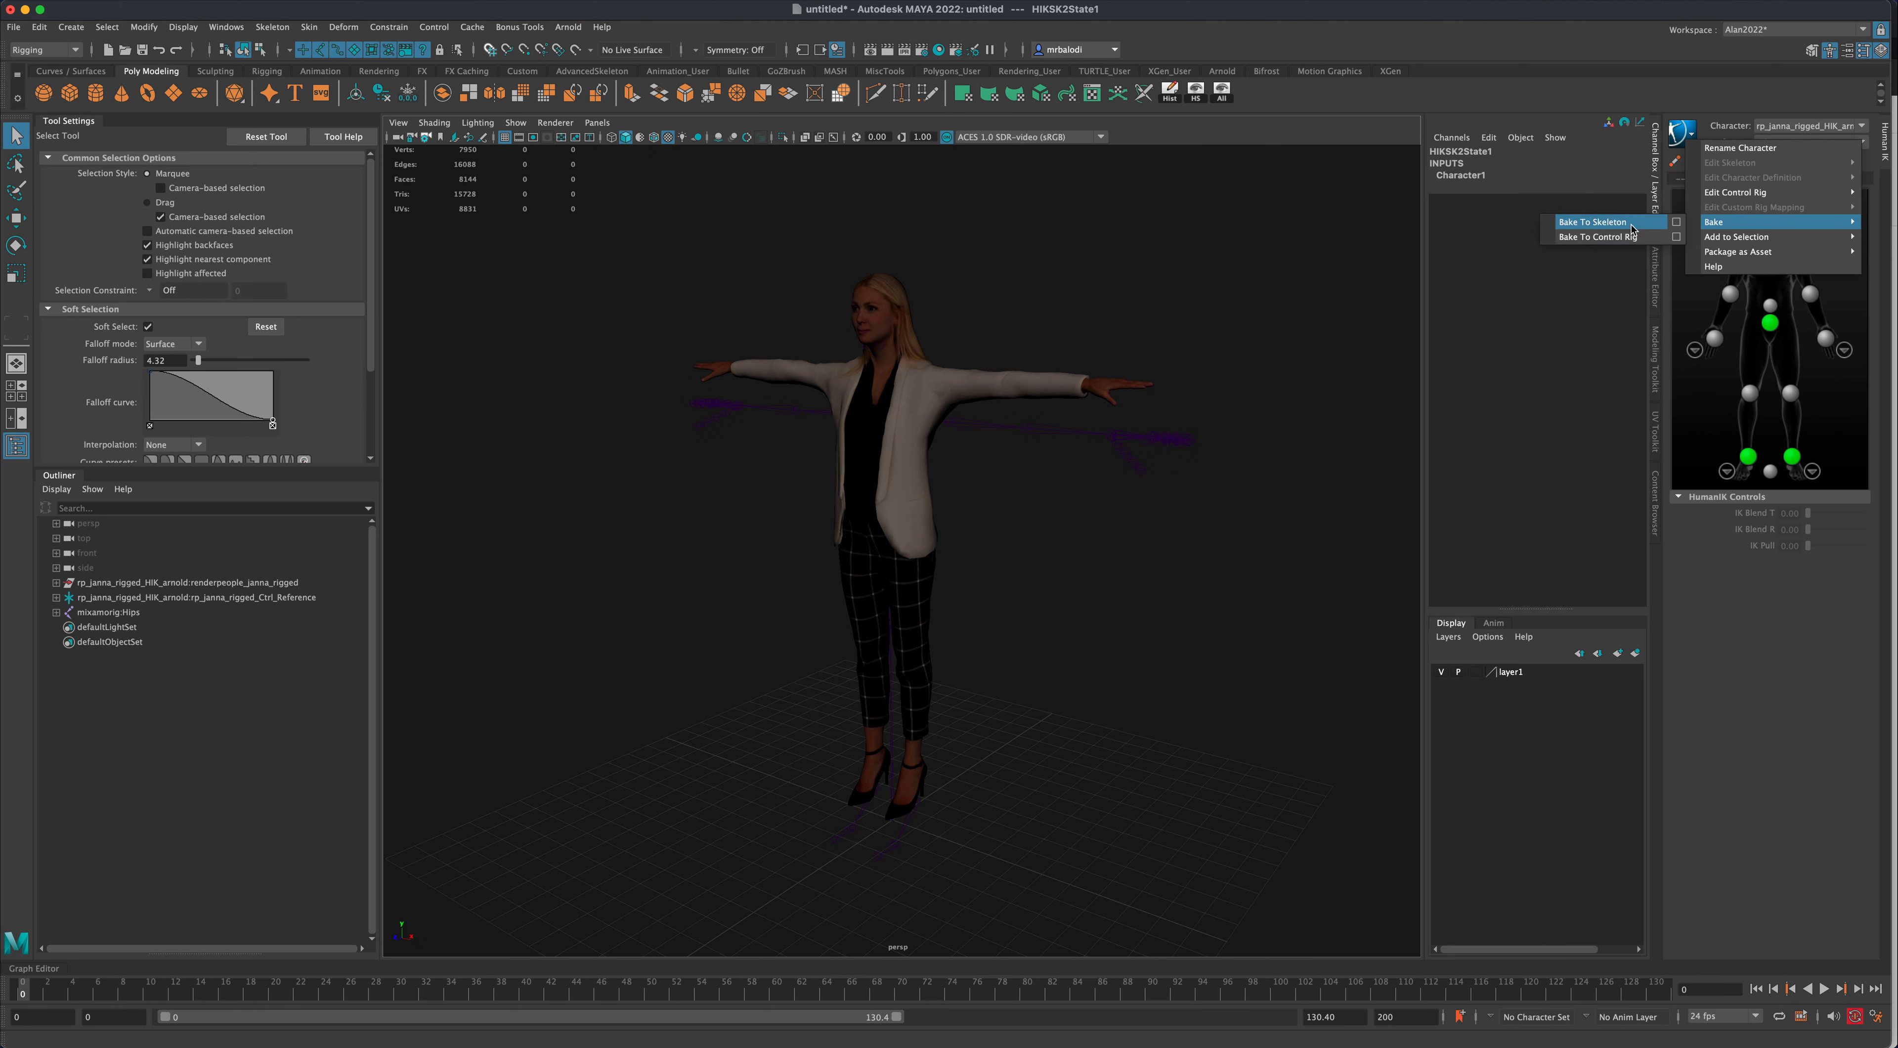
pyautogui.moveTo(1598, 236)
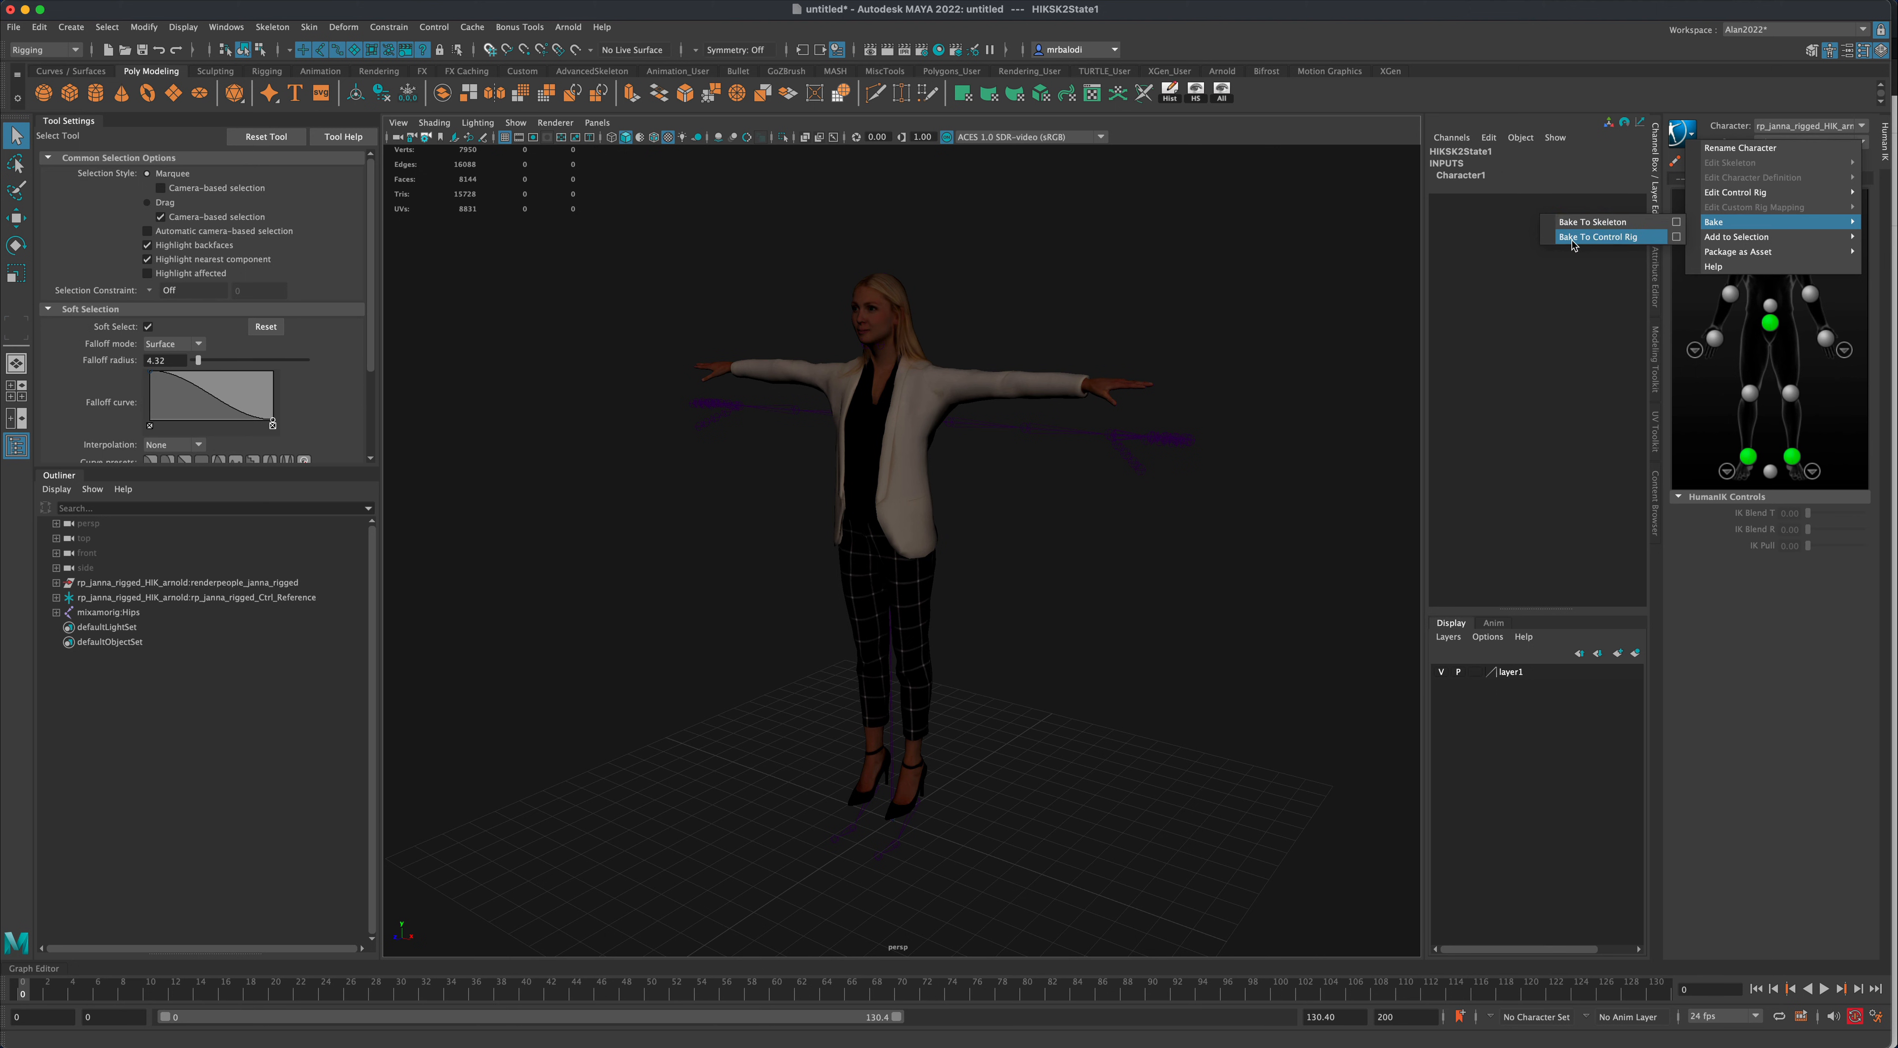
pyautogui.moveTo(1587, 243)
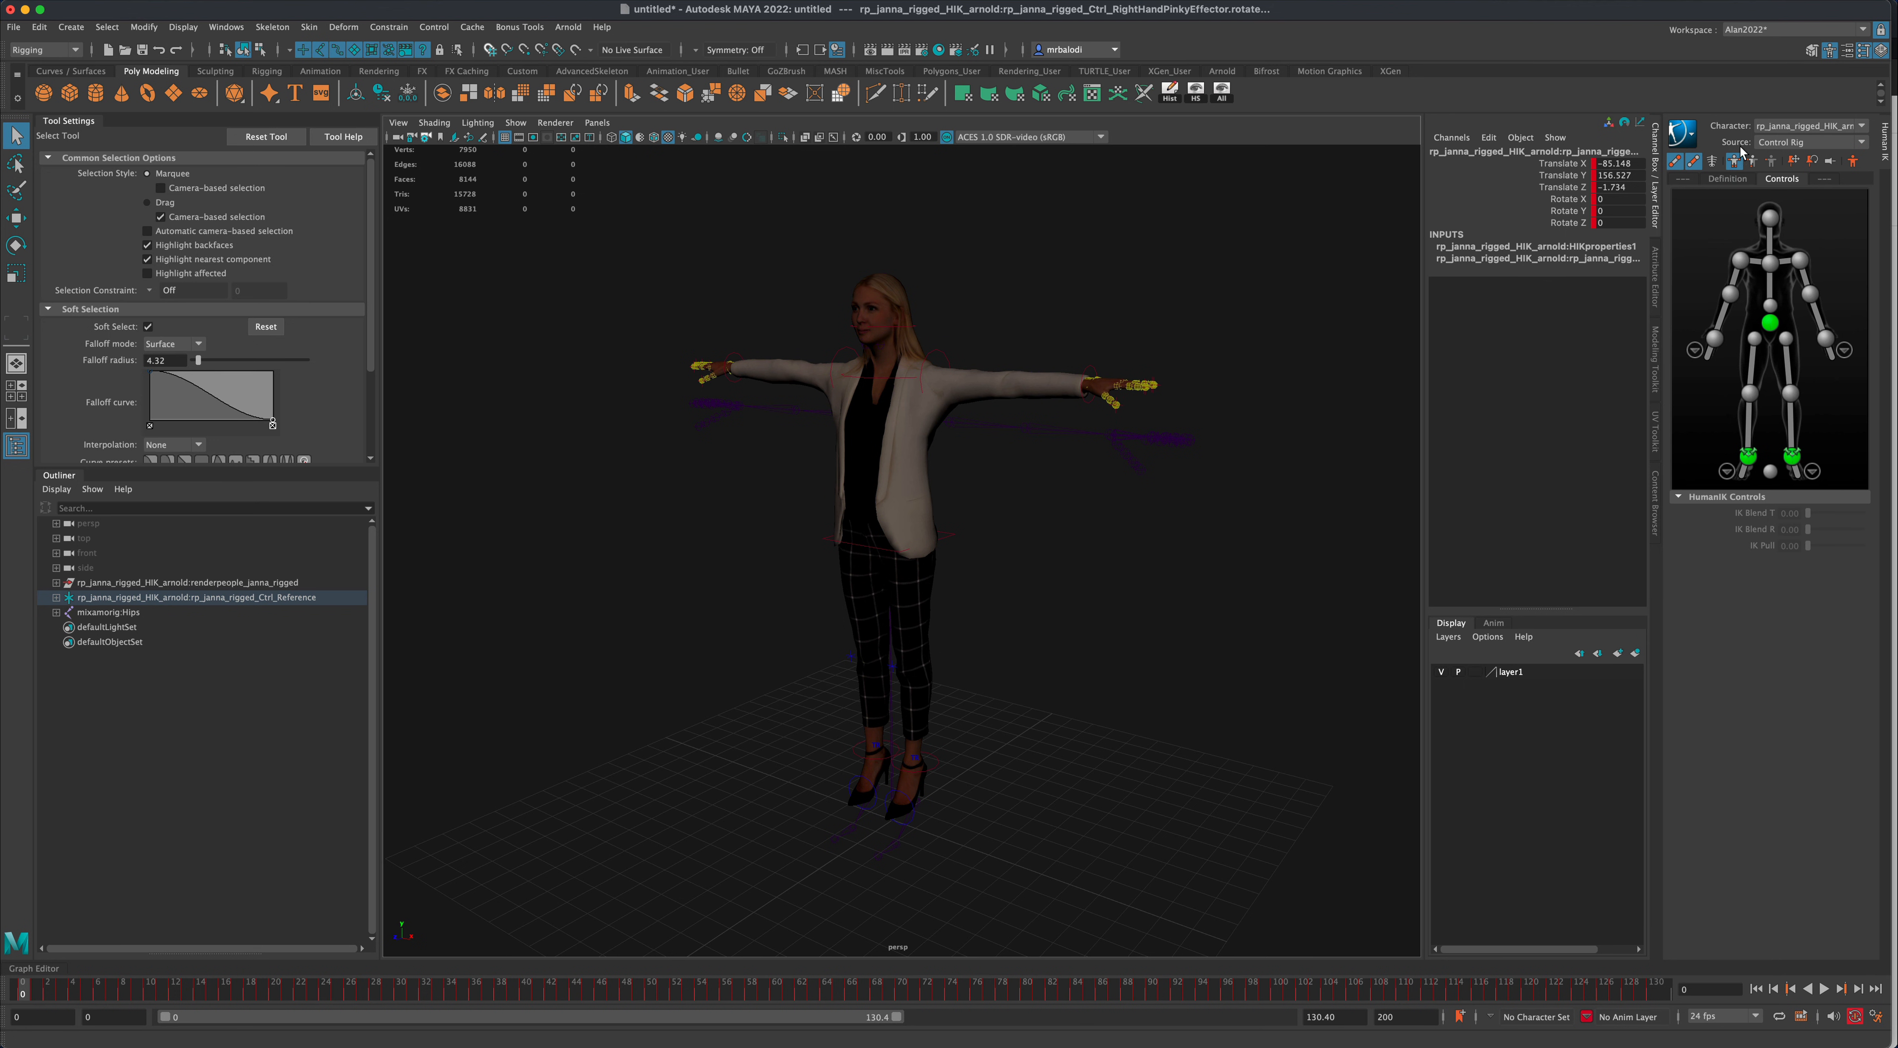
# - Keep Control Rig as Janna's source, then select and delete the mixamorig:Hips skeleton
pyautogui.click(1860, 142)
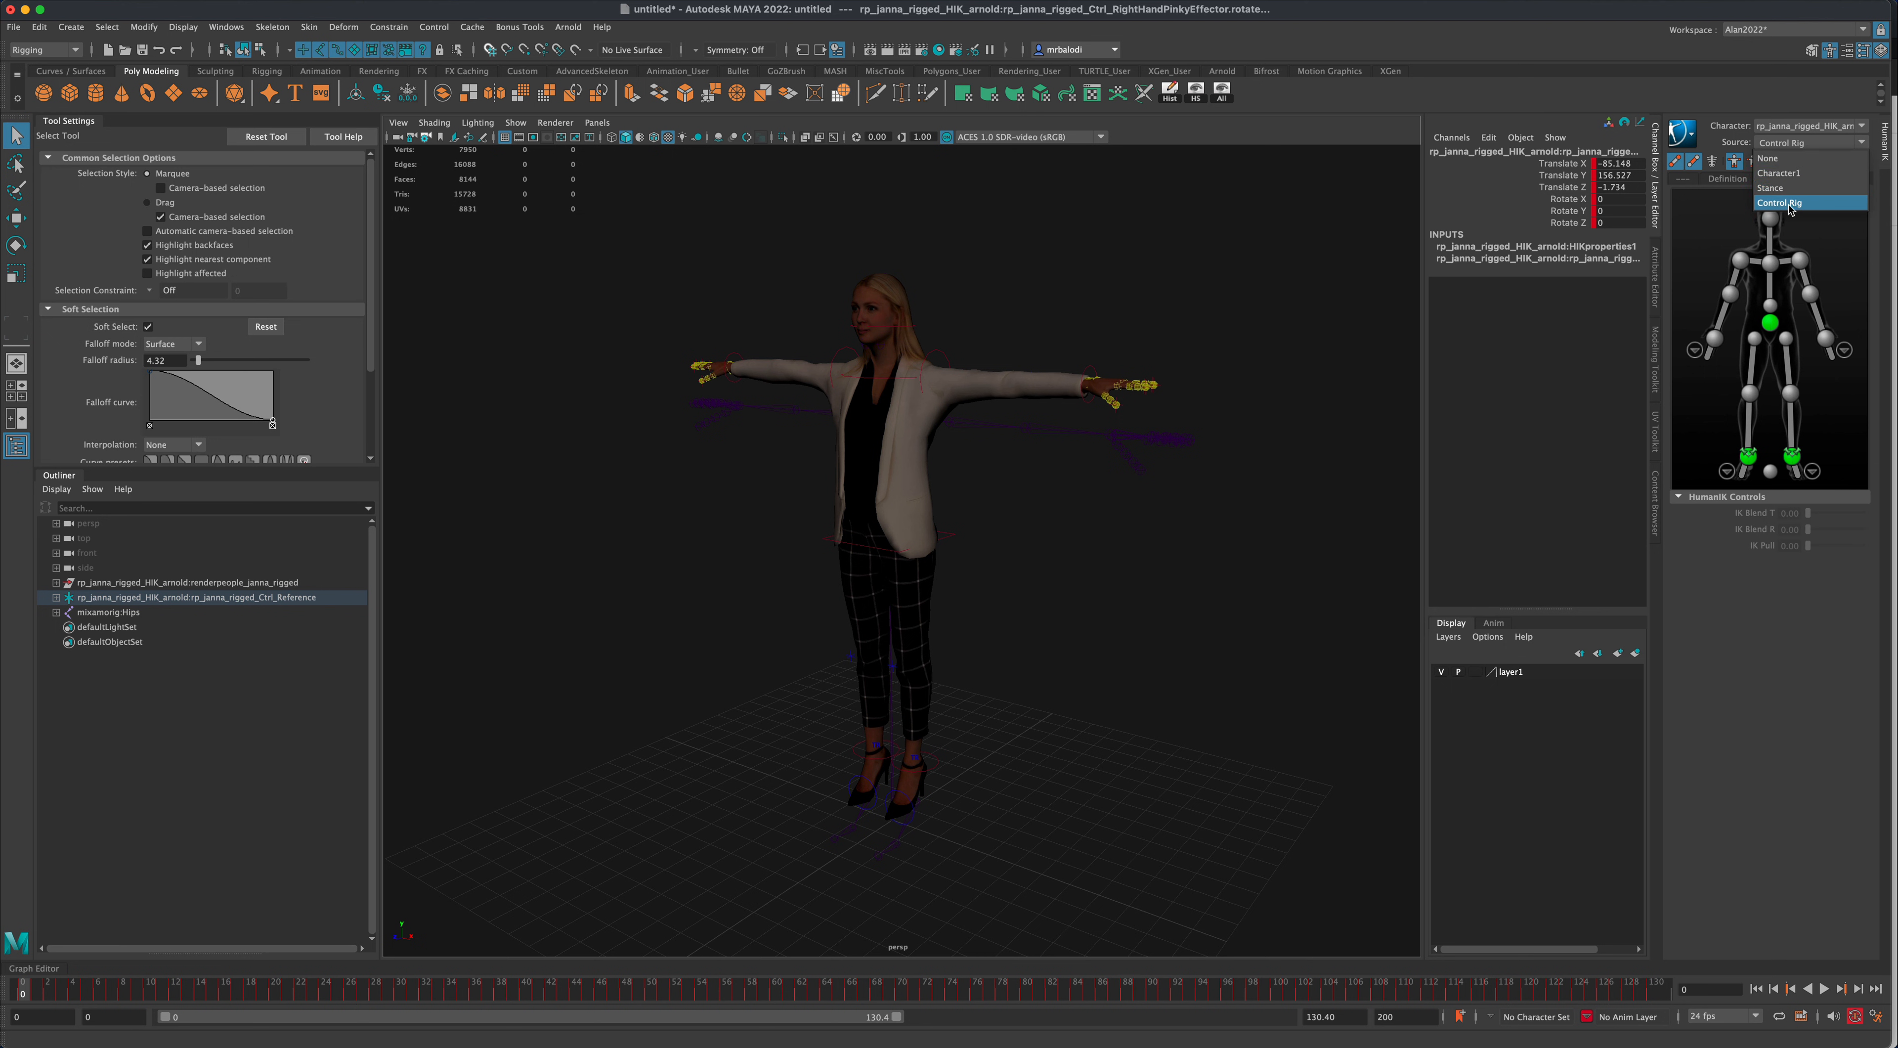
pyautogui.click(1779, 201)
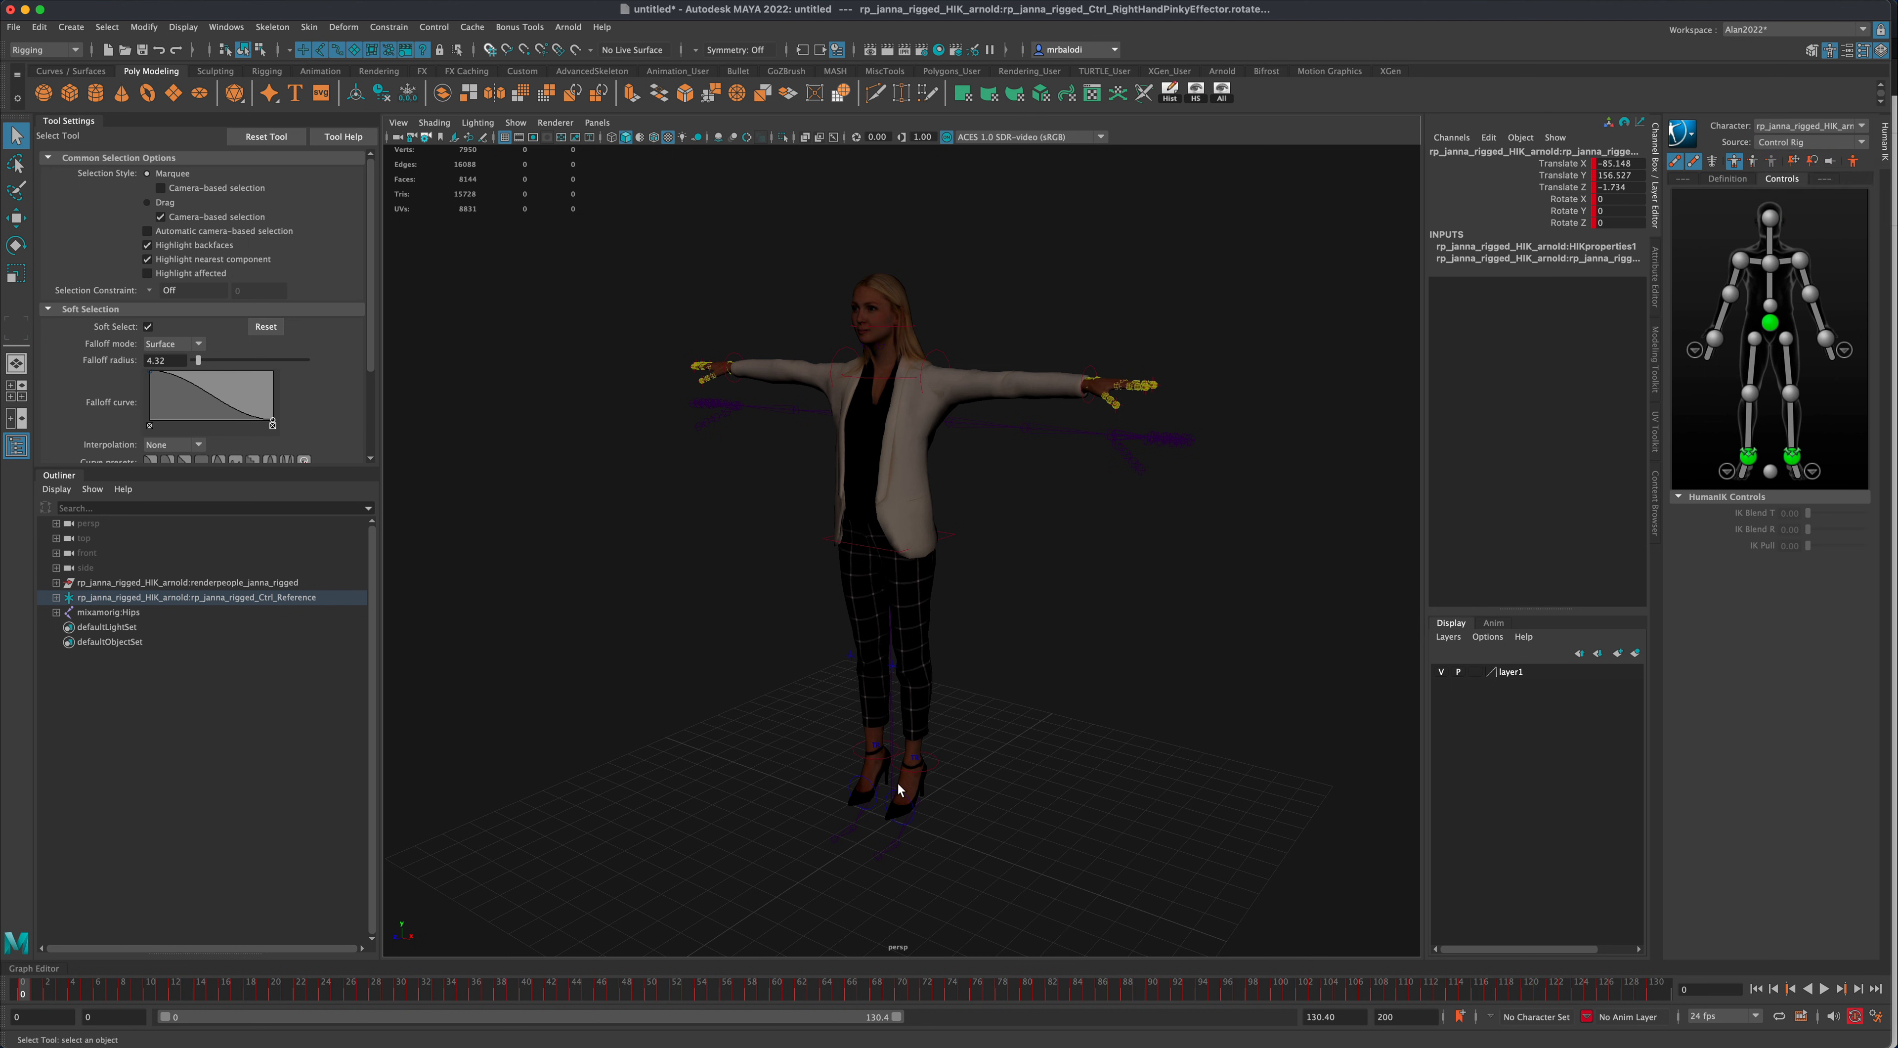
pyautogui.moveTo(179, 706)
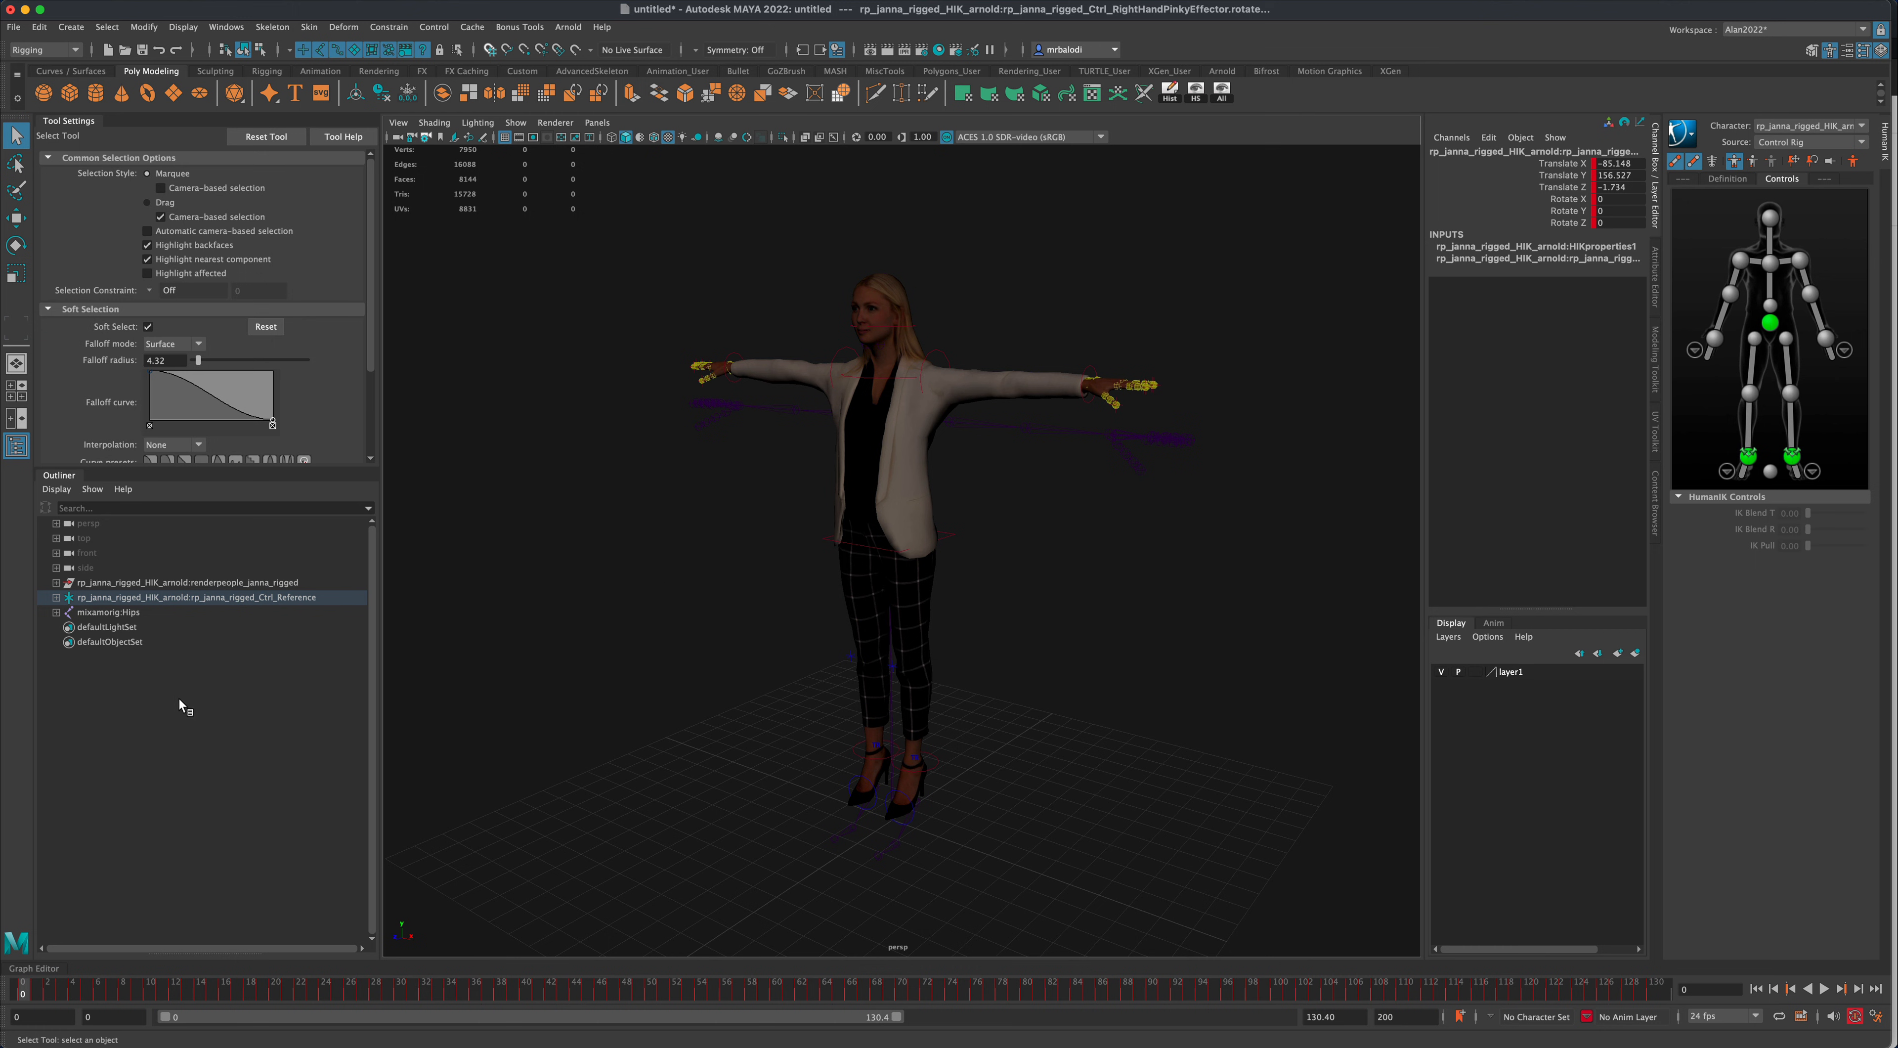
pyautogui.click(106, 611)
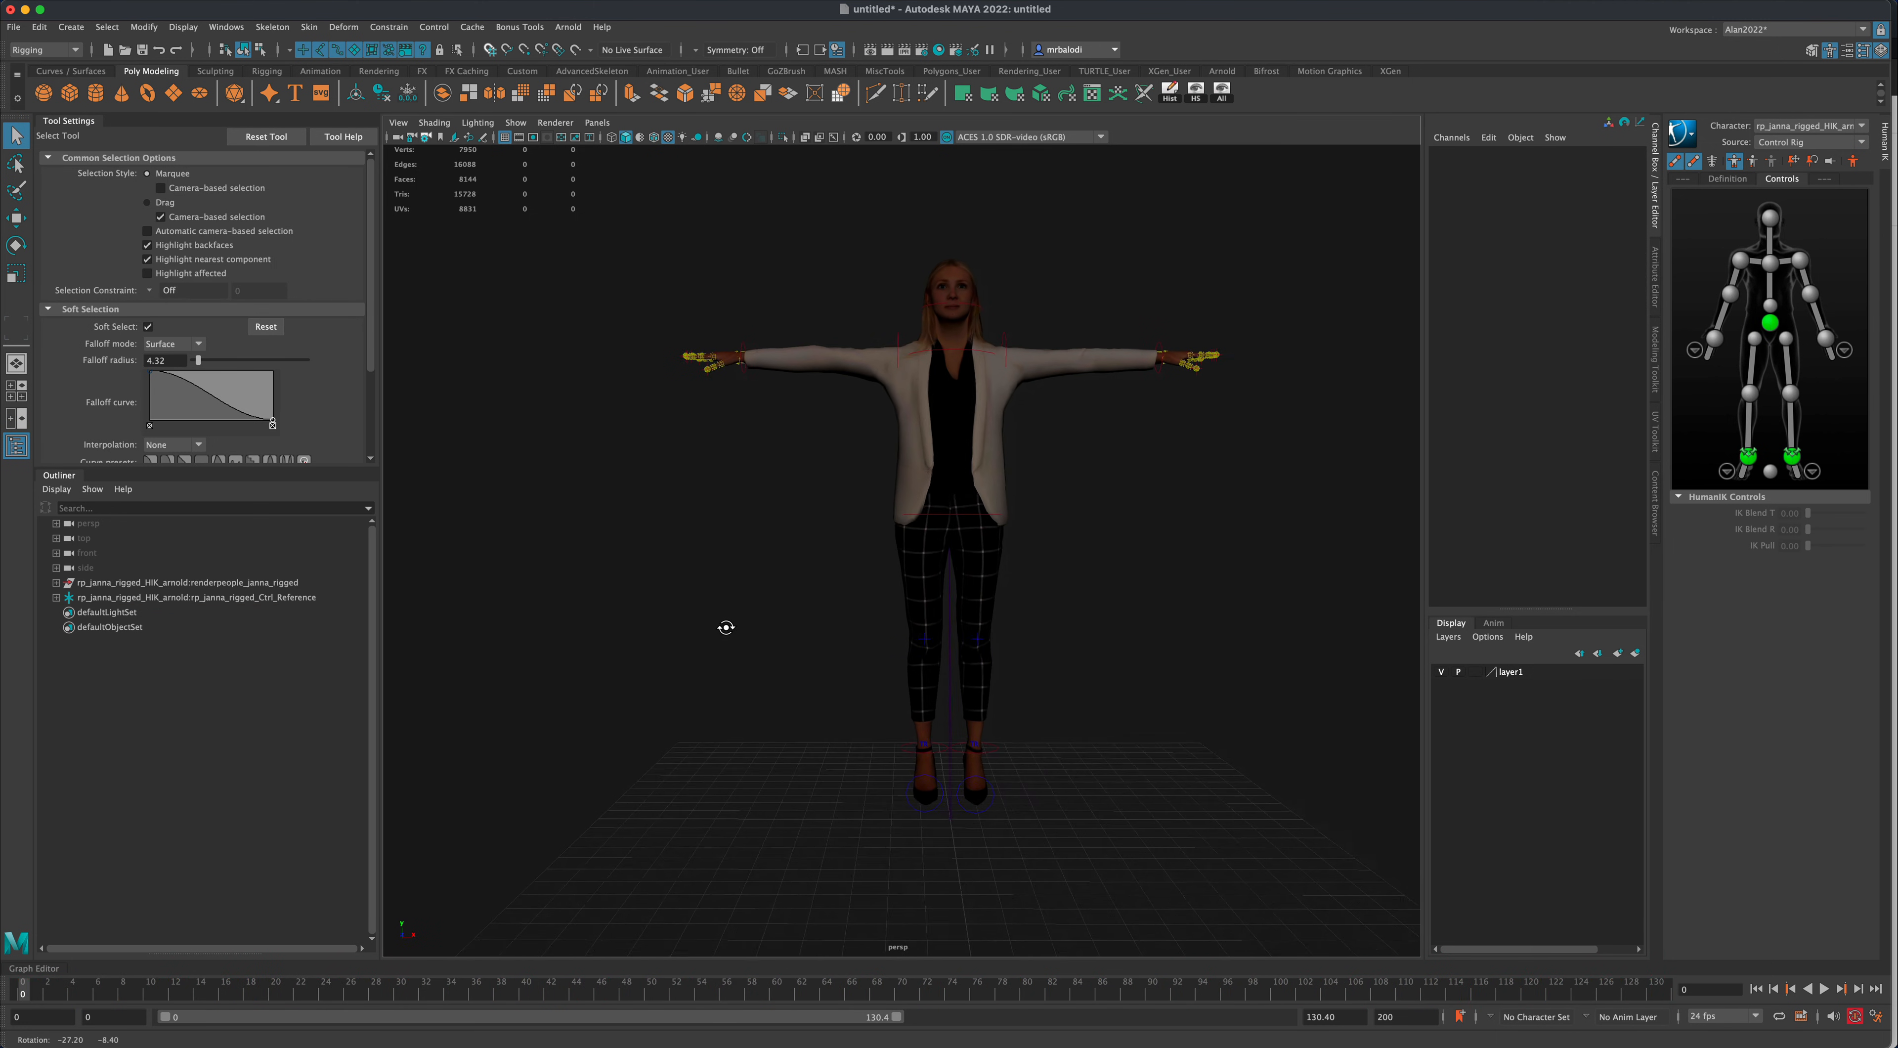
# - Play Janna's baked dance on her own rig from the time slider, then stop playback
pyautogui.click(1826, 989)
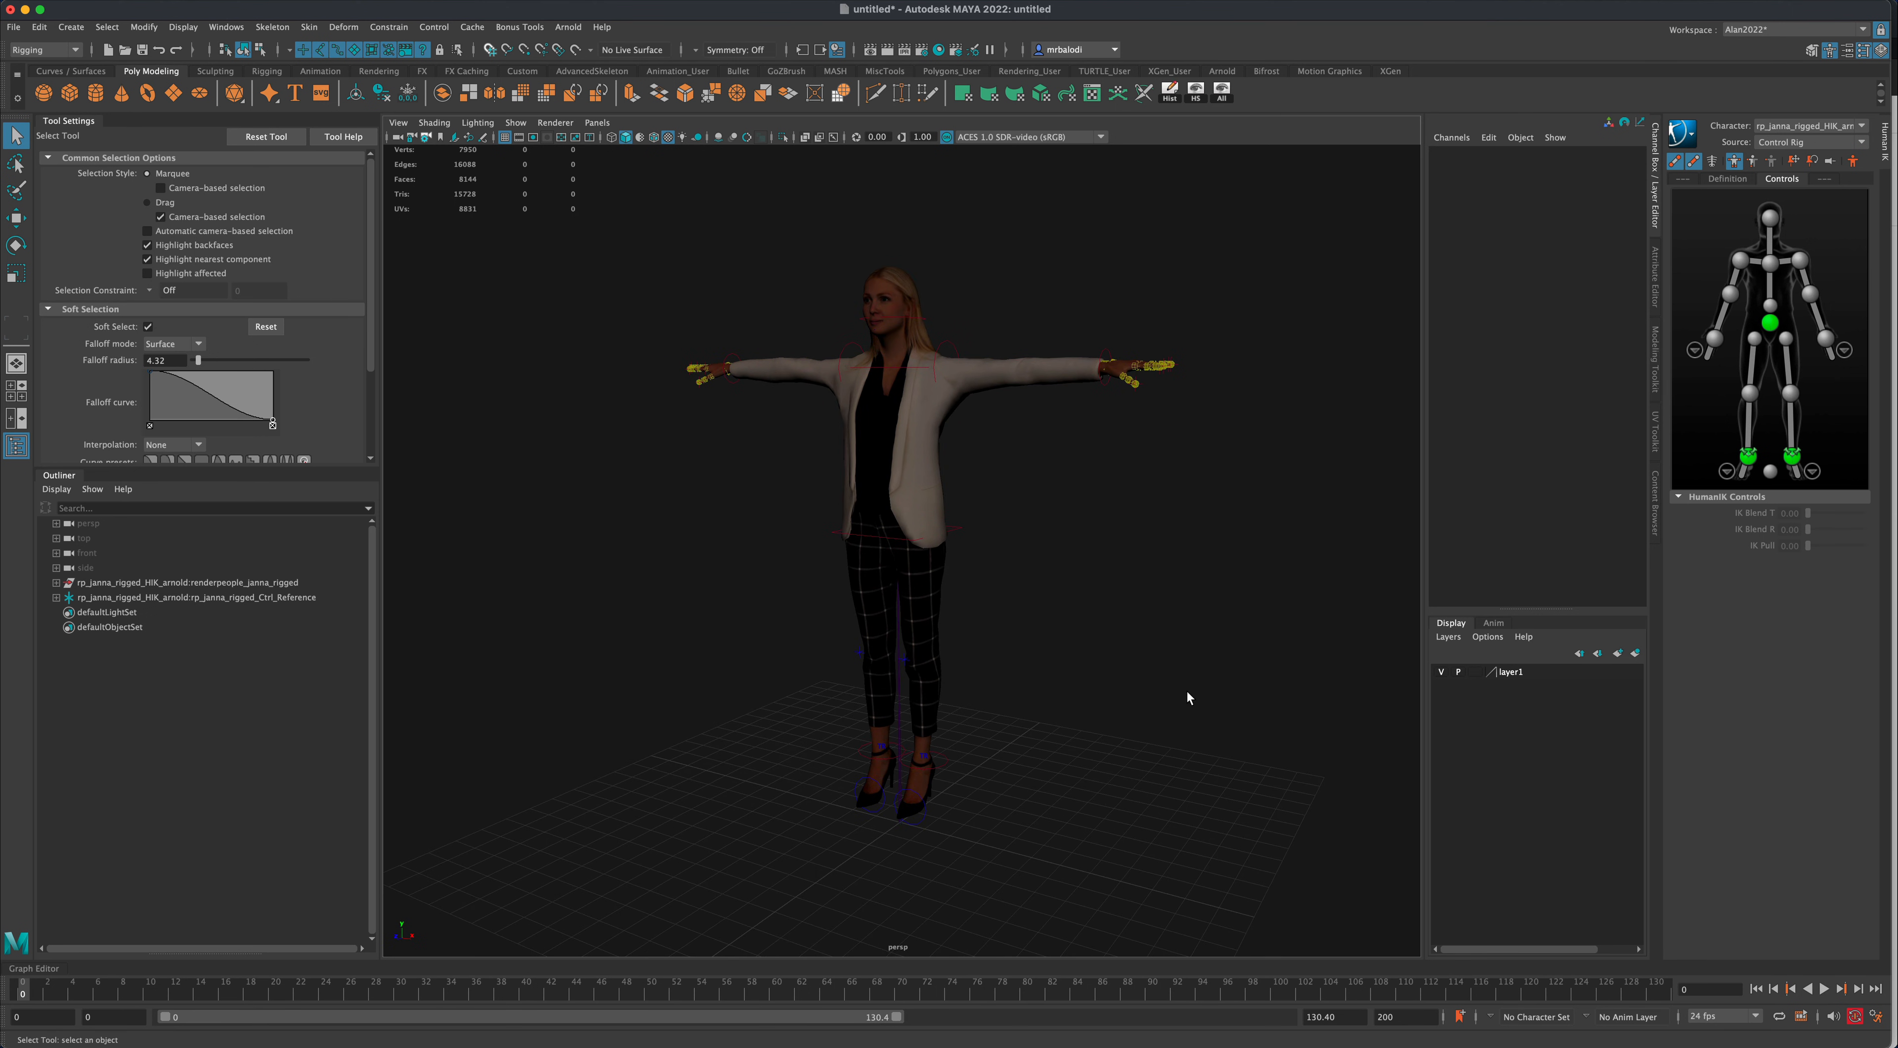
pyautogui.moveTo(1144, 649)
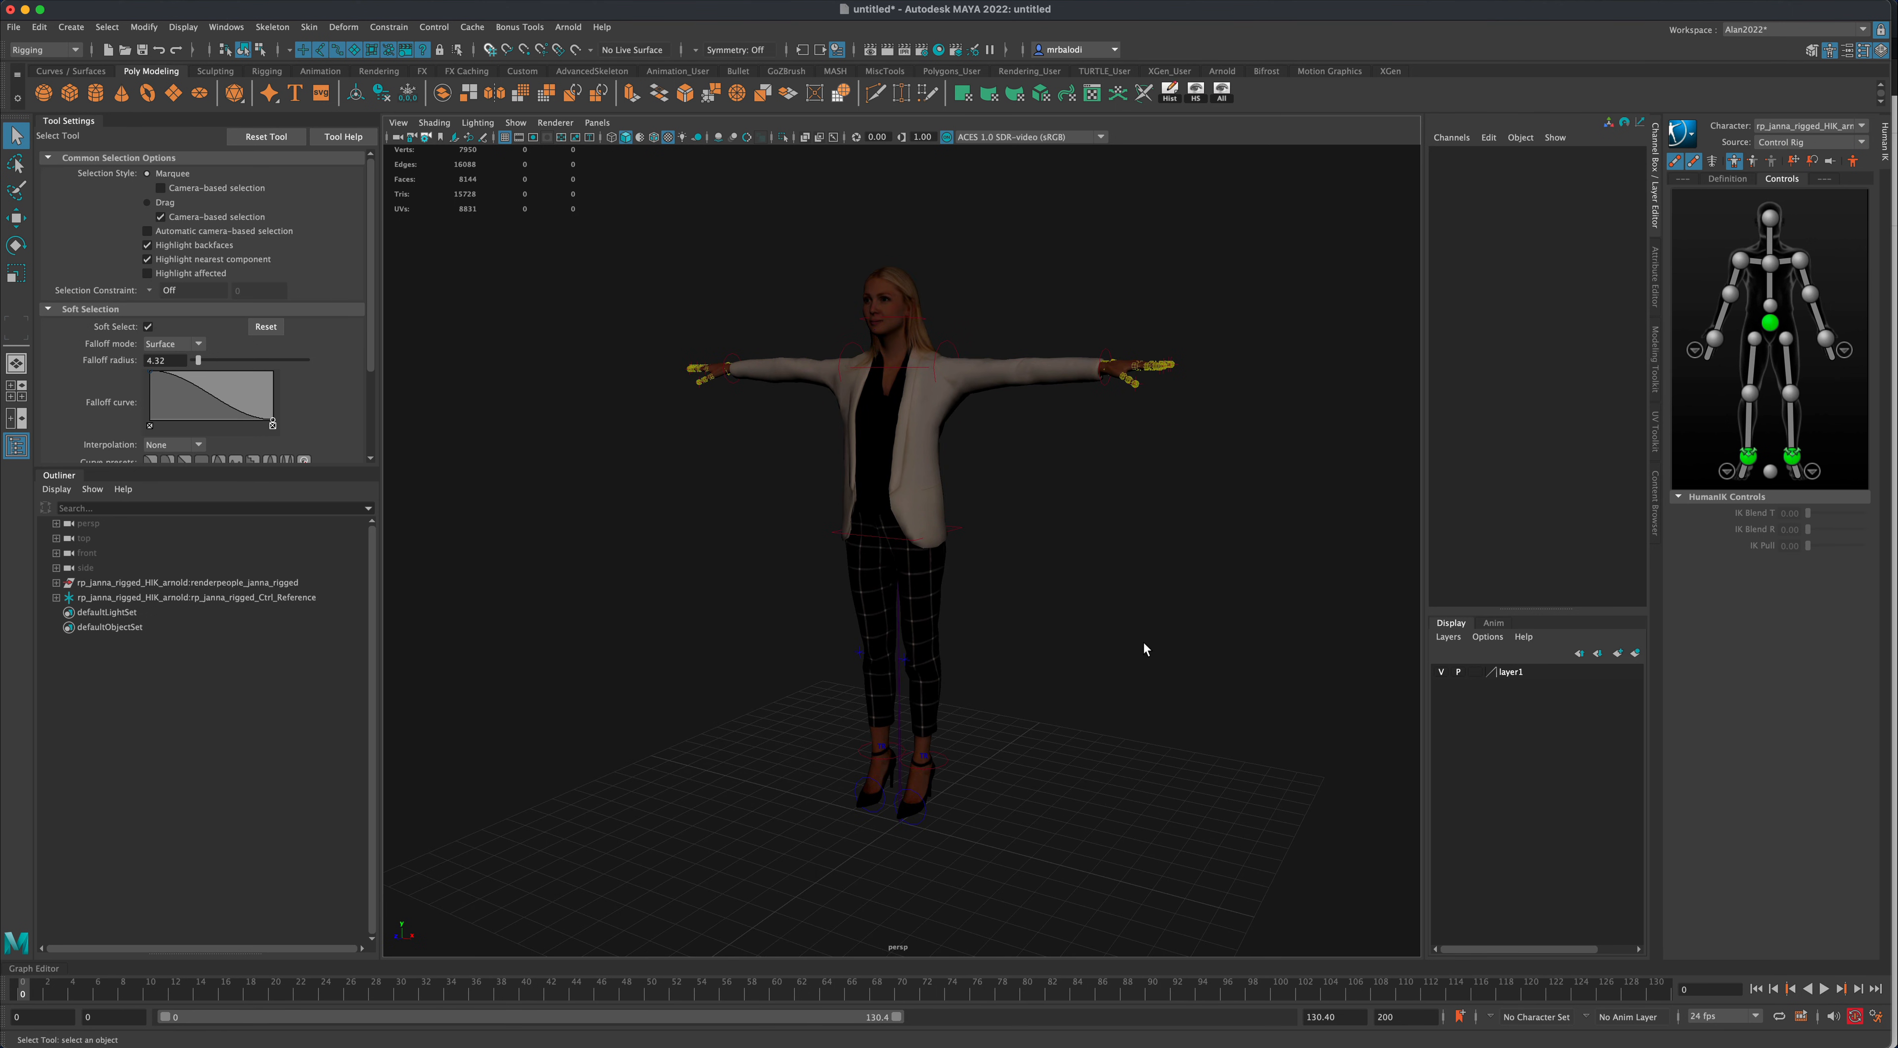
pyautogui.click(1826, 989)
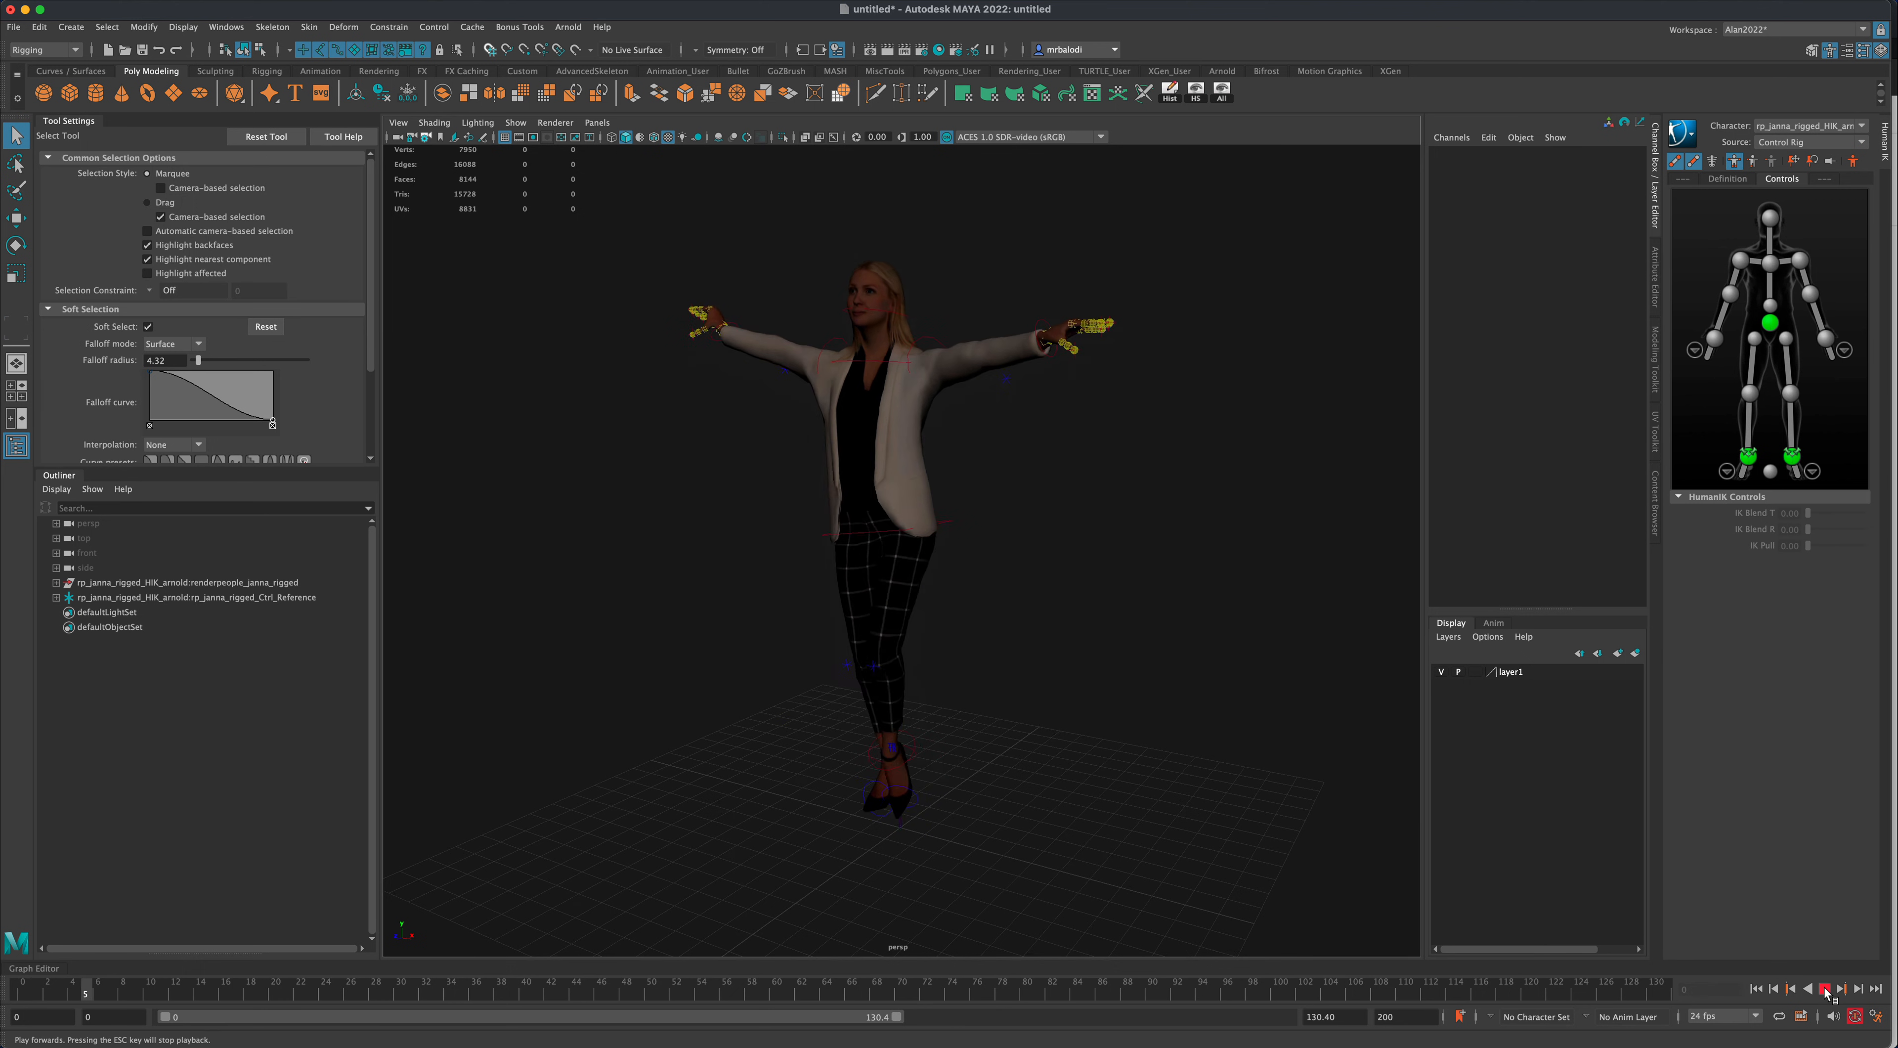
pyautogui.click(1823, 989)
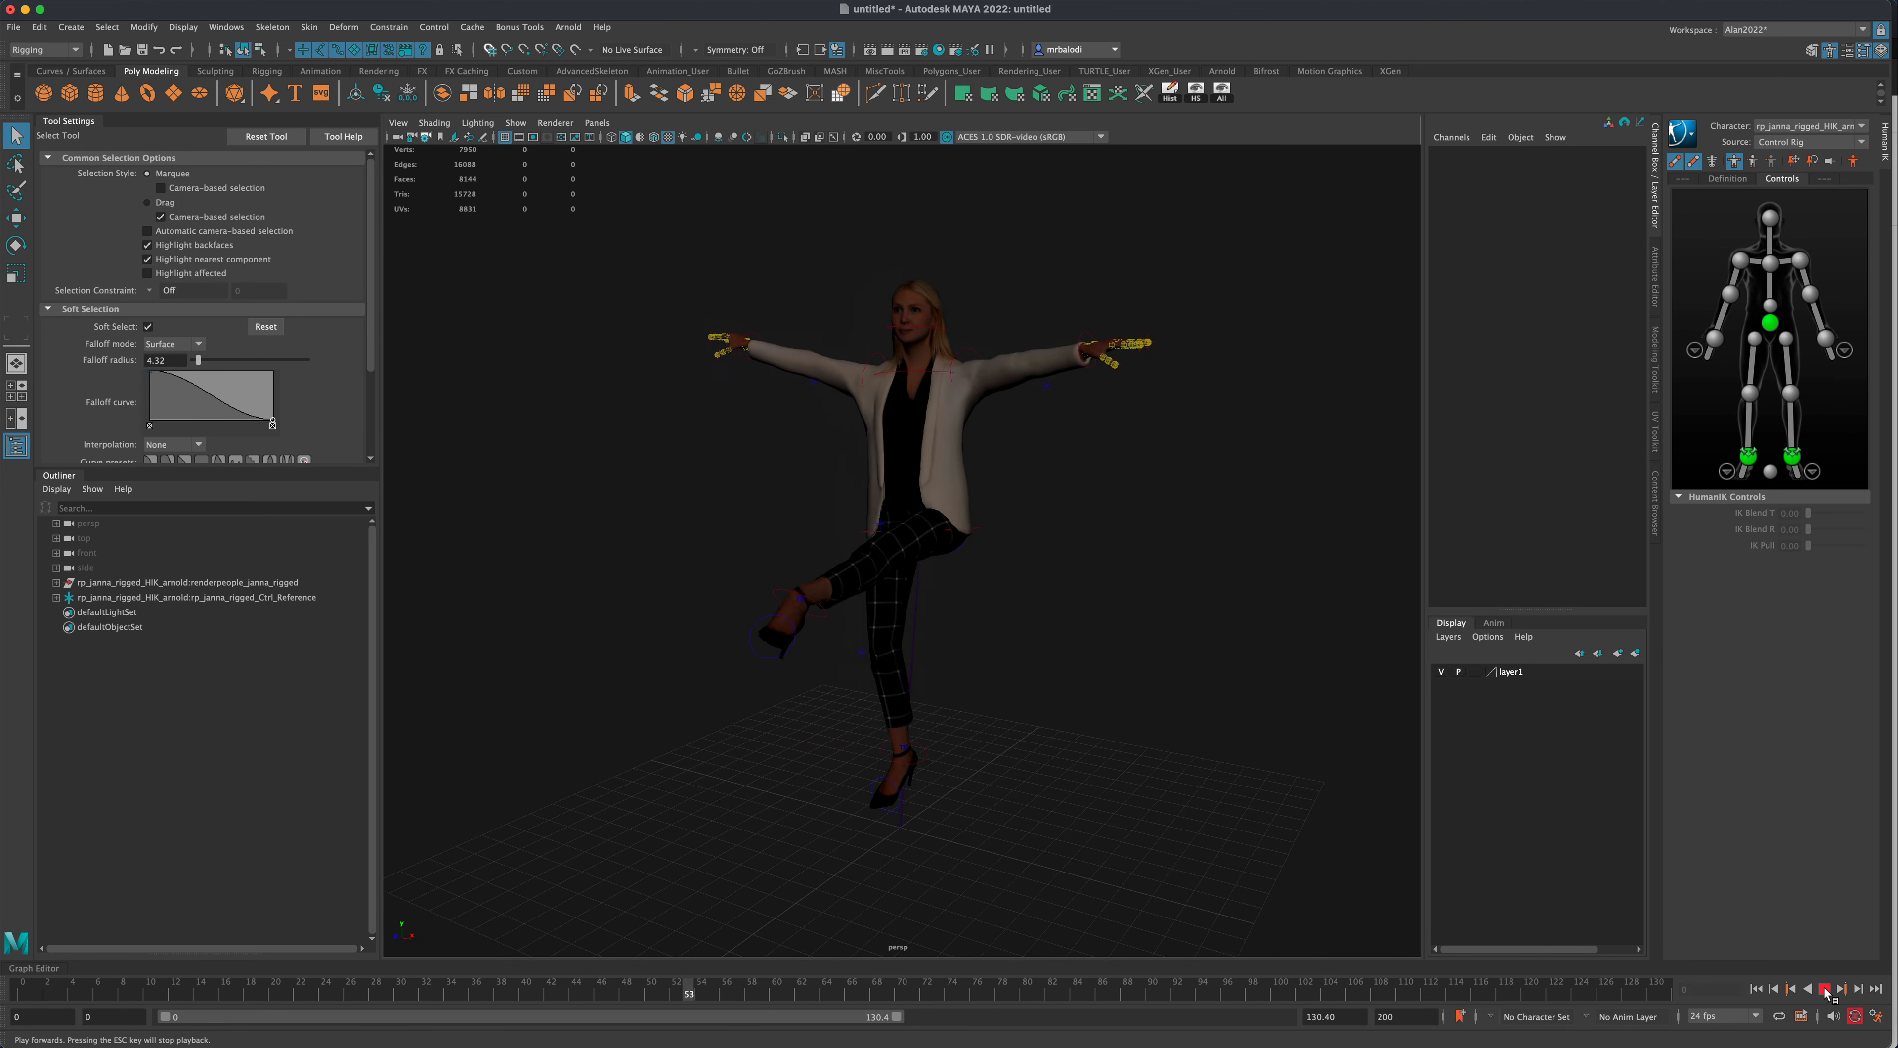
pyautogui.click(1838, 989)
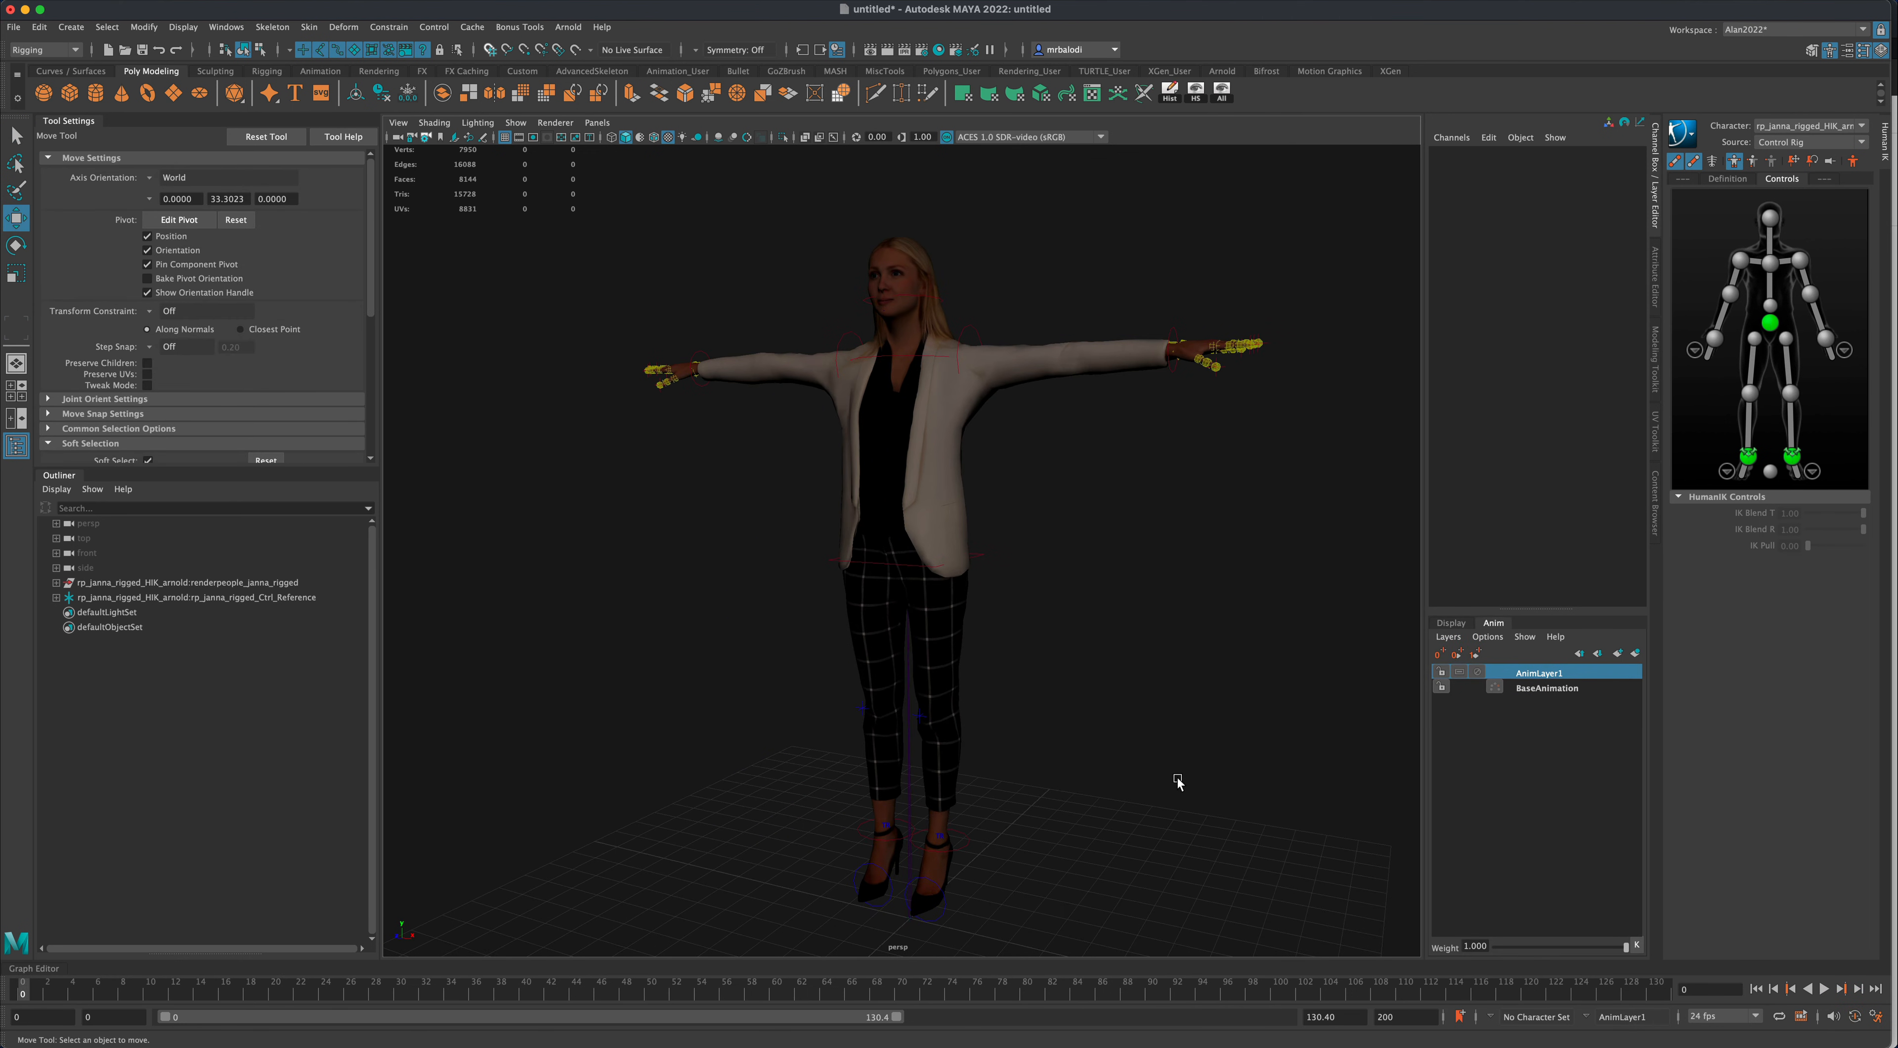
pyautogui.moveTo(1134, 750)
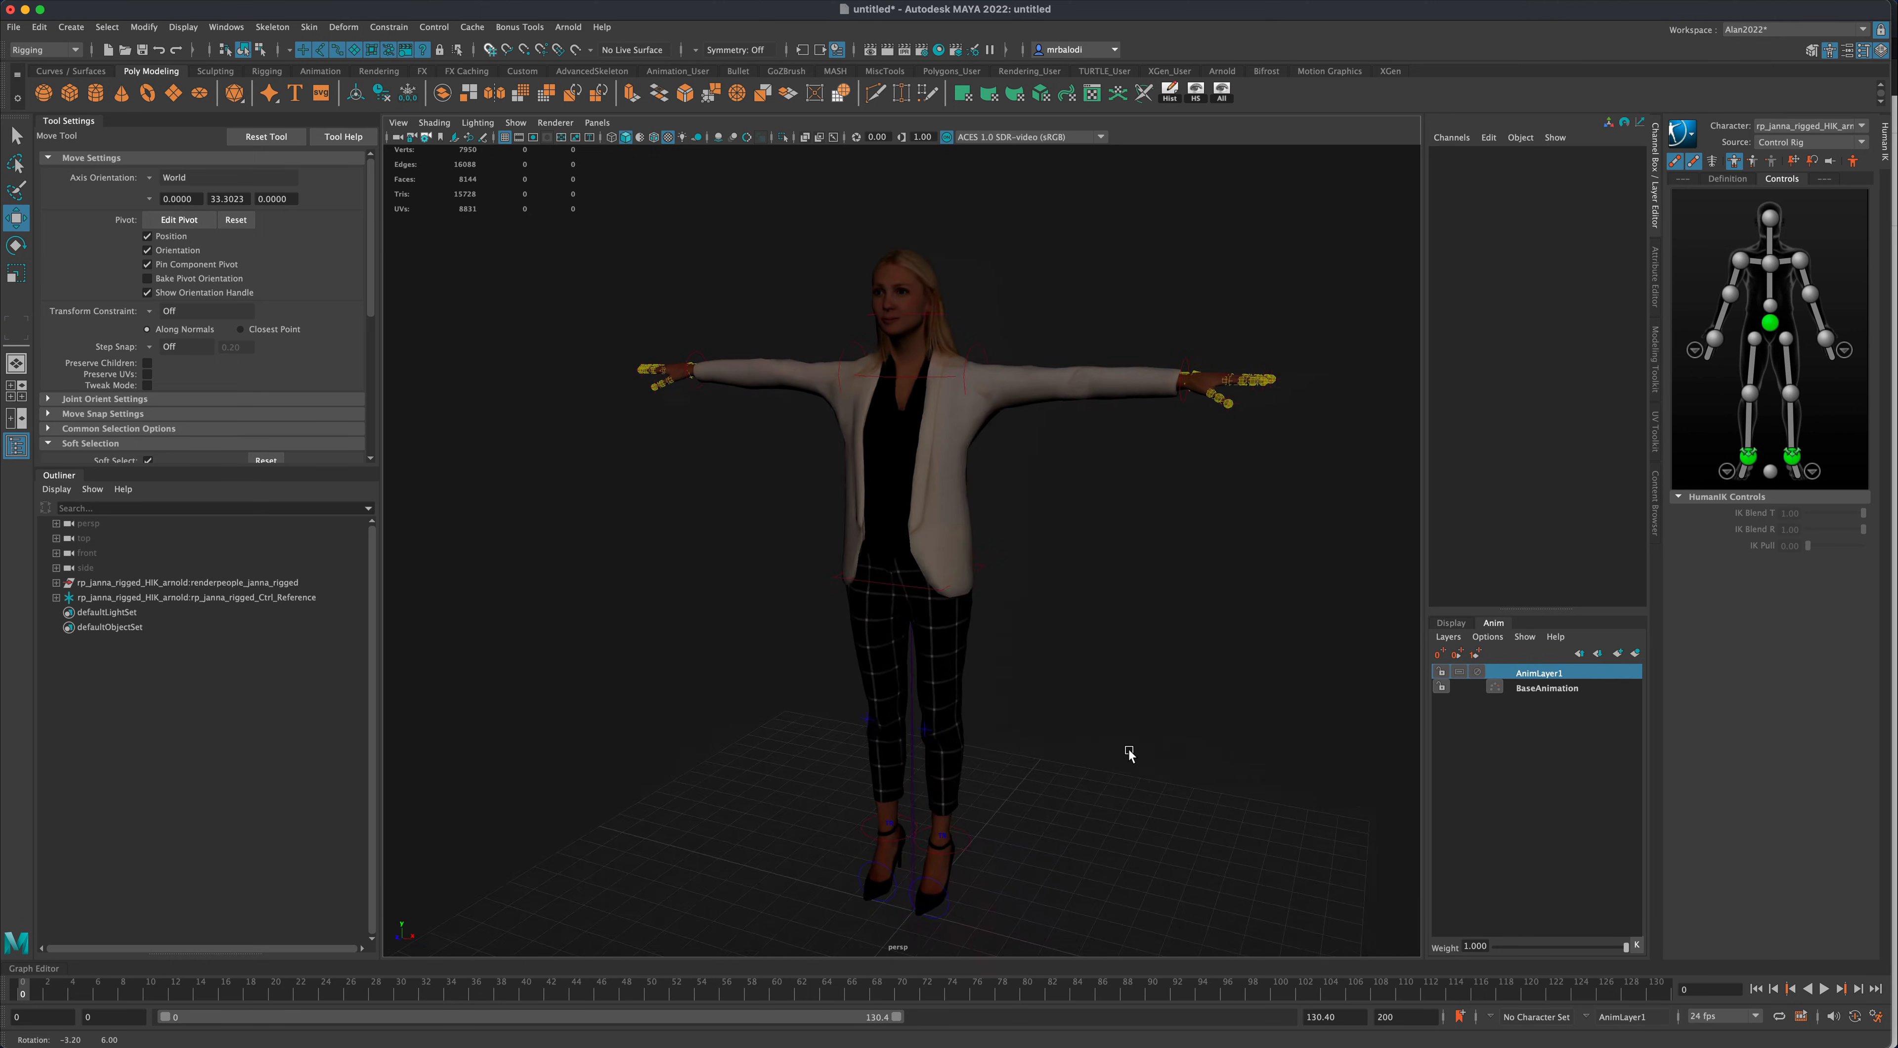
pyautogui.moveTo(1128, 752); pyautogui.dragTo(792, 753)
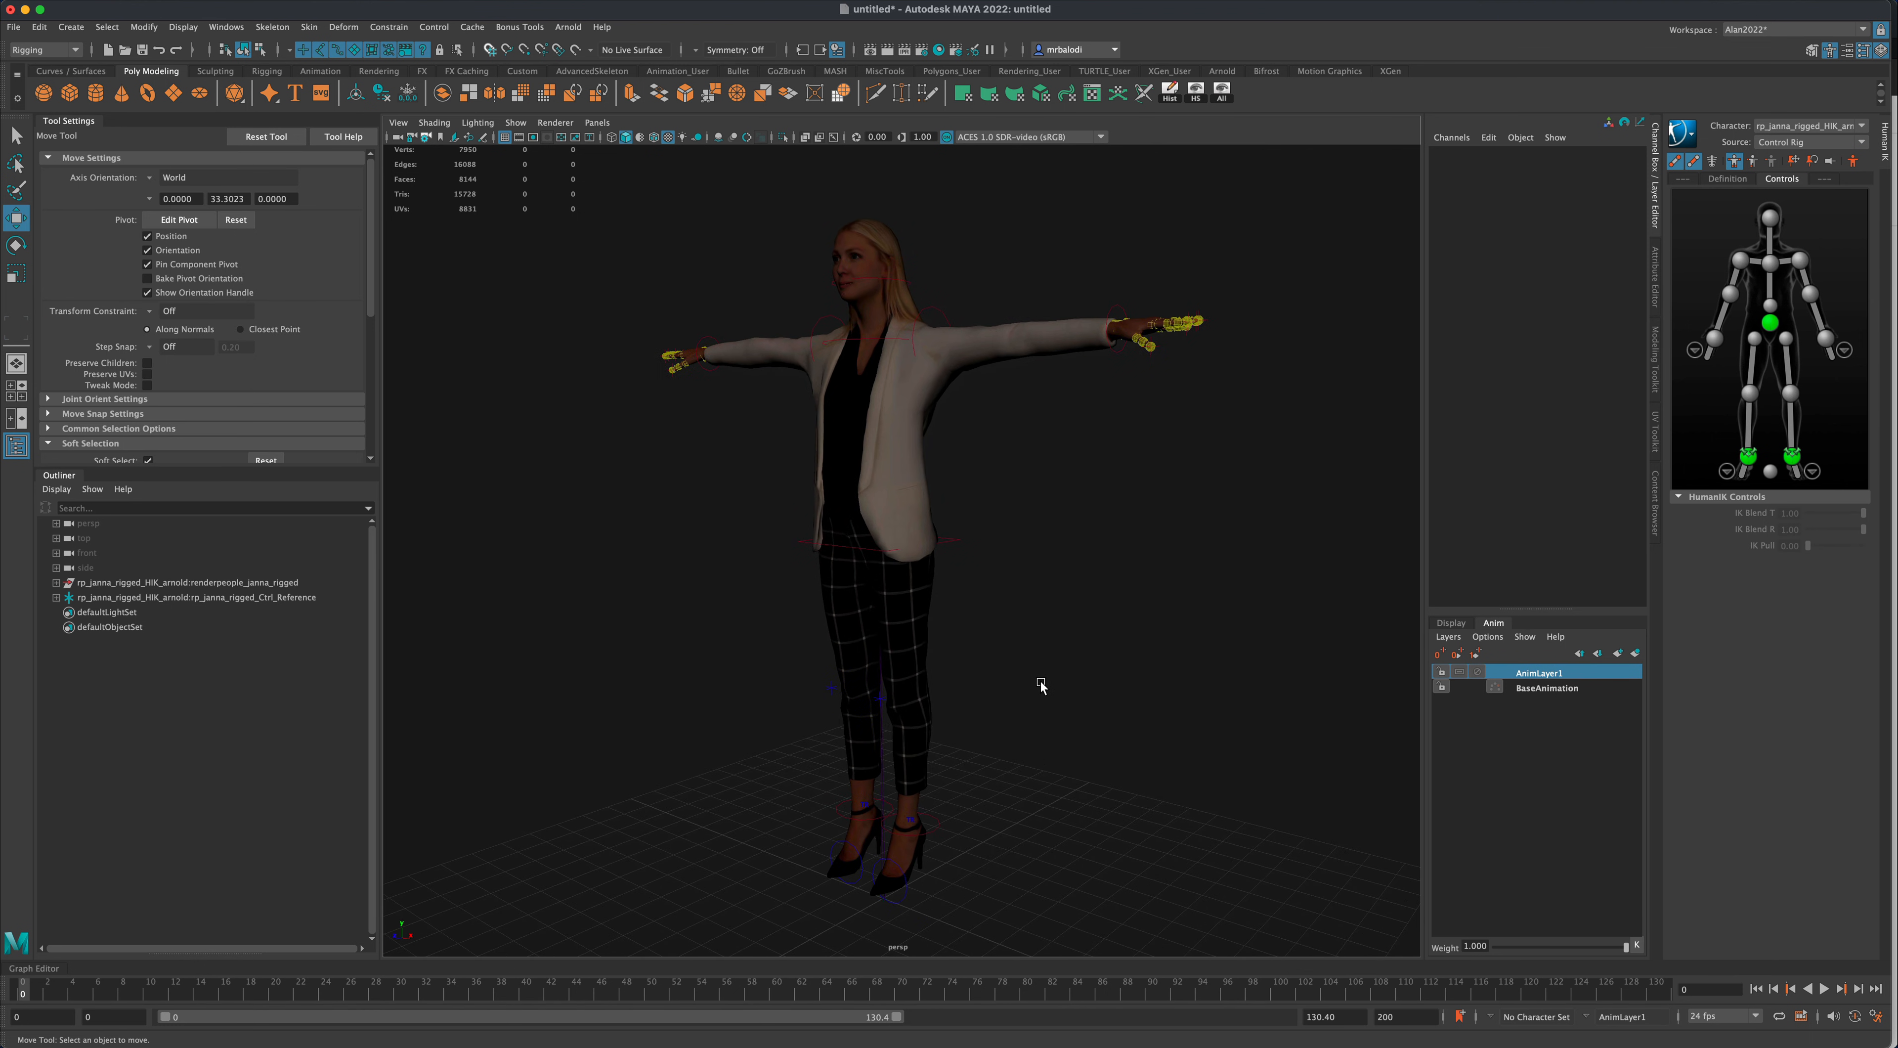
pyautogui.moveTo(1039, 685); pyautogui.dragTo(1256, 584)
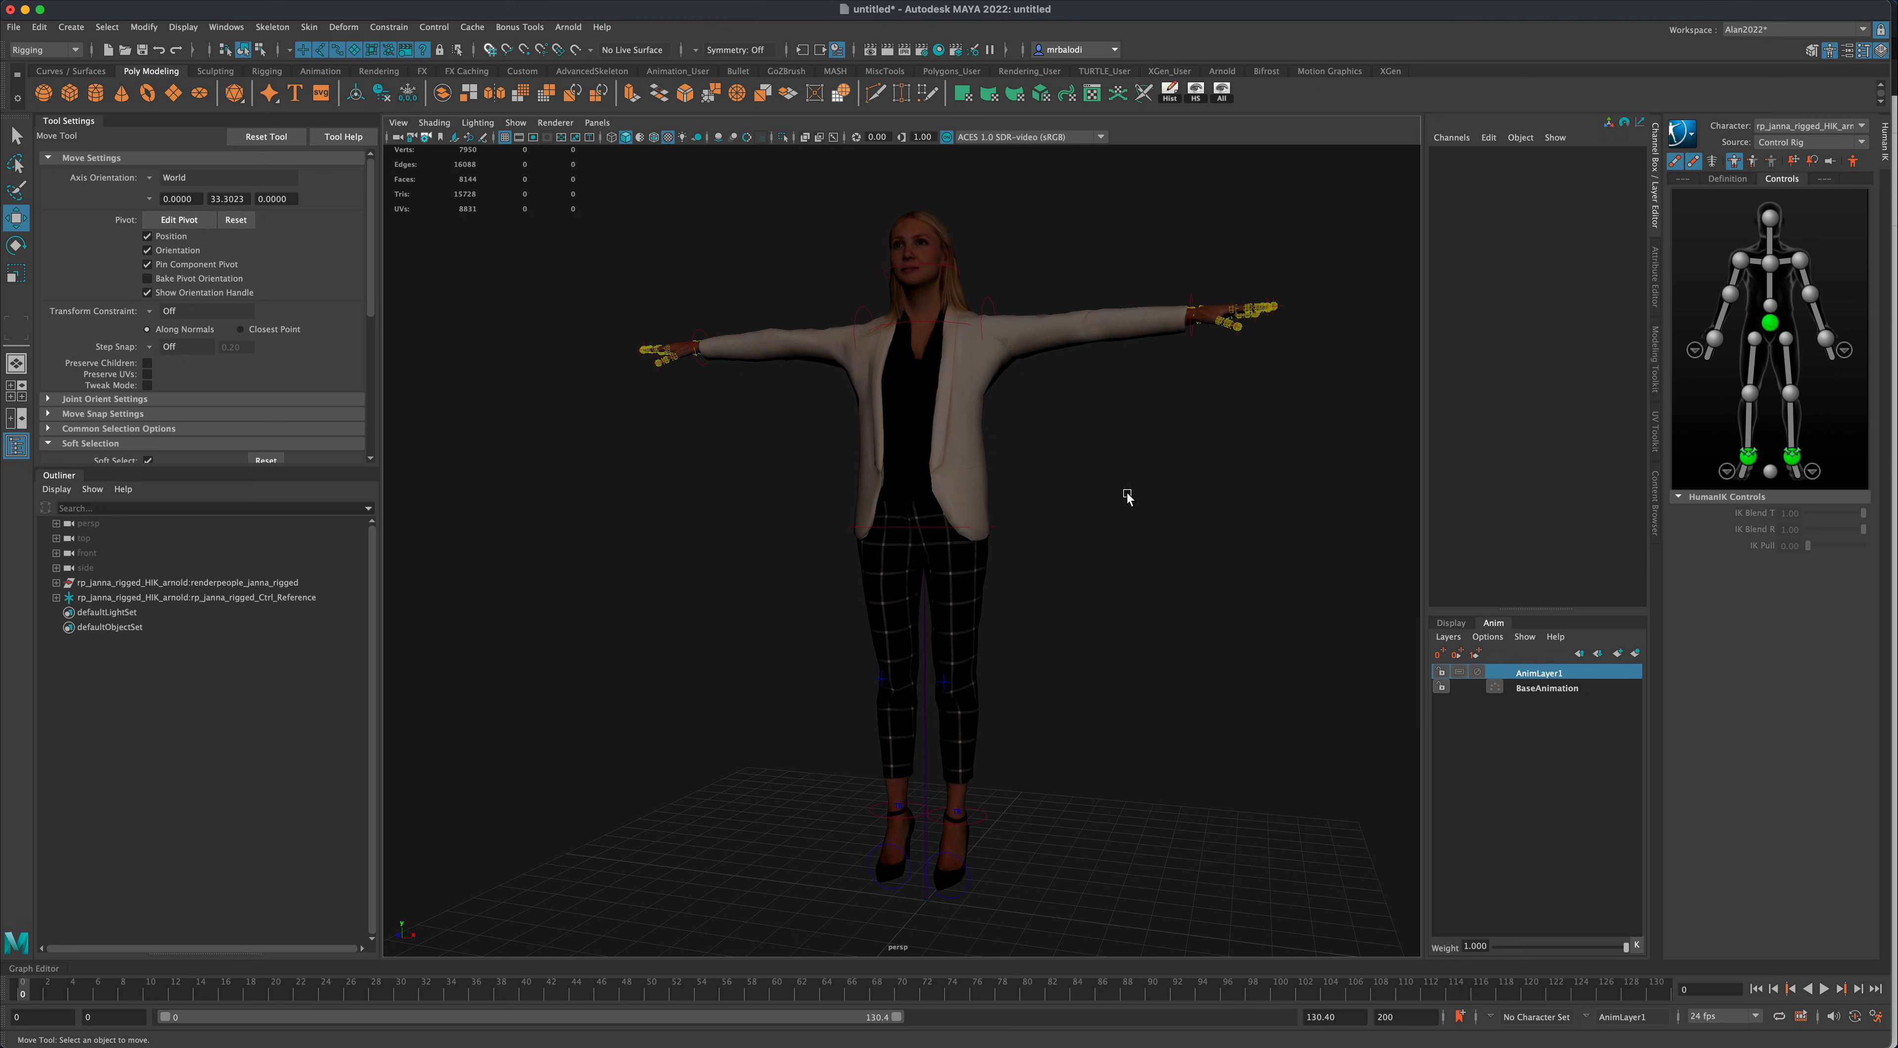
pyautogui.moveTo(1373, 470)
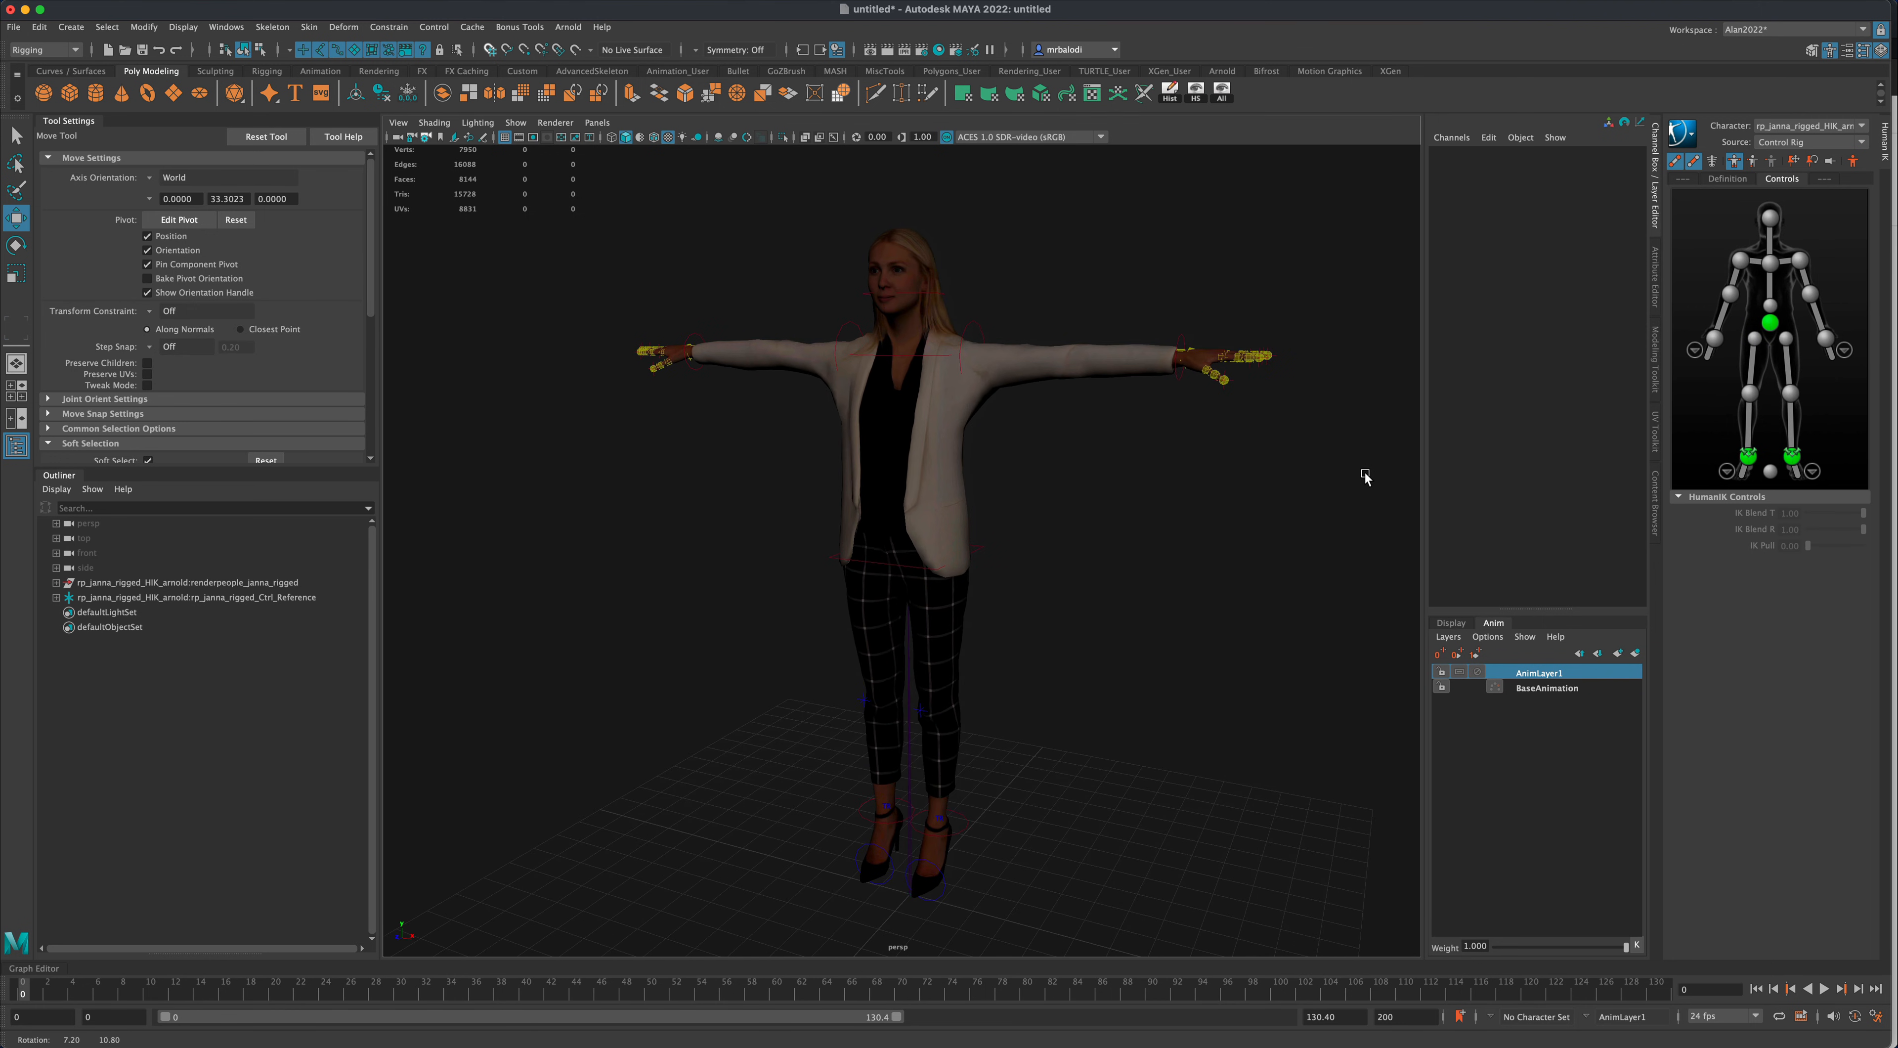
pyautogui.moveTo(1365, 476); pyautogui.dragTo(1114, 557)
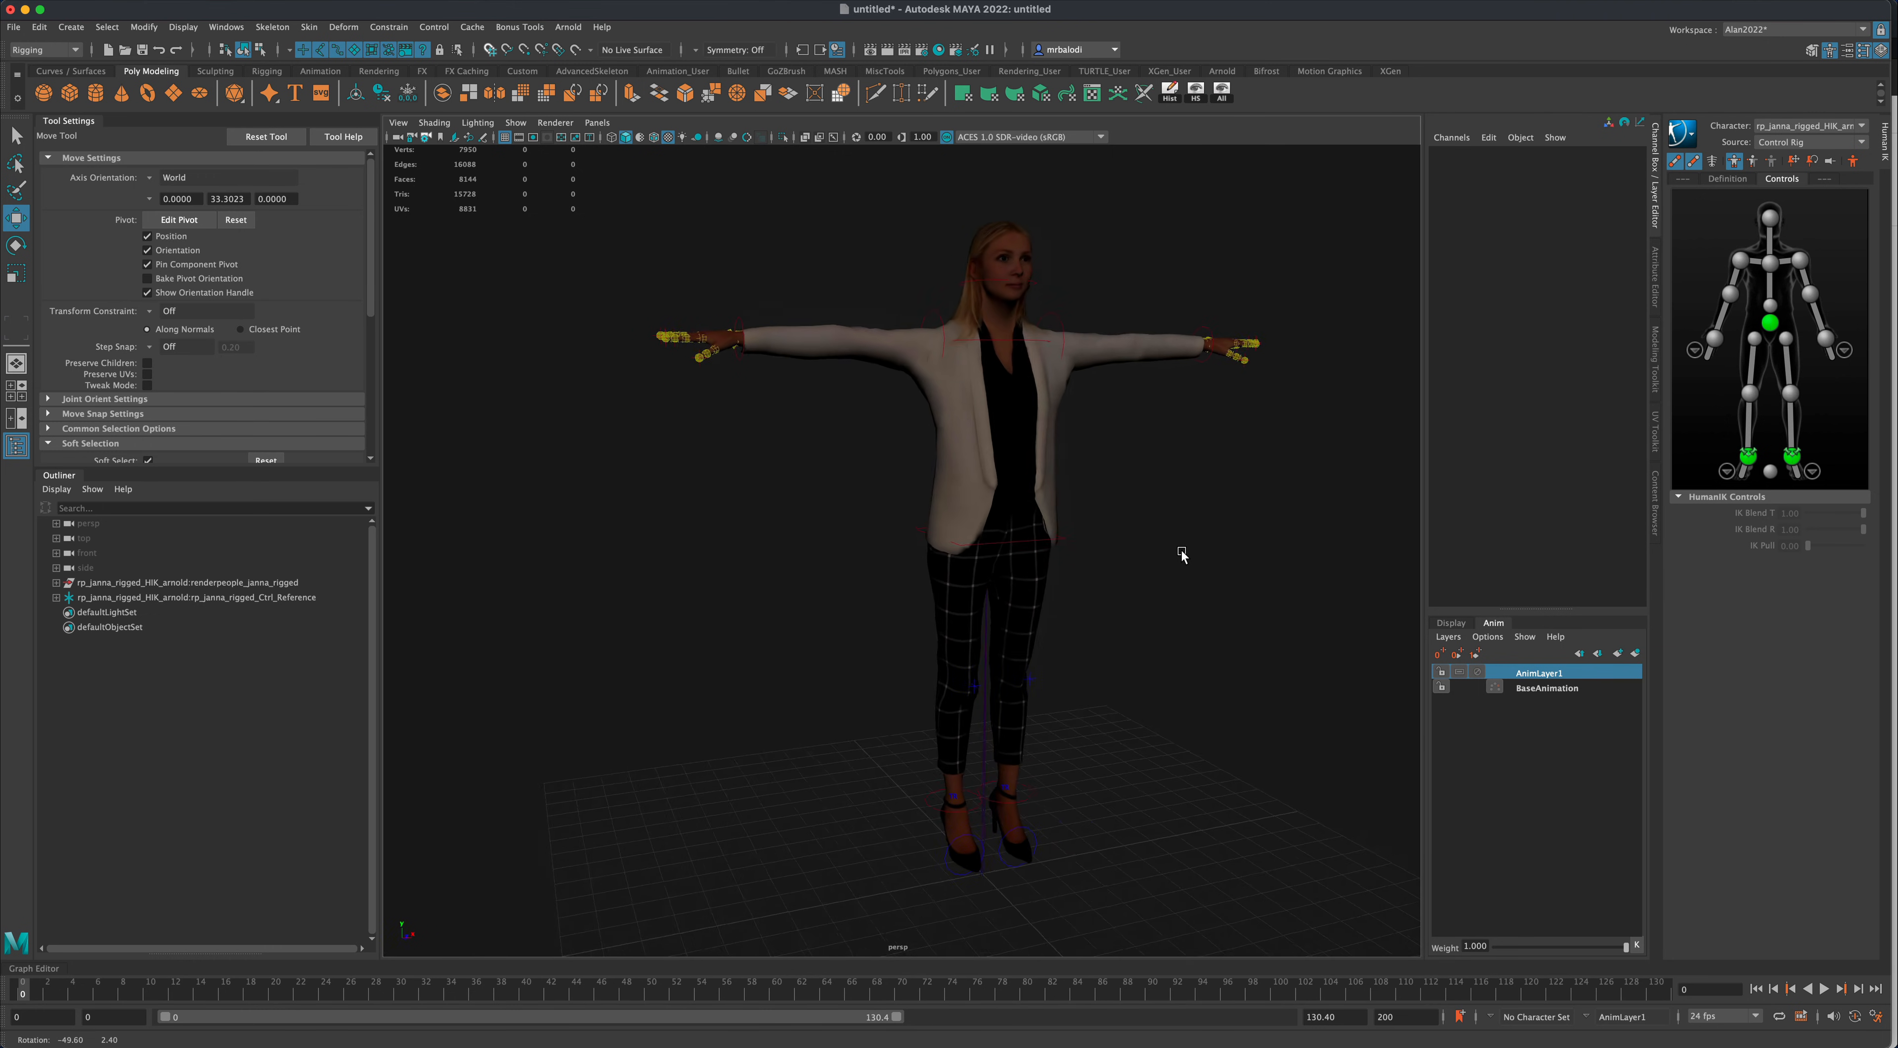
pyautogui.moveTo(1183, 554); pyautogui.dragTo(809, 557)
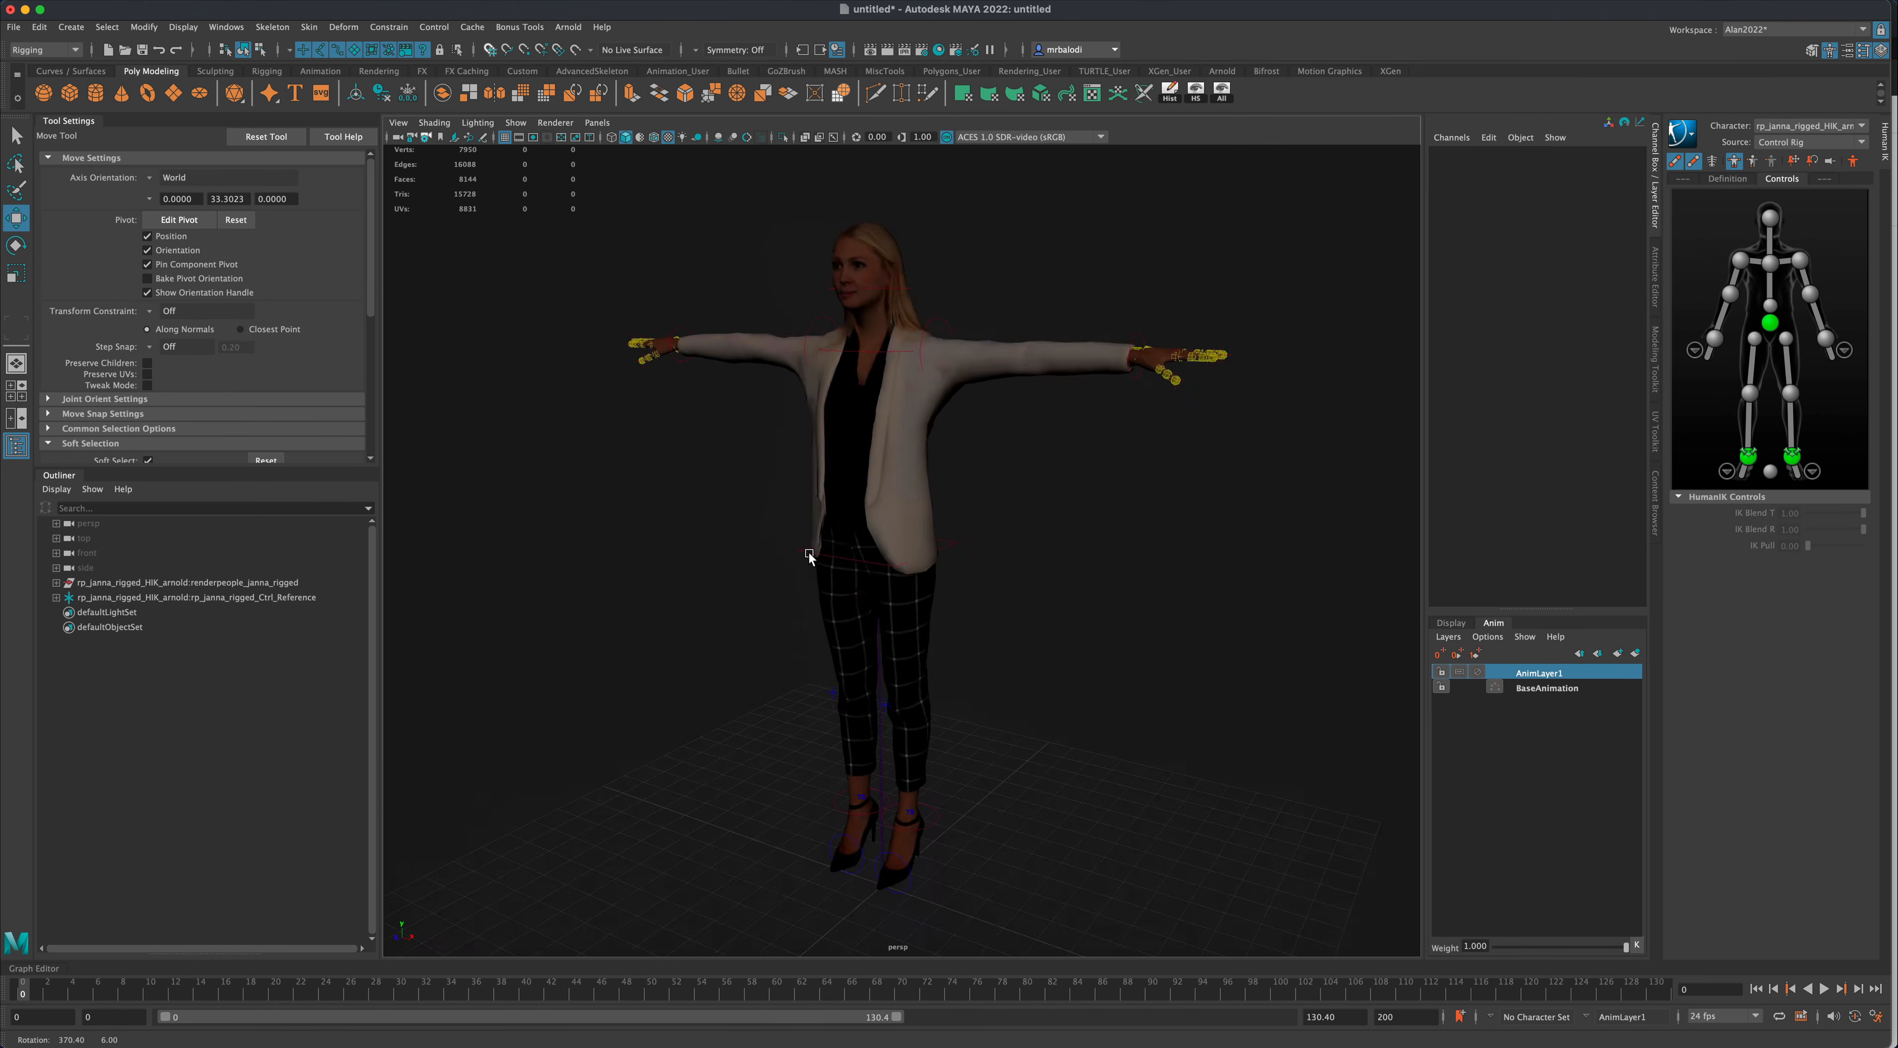